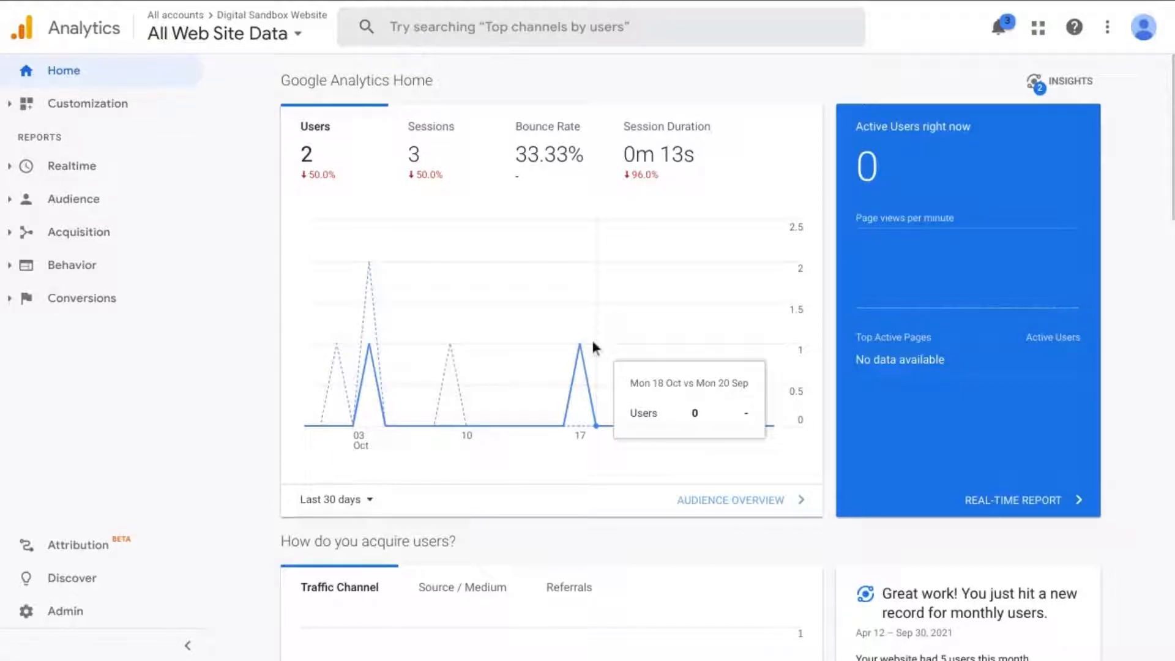
pyautogui.moveTo(595, 346)
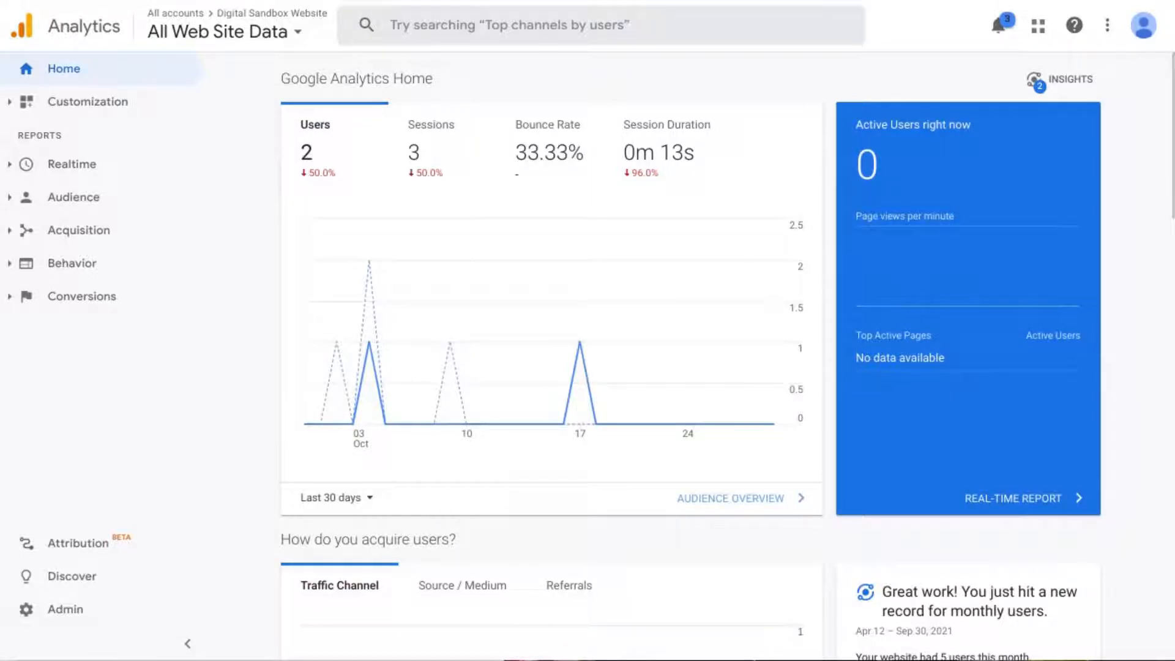
pyautogui.moveTo(474, 293)
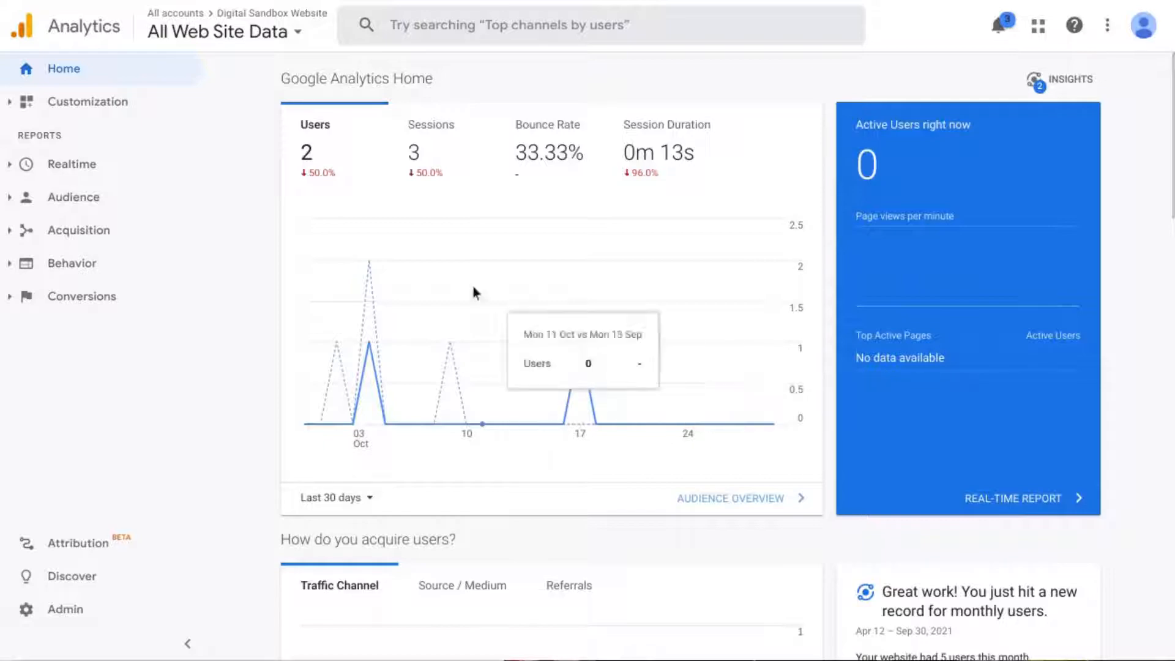
pyautogui.moveTo(258, 34)
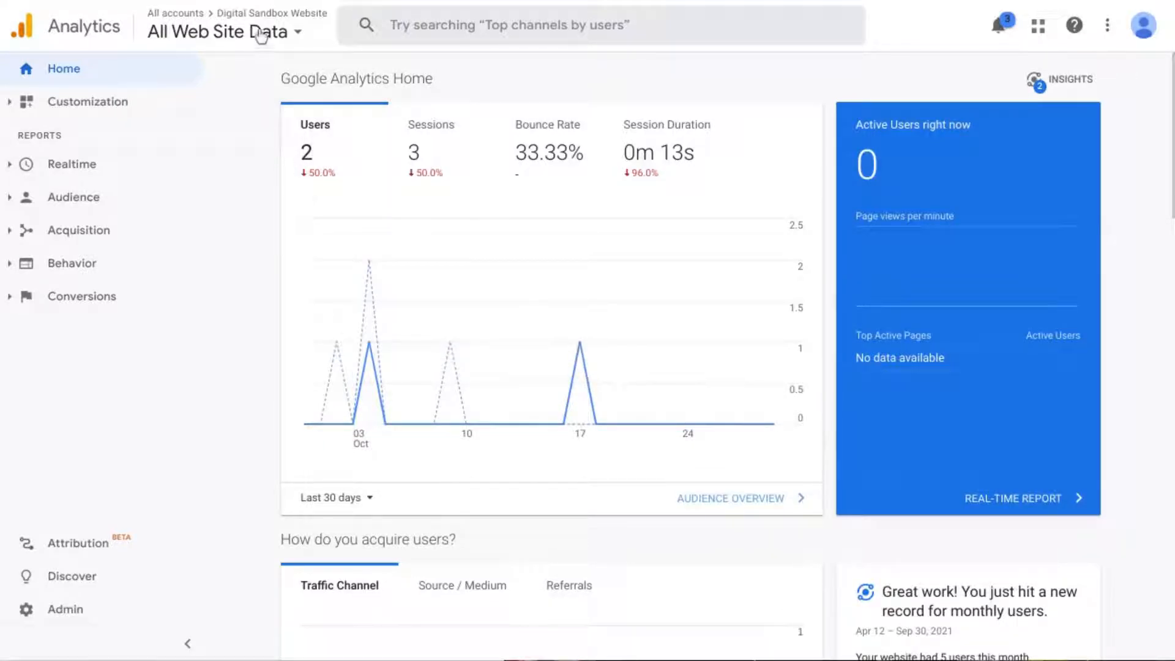
pyautogui.moveTo(222, 32)
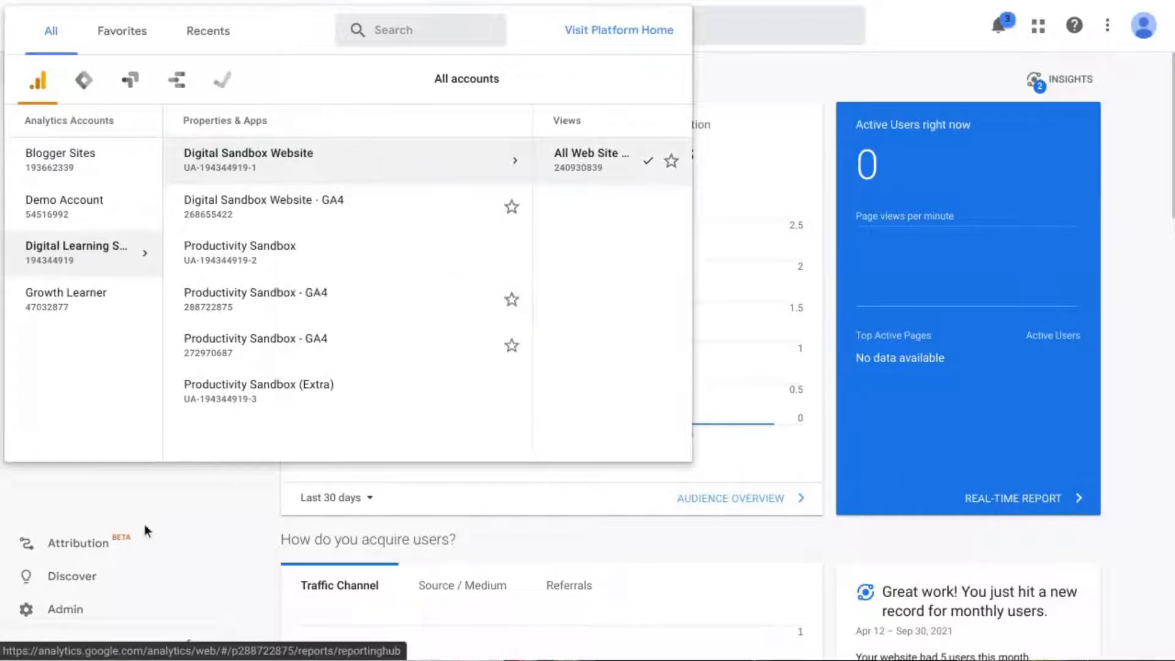
# Step: From Admin, start creating a new reporting view for the property
pyautogui.click(591, 158)
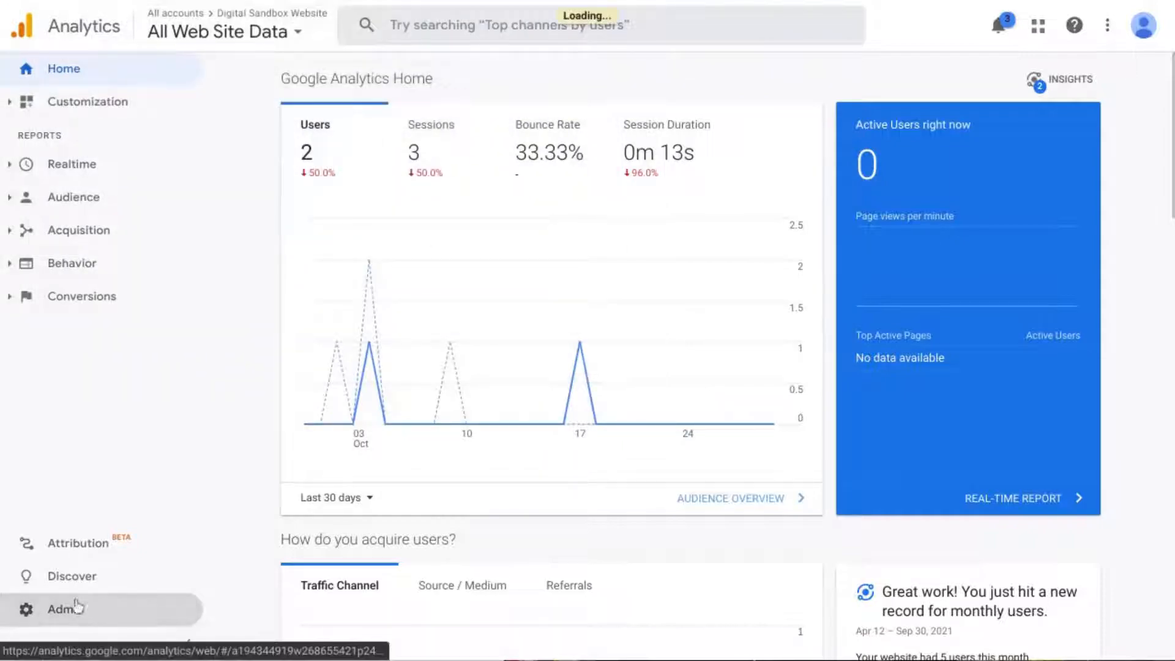
pyautogui.click(62, 609)
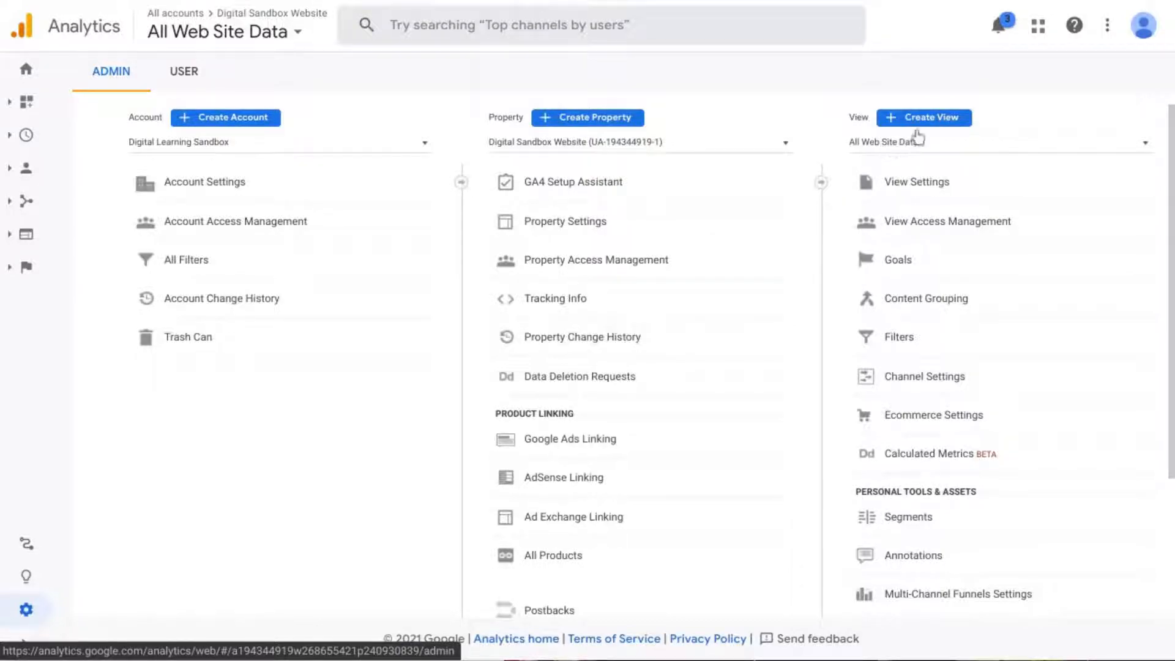
pyautogui.click(925, 118)
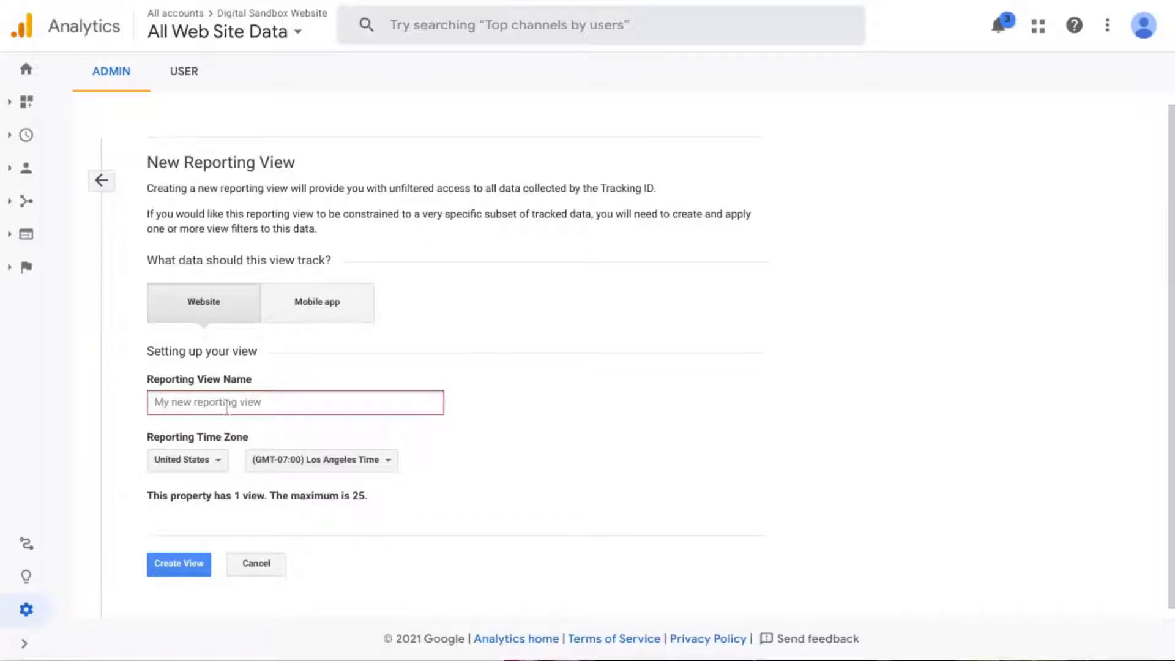
# Step: Create the view named QA with time zone (GMT-04:00) New York Time
pyautogui.write('s')
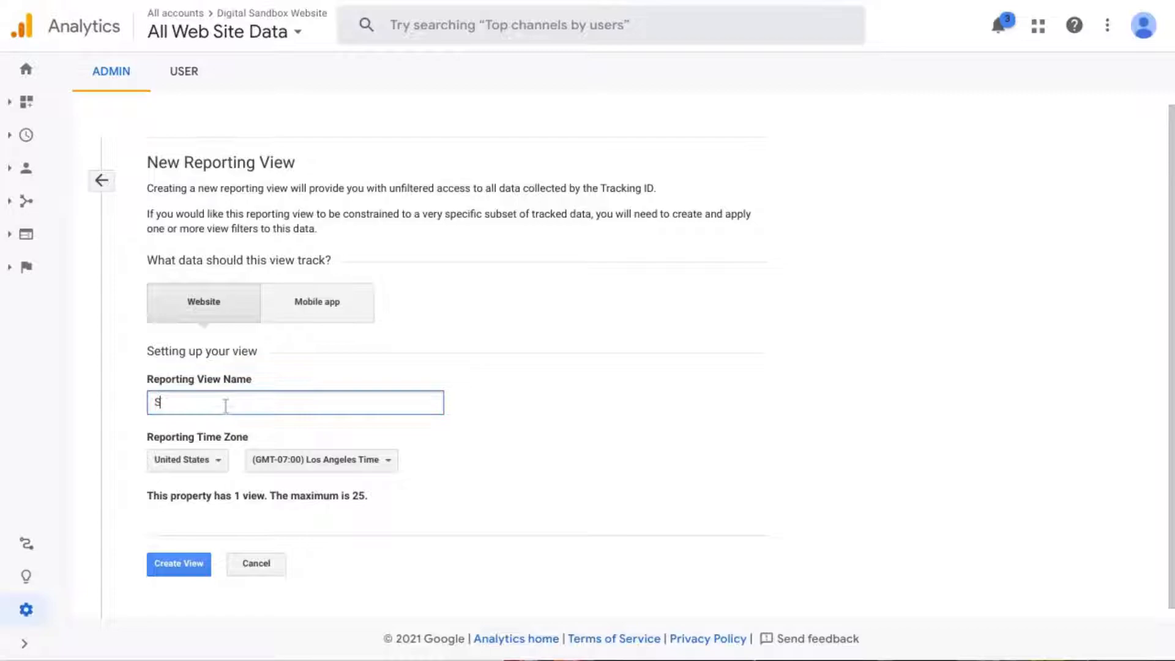
pyautogui.write('QA')
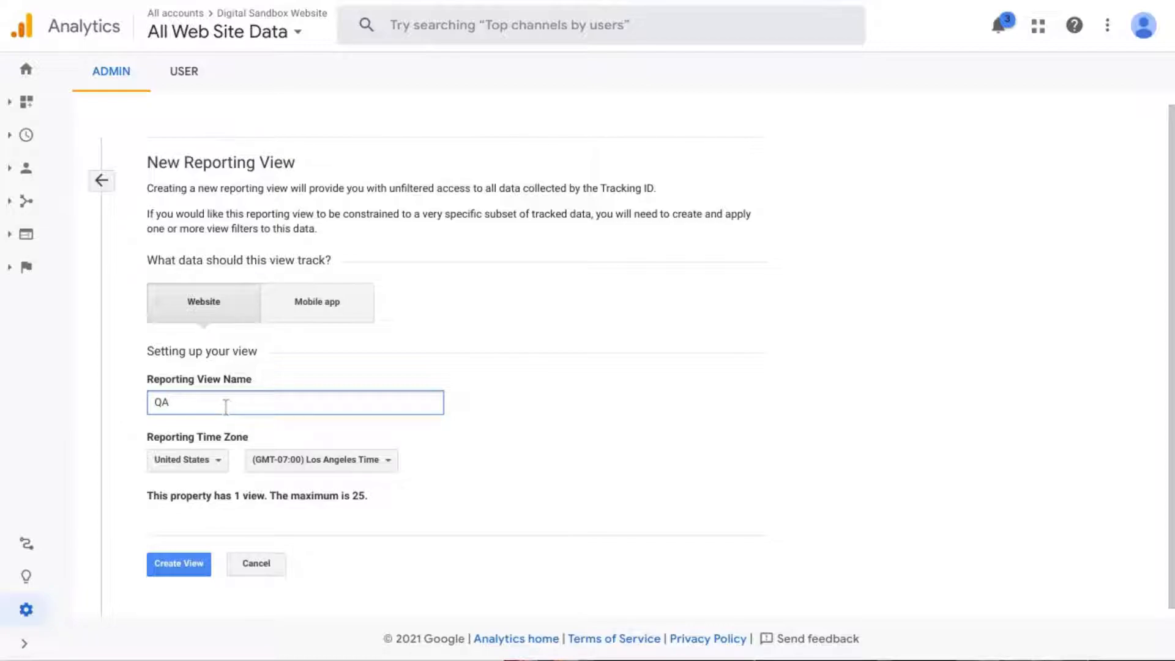
pyautogui.click(320, 459)
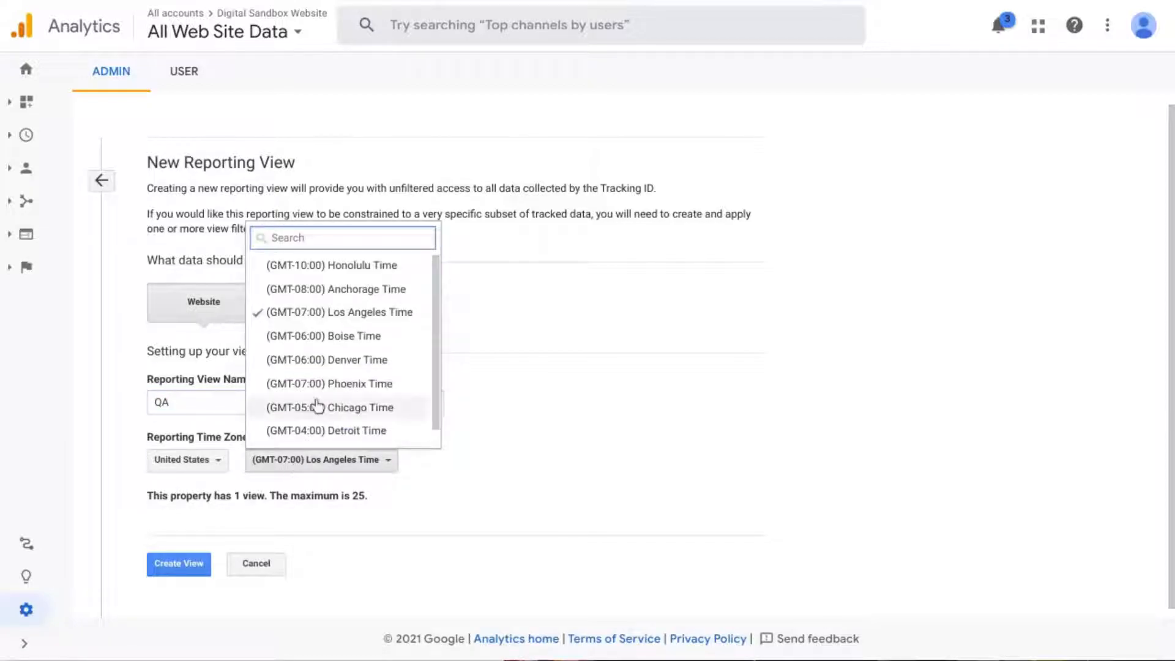
pyautogui.click(326, 429)
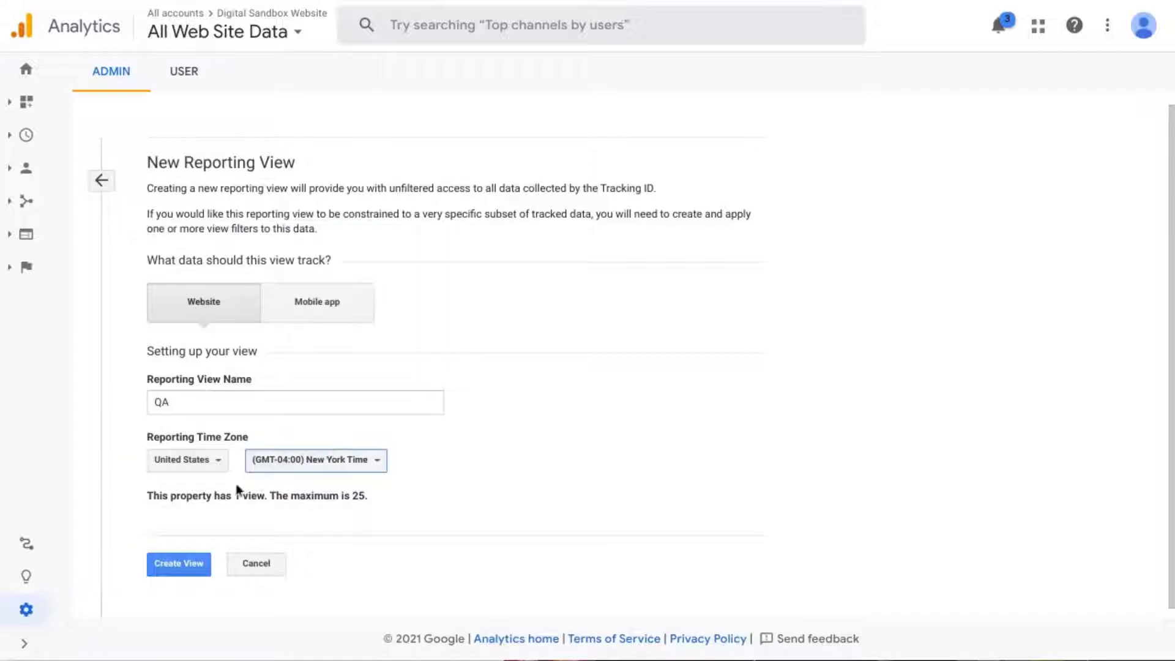
pyautogui.click(179, 564)
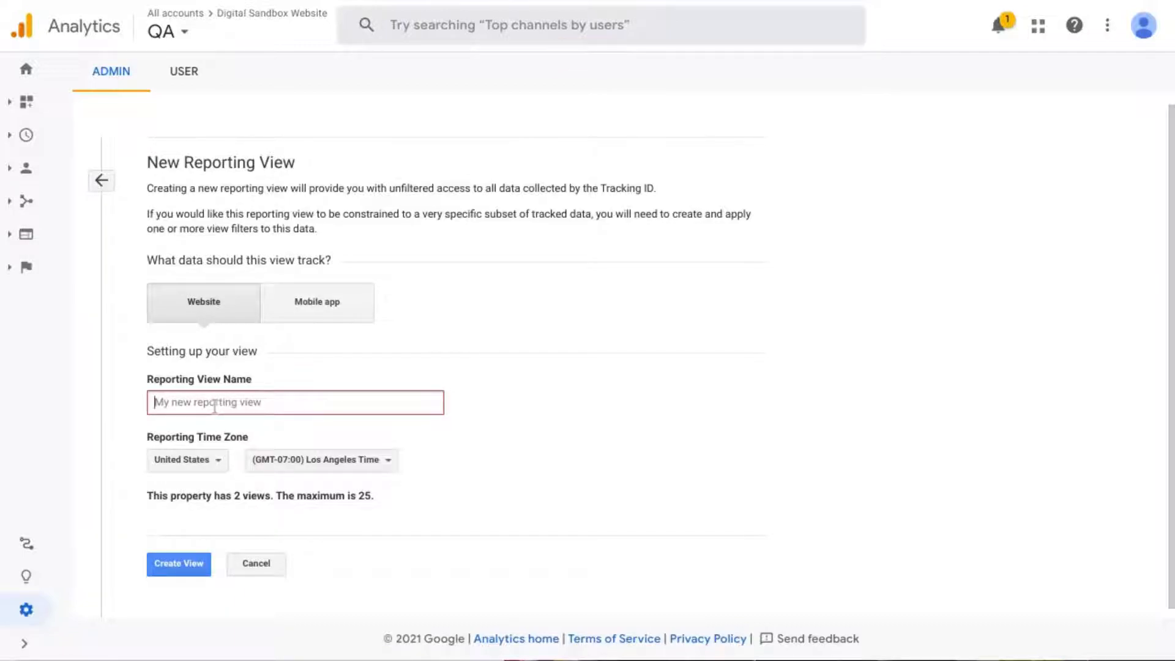
# Step: Create a second view named Master with the New York Time zone
pyautogui.write('Mast')
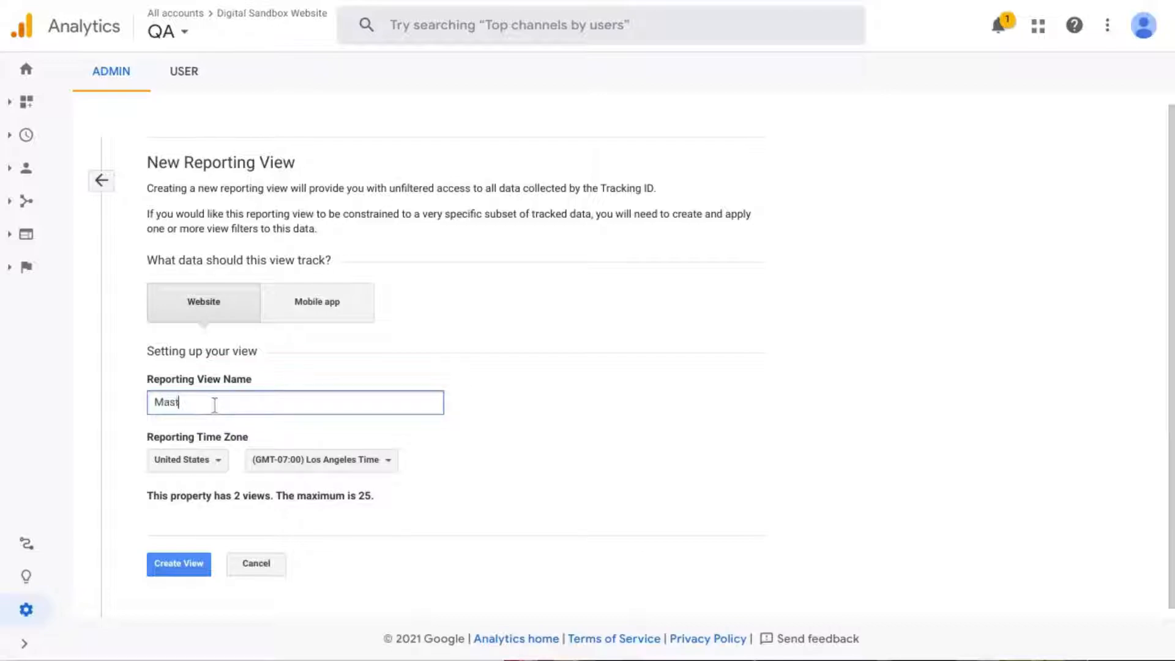
pyautogui.click(321, 461)
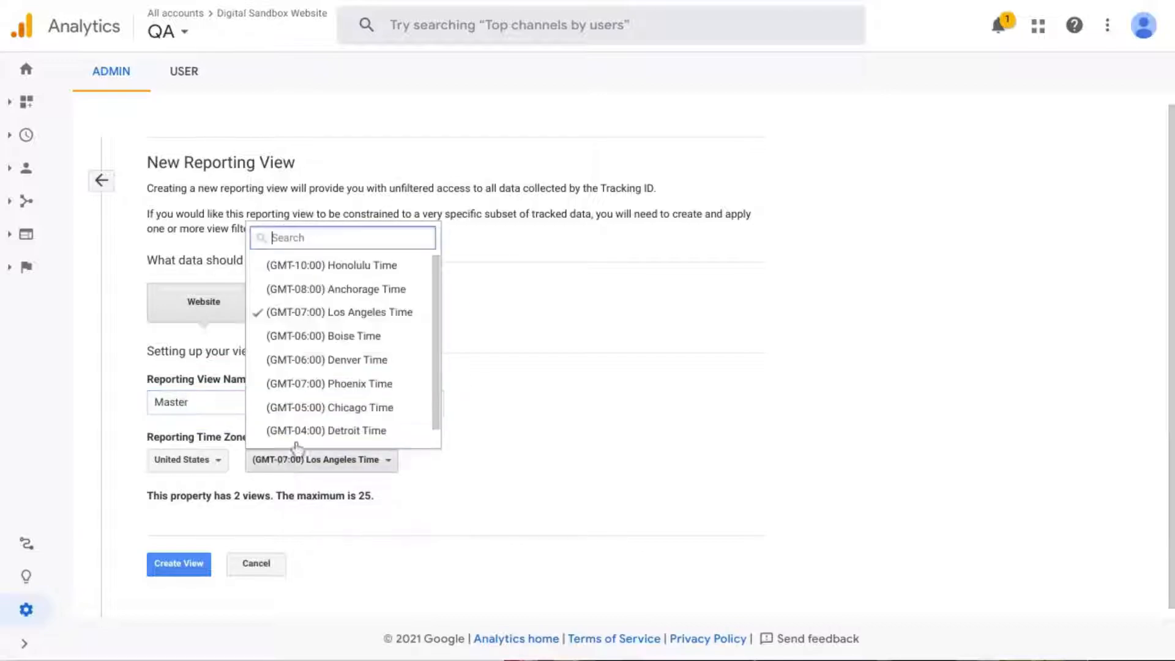
pyautogui.click(325, 430)
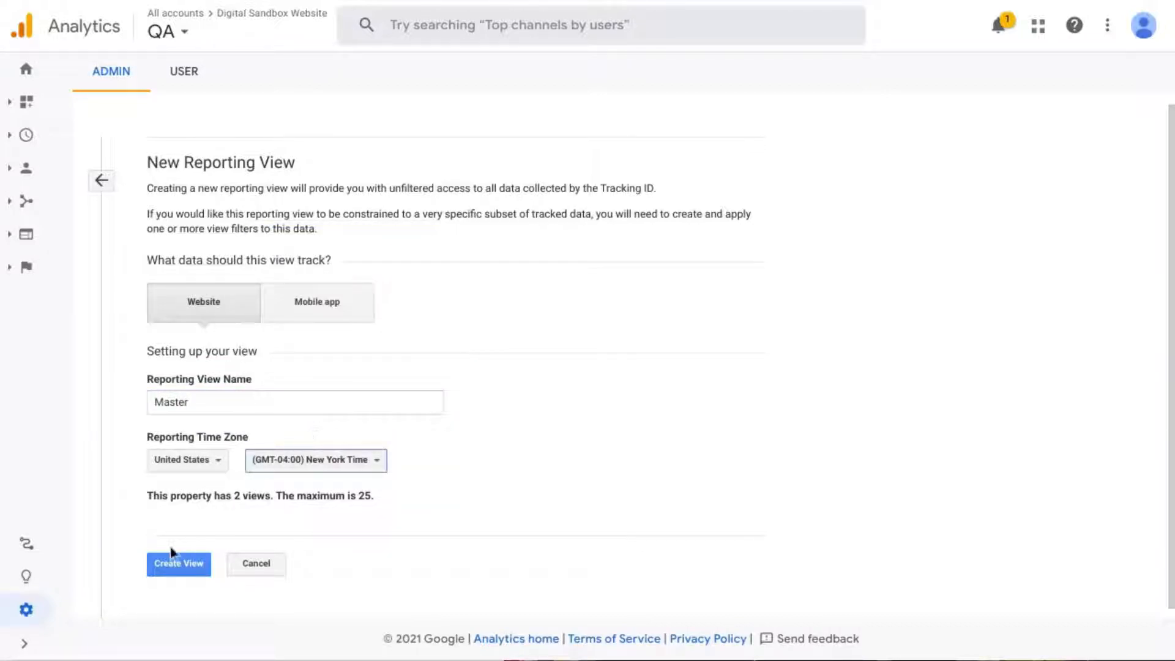
pyautogui.click(179, 563)
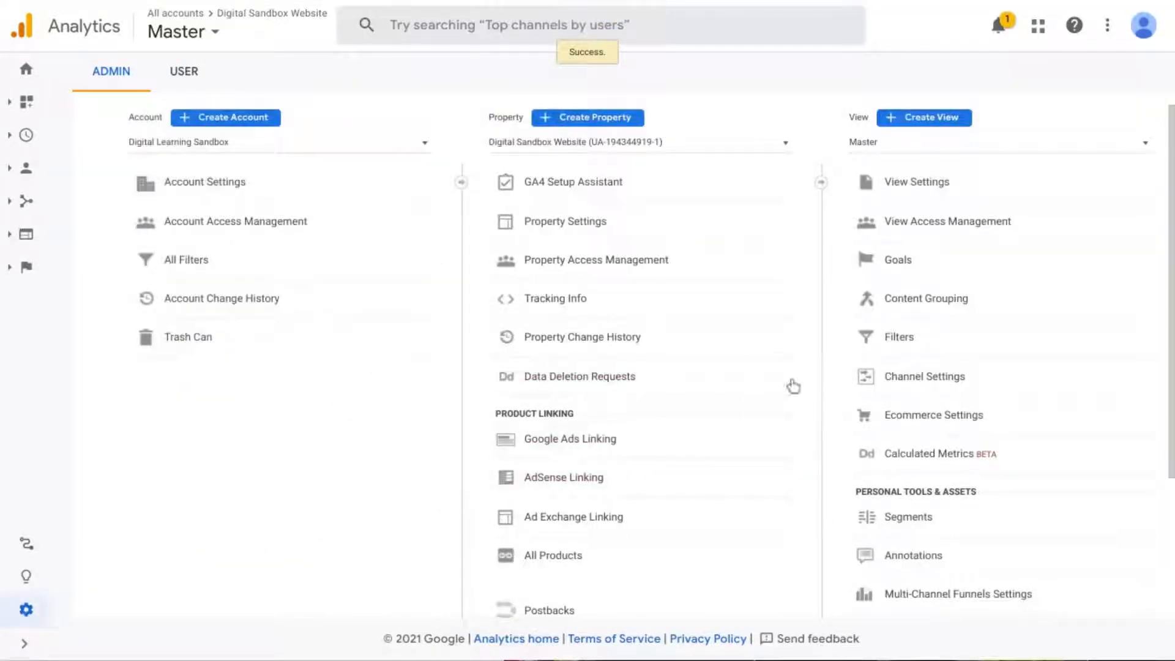
pyautogui.moveTo(518, 75)
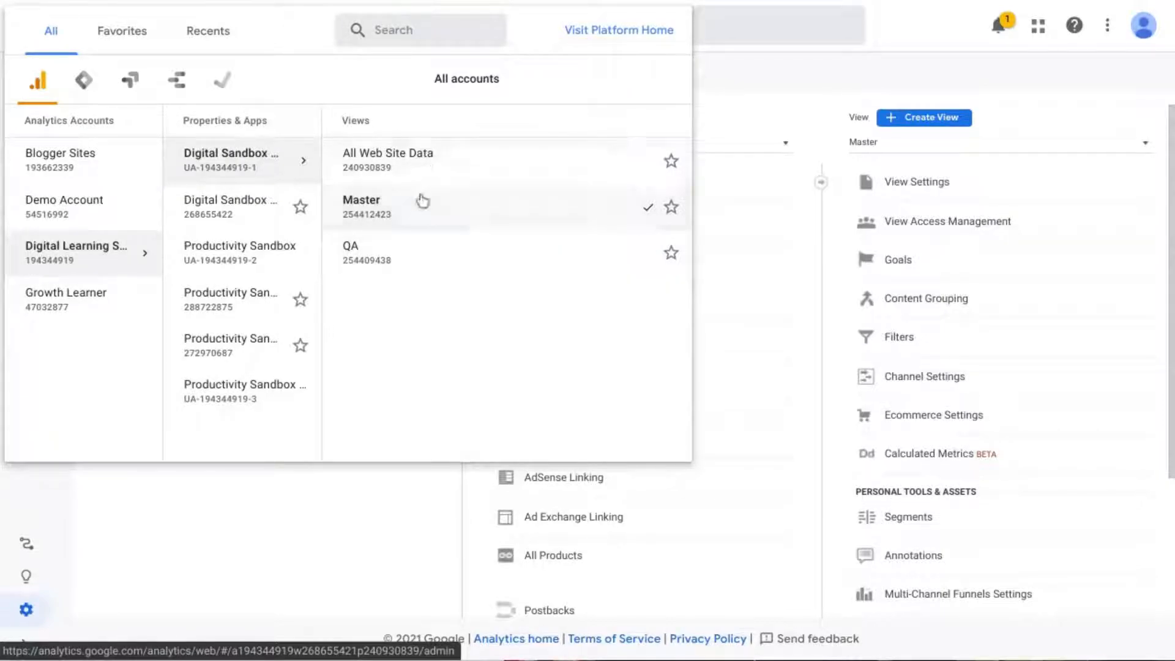
pyautogui.moveTo(897, 307)
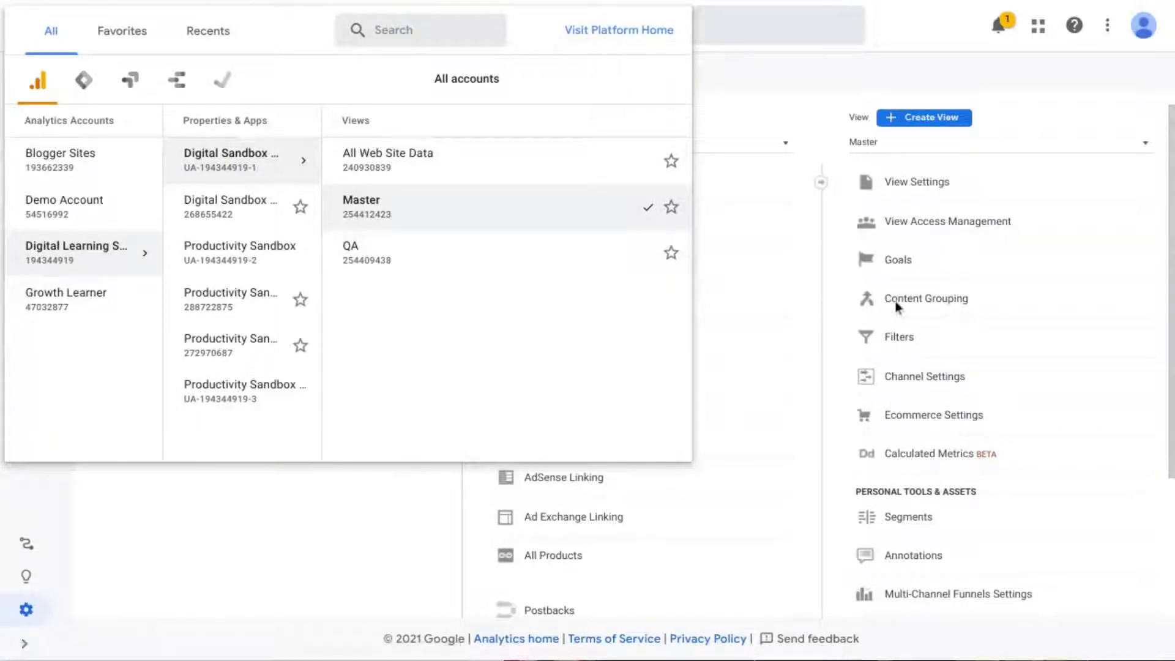
pyautogui.moveTo(420, 162)
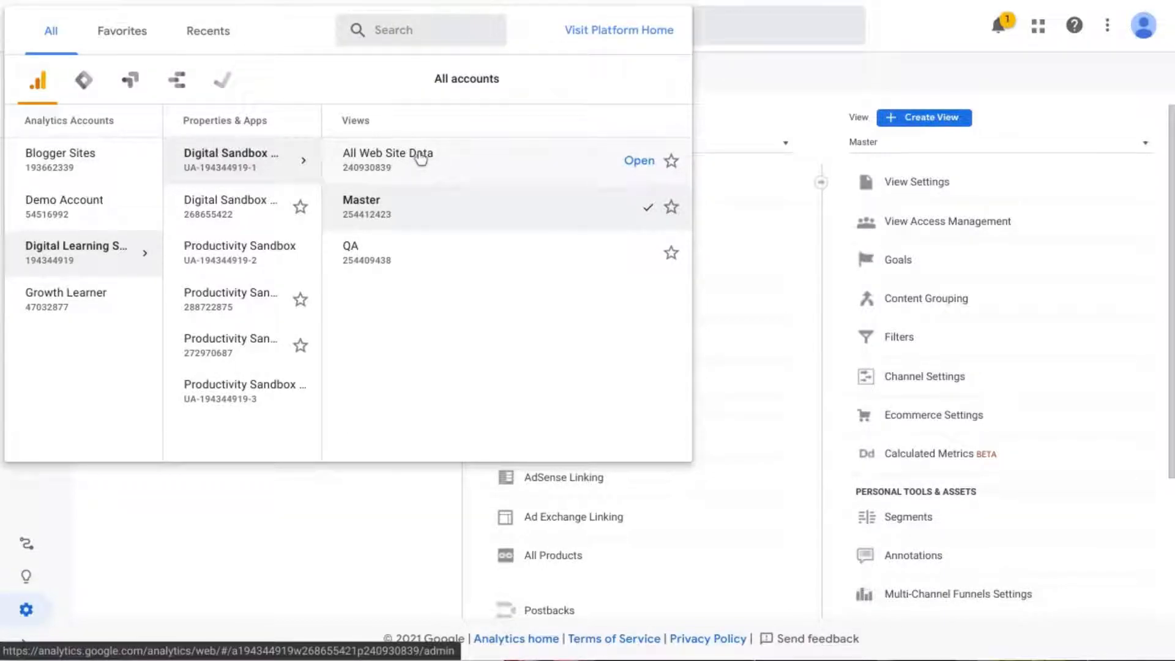
pyautogui.moveTo(423, 183)
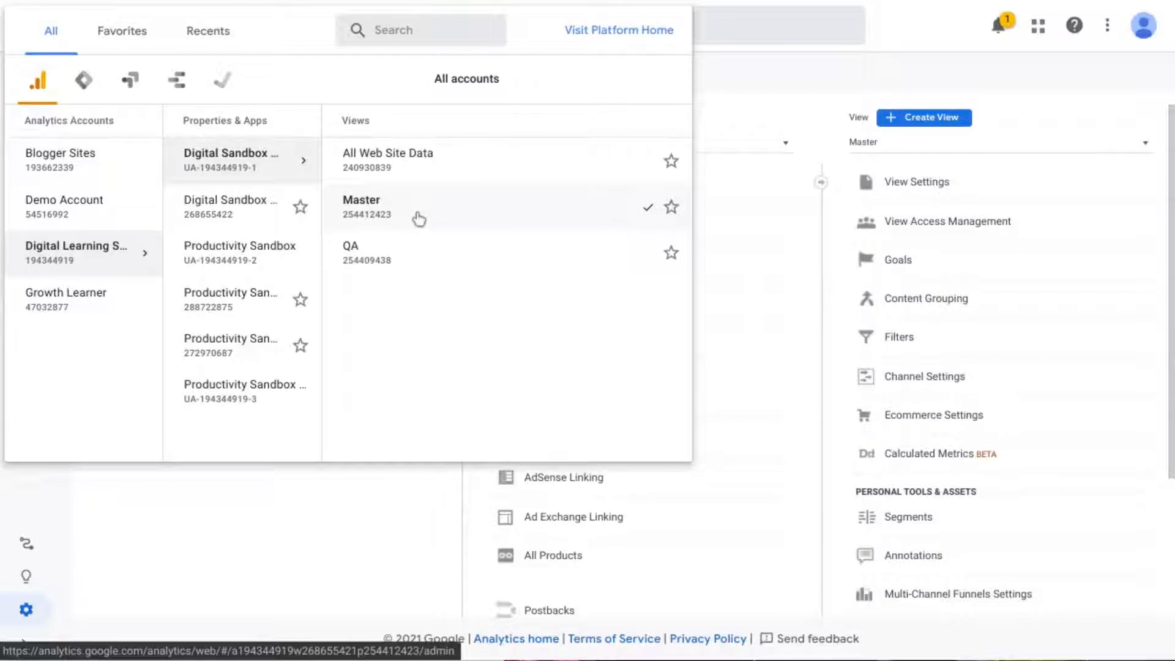
pyautogui.moveTo(413, 256)
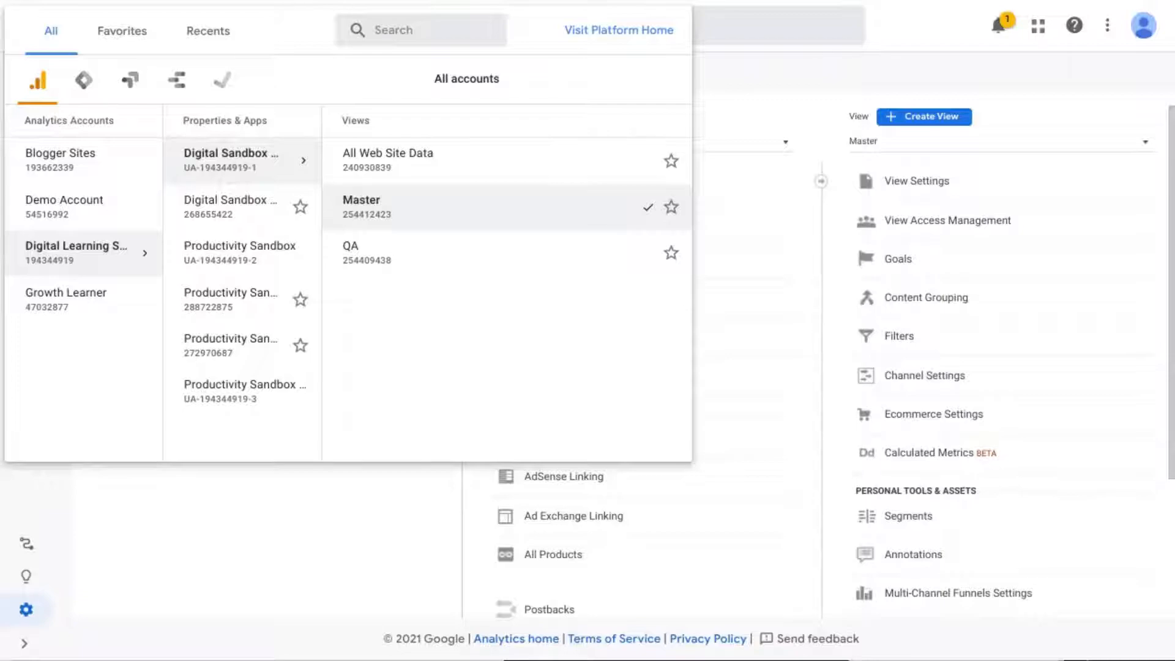
pyautogui.moveTo(572, 240)
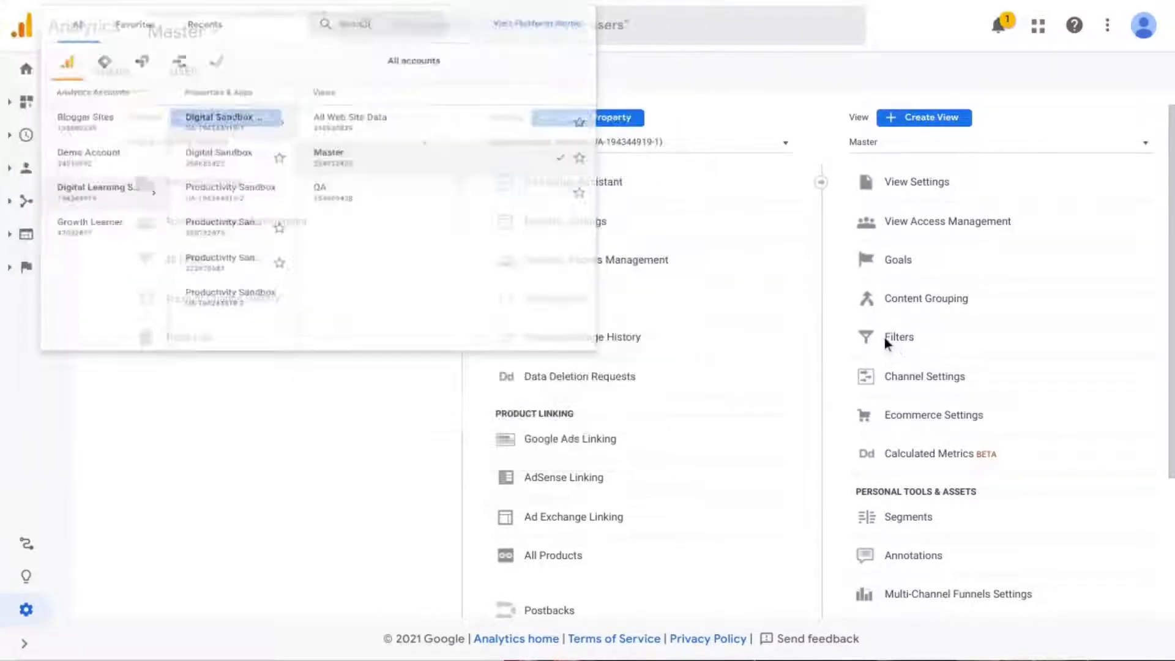
# Step: Add a new filter to the Master view named Exclude Internal Traffic
pyautogui.click(898, 337)
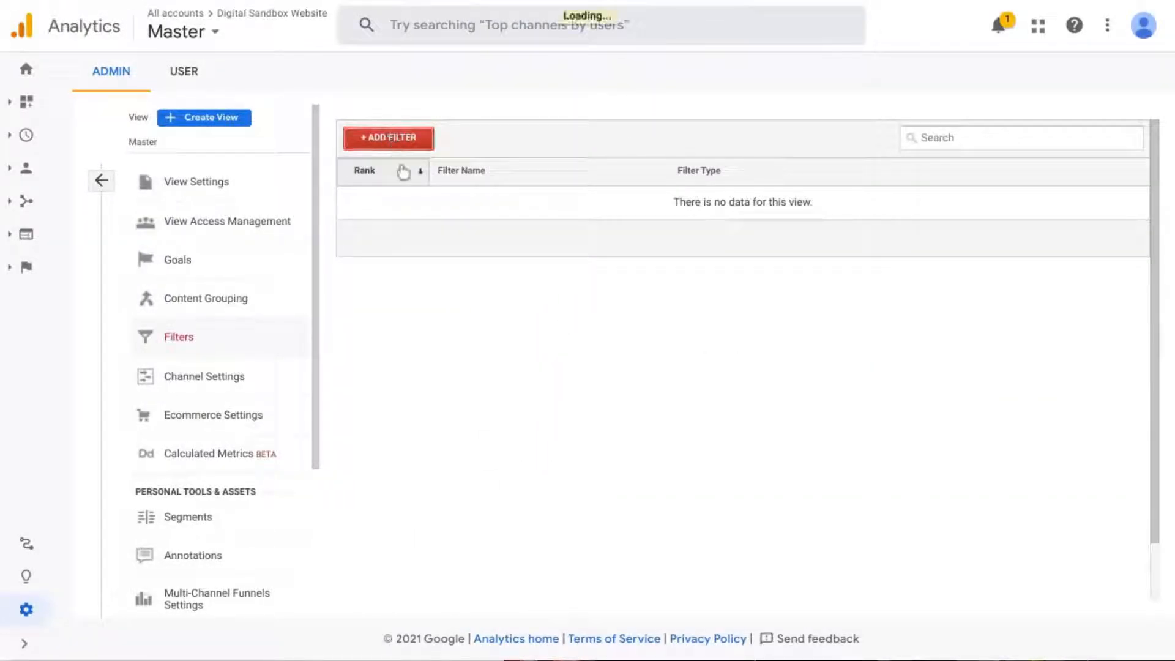
pyautogui.click(388, 138)
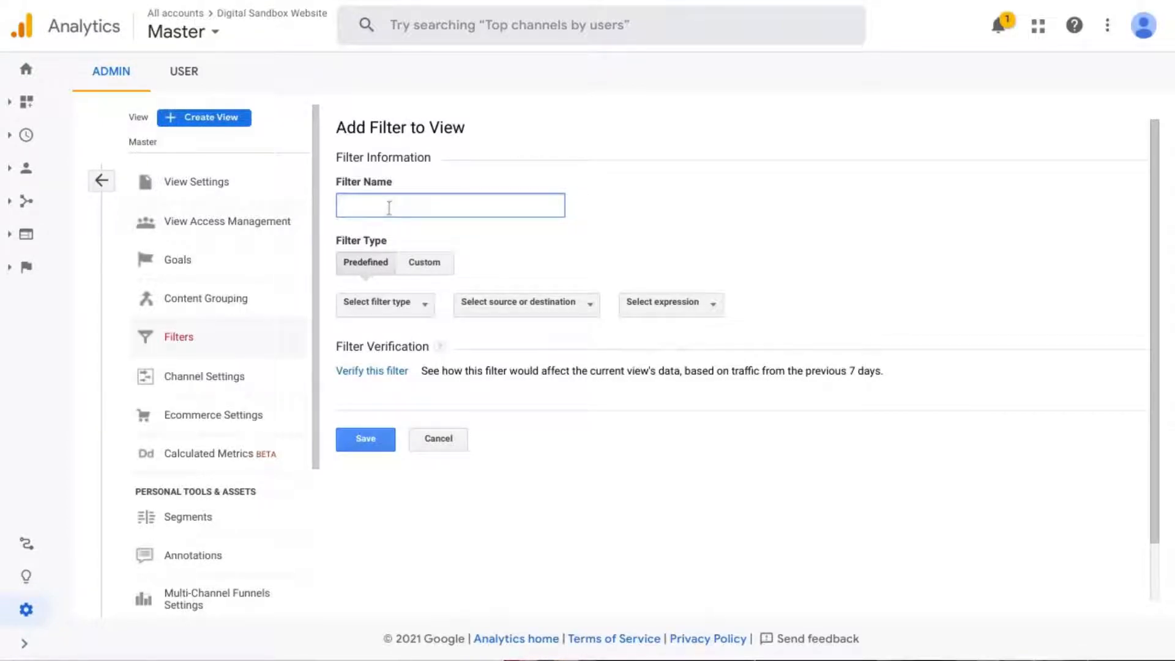
pyautogui.write('Exclude')
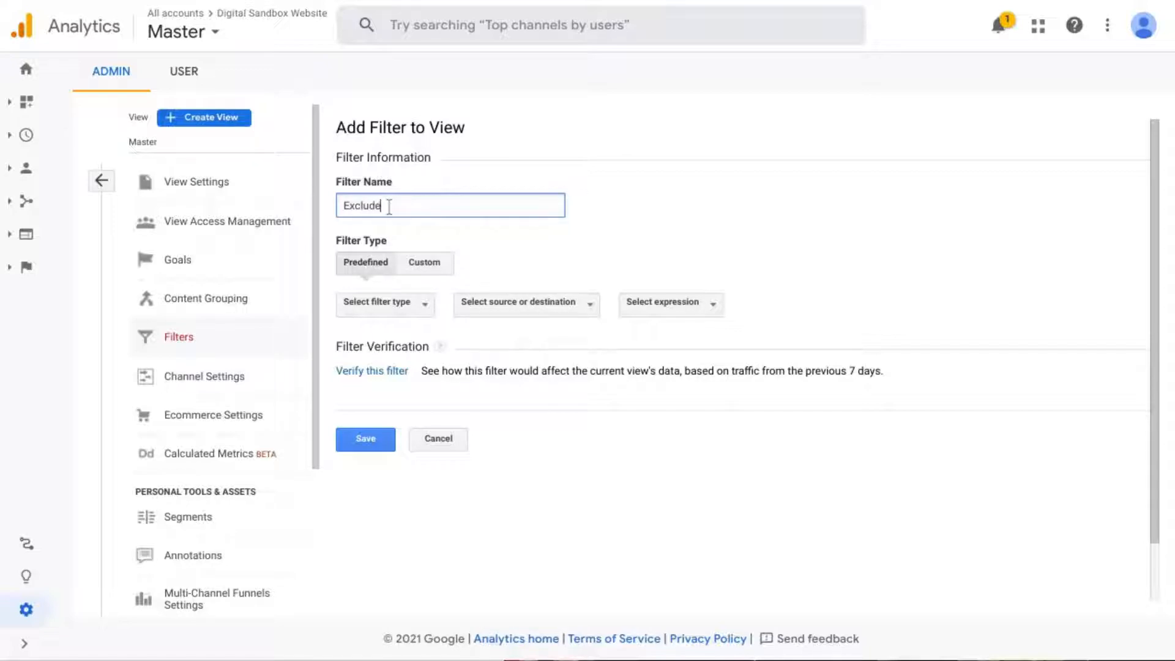
pyautogui.write('Internal')
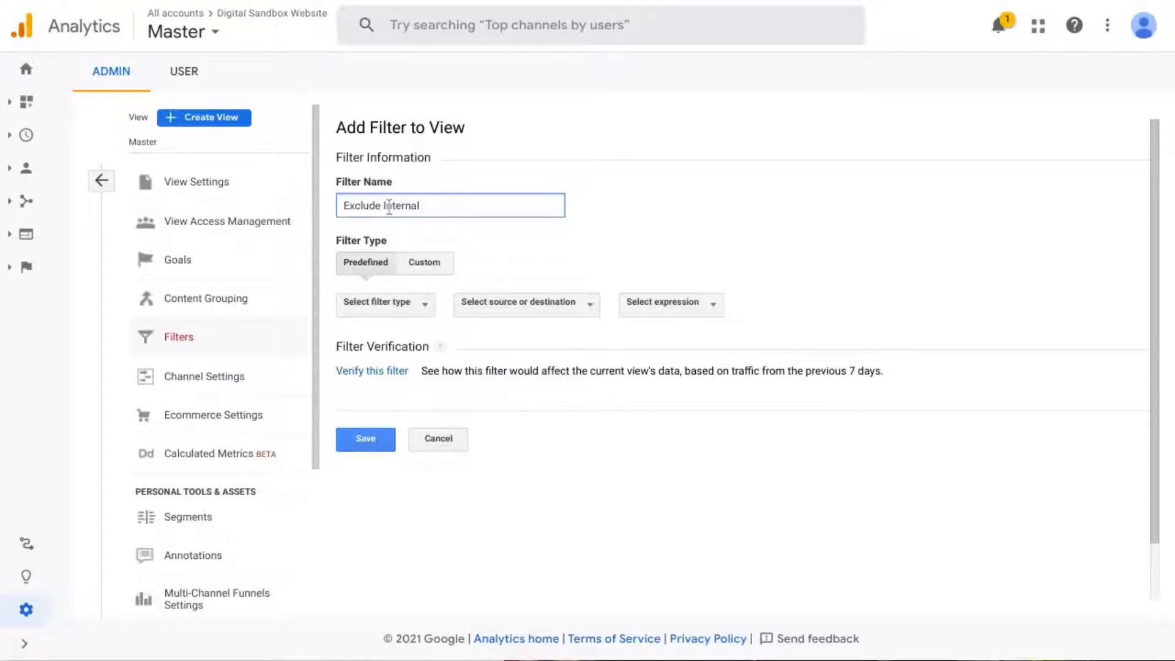
pyautogui.write('Traffic')
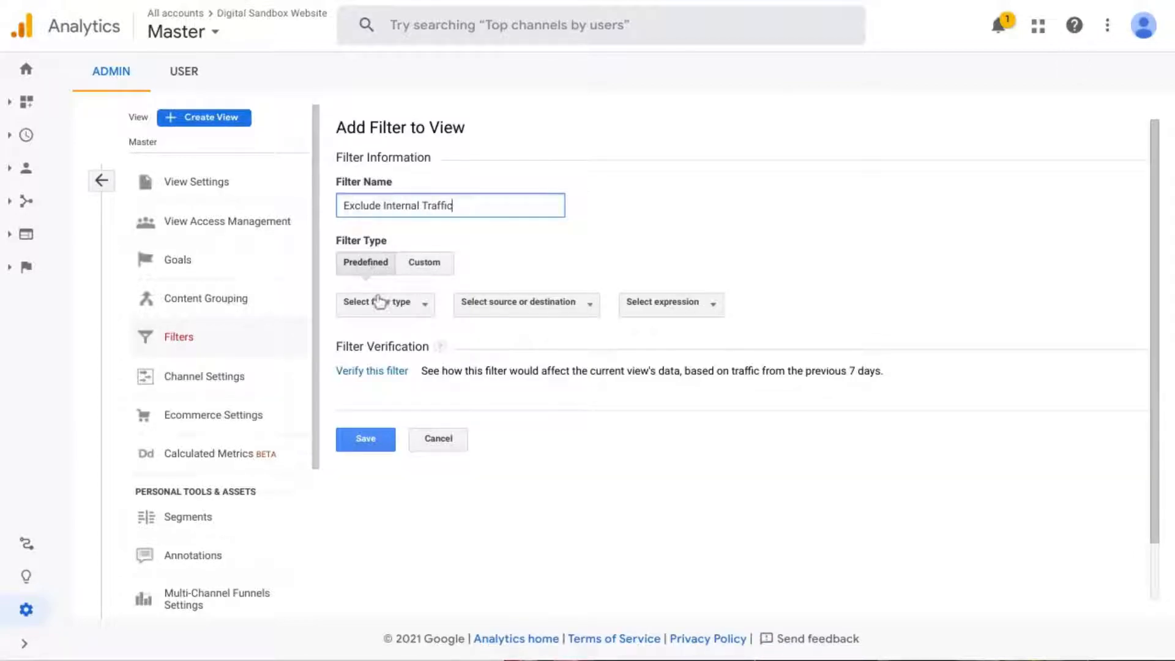
# Step: Make it a predefined Exclude filter on traffic from IP addresses equal to 123.45.678.90
pyautogui.click(382, 304)
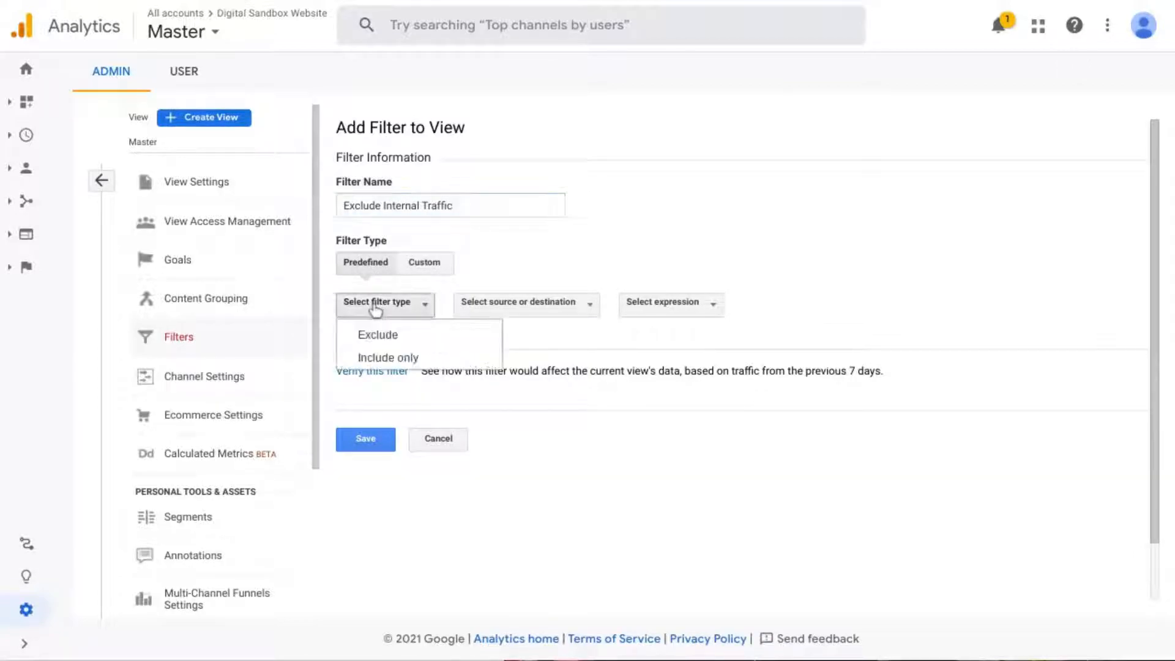
pyautogui.moveTo(402, 335)
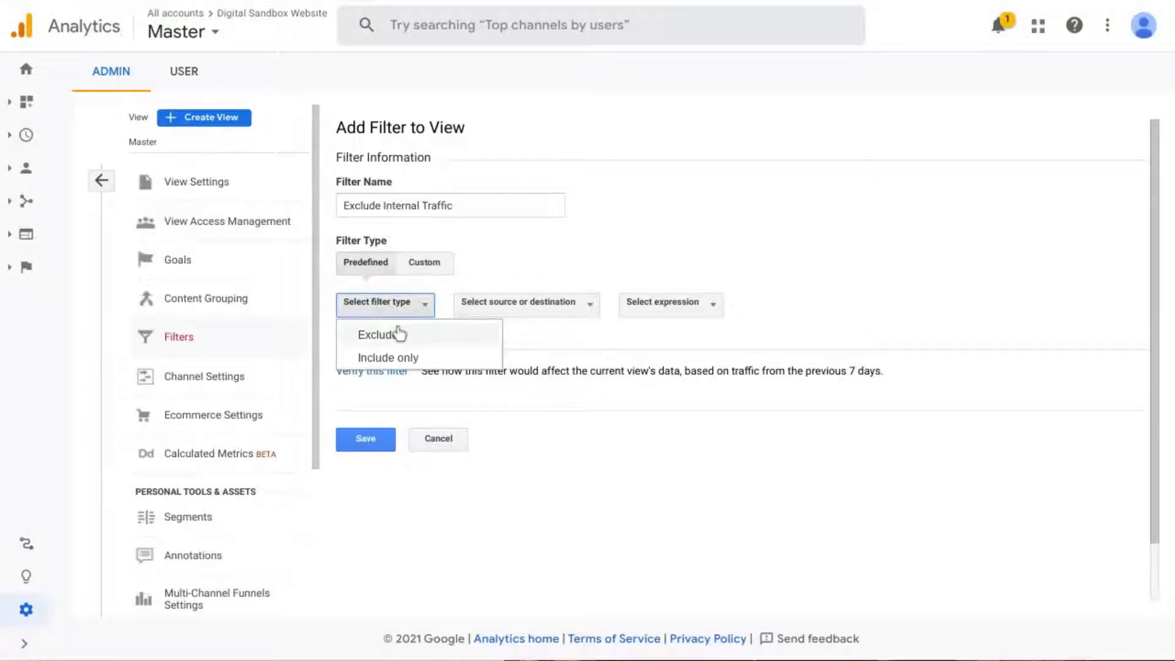
pyautogui.click(378, 334)
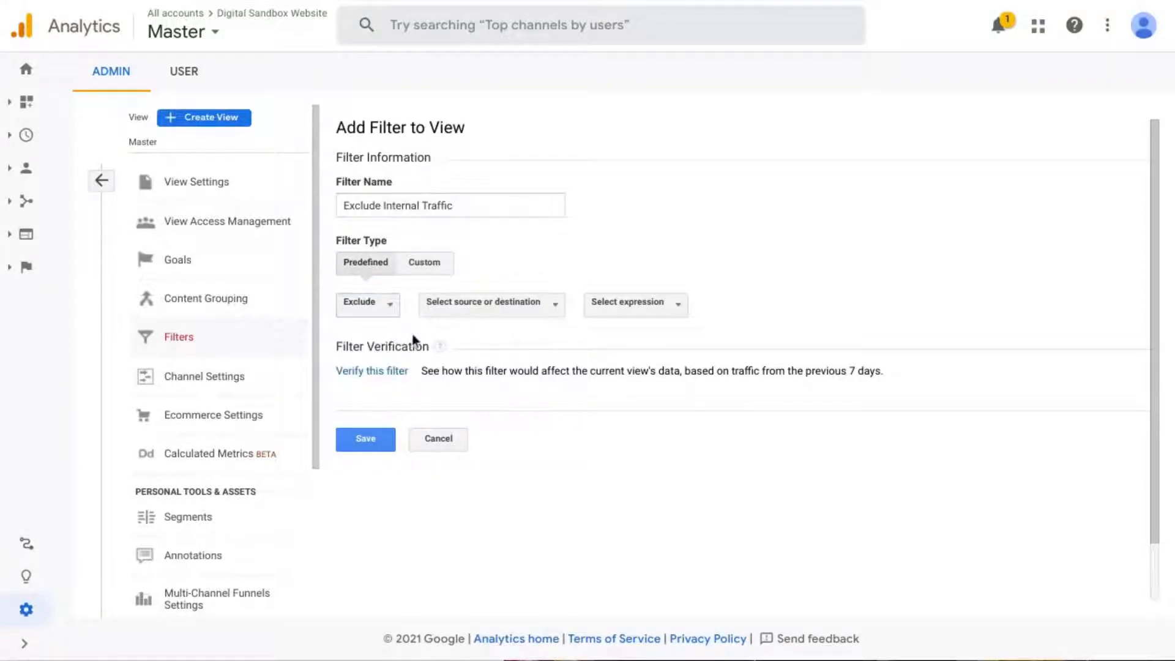
pyautogui.moveTo(484, 307)
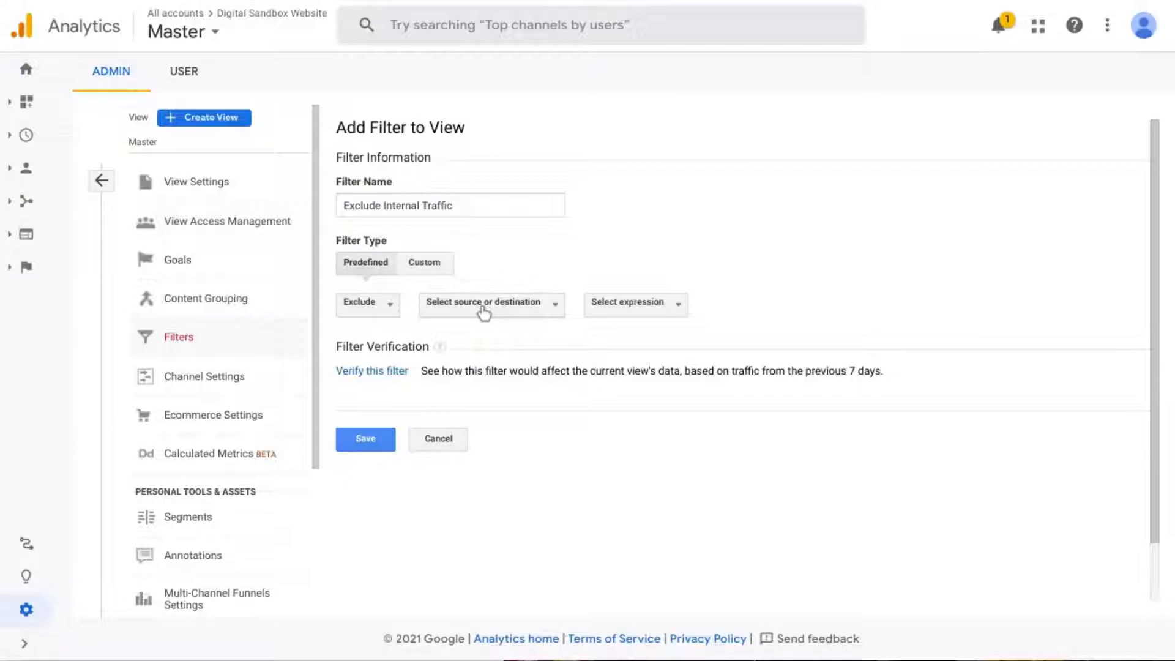
pyautogui.click(491, 303)
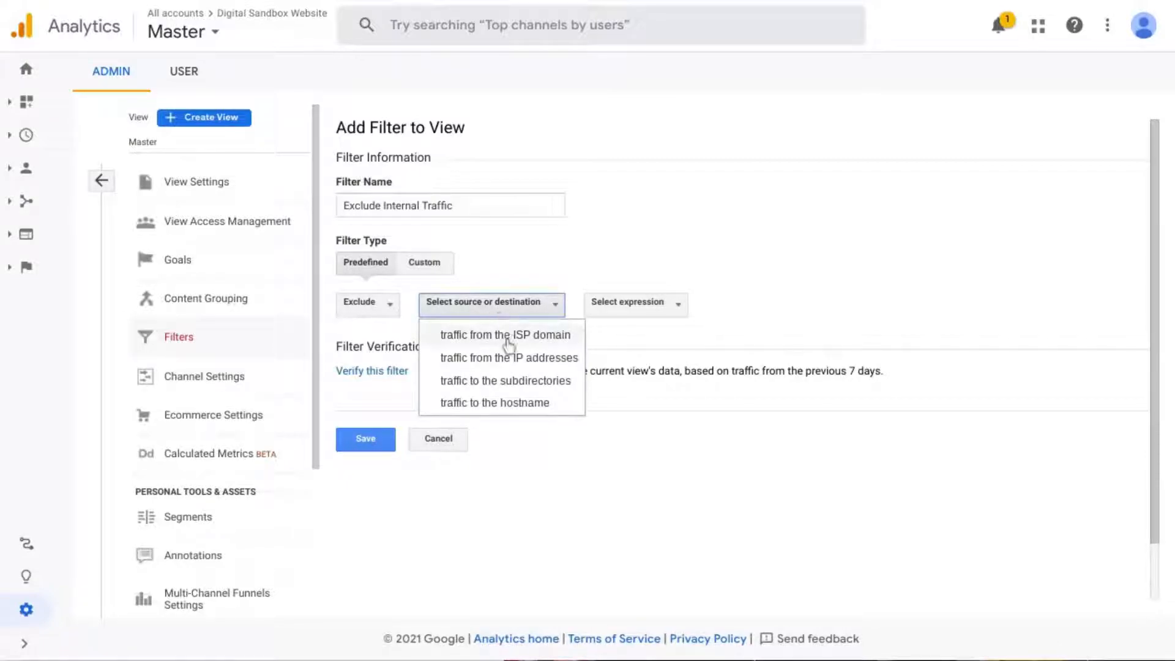
pyautogui.moveTo(457, 362)
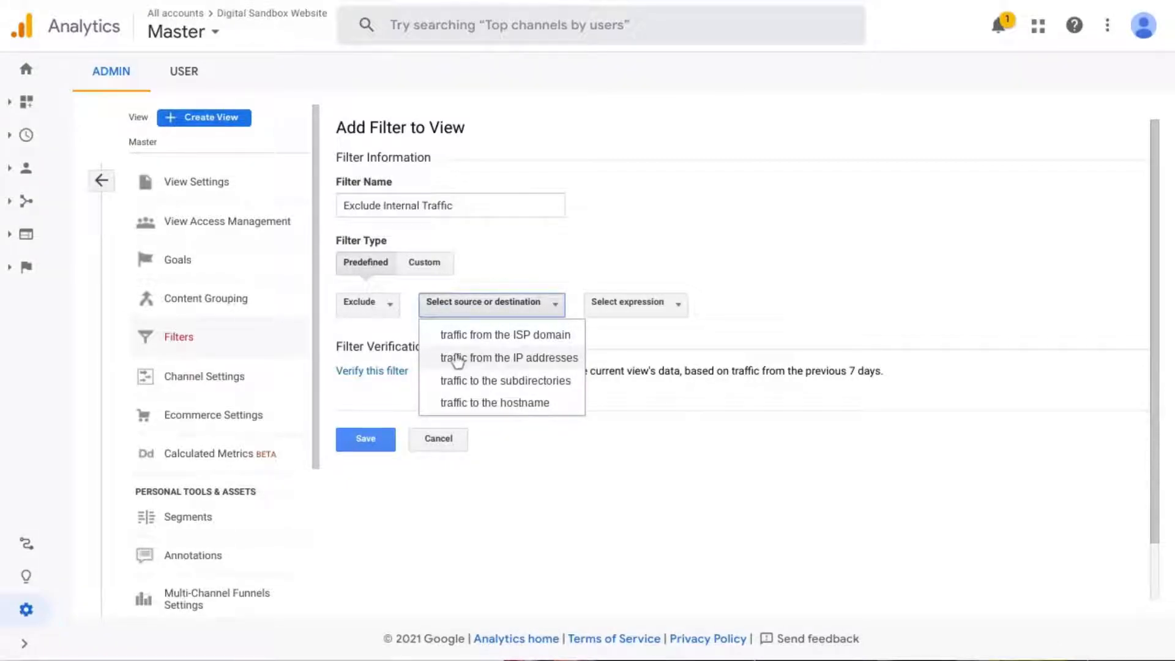
pyautogui.click(510, 357)
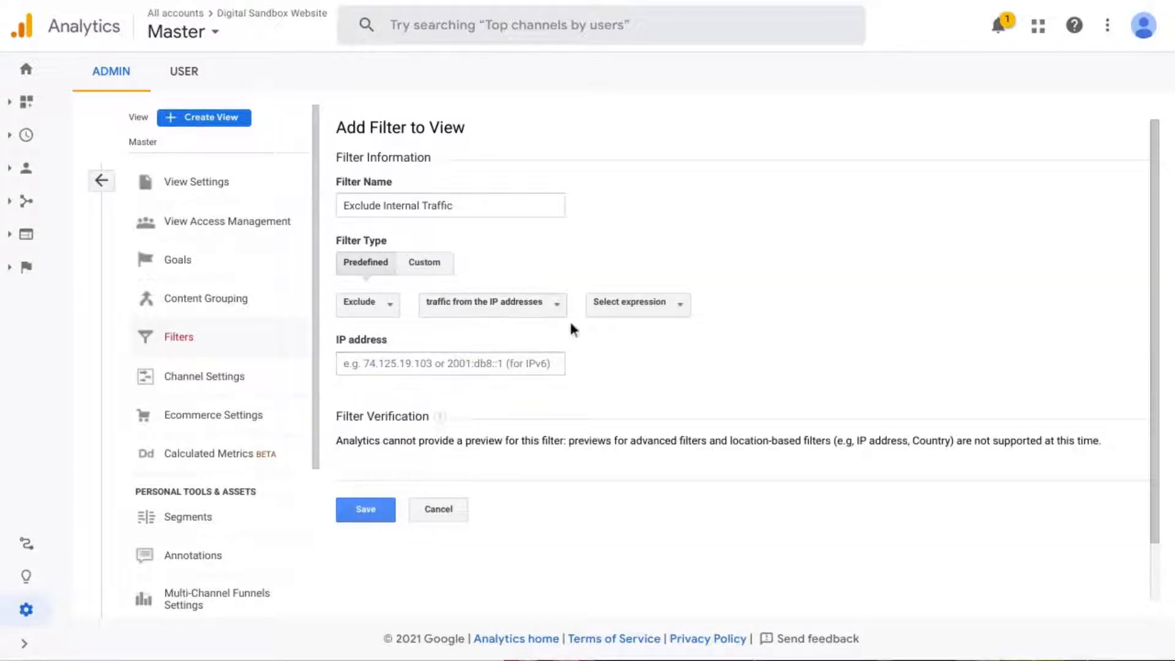
pyautogui.moveTo(806, 312)
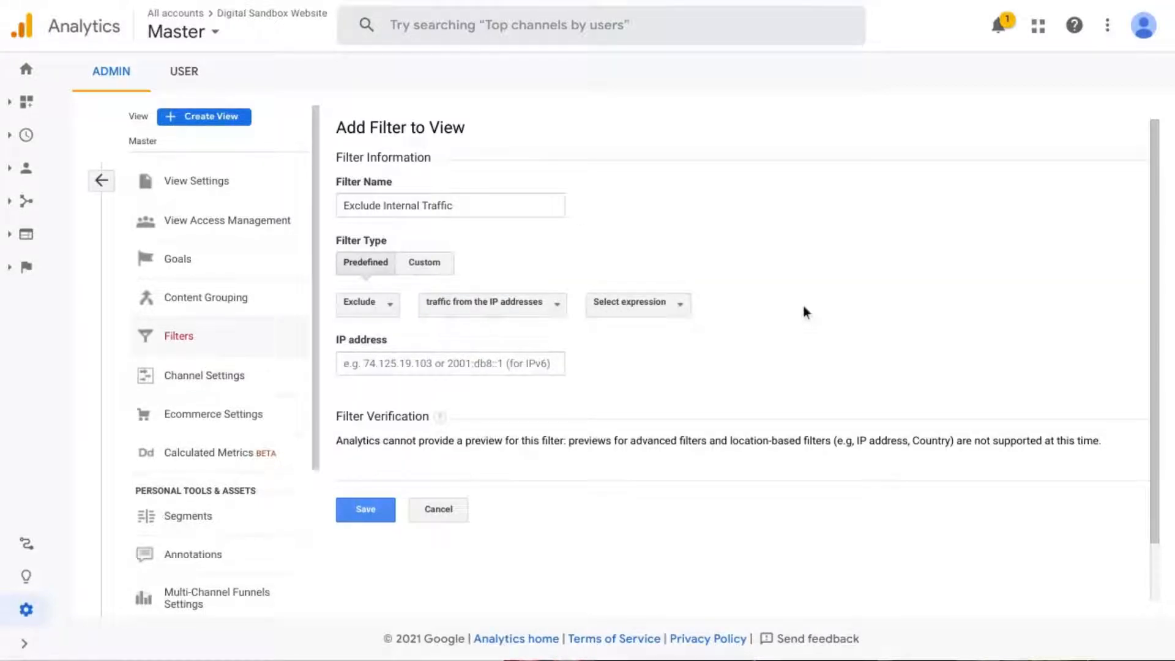
pyautogui.moveTo(638, 304)
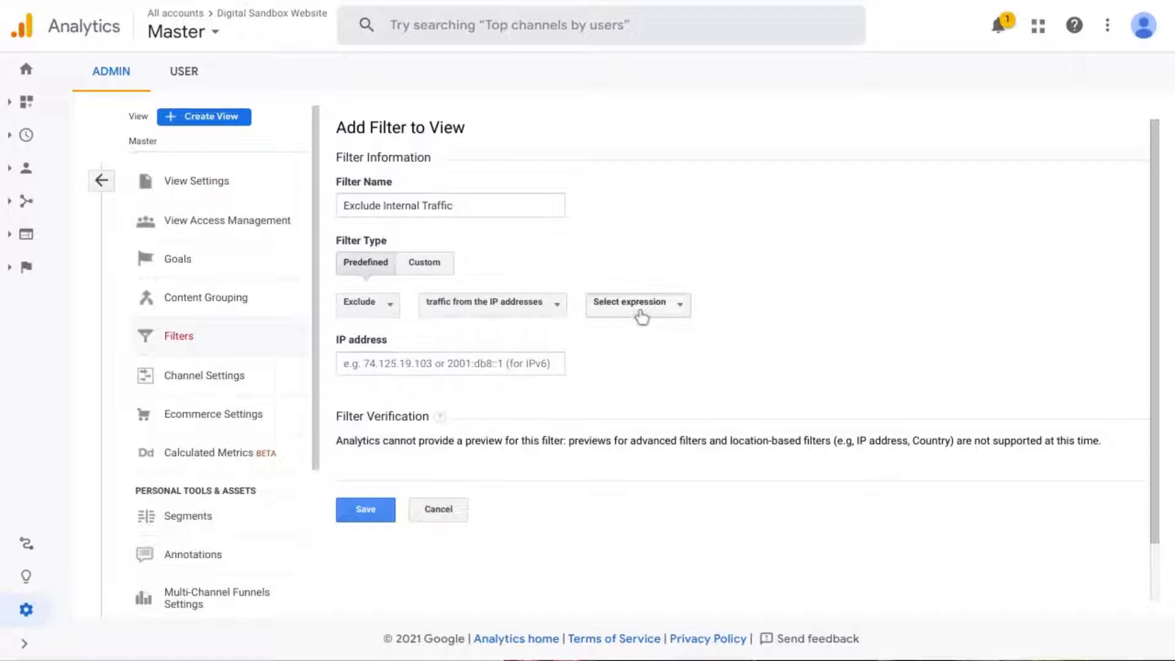
pyautogui.click(635, 304)
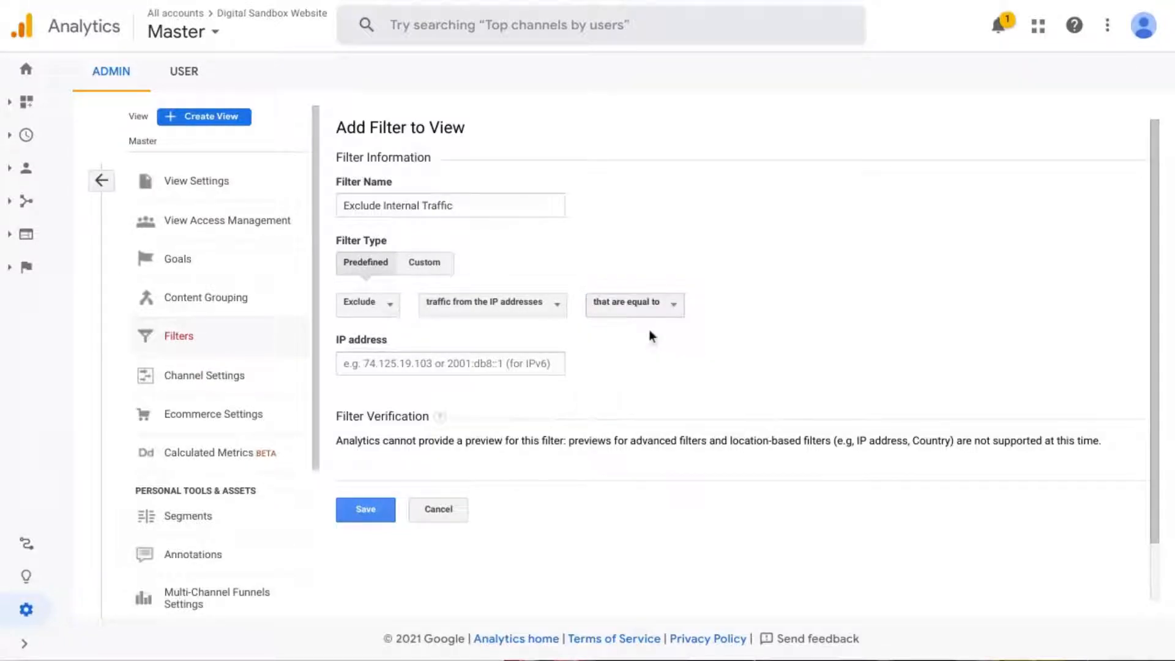
pyautogui.click(450, 364)
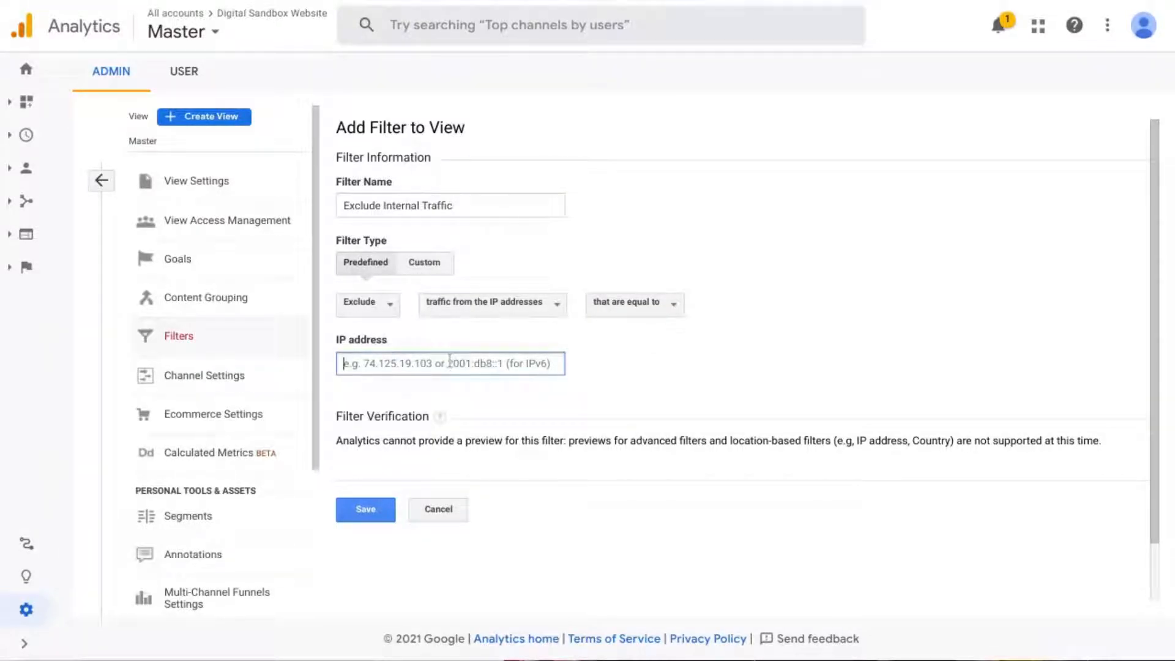
pyautogui.write('123.45.678.90')
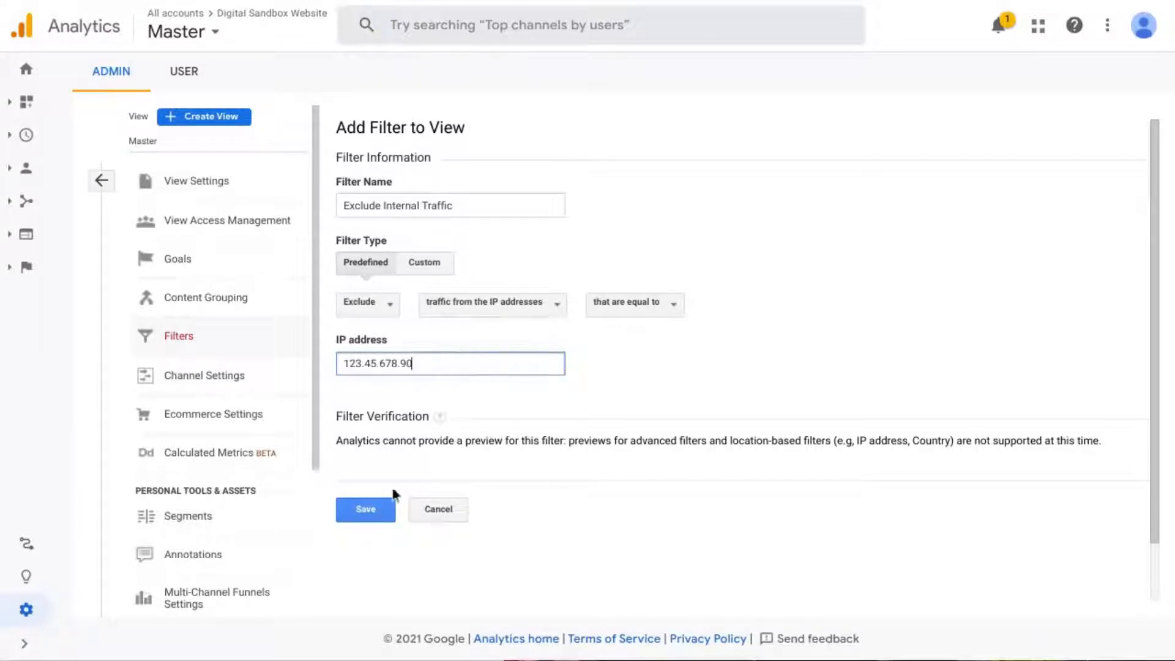
pyautogui.moveTo(537, 388)
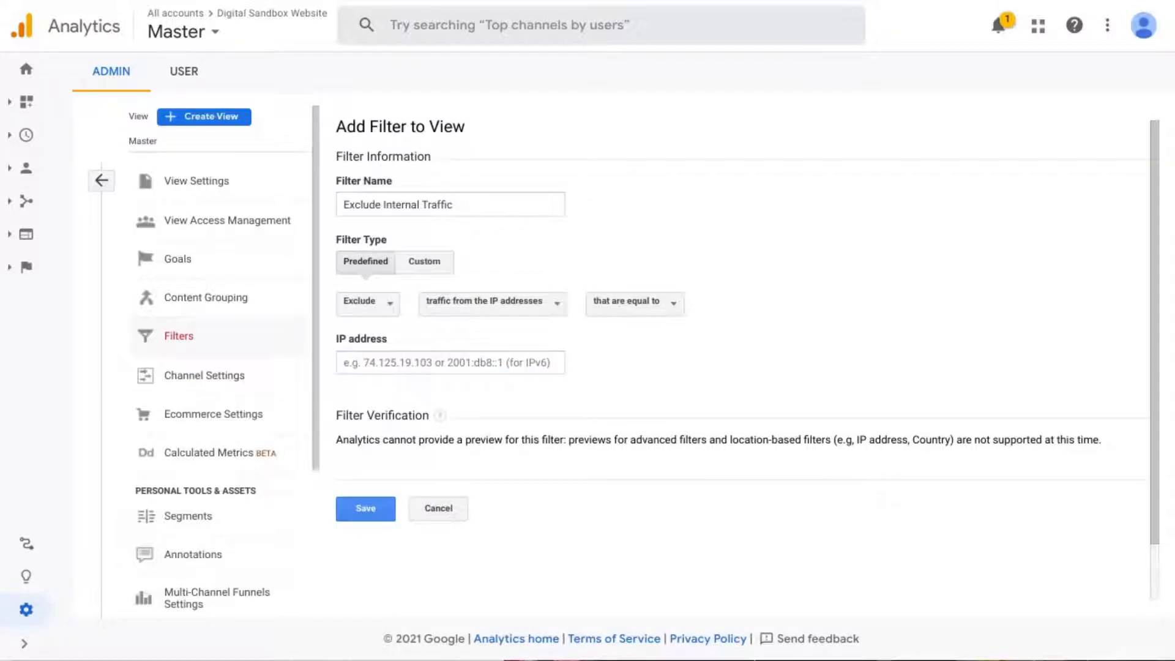
pyautogui.moveTo(670, 315)
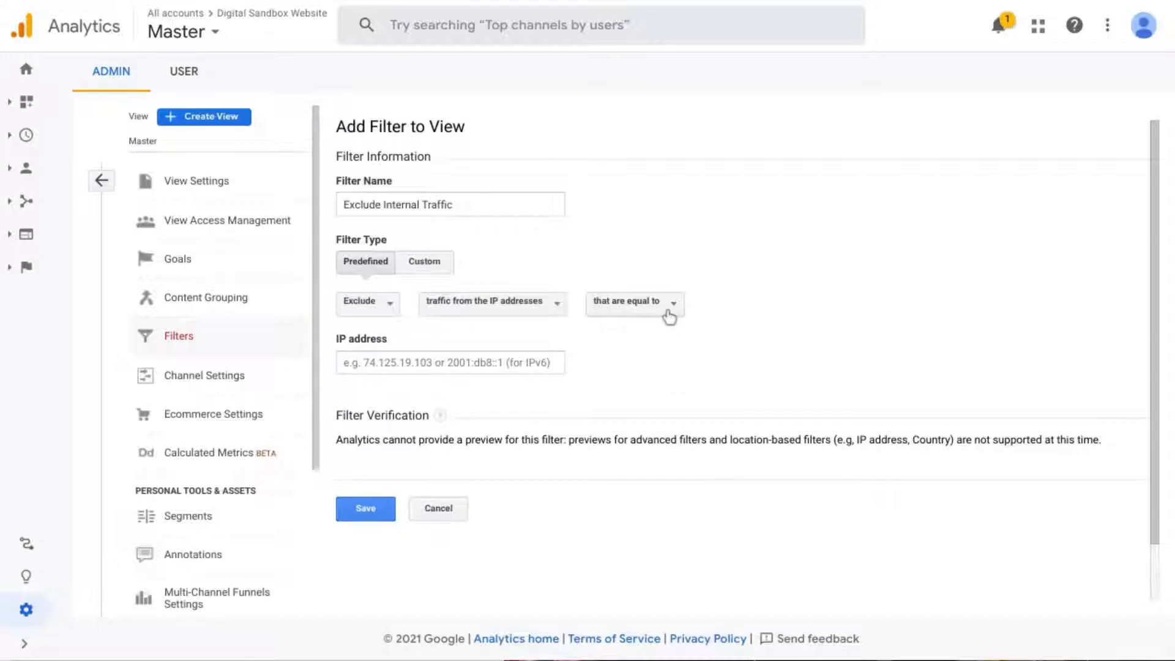
pyautogui.moveTo(639, 314)
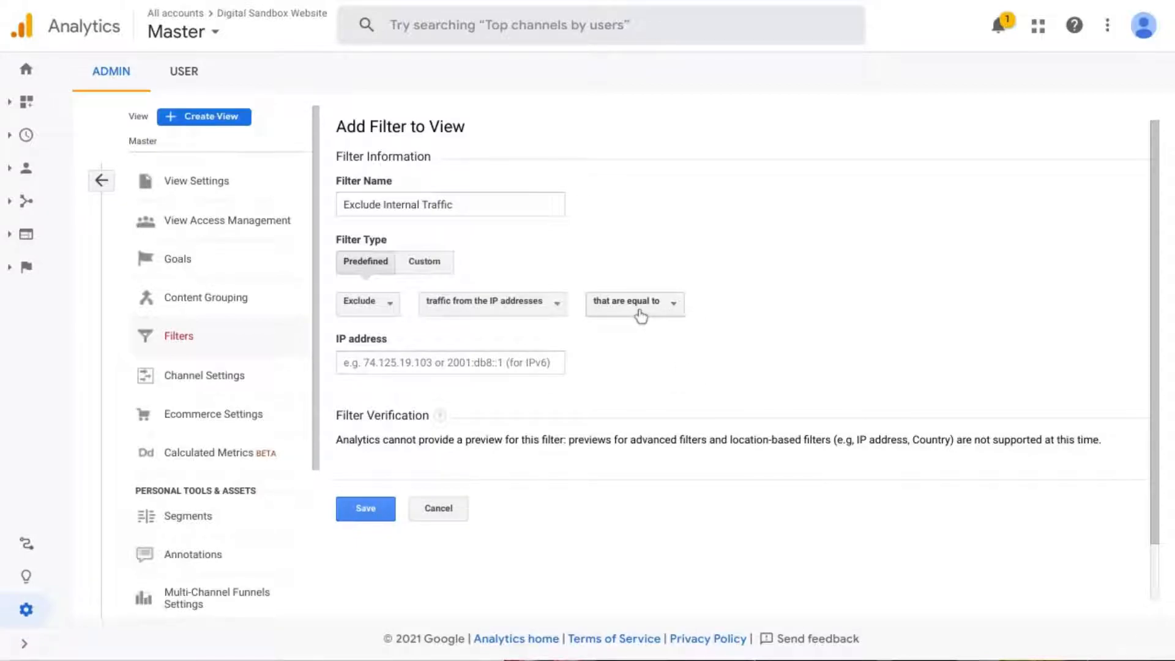
# Step: Change the match to addresses that begin with 192.168.0
pyautogui.click(633, 303)
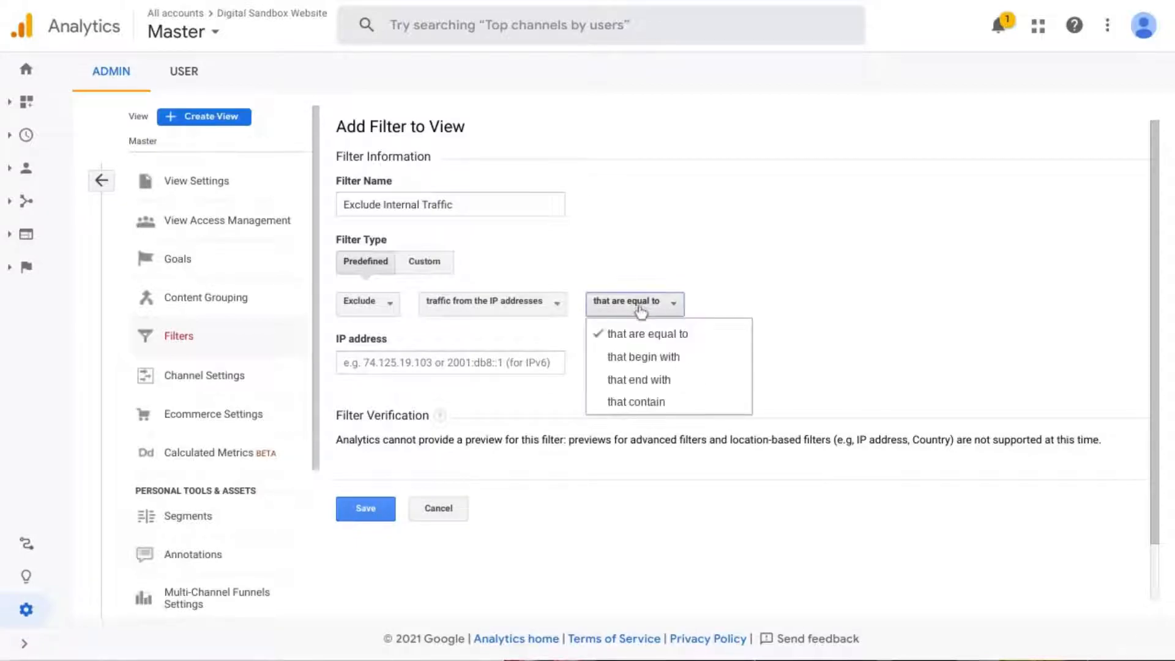
pyautogui.click(642, 356)
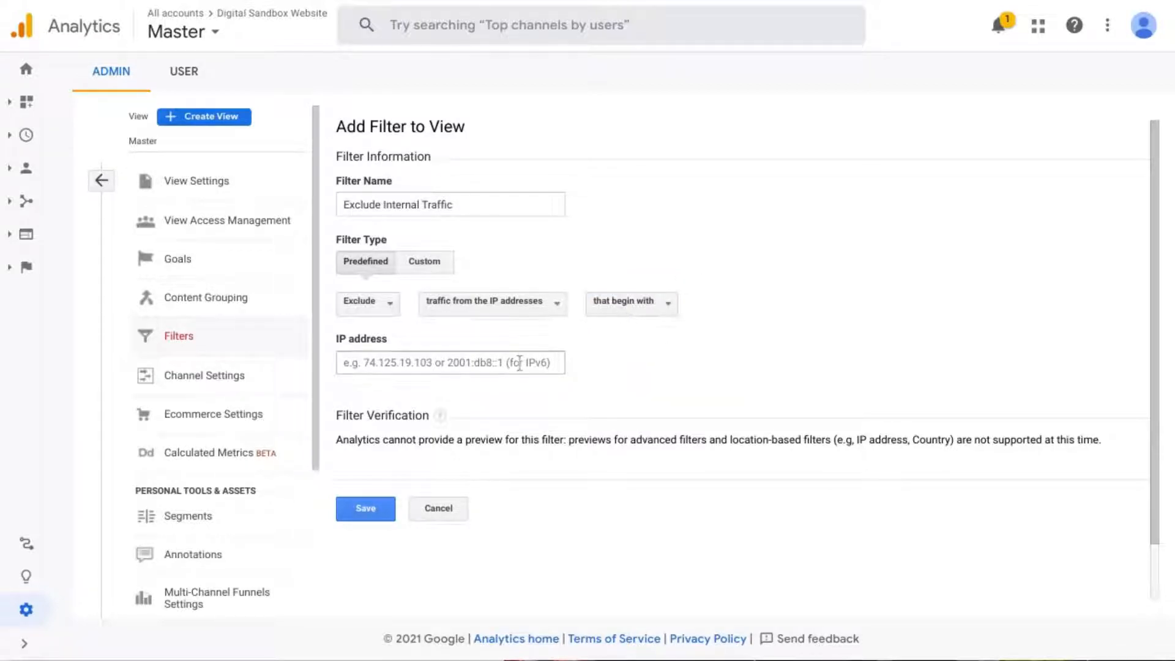
pyautogui.click(450, 362)
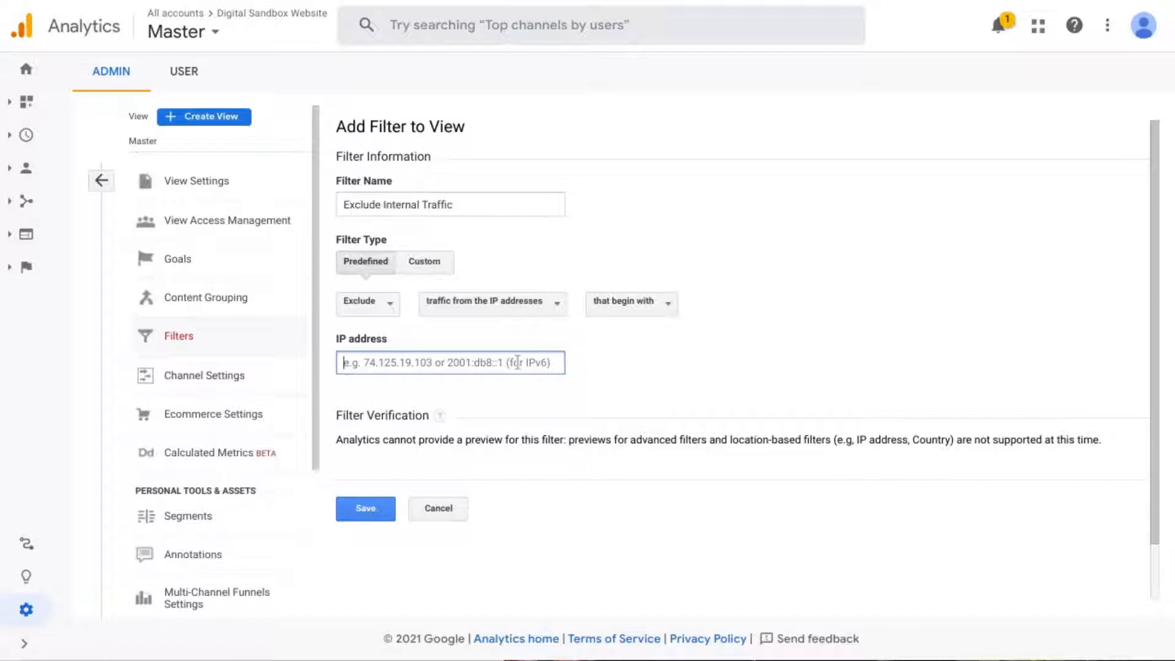
pyautogui.write('192.168.0.')
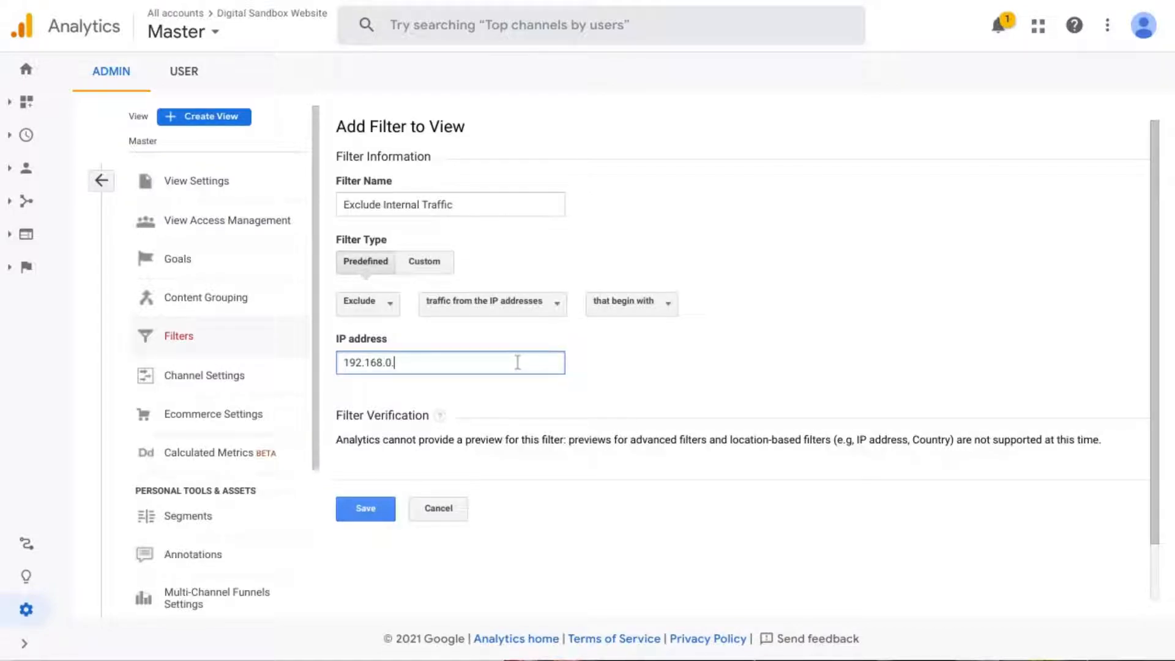
pyautogui.moveTo(469, 428)
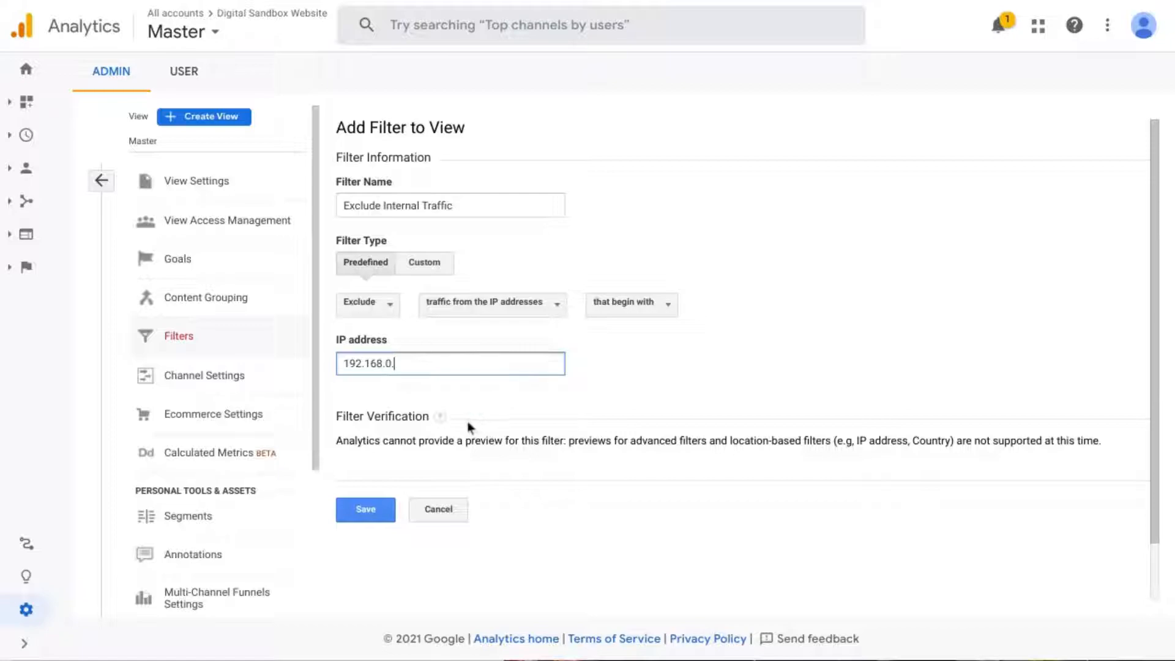
pyautogui.moveTo(526, 351)
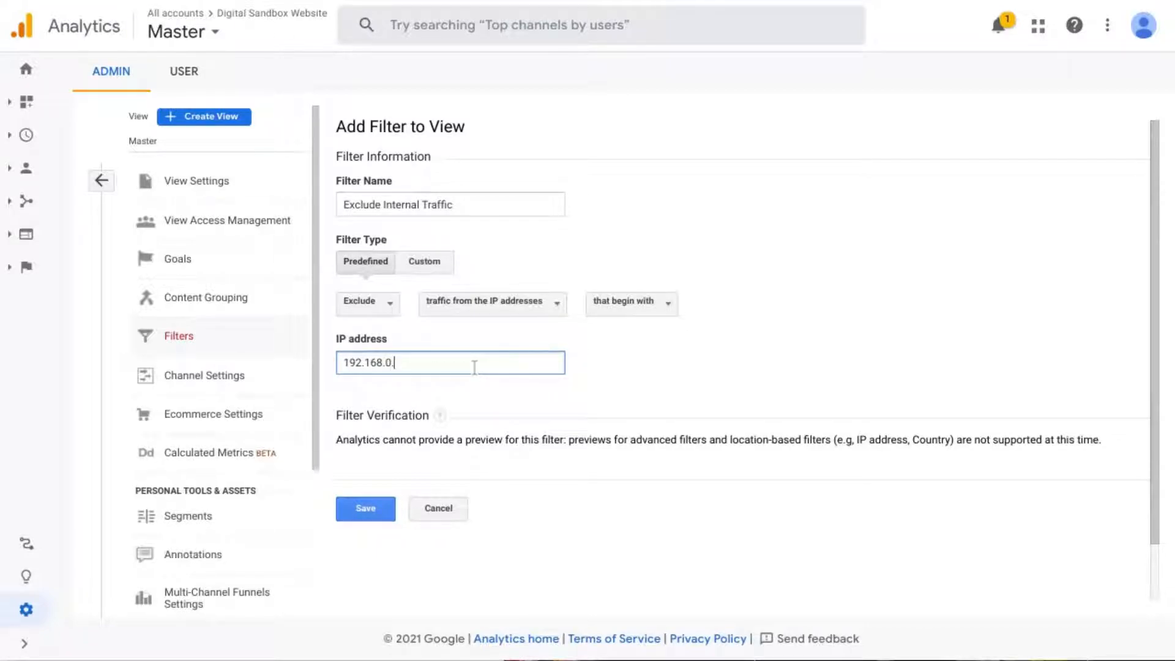
pyautogui.moveTo(477, 384)
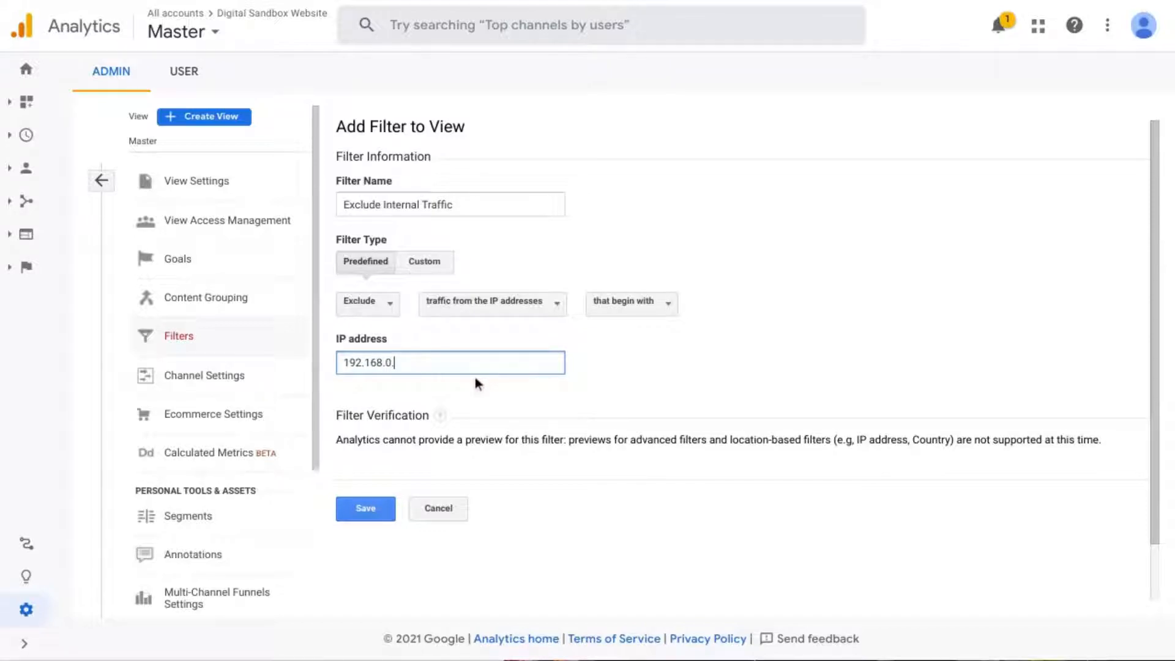
pyautogui.moveTo(439, 279)
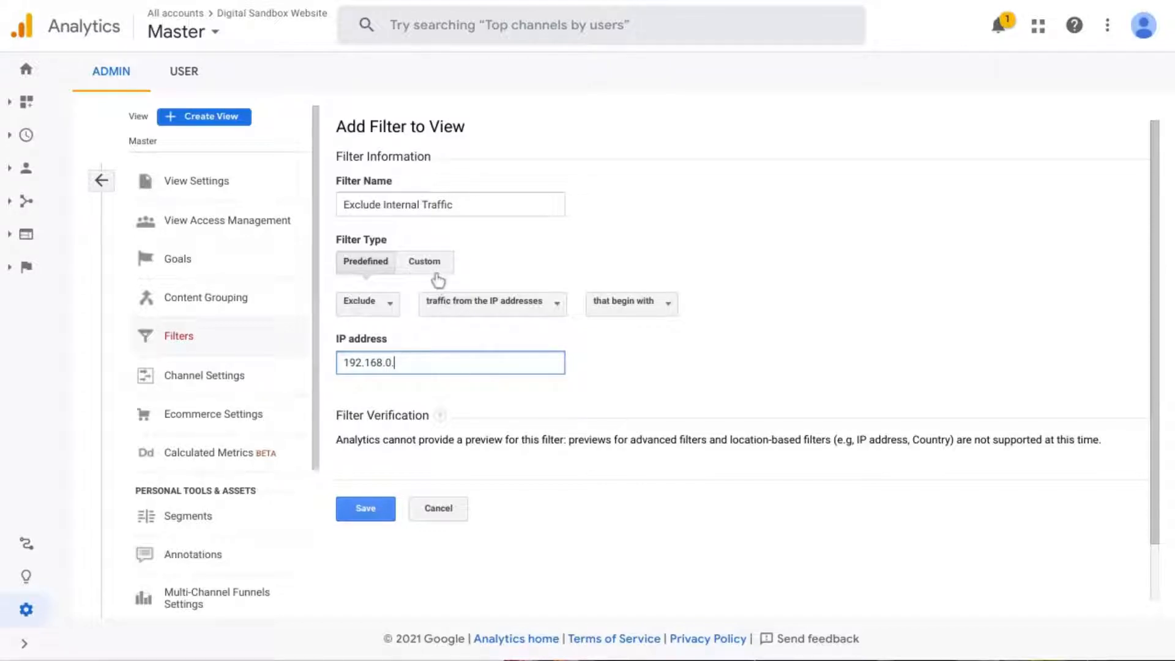
pyautogui.moveTo(411, 278)
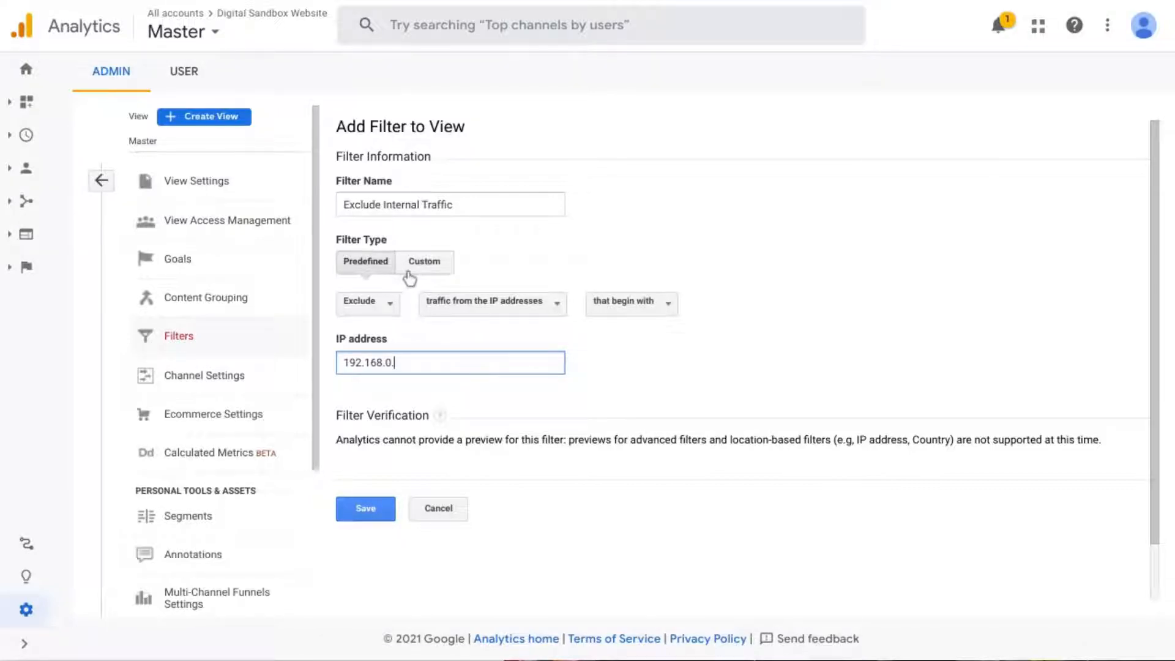
# Step: Switch to a custom Exclude filter on the IP Address field and focus the Filter Pattern box
pyautogui.click(425, 262)
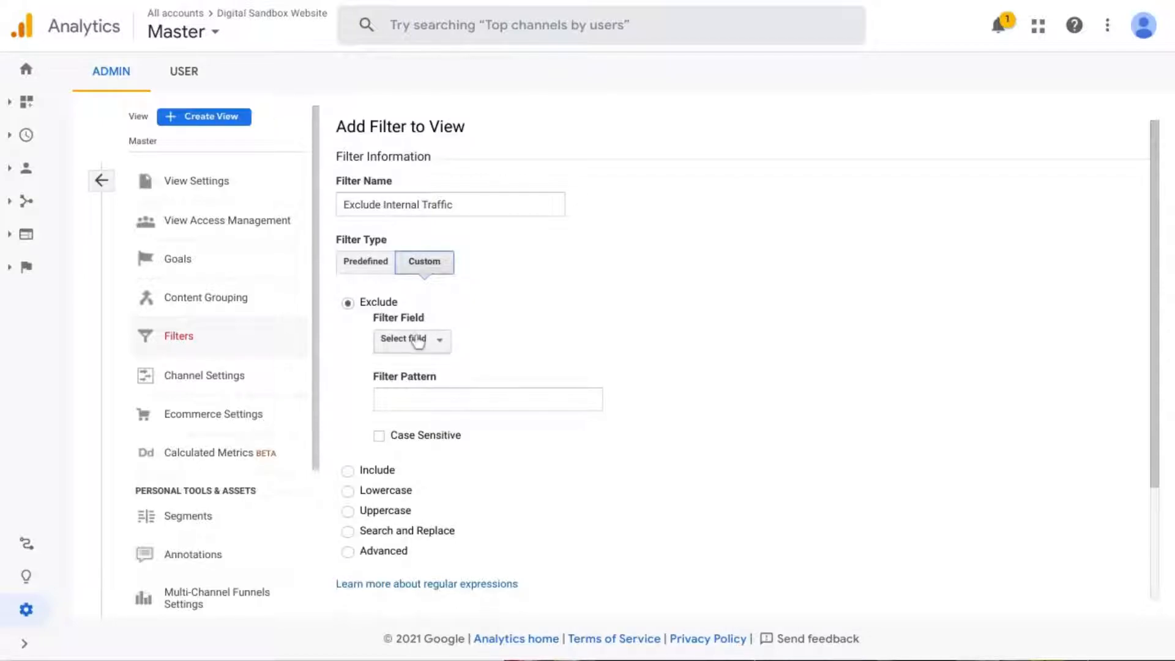
pyautogui.click(412, 342)
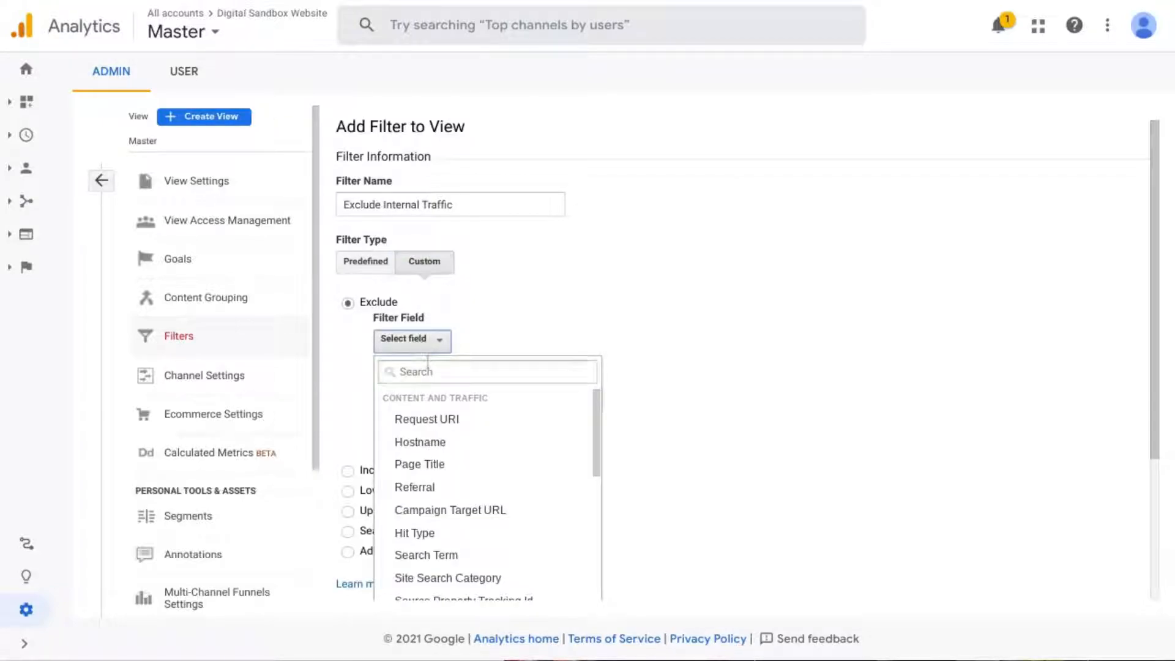
pyautogui.write('ip')
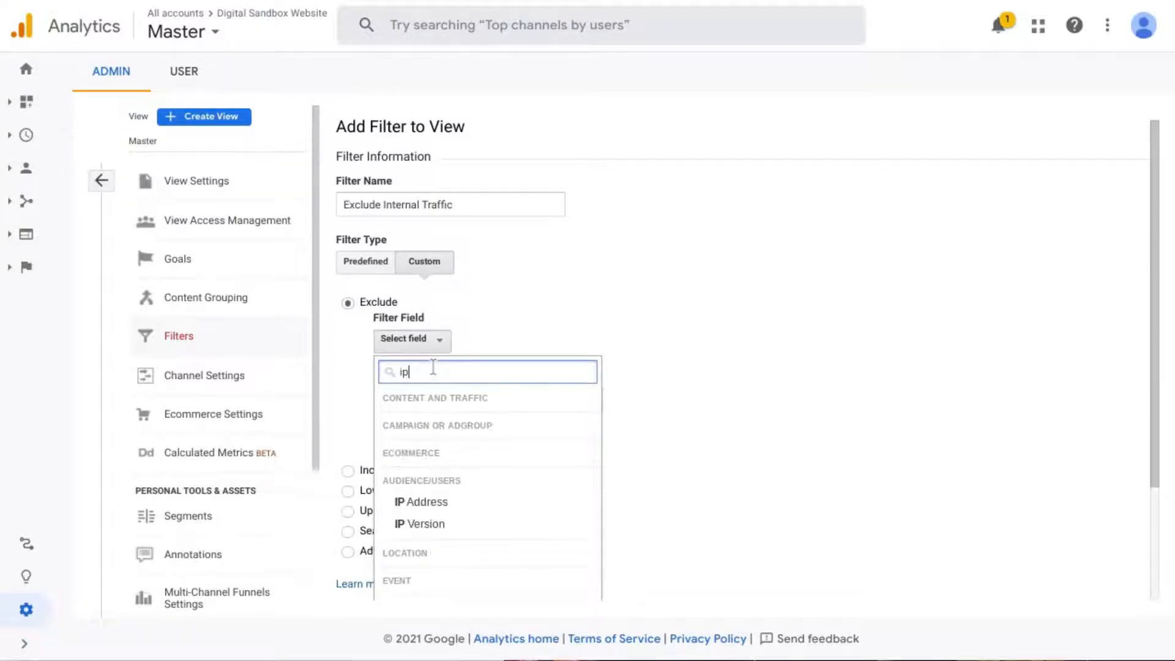
pyautogui.click(420, 502)
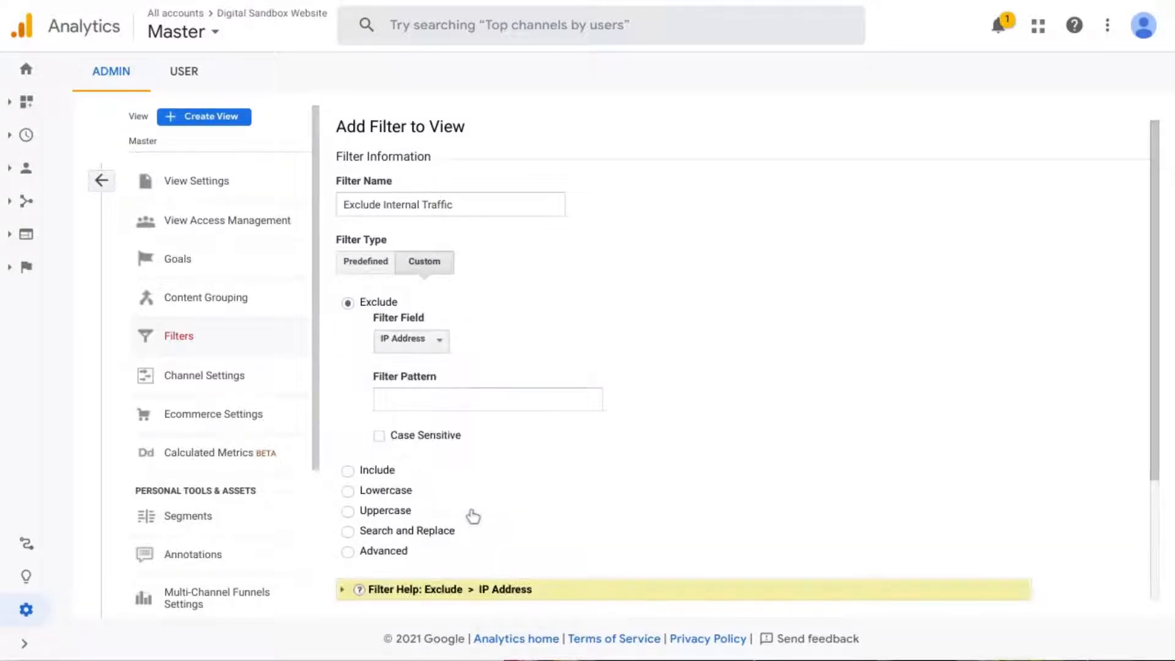
pyautogui.click(487, 399)
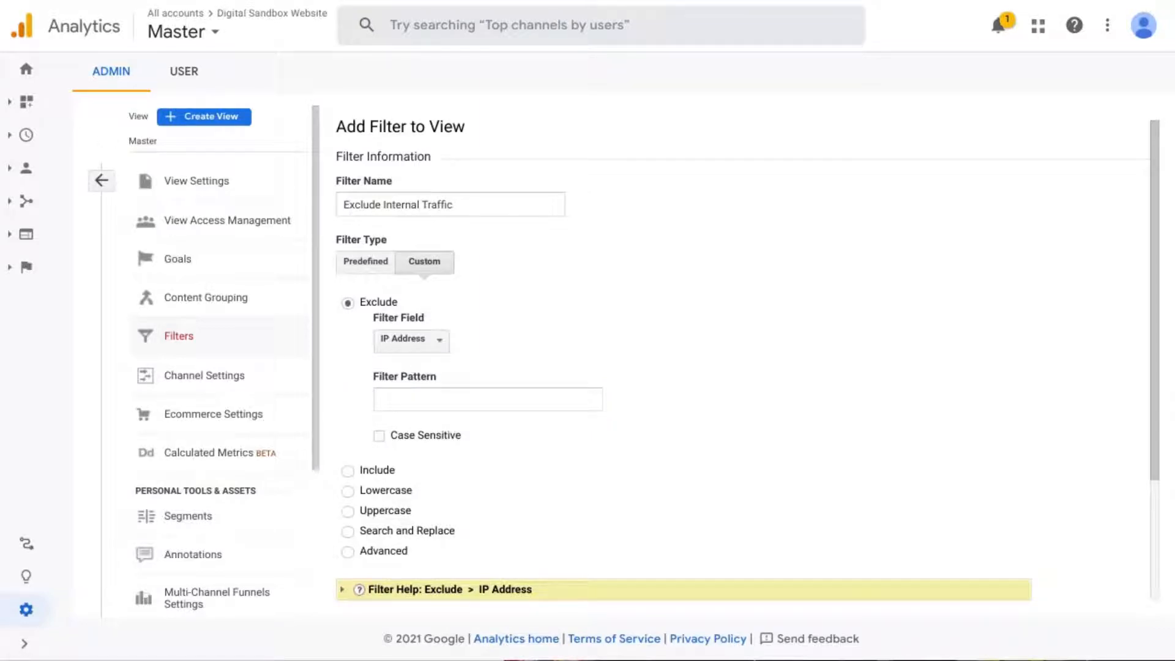
pyautogui.click(487, 399)
pyautogui.write('^(123\\.((45\\.678)|(90\\.123))\\.[0-9]*)|')
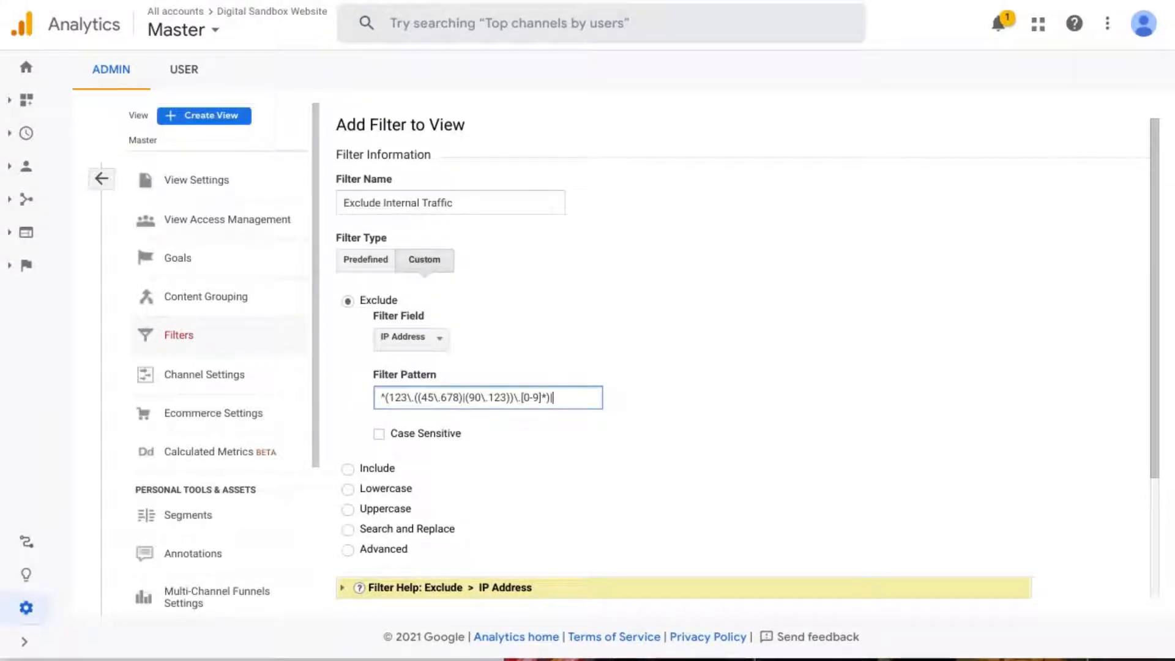
pyautogui.moveTo(619, 339)
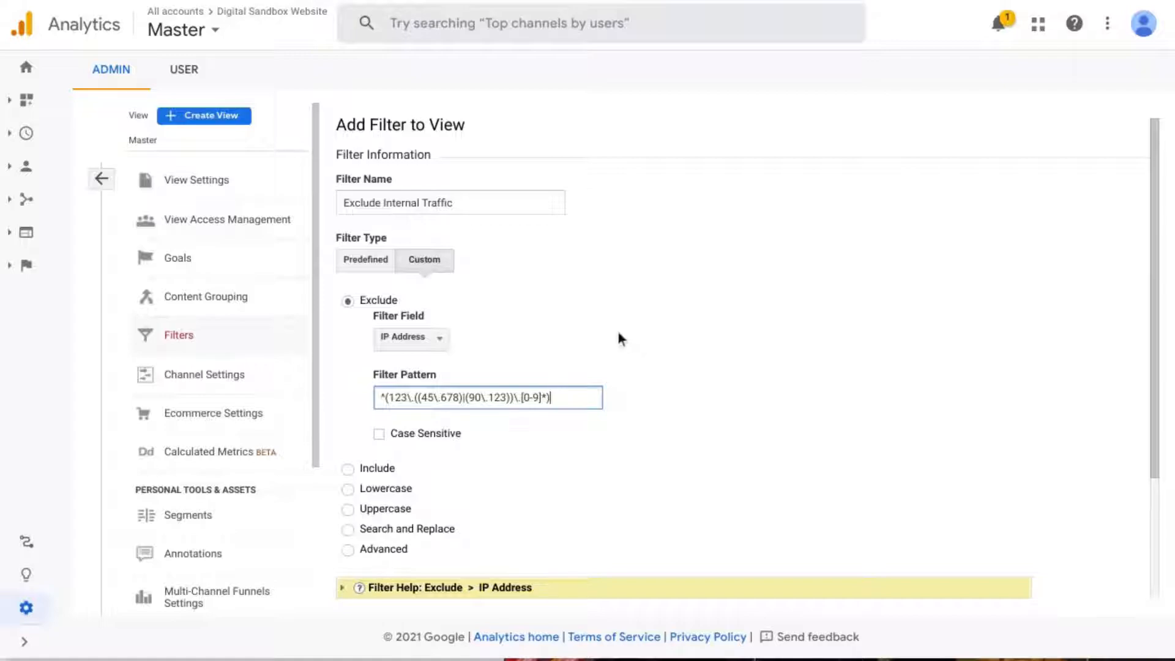
pyautogui.moveTo(632, 332)
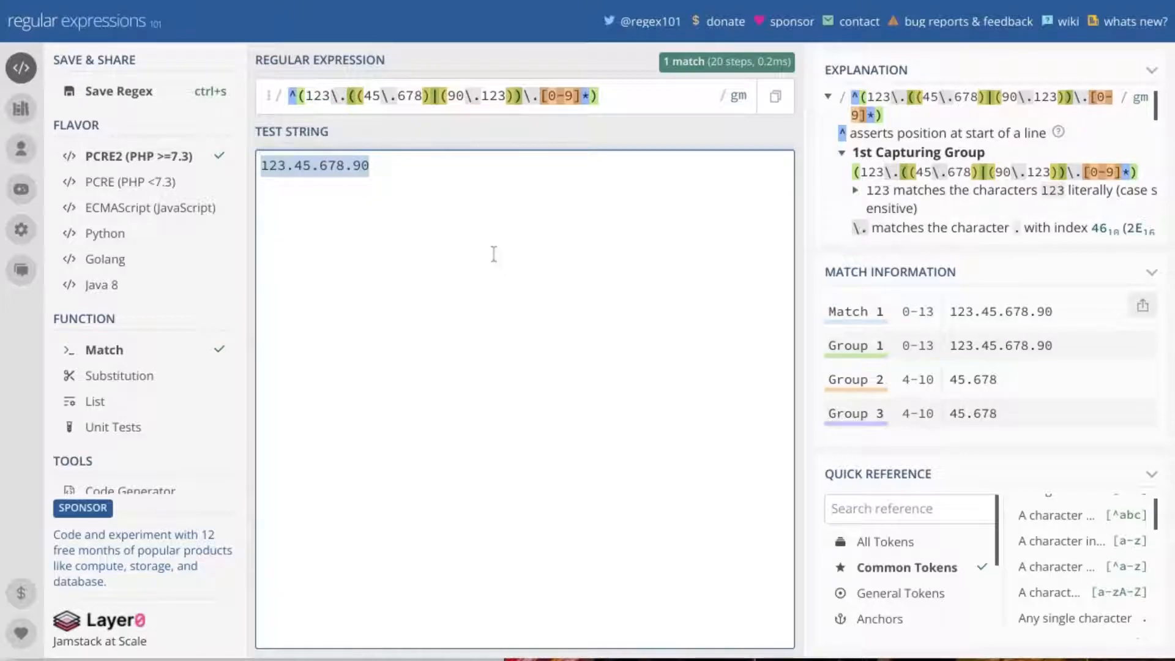
pyautogui.moveTo(472, 96)
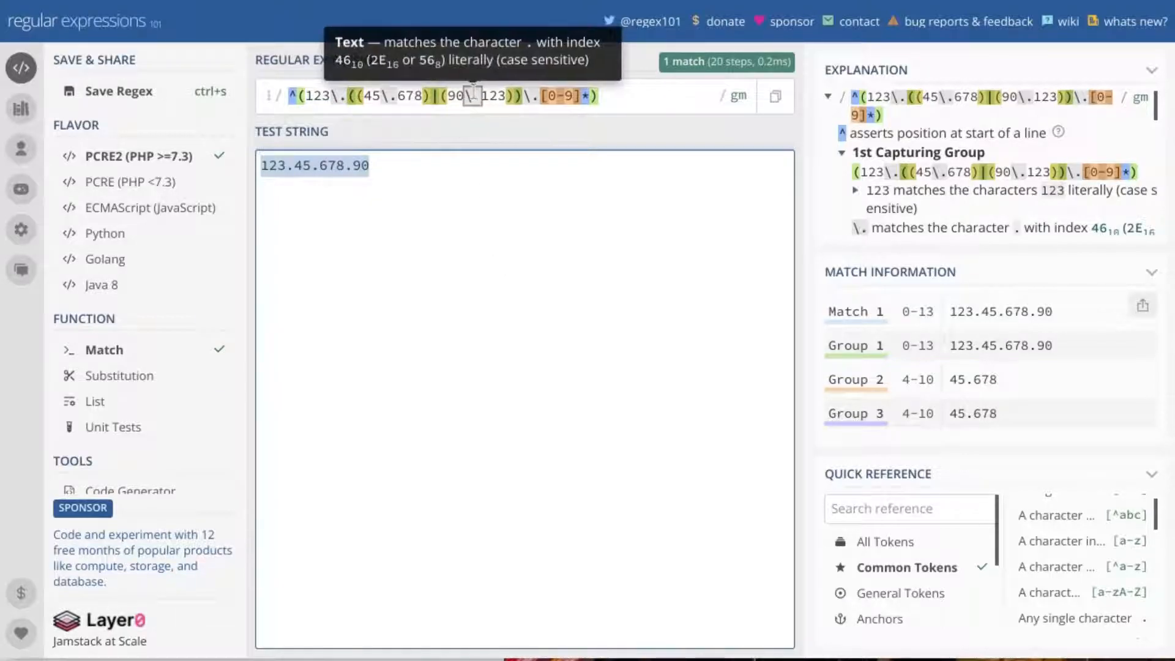
pyautogui.moveTo(445, 219)
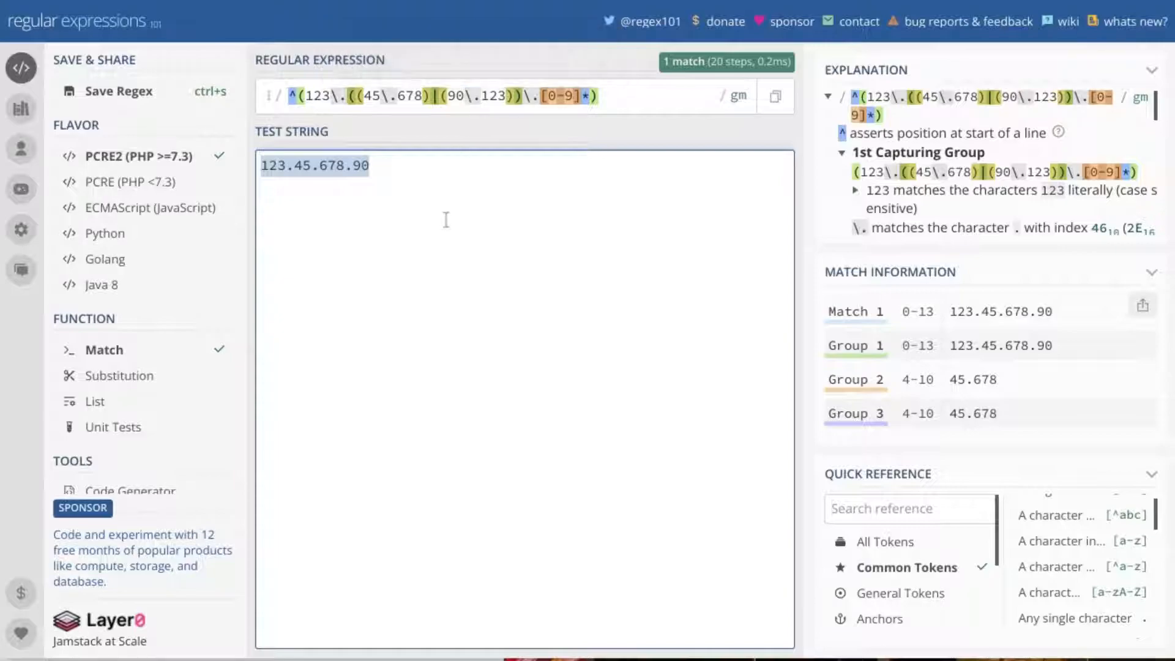
pyautogui.moveTo(307, 95)
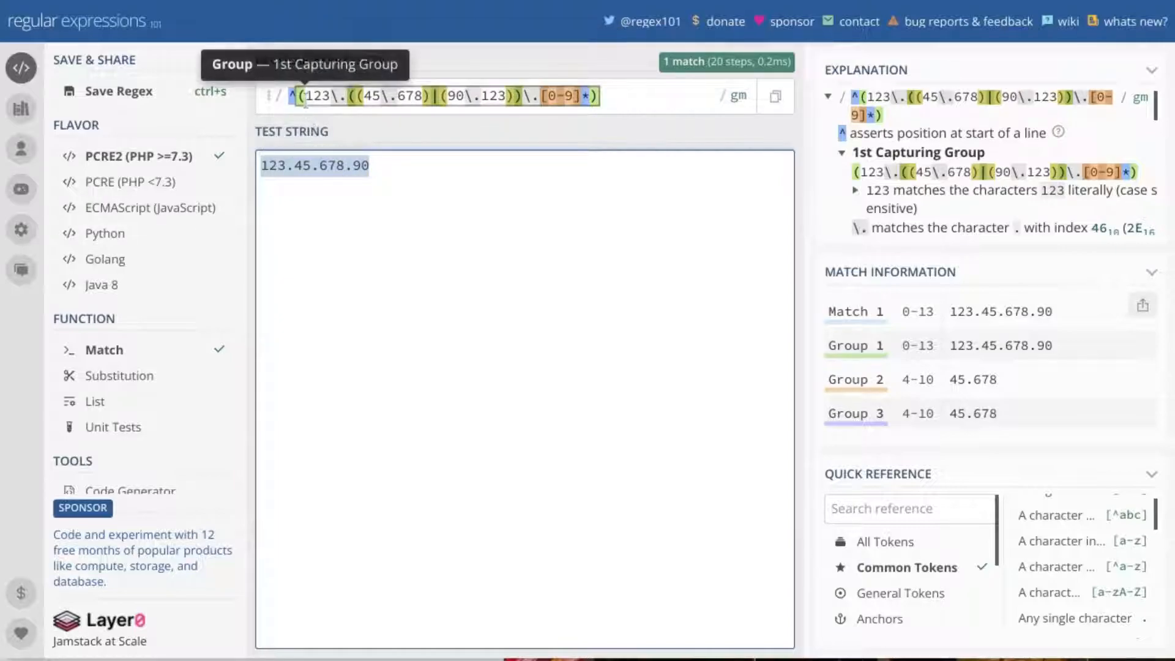
pyautogui.moveTo(292, 95)
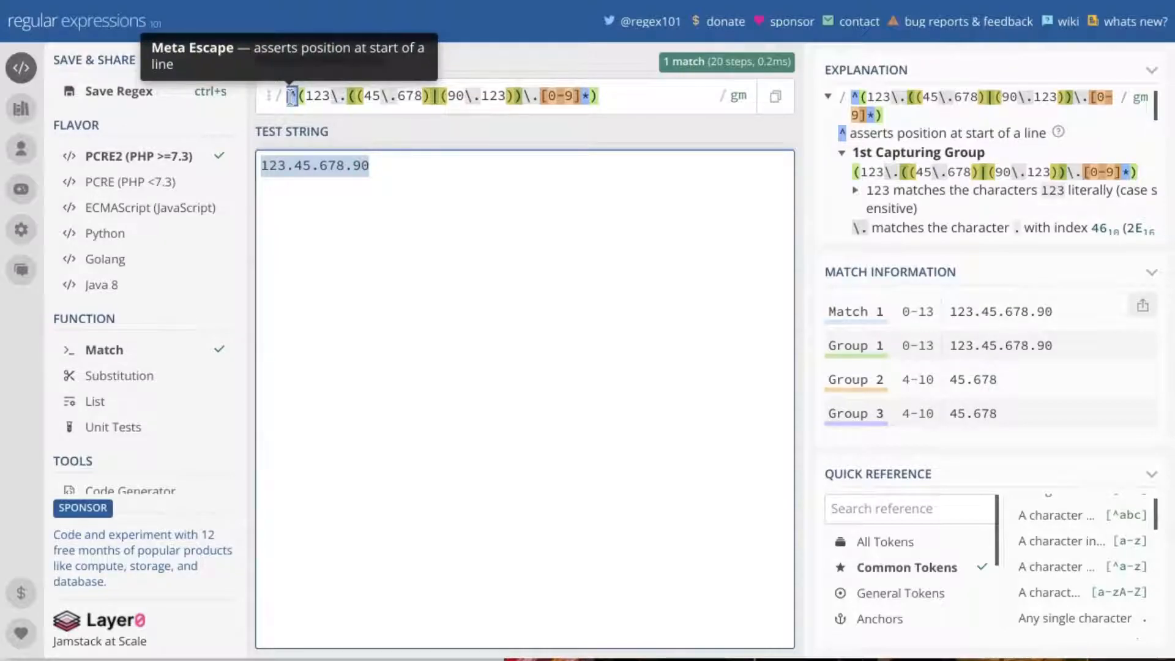
pyautogui.moveTo(289, 96)
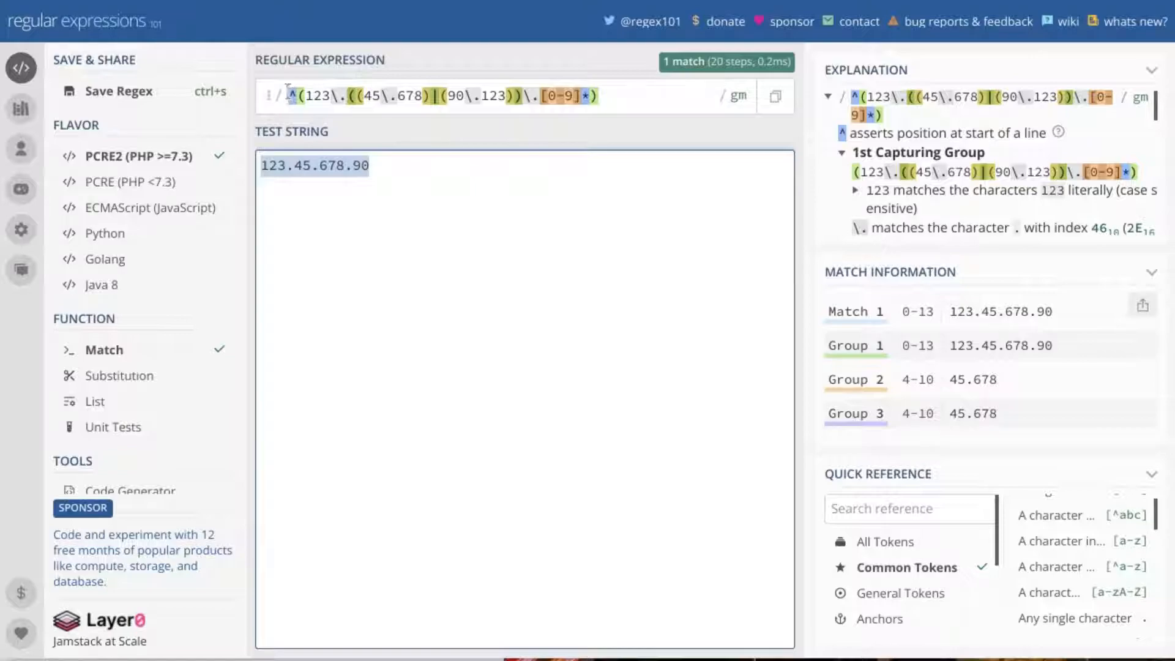
pyautogui.moveTo(292, 95)
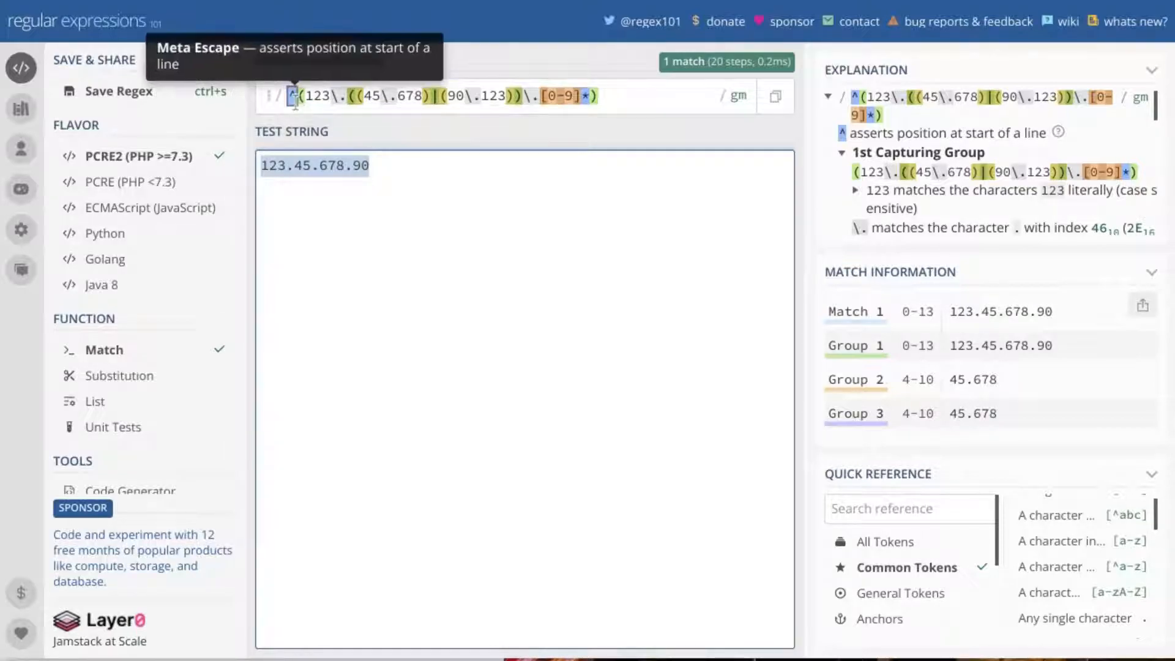
pyautogui.moveTo(307, 96)
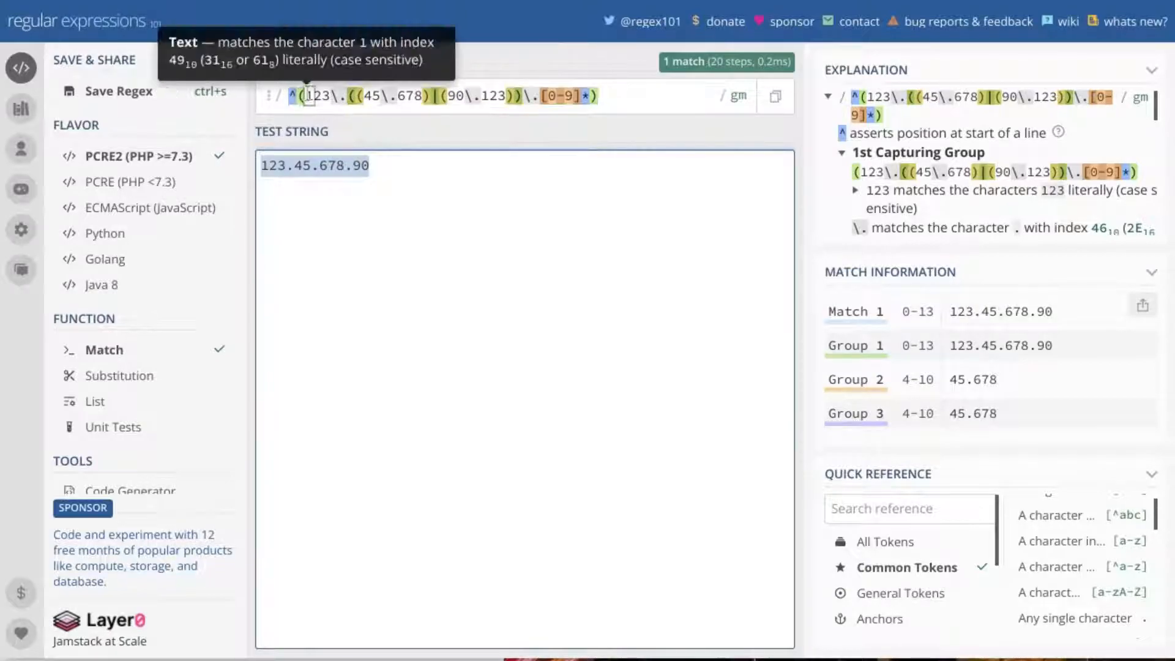
pyautogui.moveTo(318, 96)
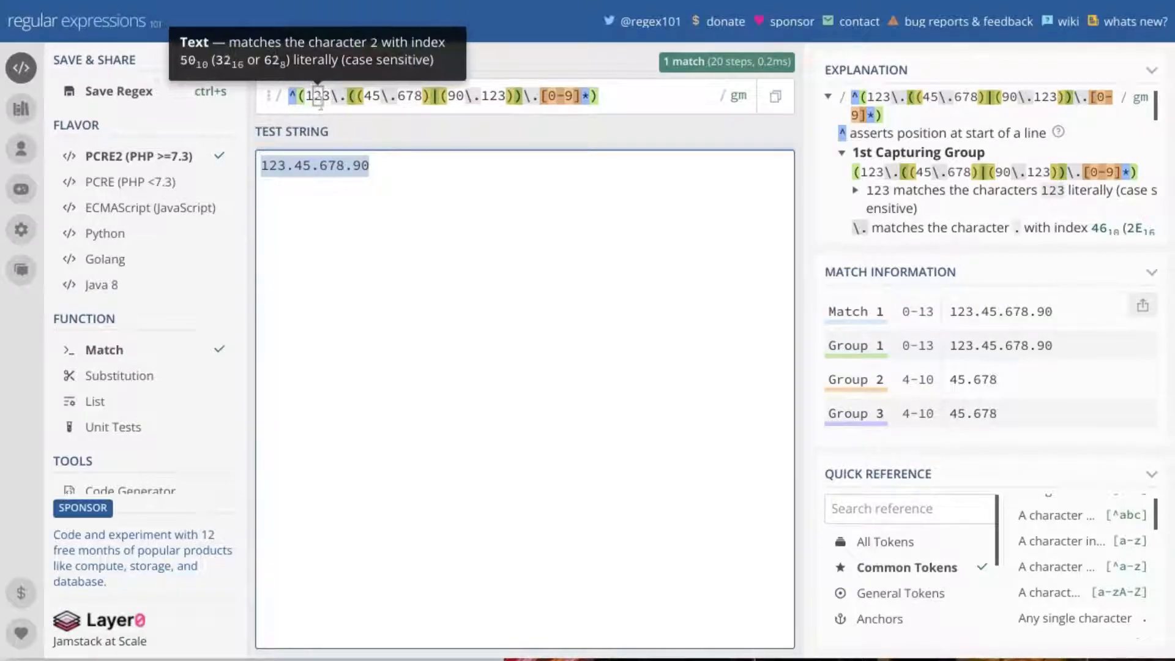
pyautogui.moveTo(502, 144)
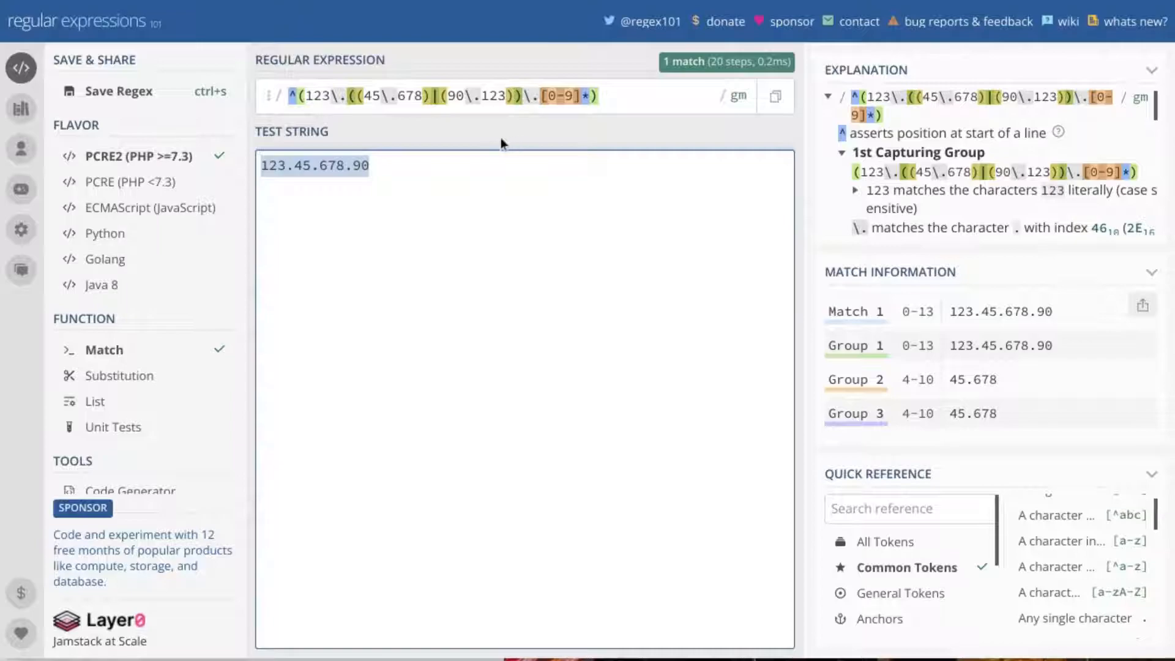
pyautogui.moveTo(314, 96)
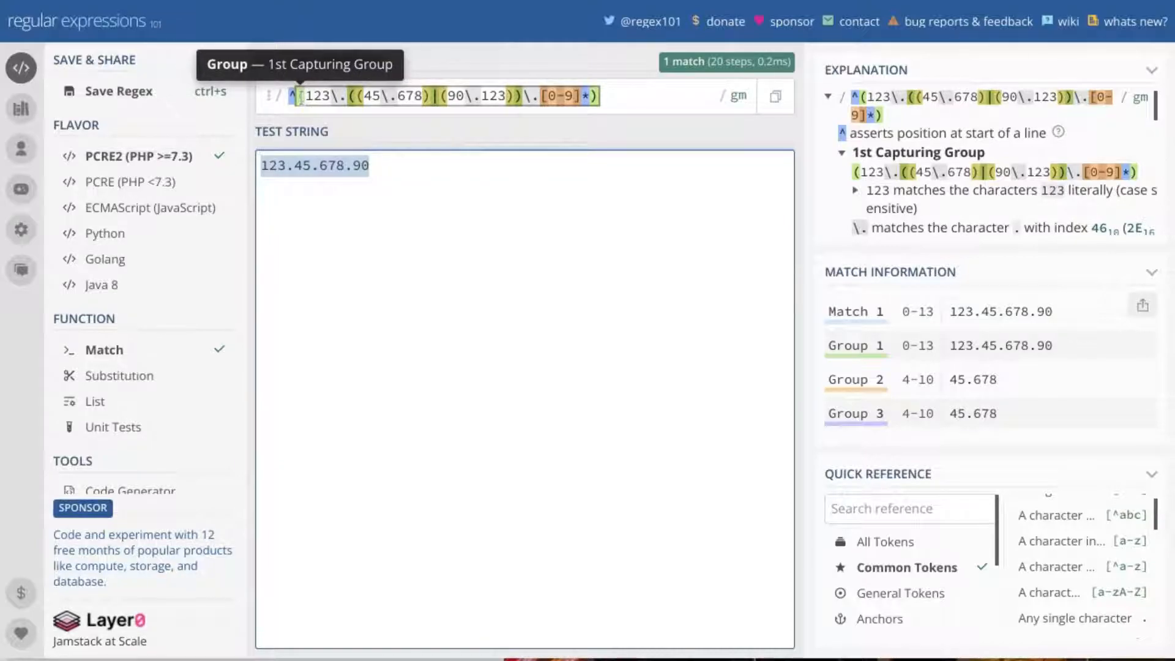
pyautogui.moveTo(529, 135)
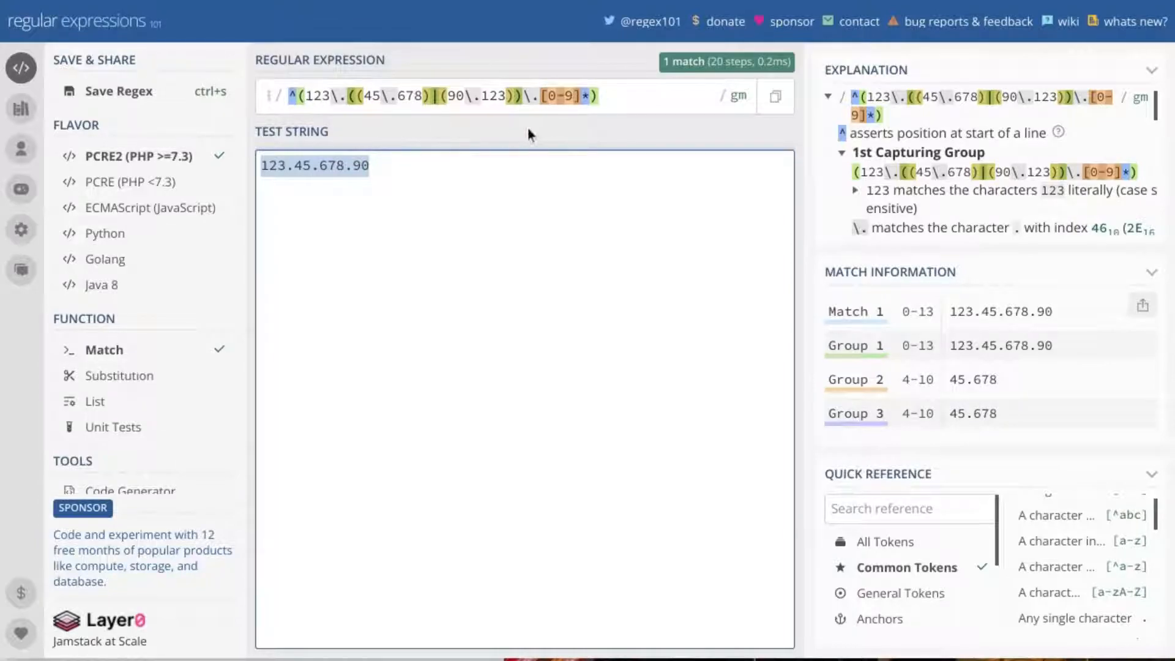
pyautogui.moveTo(308, 95)
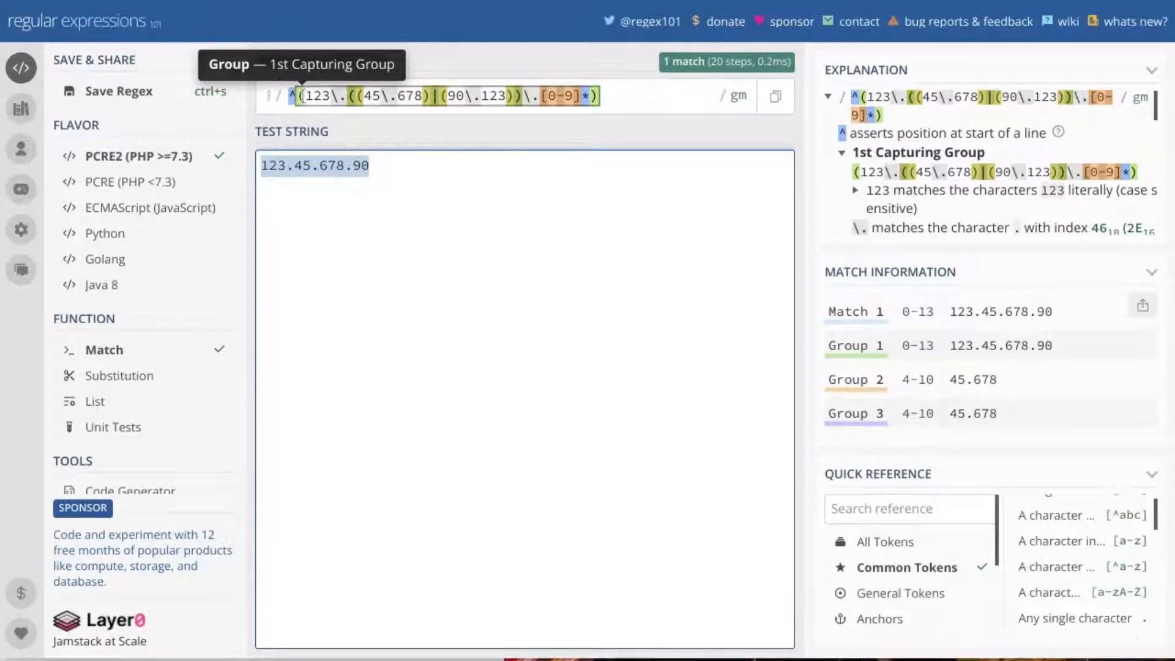
pyautogui.moveTo(354, 95)
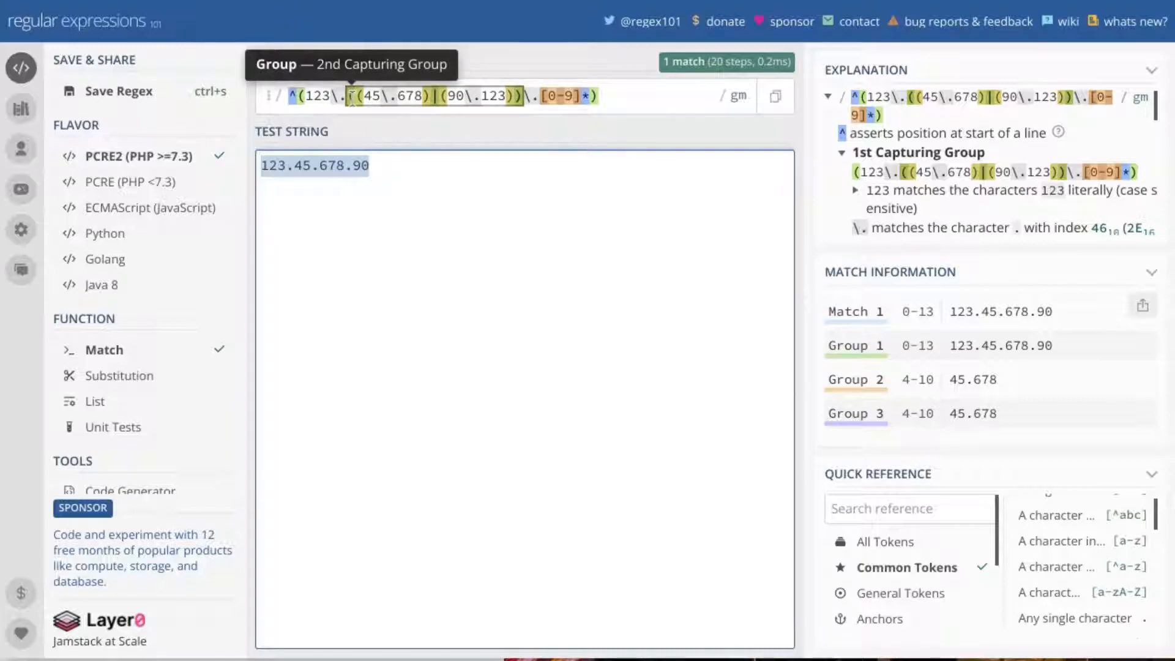
pyautogui.moveTo(382, 95)
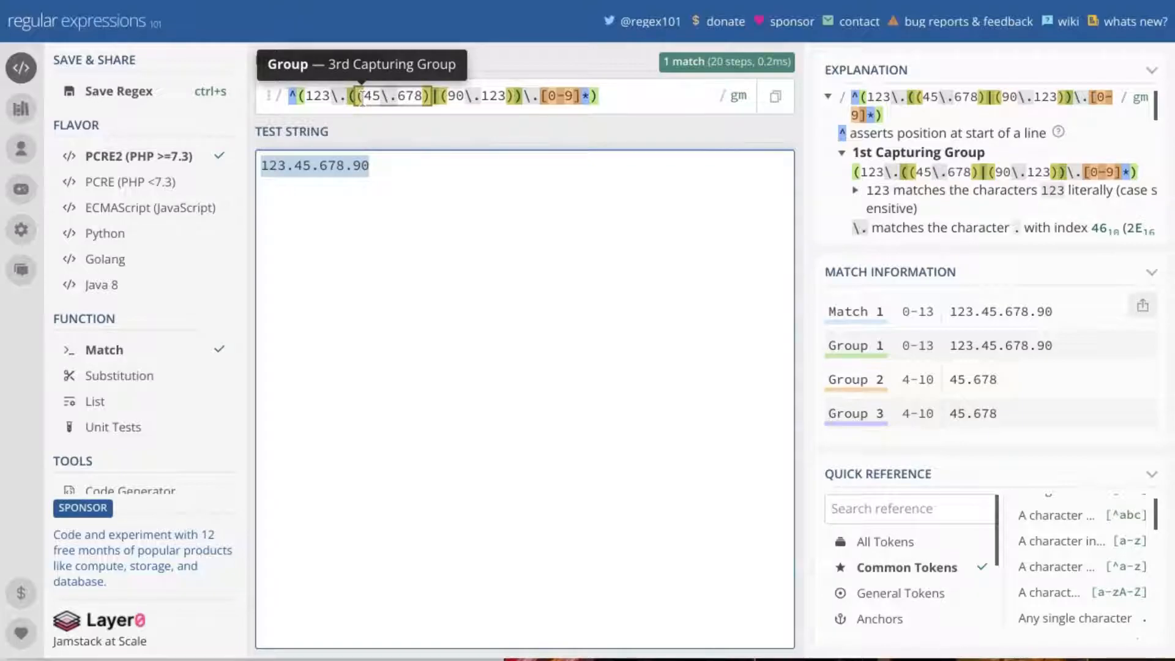
pyautogui.moveTo(358, 120)
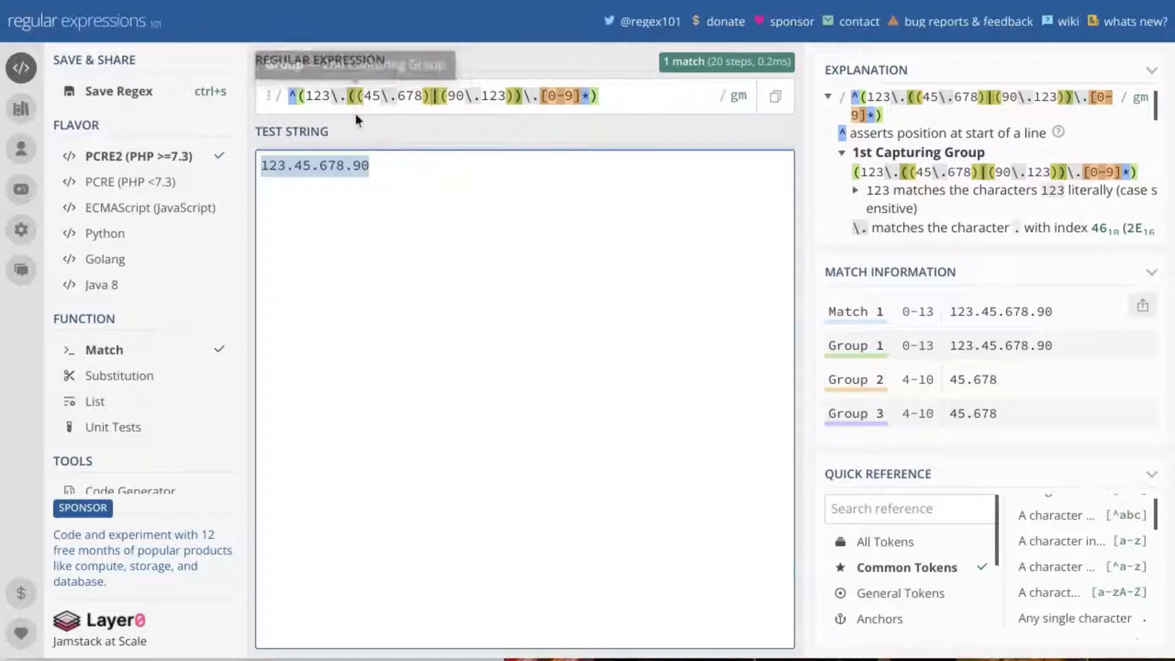
pyautogui.moveTo(304, 95)
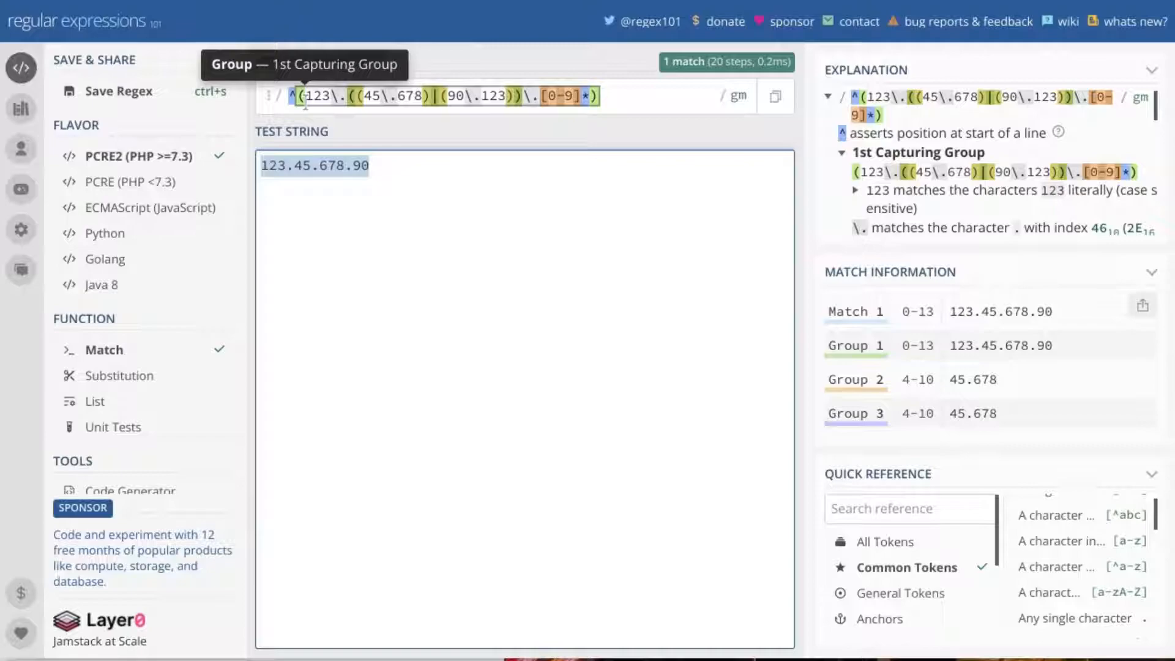
pyautogui.moveTo(308, 95)
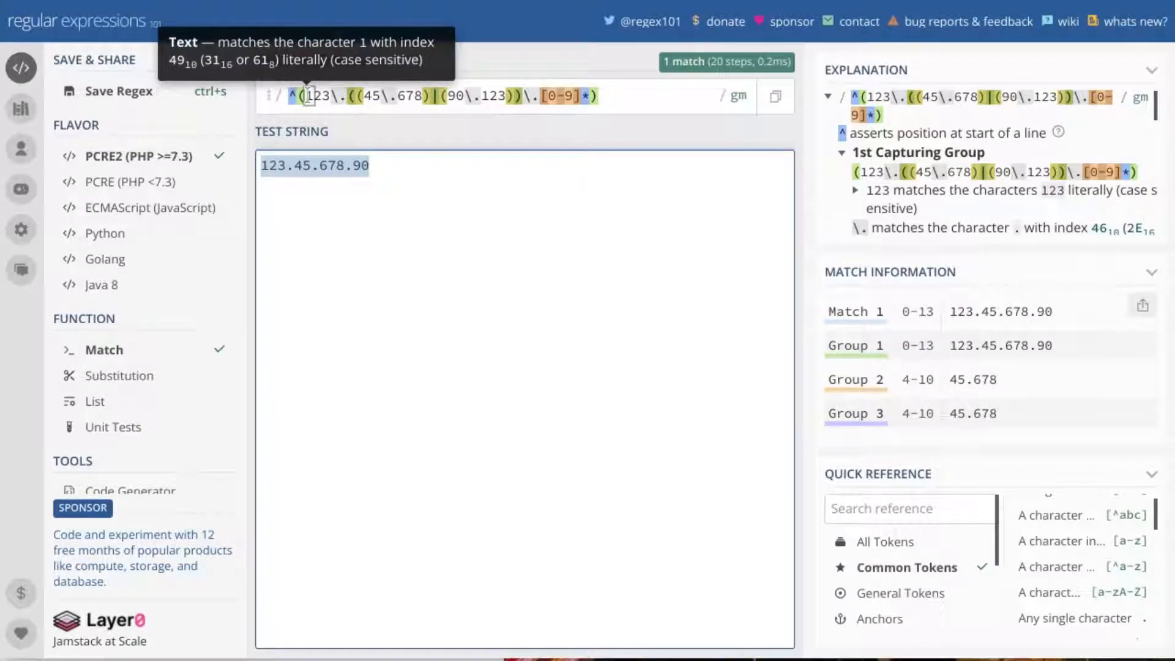
pyautogui.moveTo(334, 95)
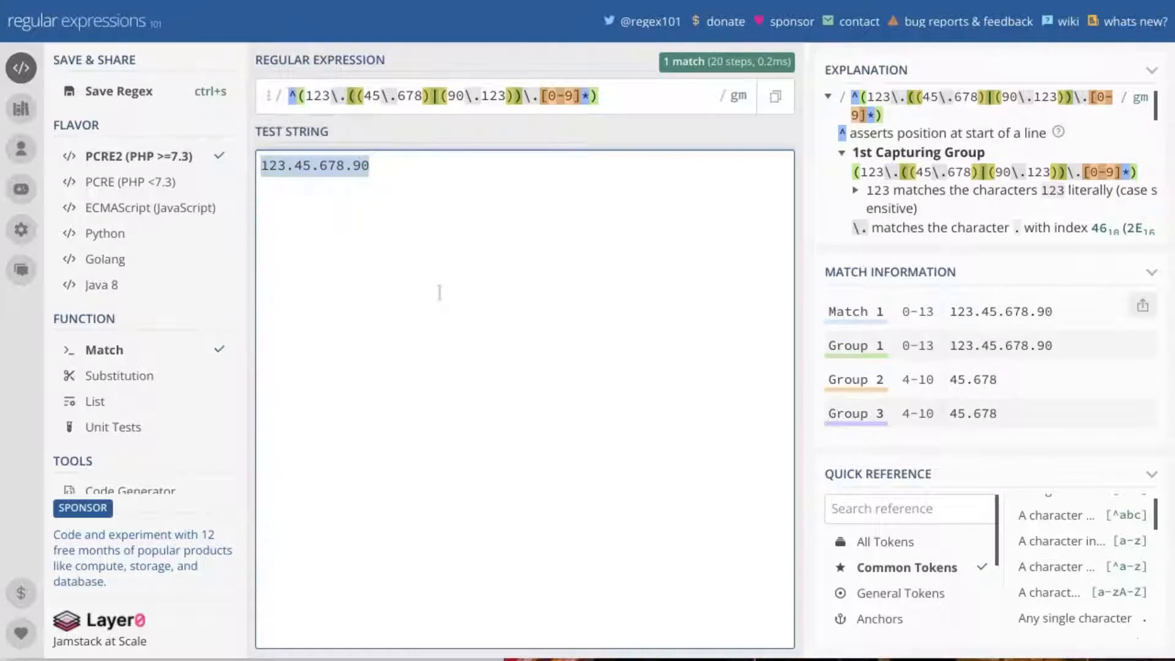
pyautogui.moveTo(551, 388)
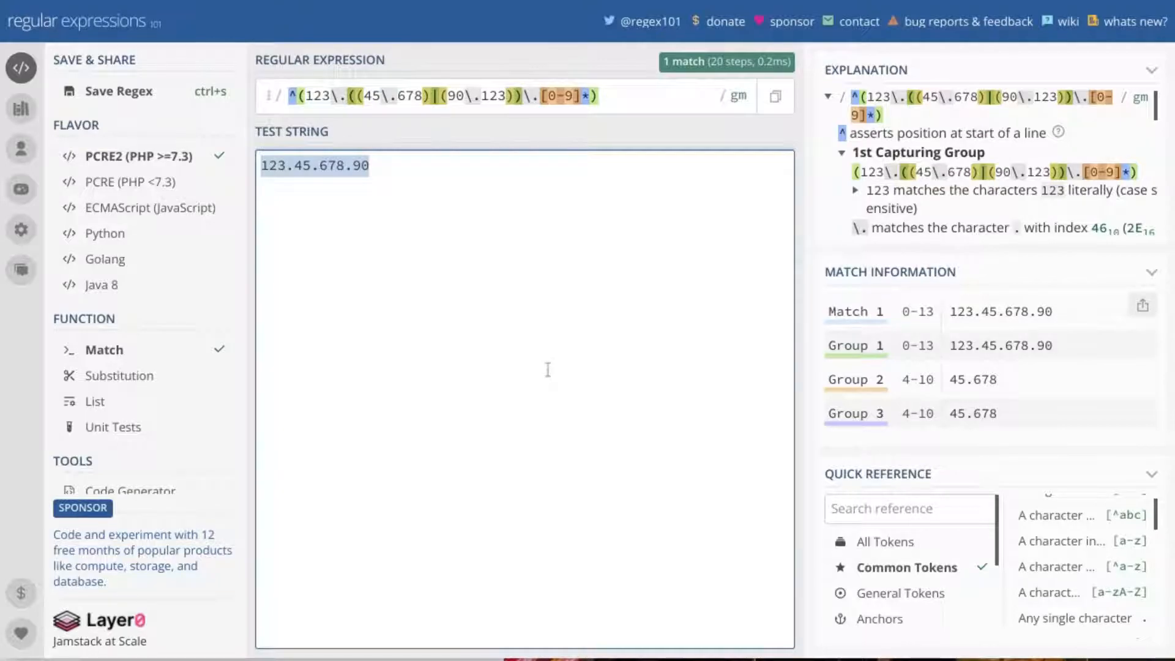
pyautogui.moveTo(553, 388)
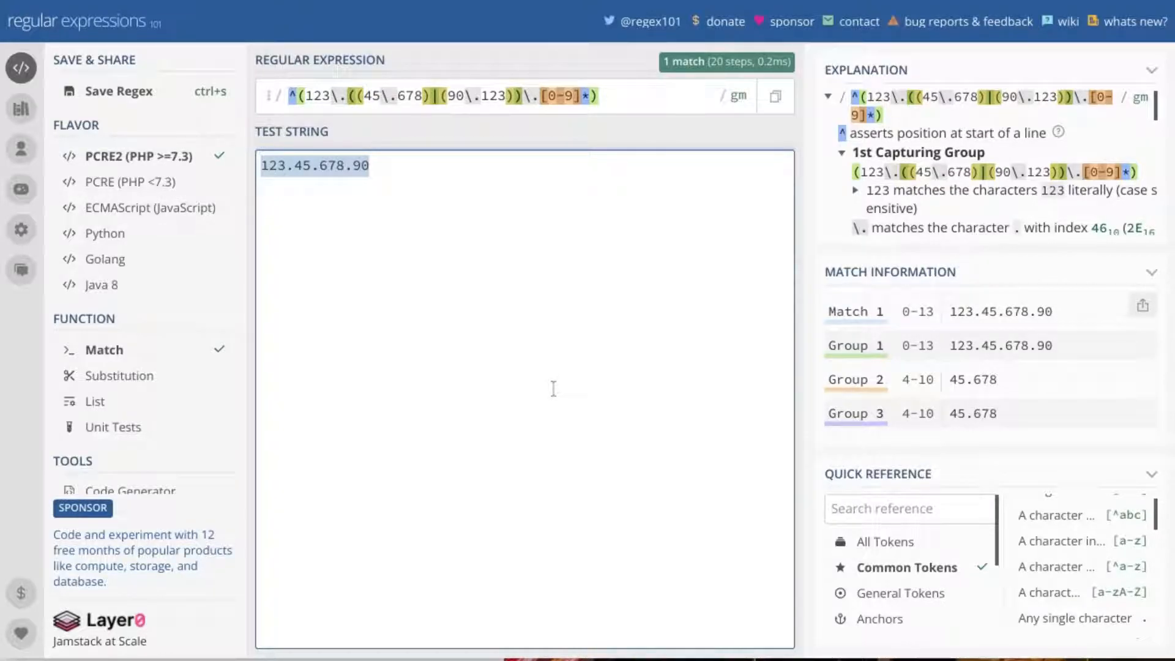
pyautogui.moveTo(323, 95)
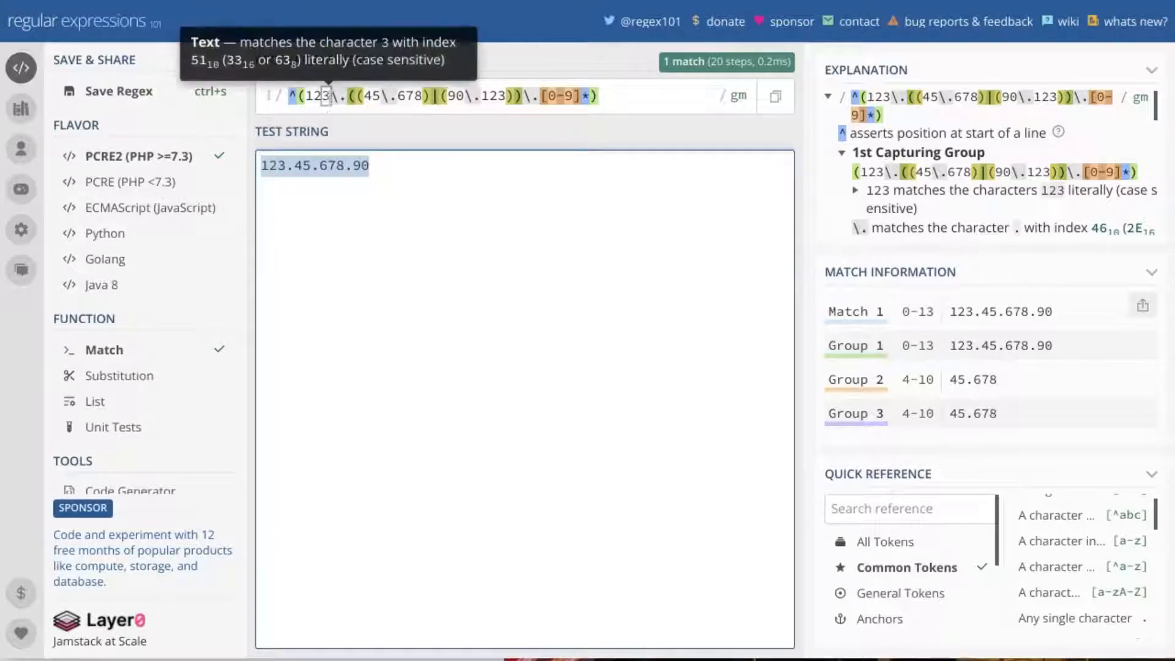
pyautogui.moveTo(339, 95)
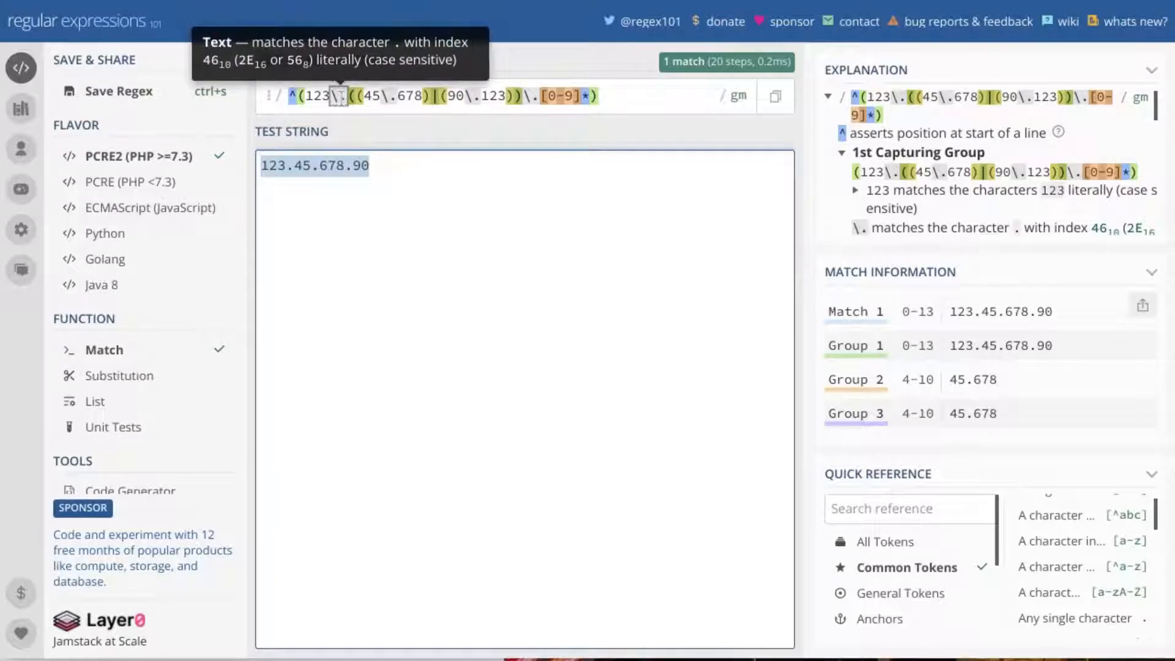
pyautogui.moveTo(325, 125)
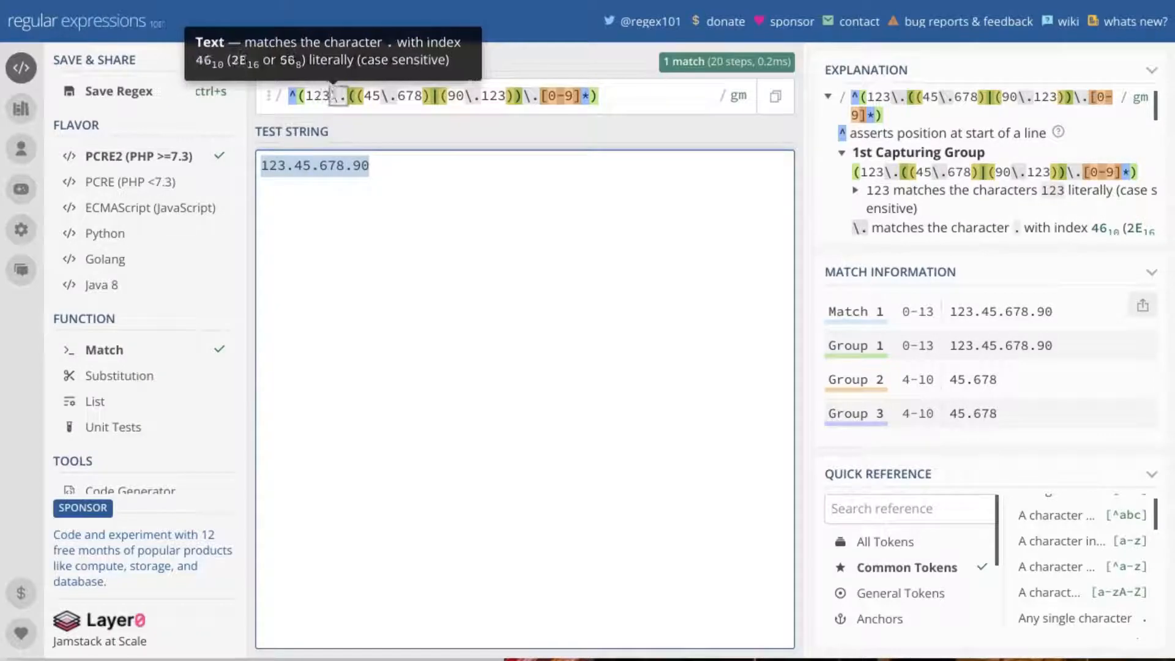
pyautogui.moveTo(350, 96)
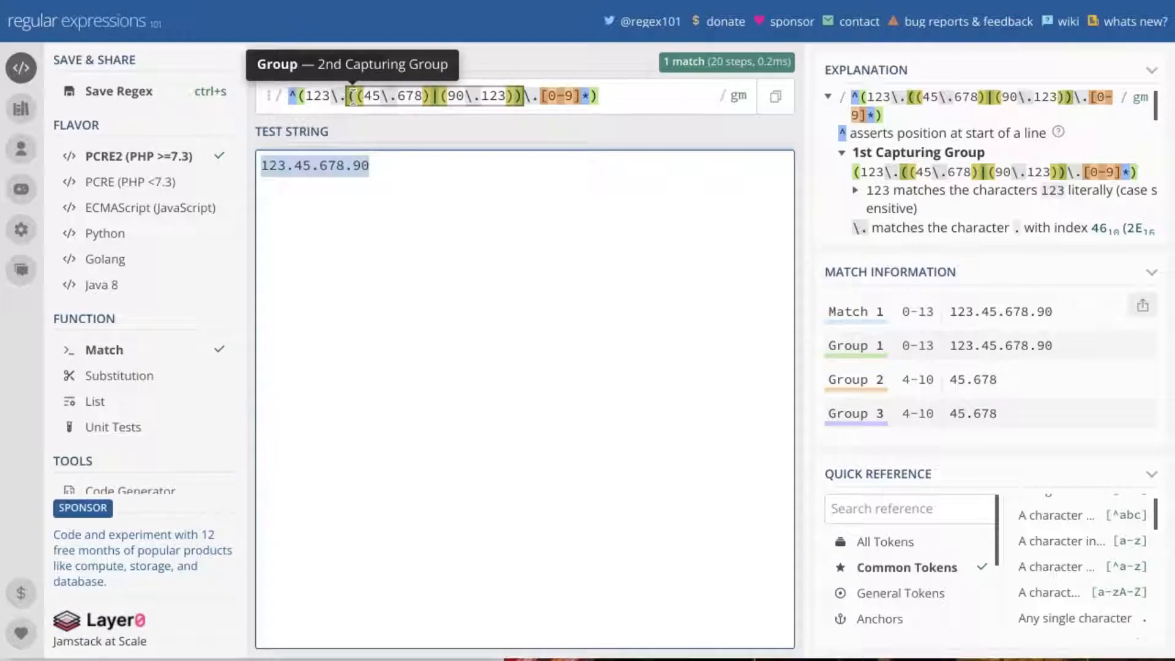
pyautogui.moveTo(389, 95)
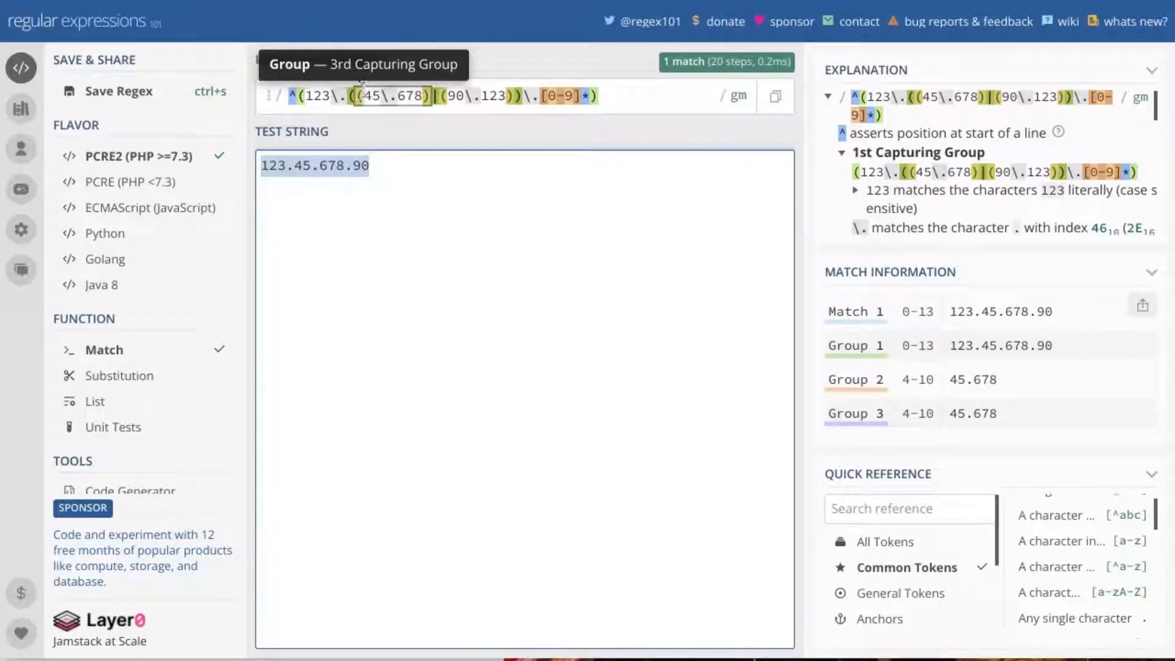
pyautogui.moveTo(366, 95)
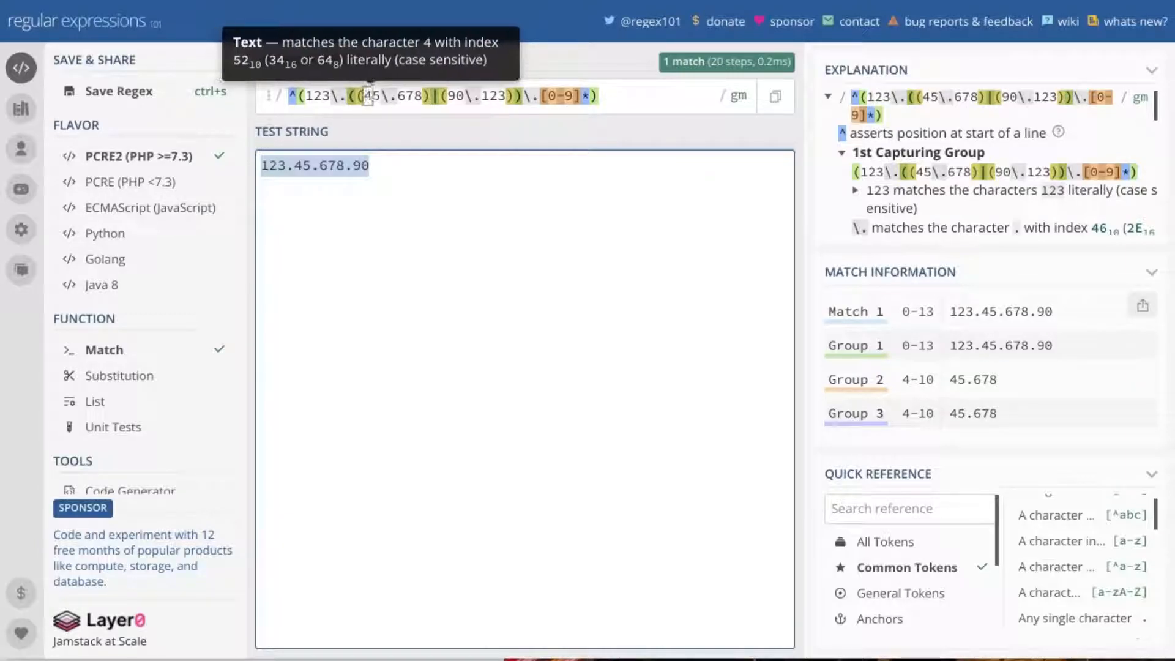
pyautogui.moveTo(384, 96)
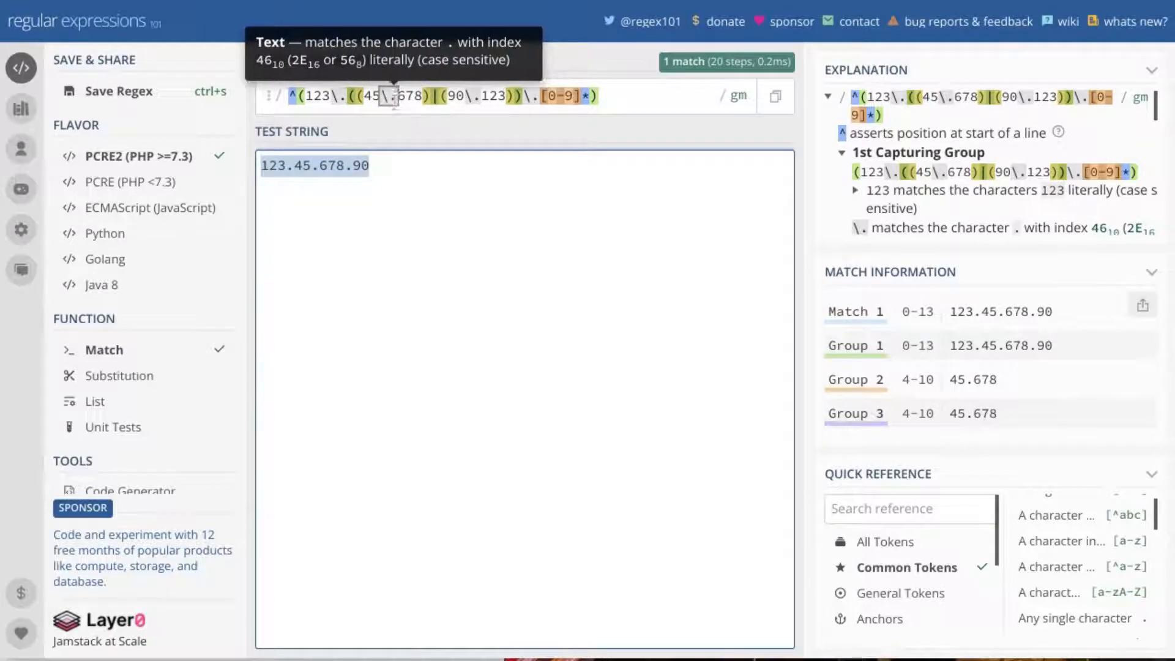
pyautogui.moveTo(412, 95)
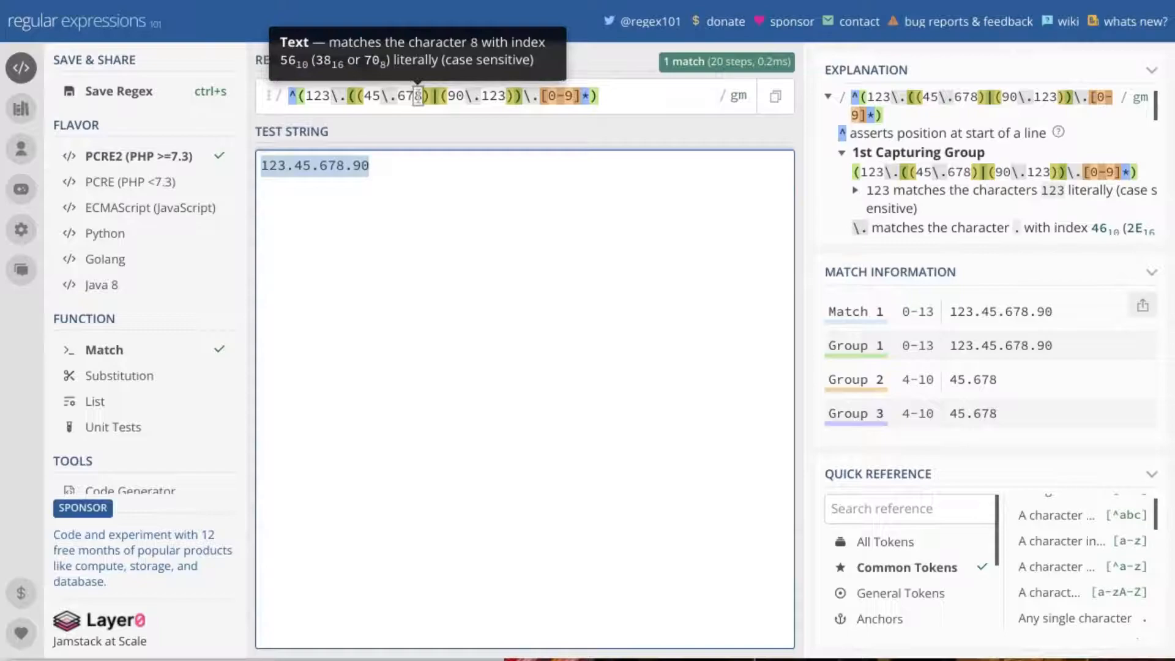
pyautogui.moveTo(427, 95)
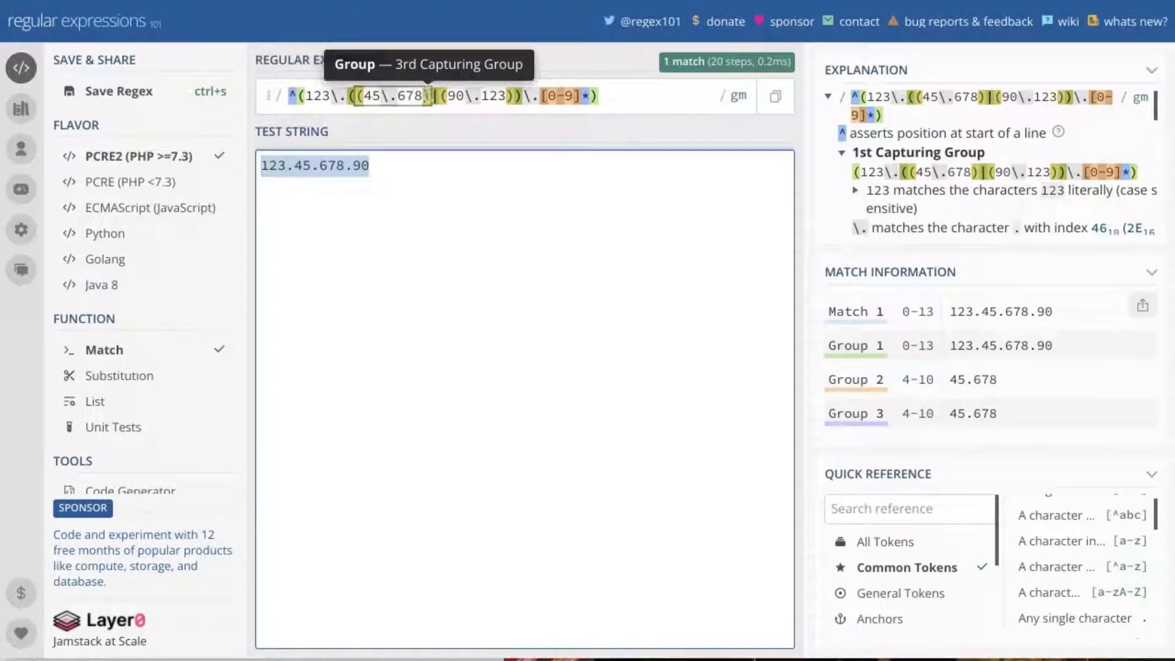
pyautogui.moveTo(433, 95)
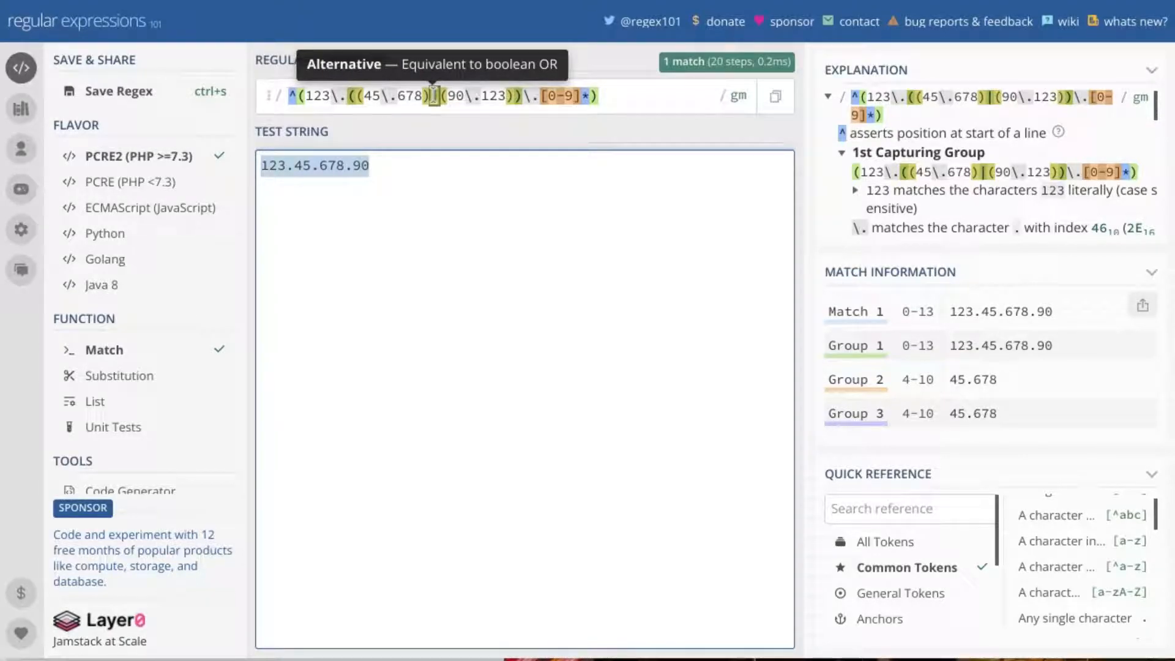
pyautogui.moveTo(365, 95)
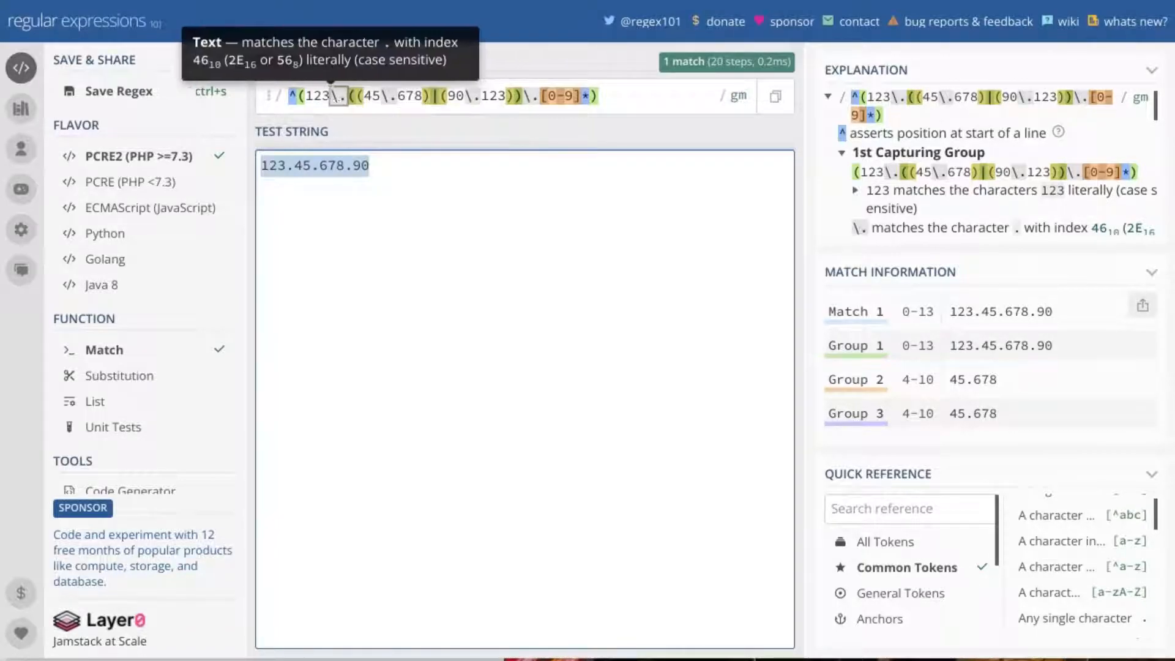
pyautogui.moveTo(311, 95)
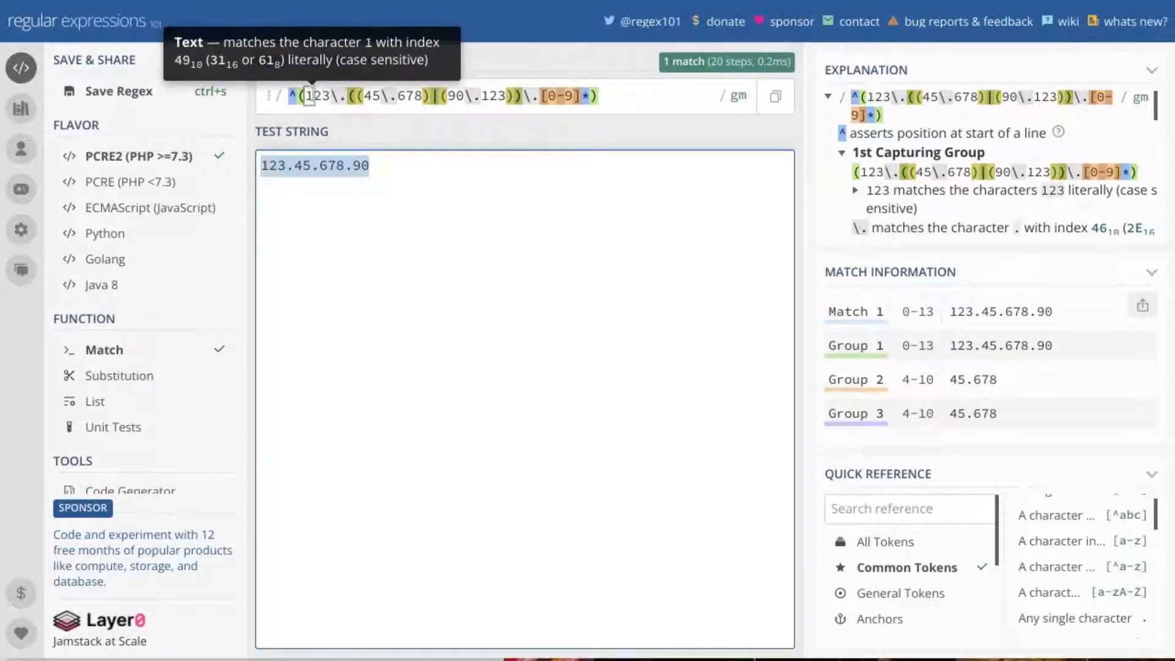
pyautogui.moveTo(335, 96)
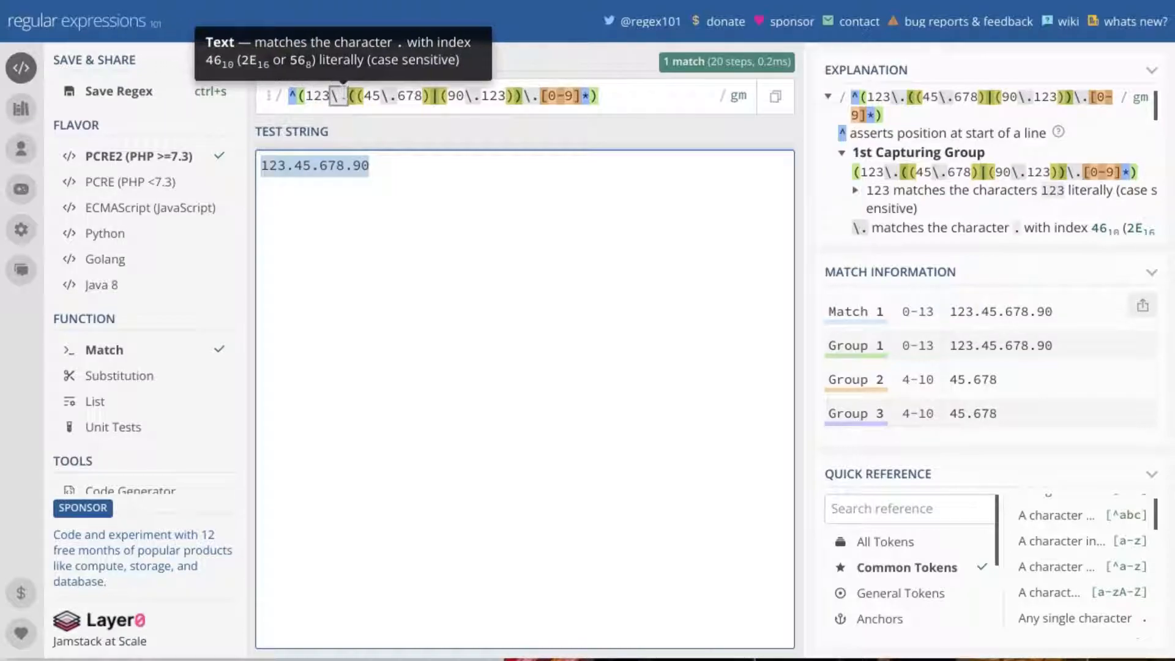
pyautogui.moveTo(412, 95)
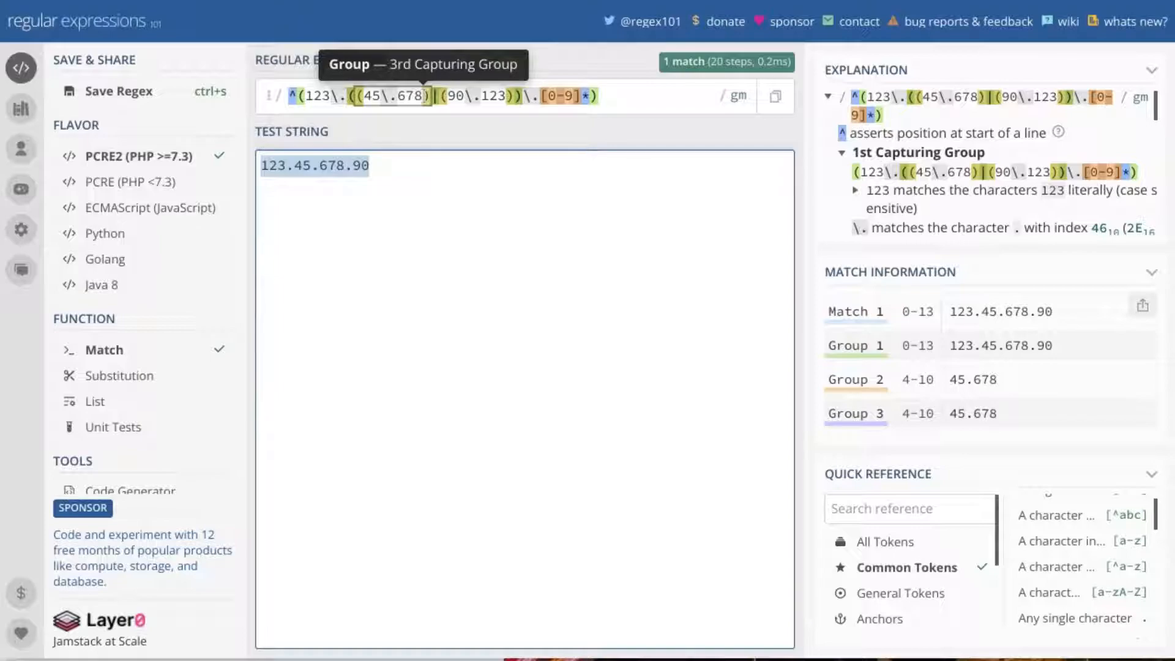
pyautogui.moveTo(432, 95)
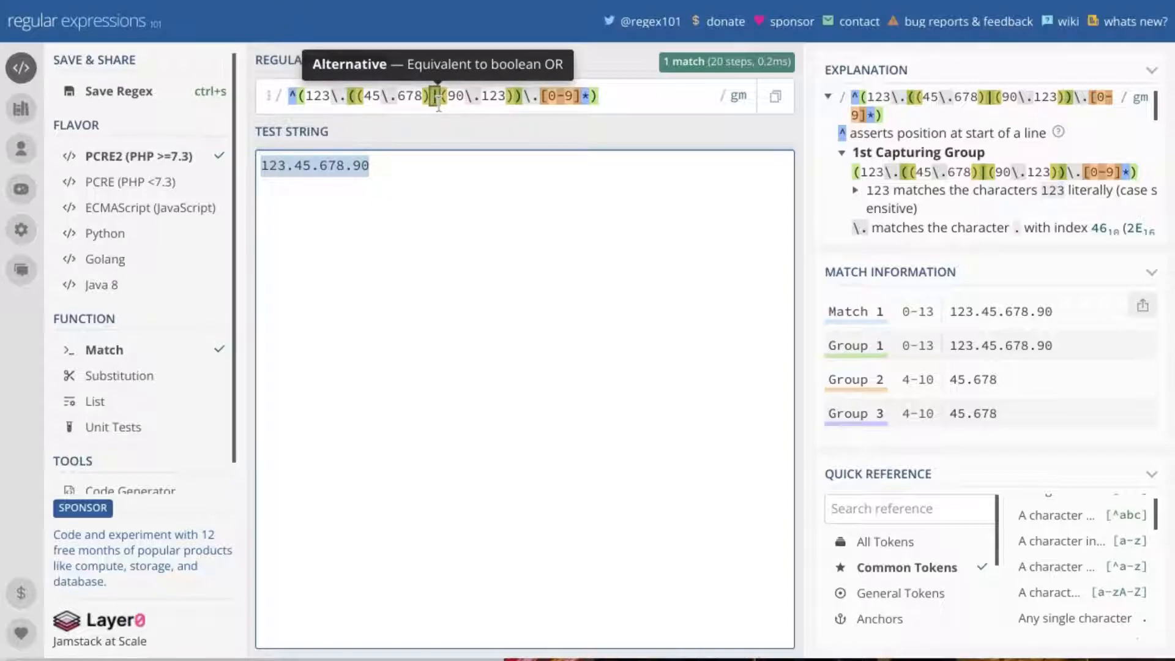
pyautogui.moveTo(383, 96)
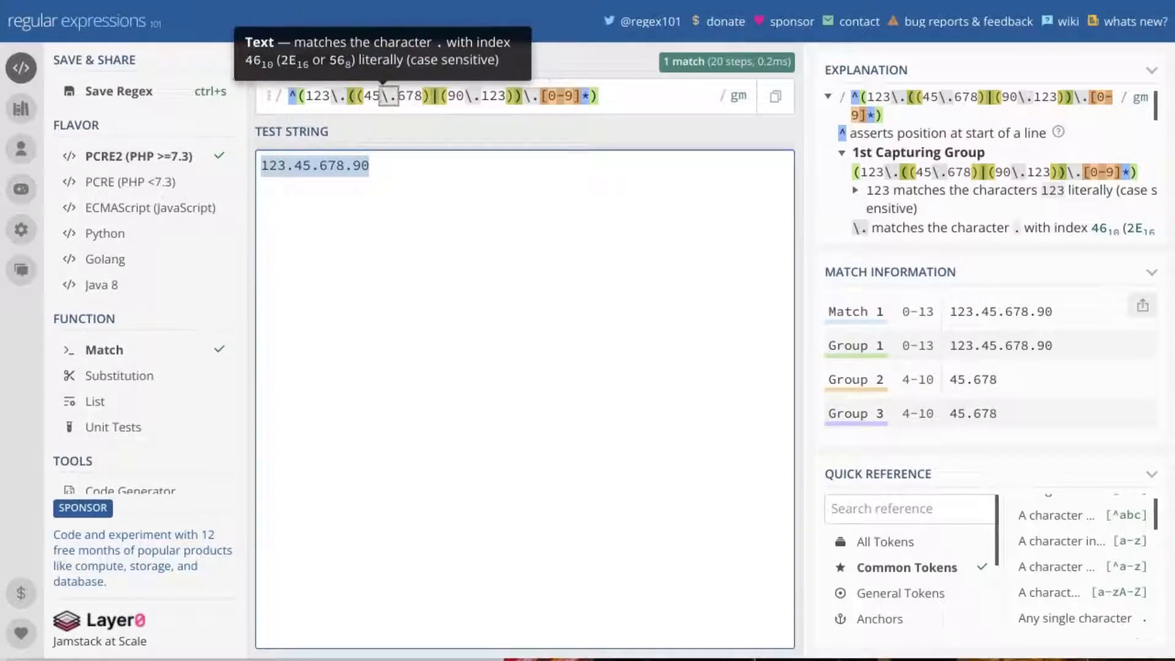
pyautogui.moveTo(430, 96)
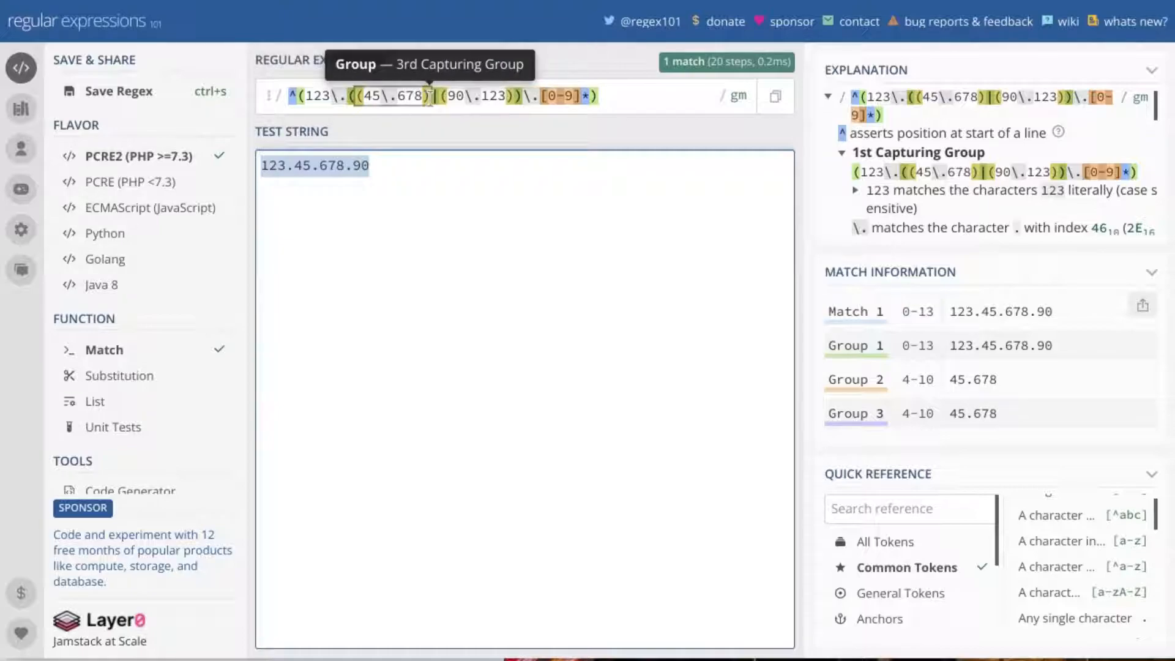
pyautogui.moveTo(469, 96)
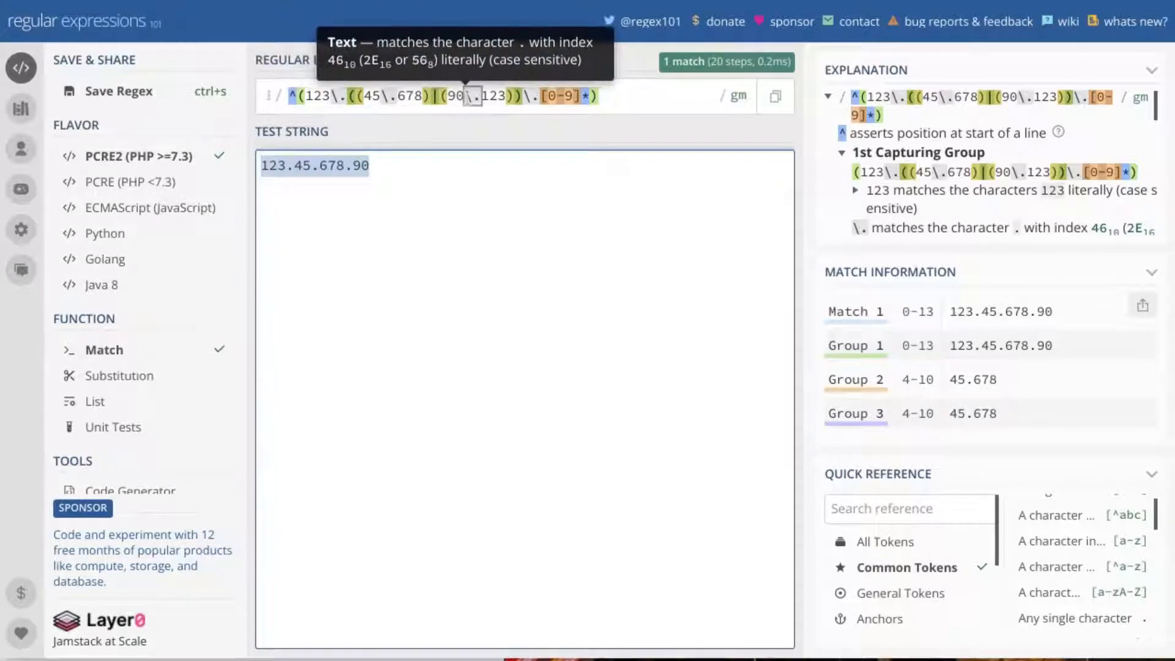
pyautogui.moveTo(491, 96)
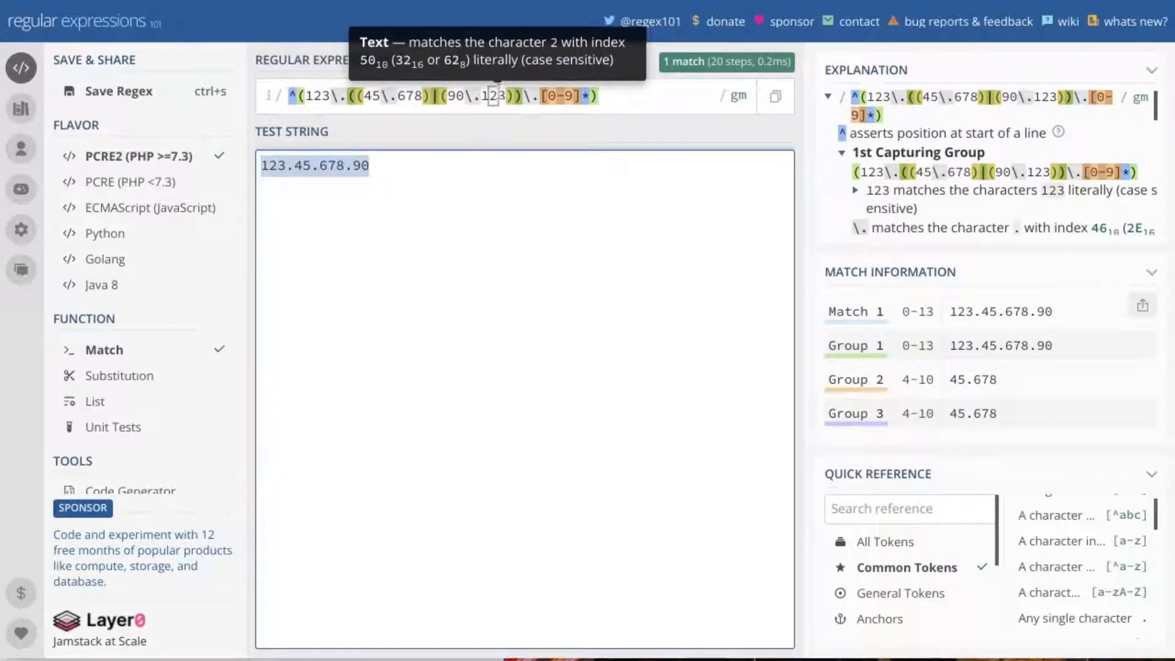
pyautogui.moveTo(493, 158)
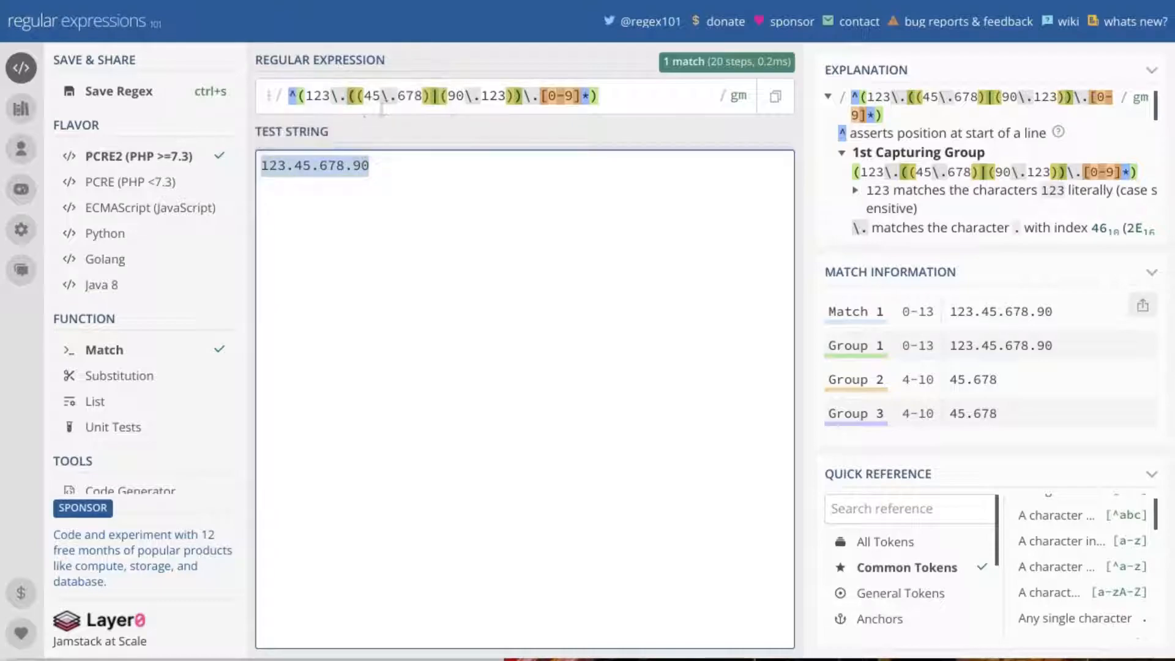
pyautogui.moveTo(376, 96)
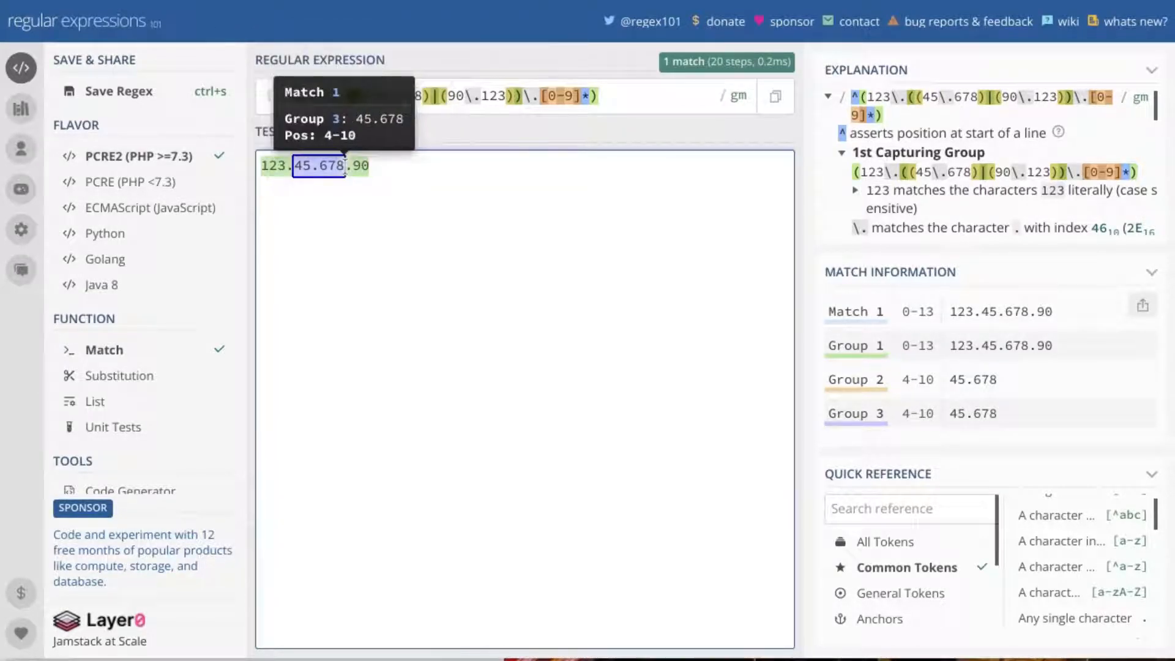
pyautogui.moveTo(335, 152)
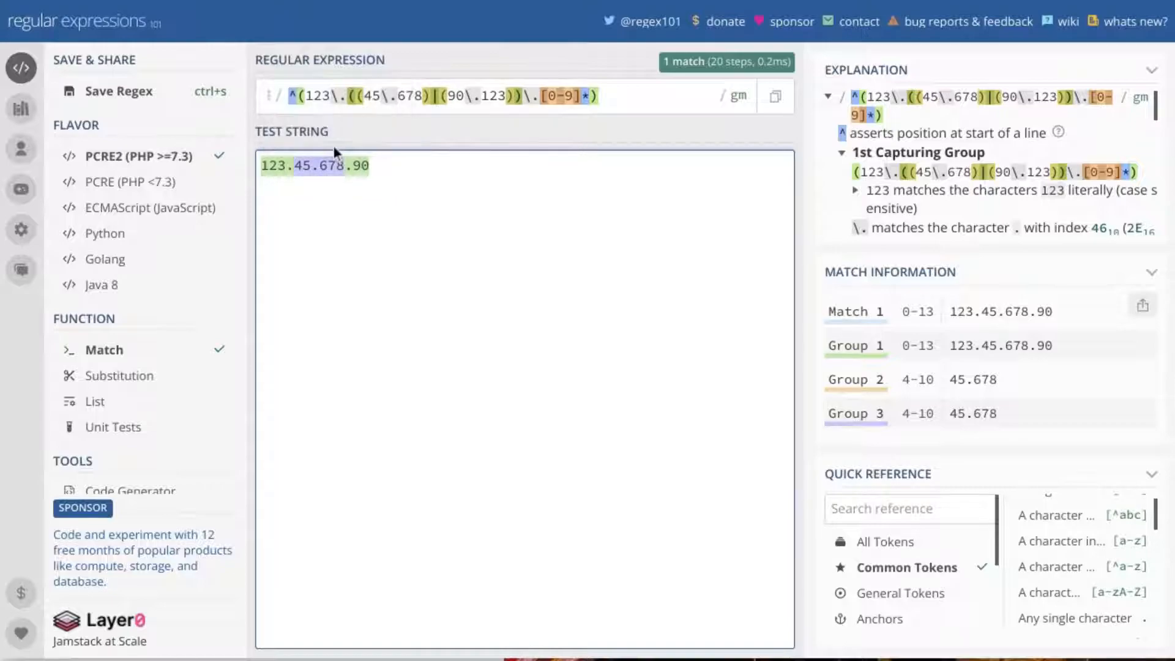
pyautogui.moveTo(315, 166)
pyautogui.write('123.45.678.90')
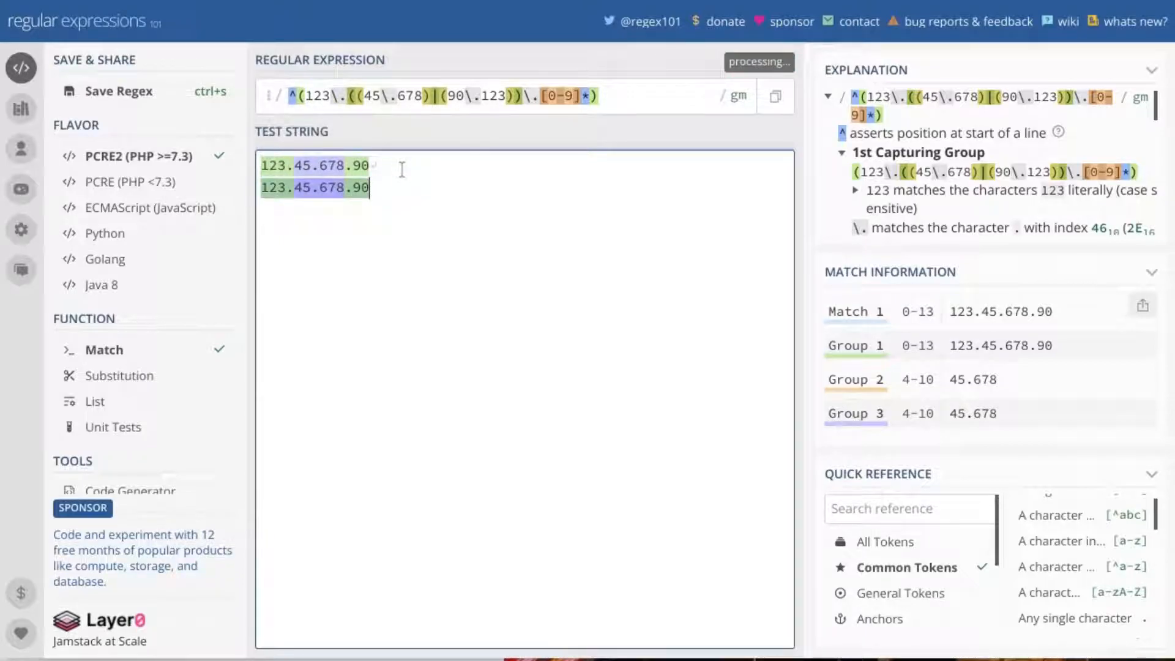
pyautogui.moveTo(473, 95)
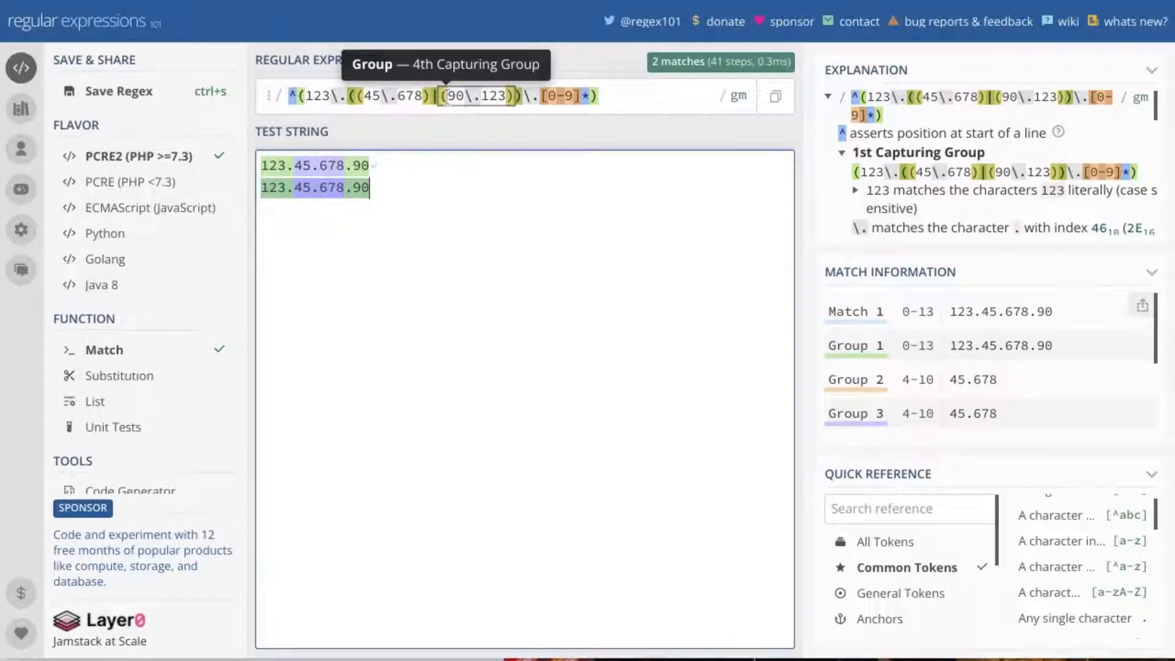
pyautogui.moveTo(460, 96)
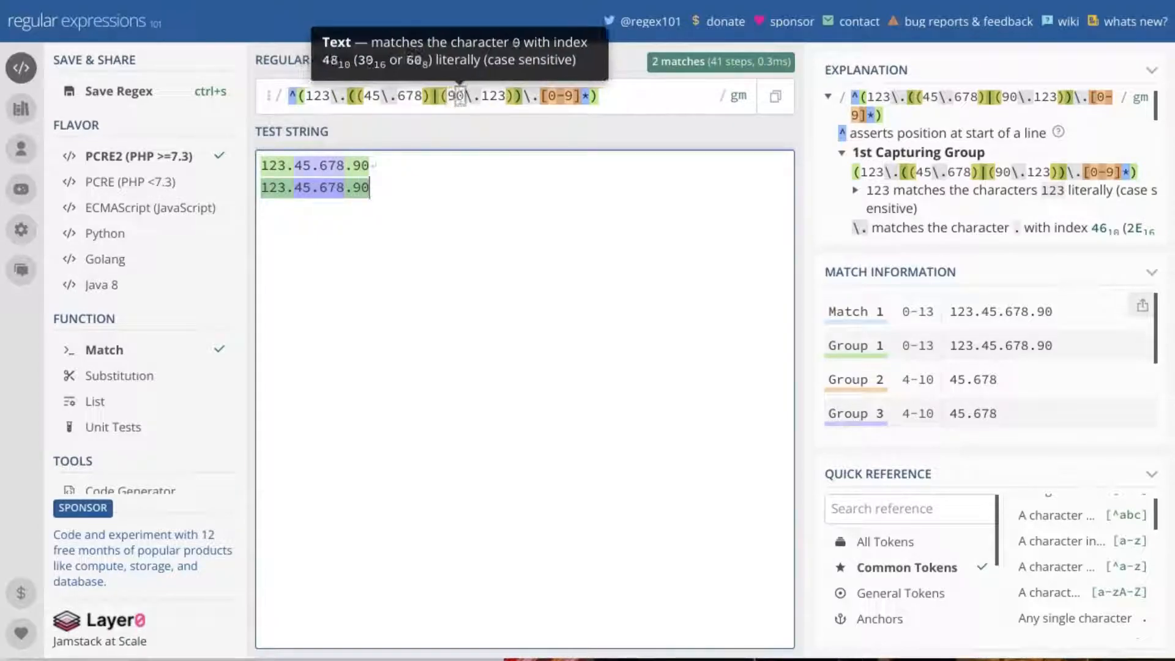
pyautogui.moveTo(310, 189)
pyautogui.write('90')
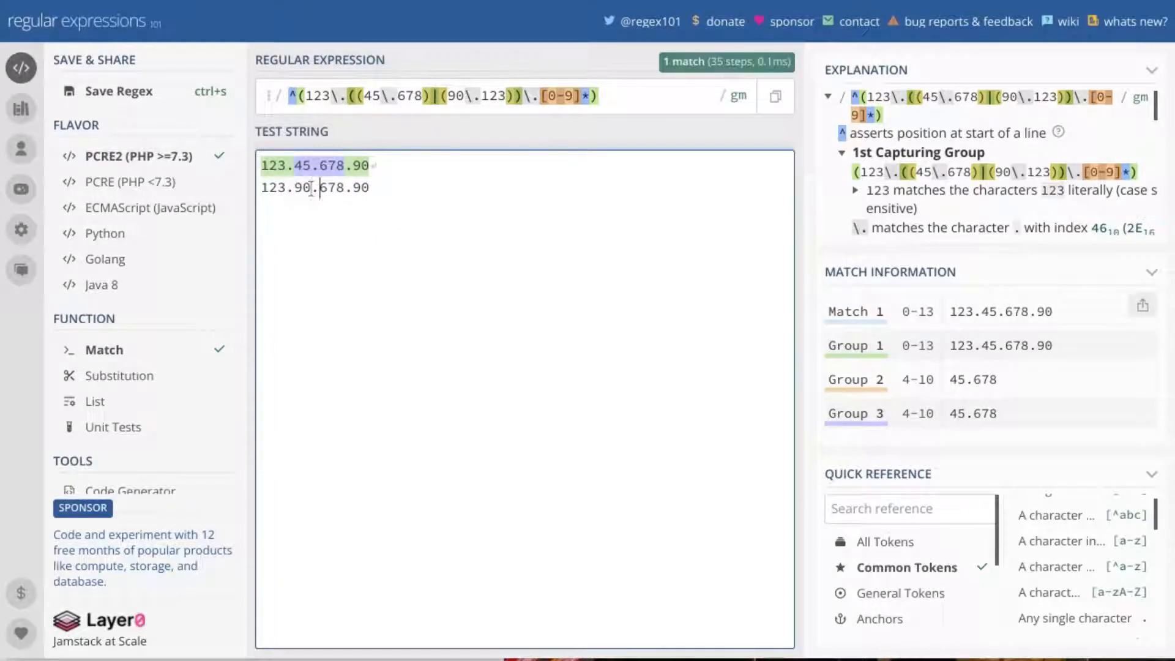
# Step: Edit the copied test string toward the second address 123.90.123.90
pyautogui.write('61')
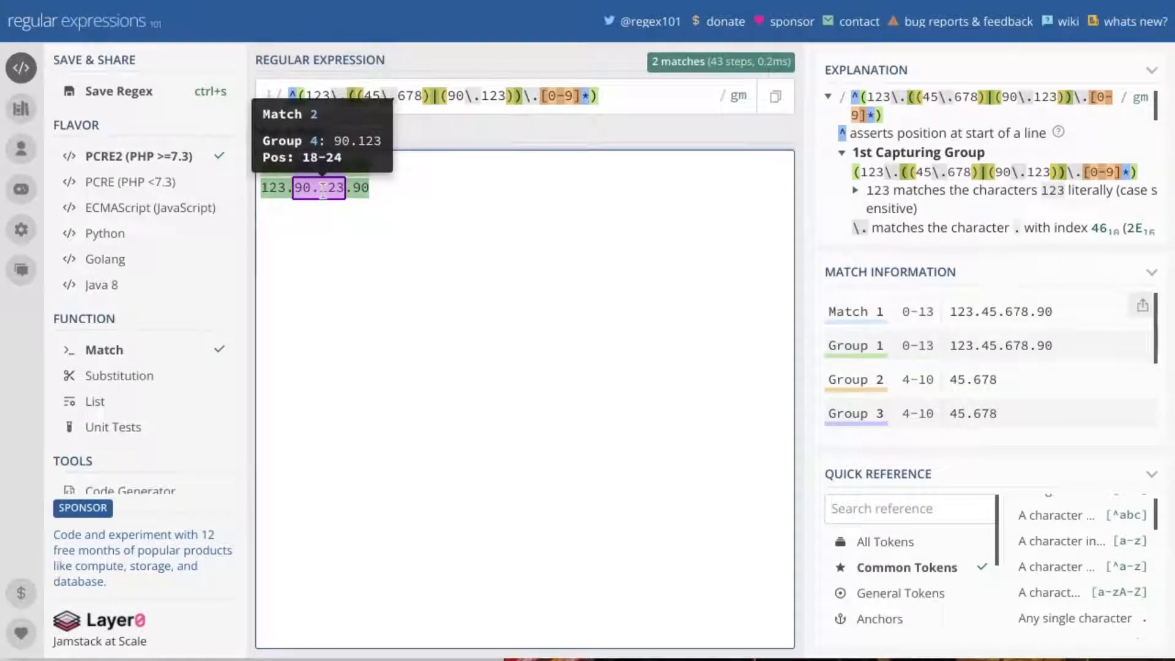
pyautogui.moveTo(453, 96)
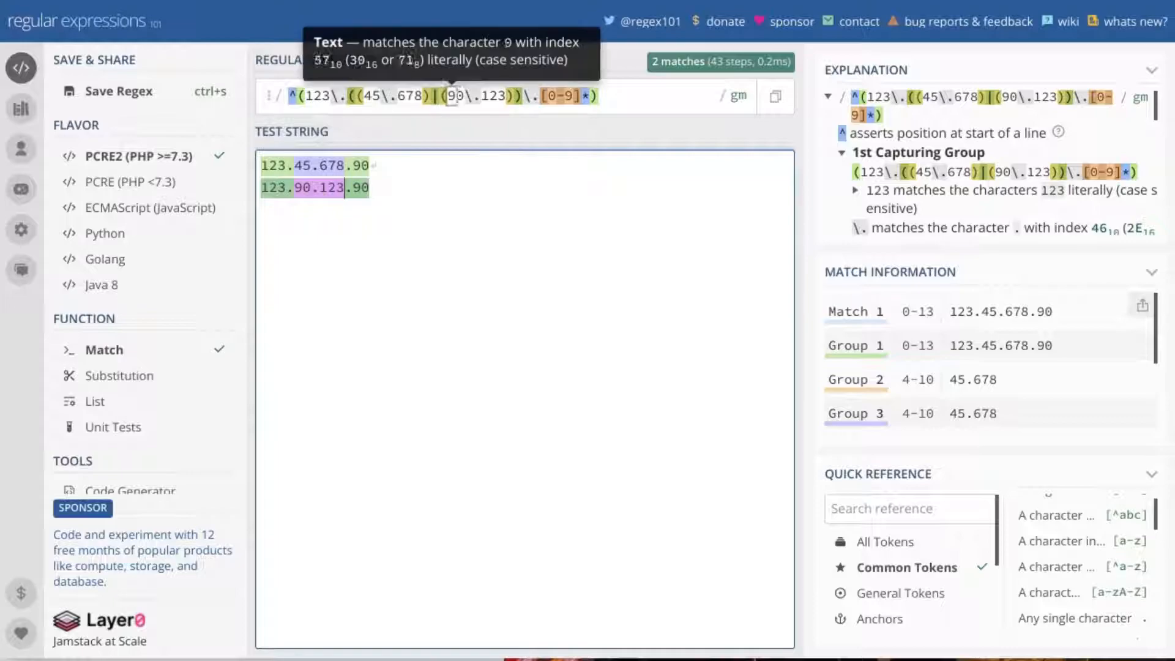
pyautogui.moveTo(398, 217)
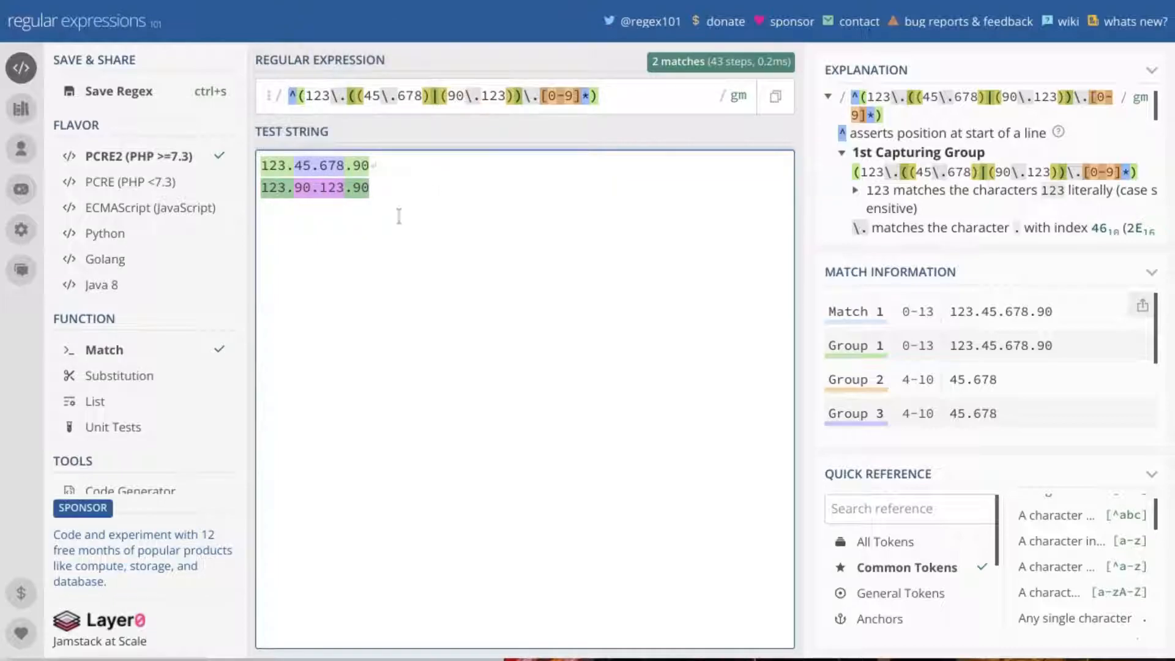
pyautogui.moveTo(531, 96)
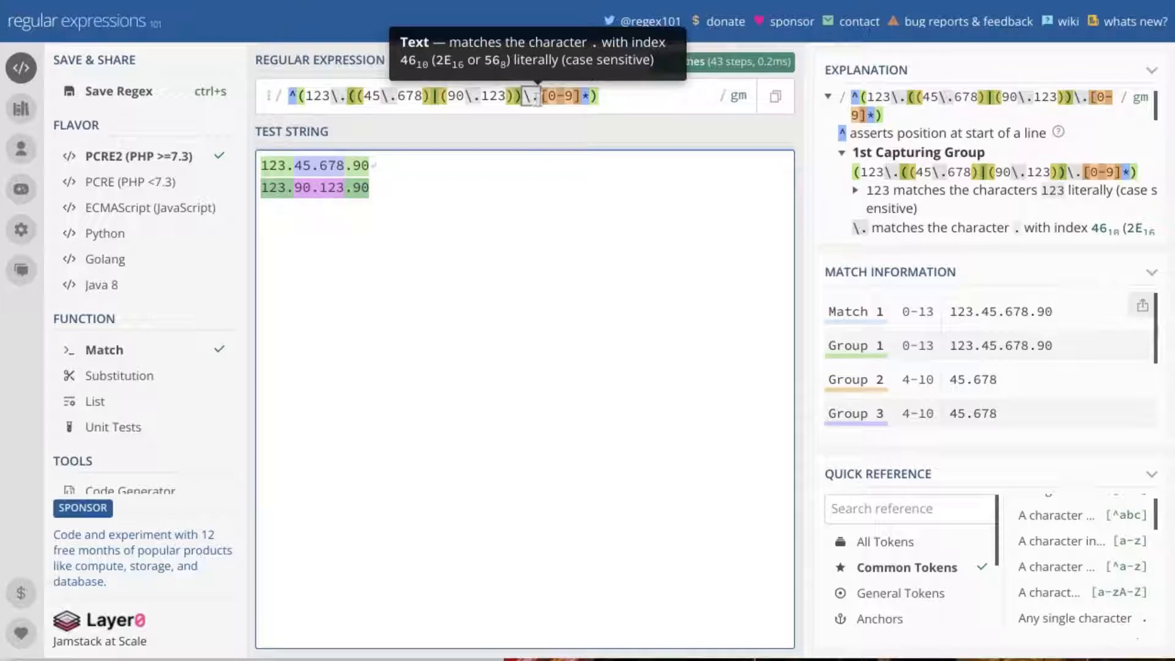
pyautogui.moveTo(555, 96)
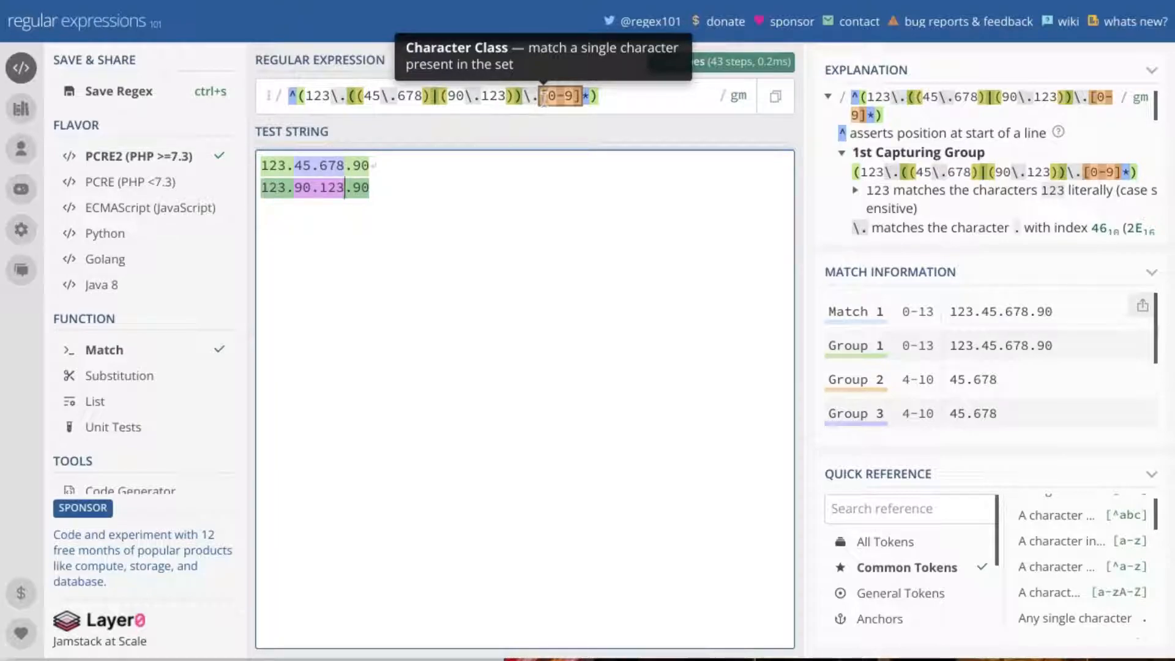
pyautogui.moveTo(555, 95)
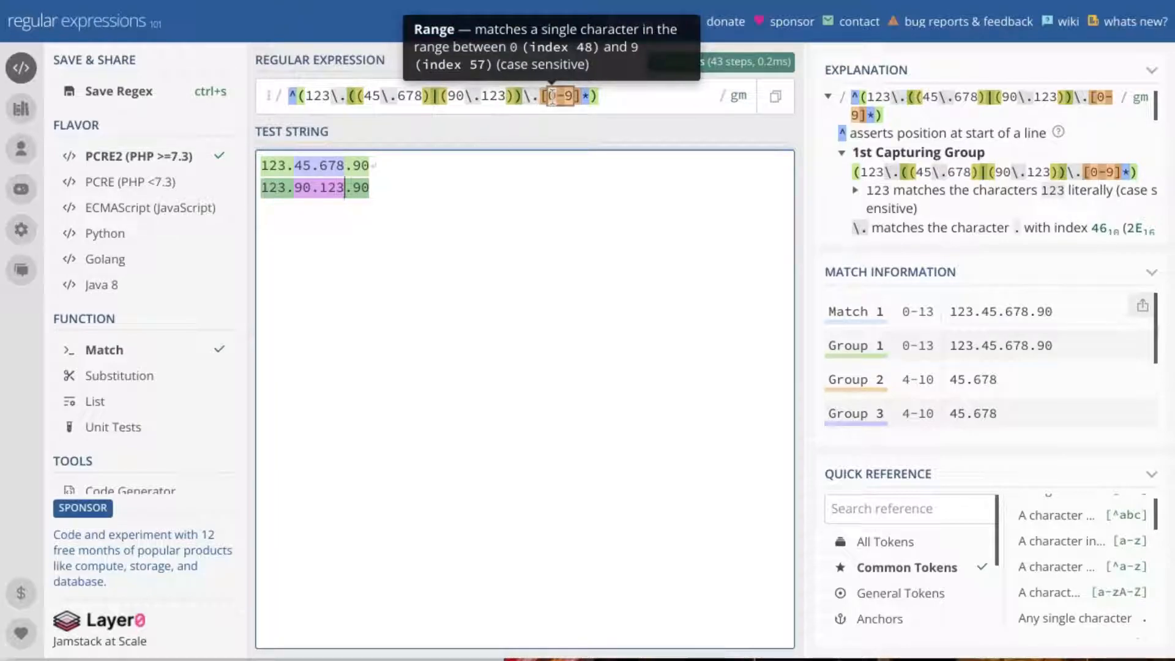
pyautogui.moveTo(559, 96)
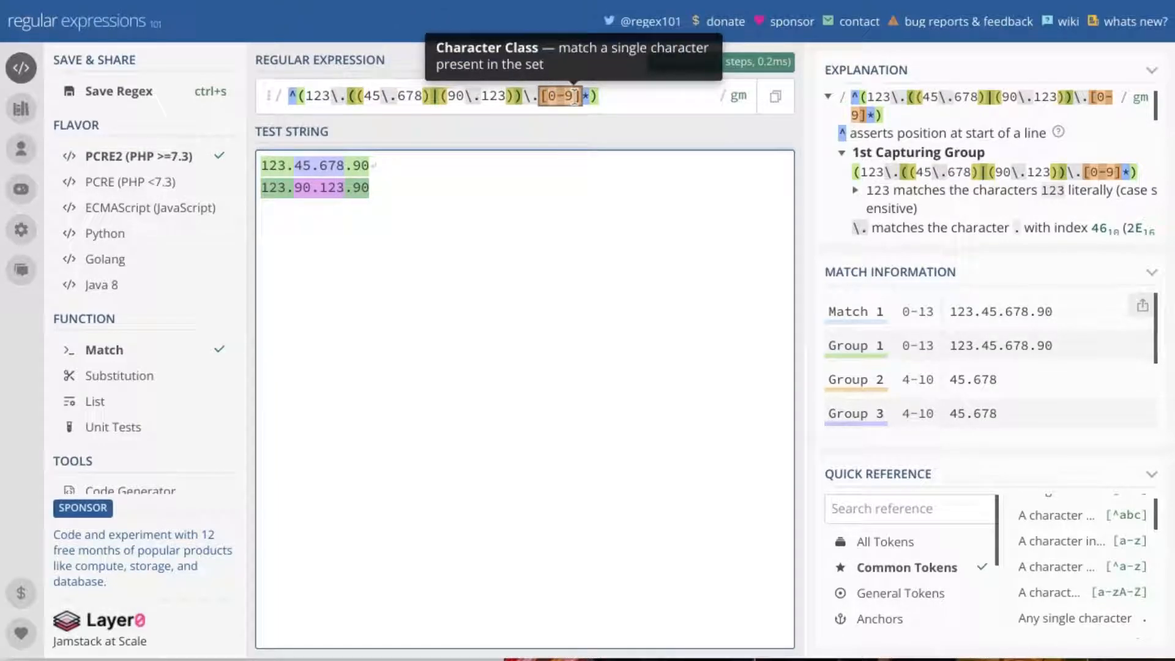
pyautogui.moveTo(596, 120)
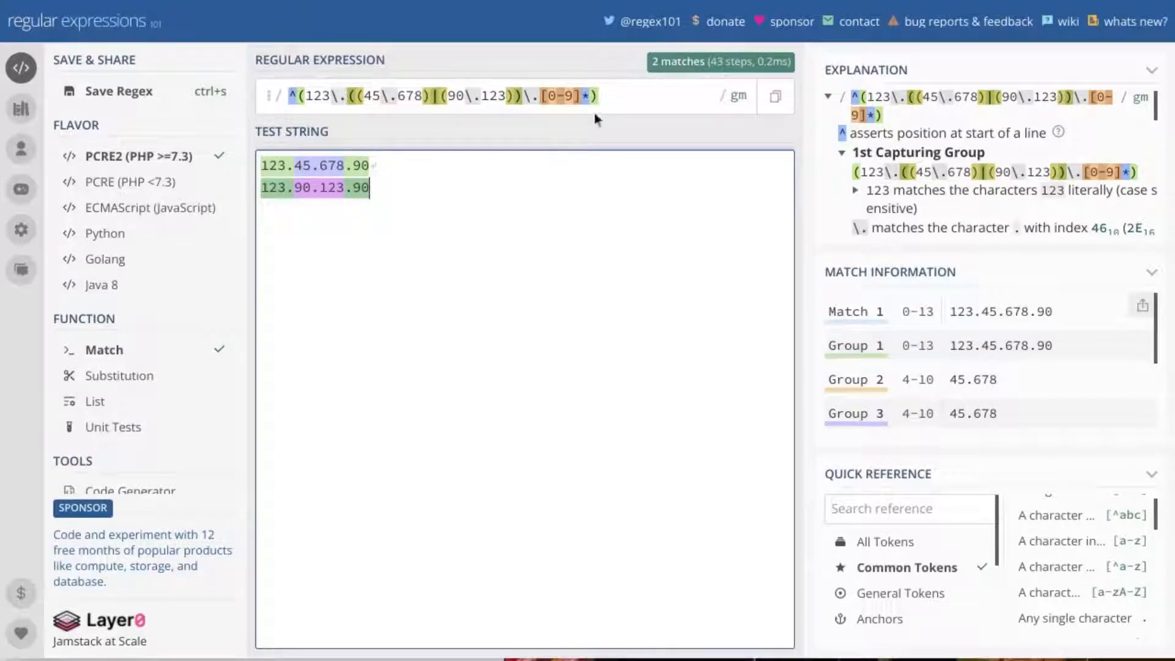
pyautogui.moveTo(586, 95)
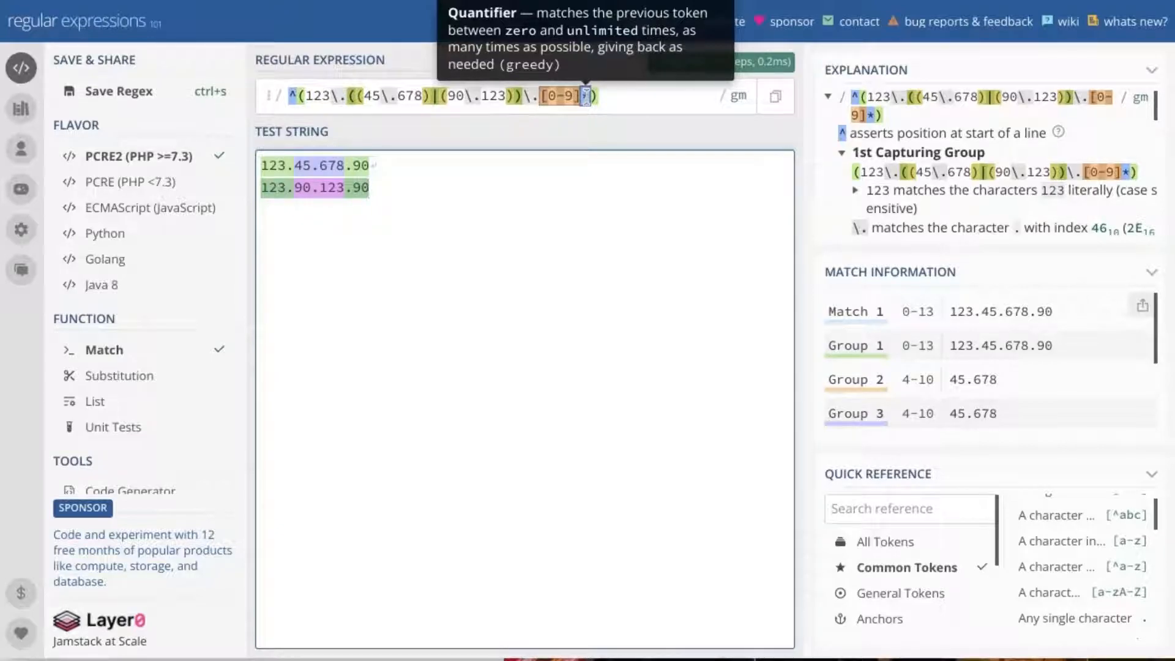
pyautogui.moveTo(315, 165)
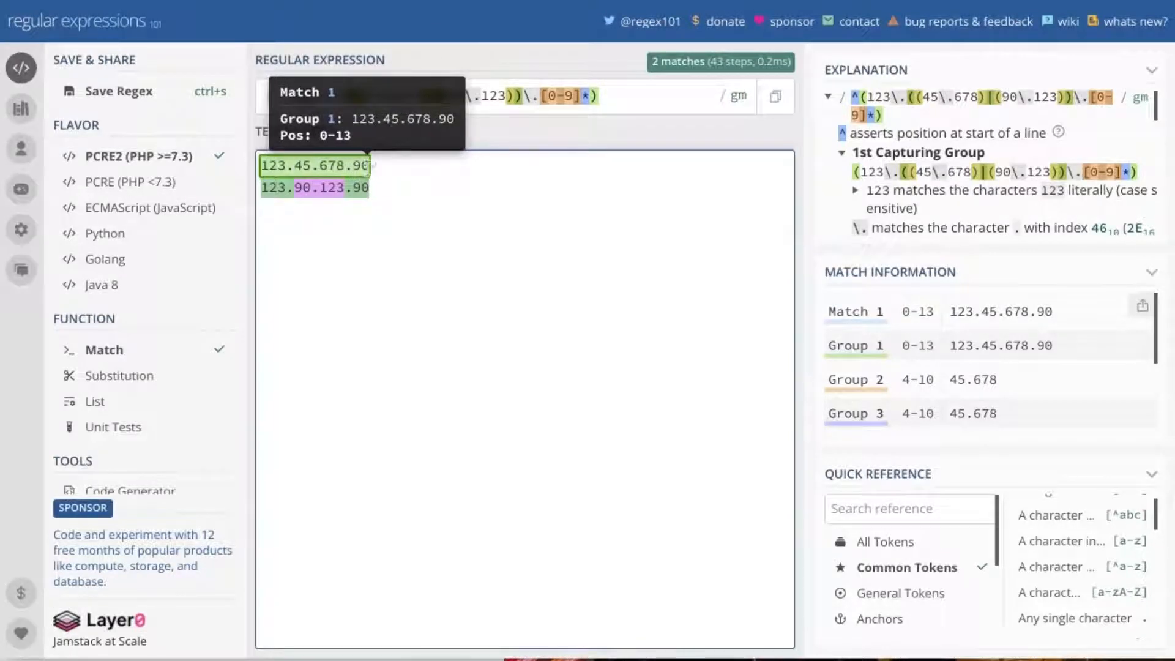
pyautogui.moveTo(558, 96)
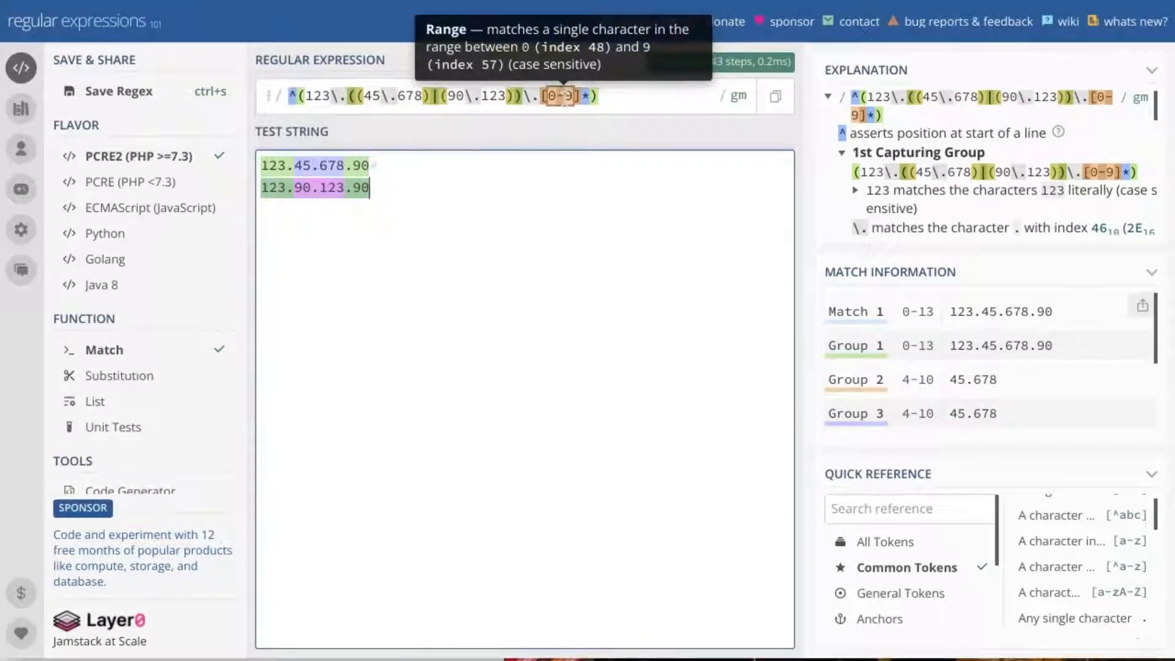
pyautogui.moveTo(314, 165)
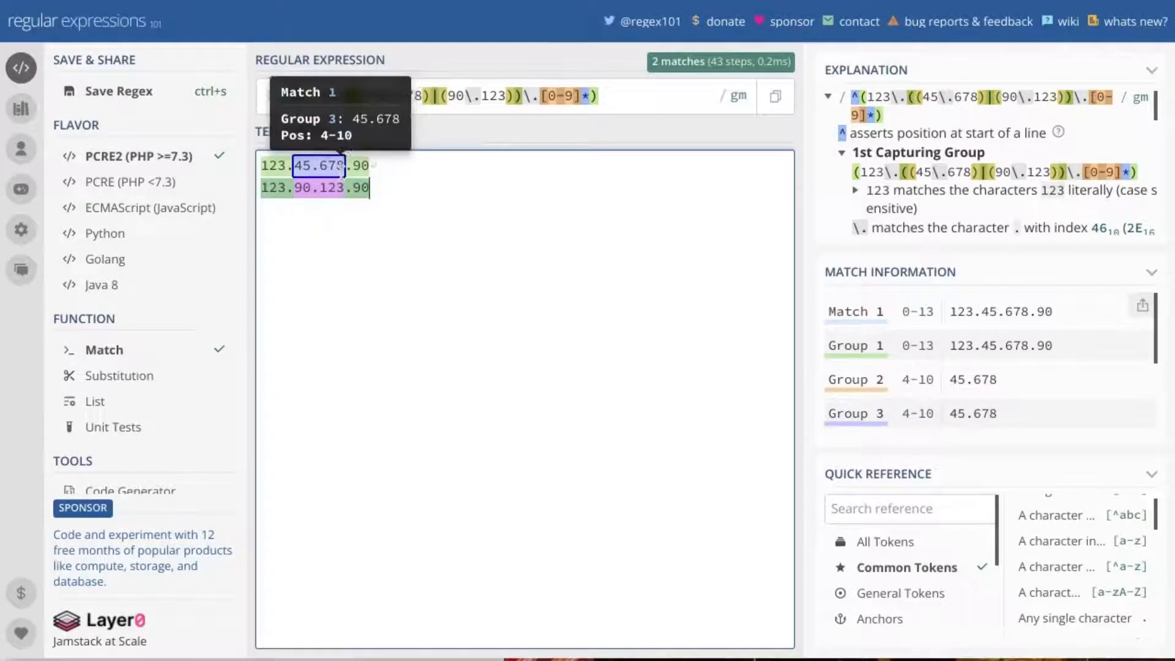
pyautogui.moveTo(416, 191)
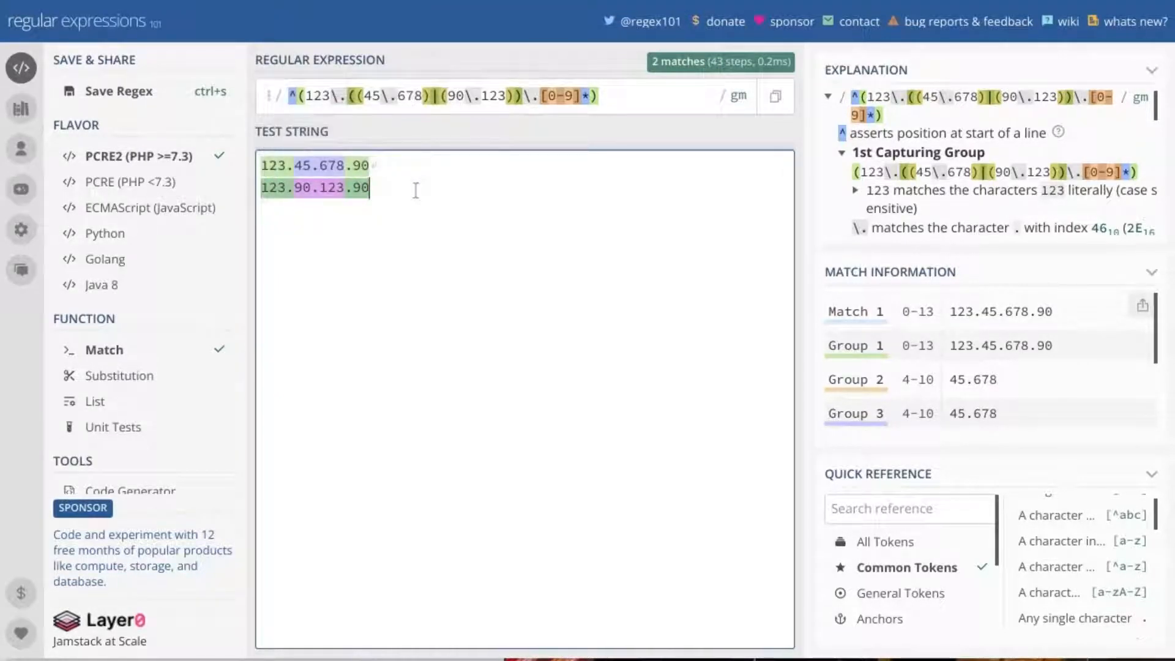
pyautogui.moveTo(471, 95)
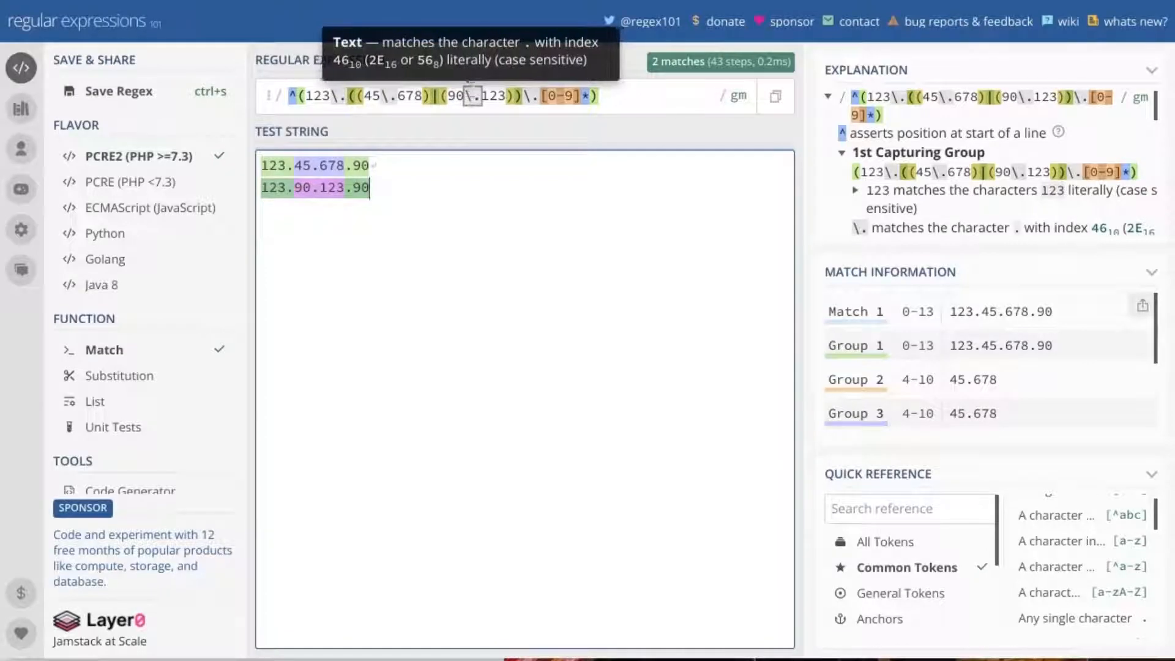
pyautogui.moveTo(887, 355)
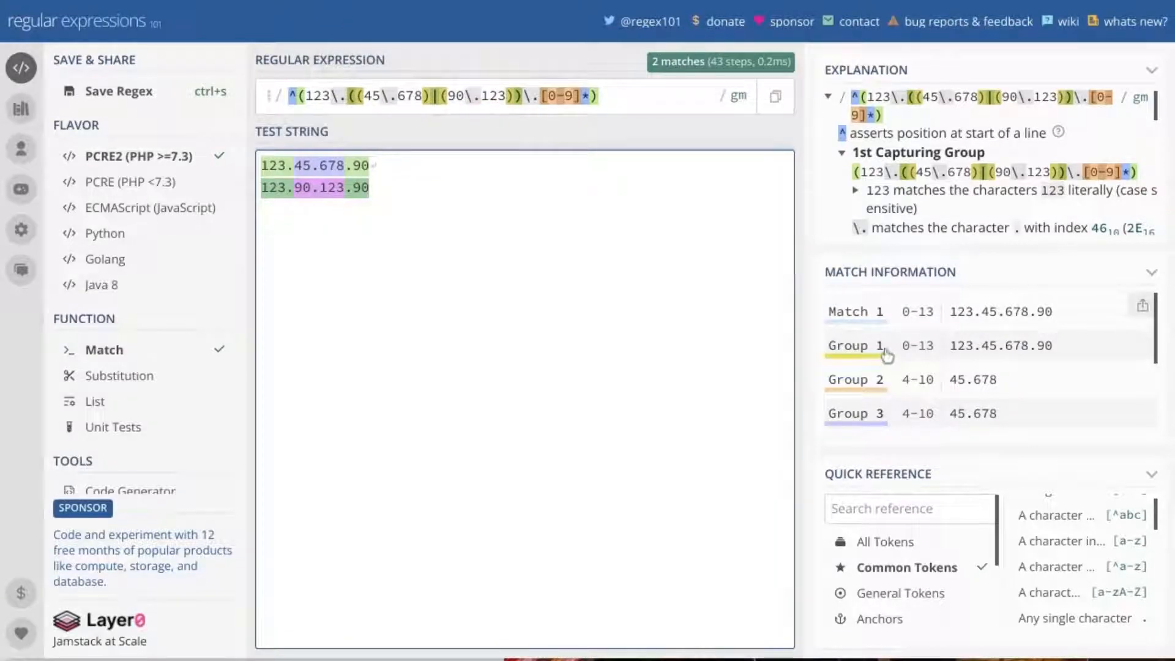
pyautogui.moveTo(855, 311)
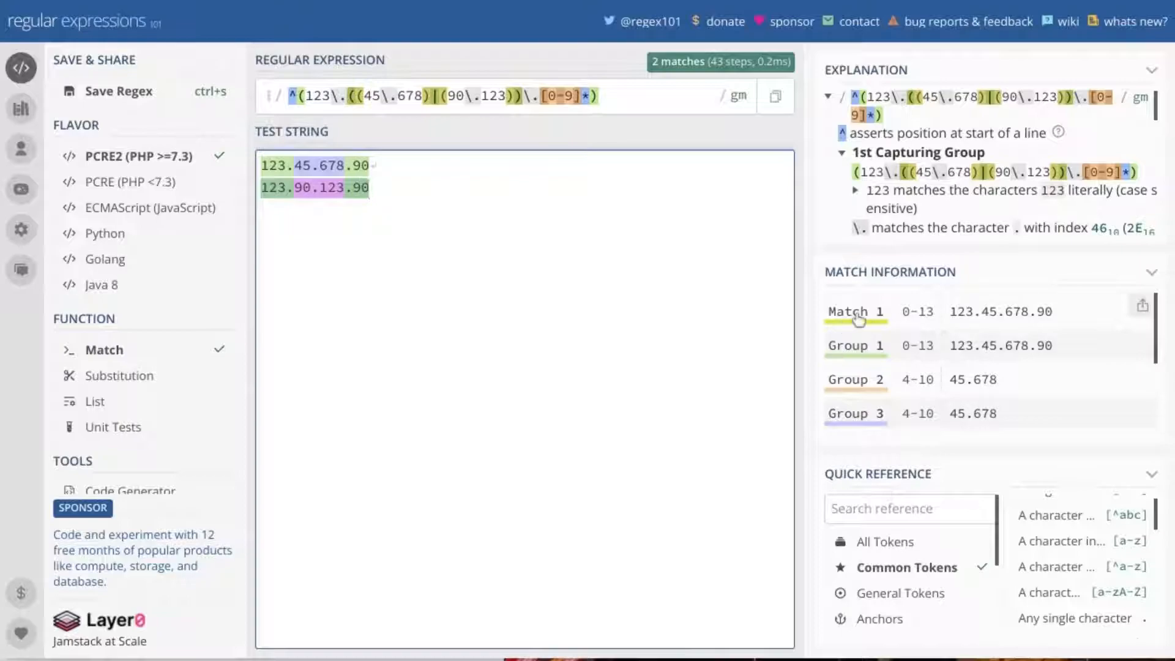
pyautogui.moveTo(970, 339)
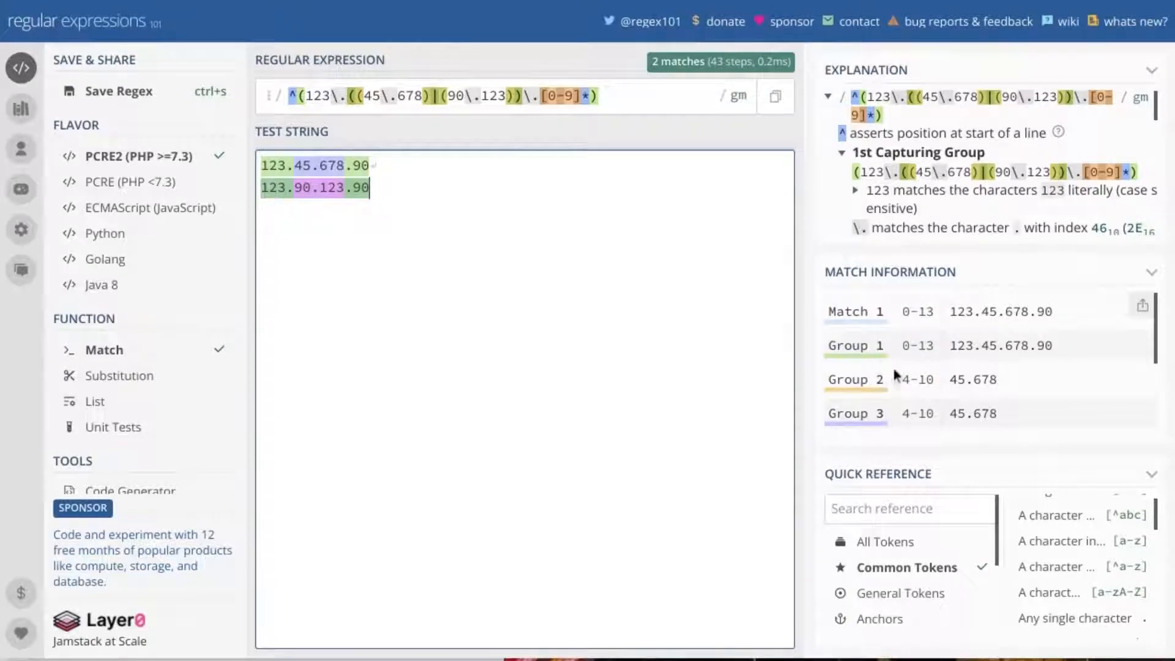
pyautogui.scroll(-3)
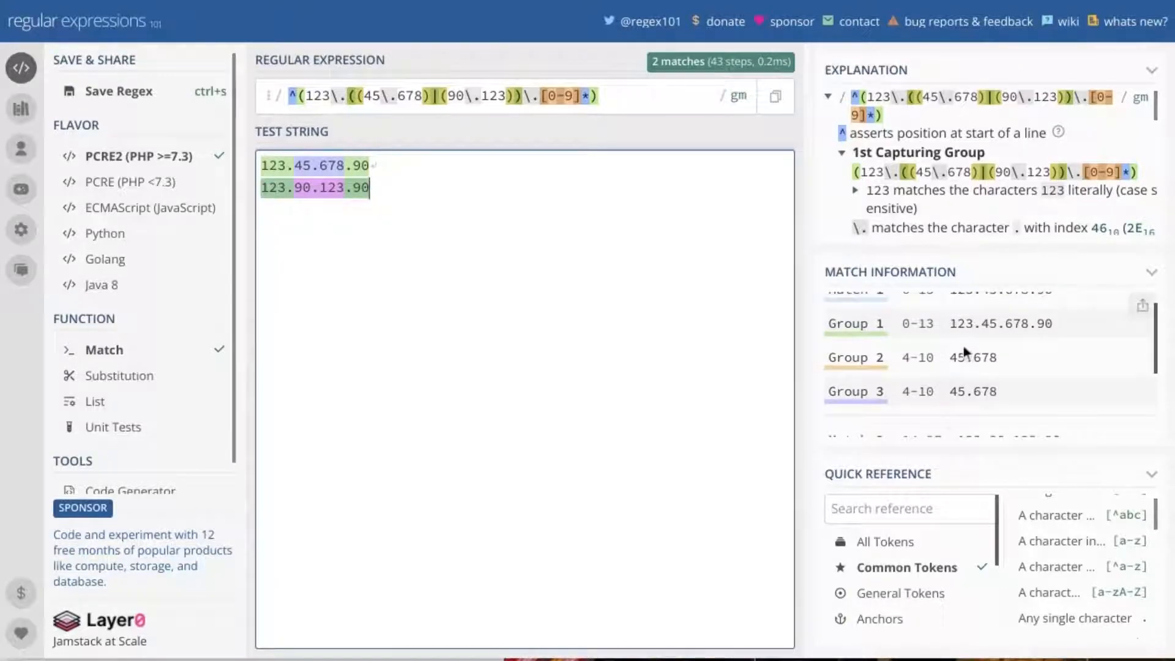
pyautogui.scroll(-3)
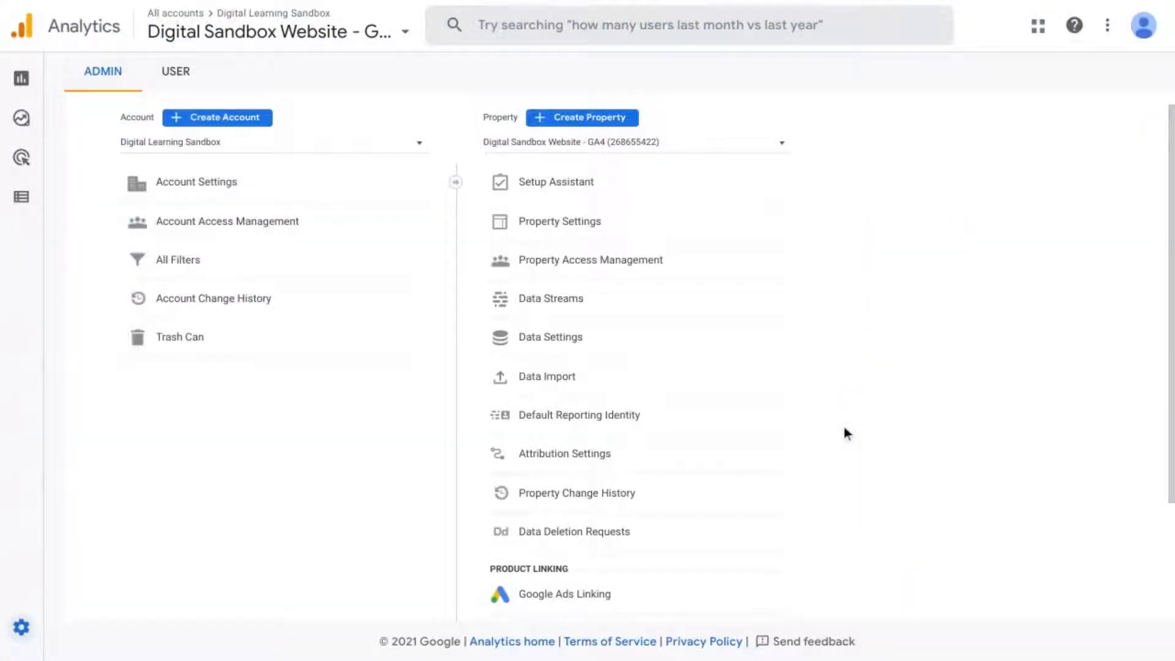
pyautogui.moveTo(857, 415)
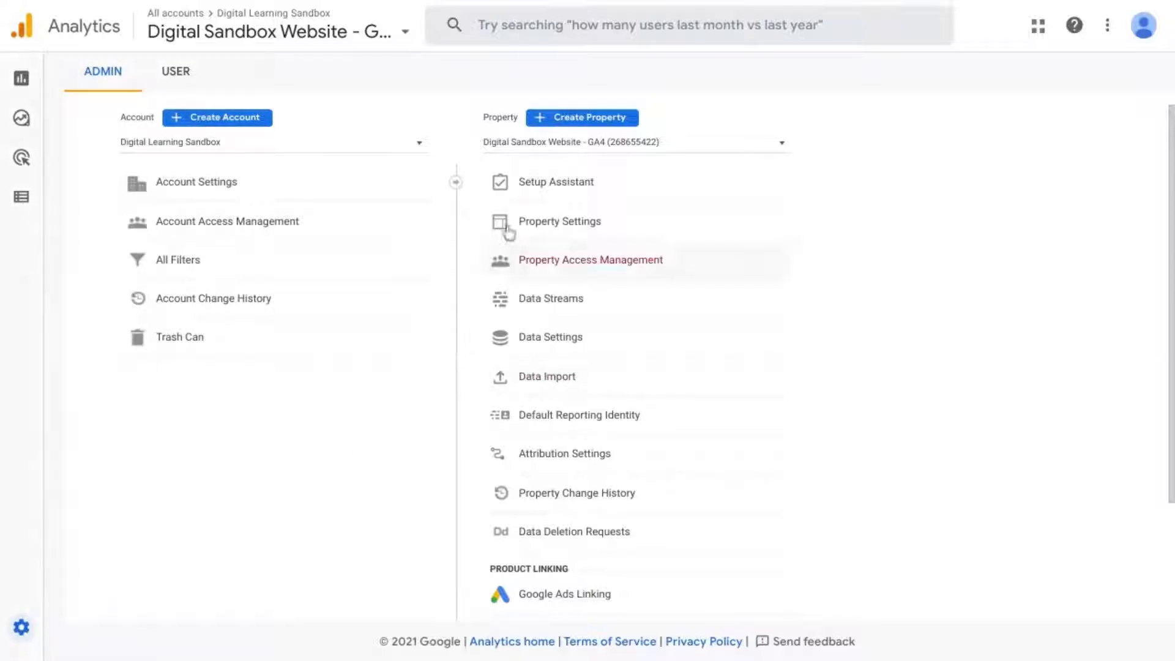
pyautogui.moveTo(550, 337)
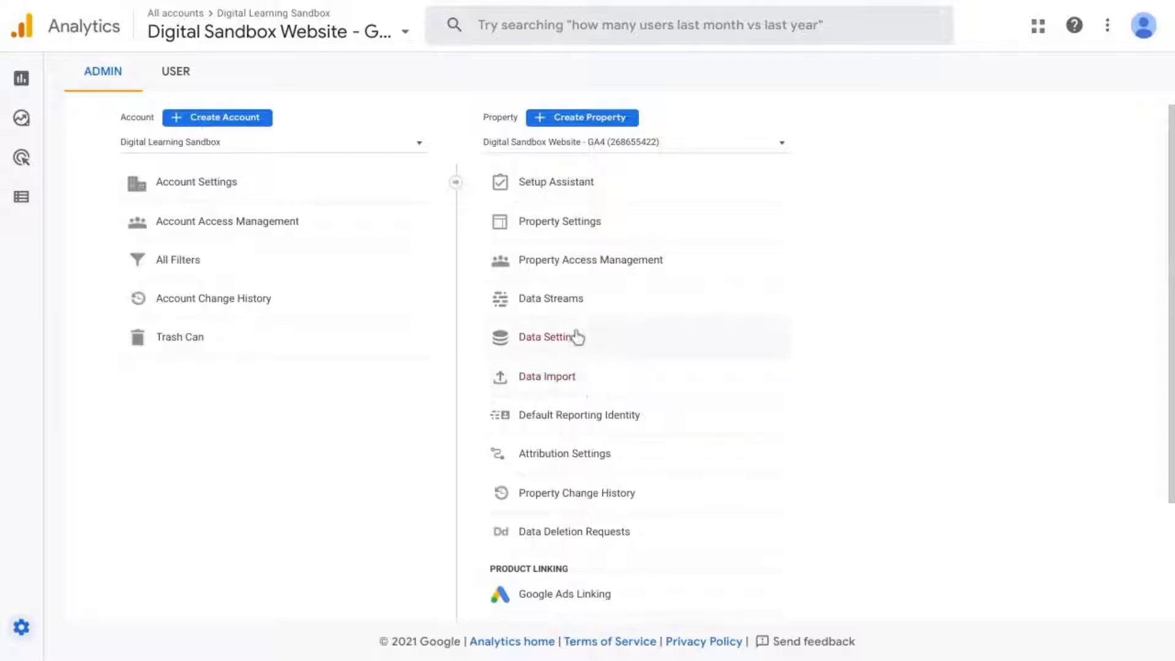
# Step: Open the blogspot web data stream and its More tagging settings
pyautogui.click(550, 297)
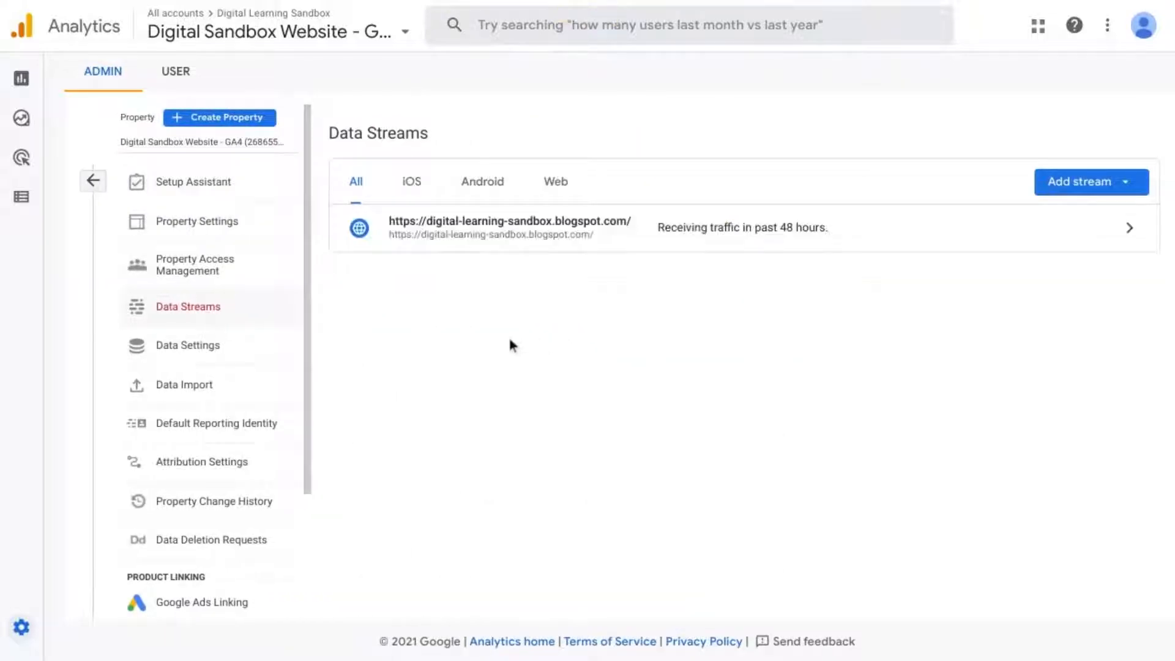
pyautogui.moveTo(488, 238)
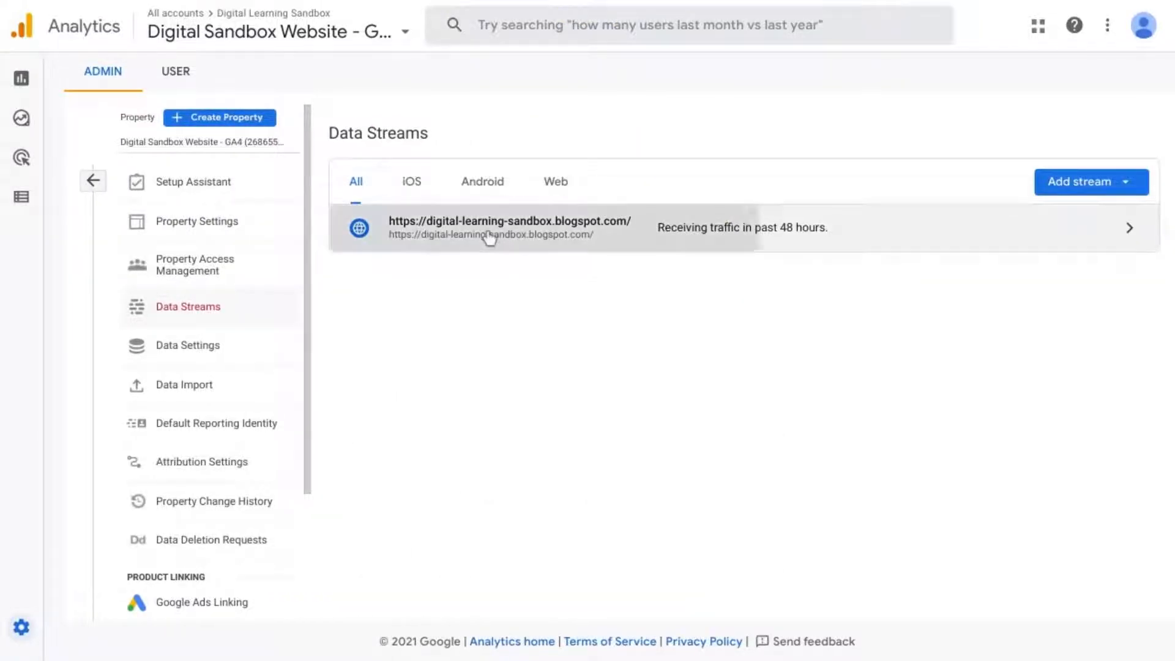
pyautogui.click(509, 228)
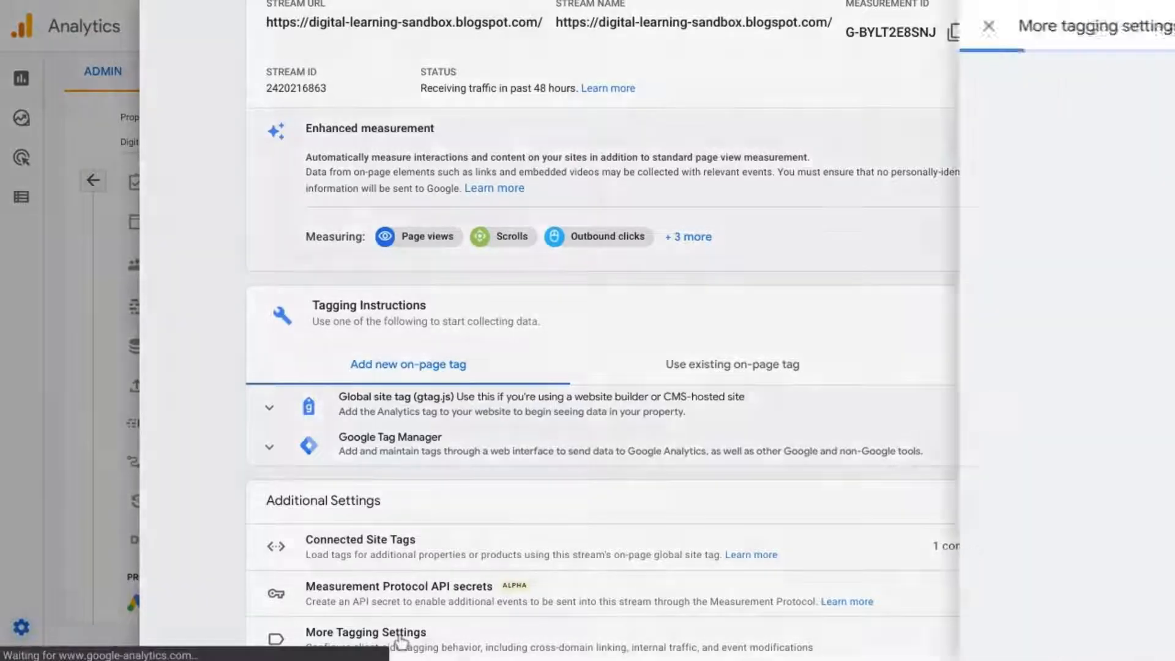
pyautogui.click(366, 632)
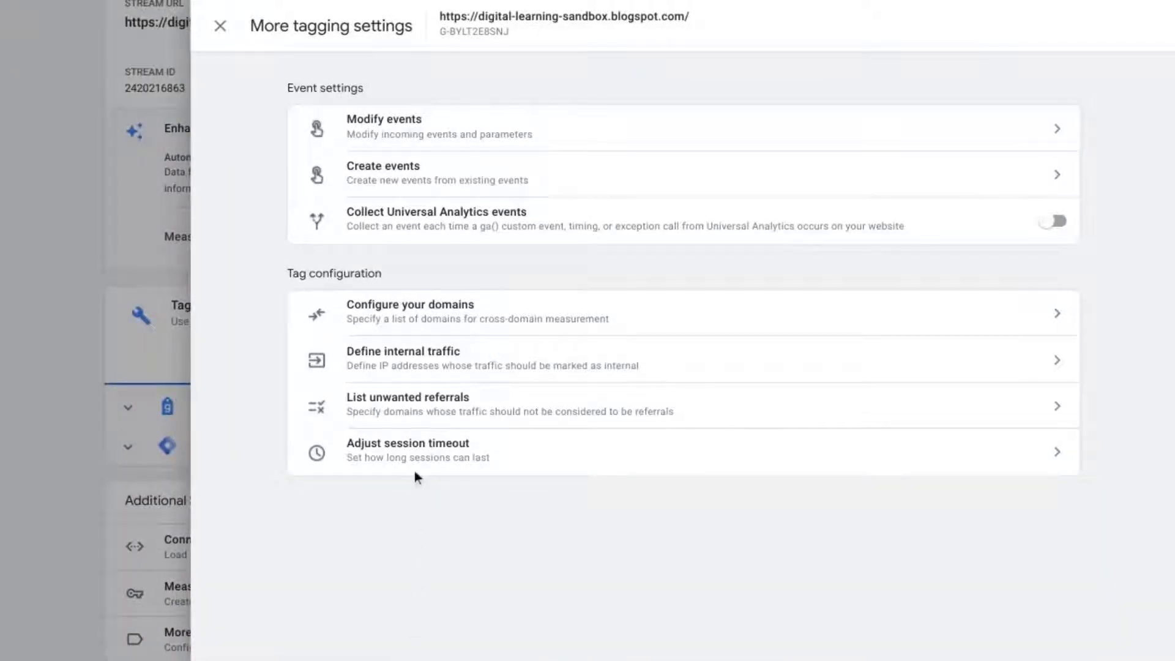
pyautogui.moveTo(372, 360)
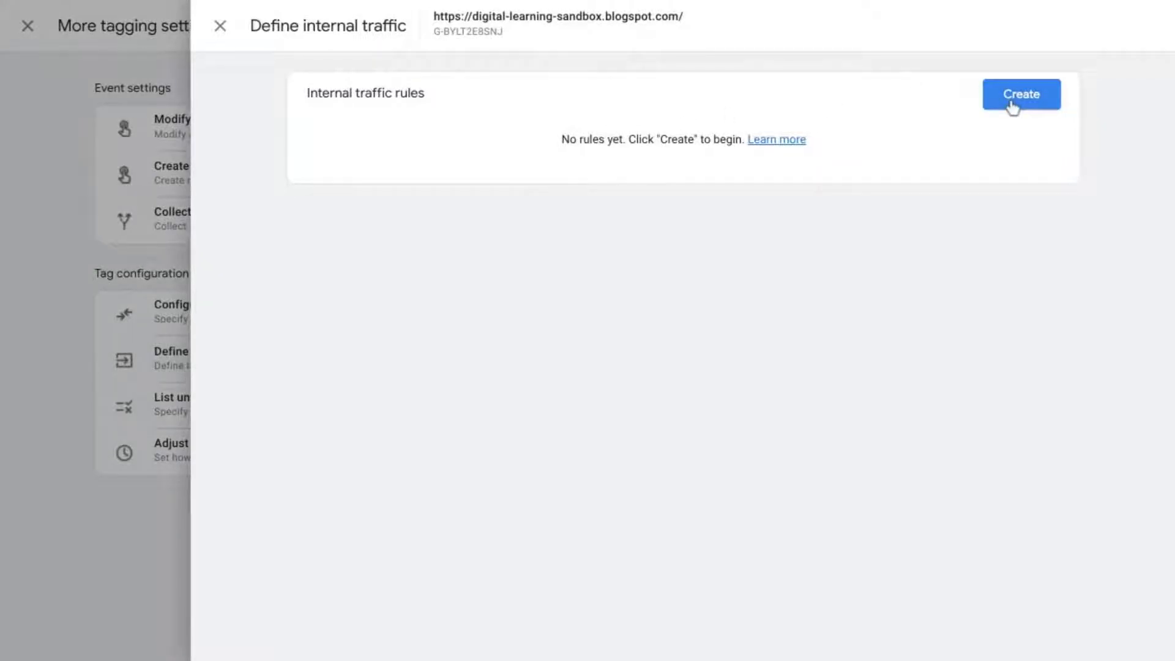
# Step: Draft an internal traffic rule named Internal Traffic with match type 'IP address equals'
pyautogui.click(1020, 94)
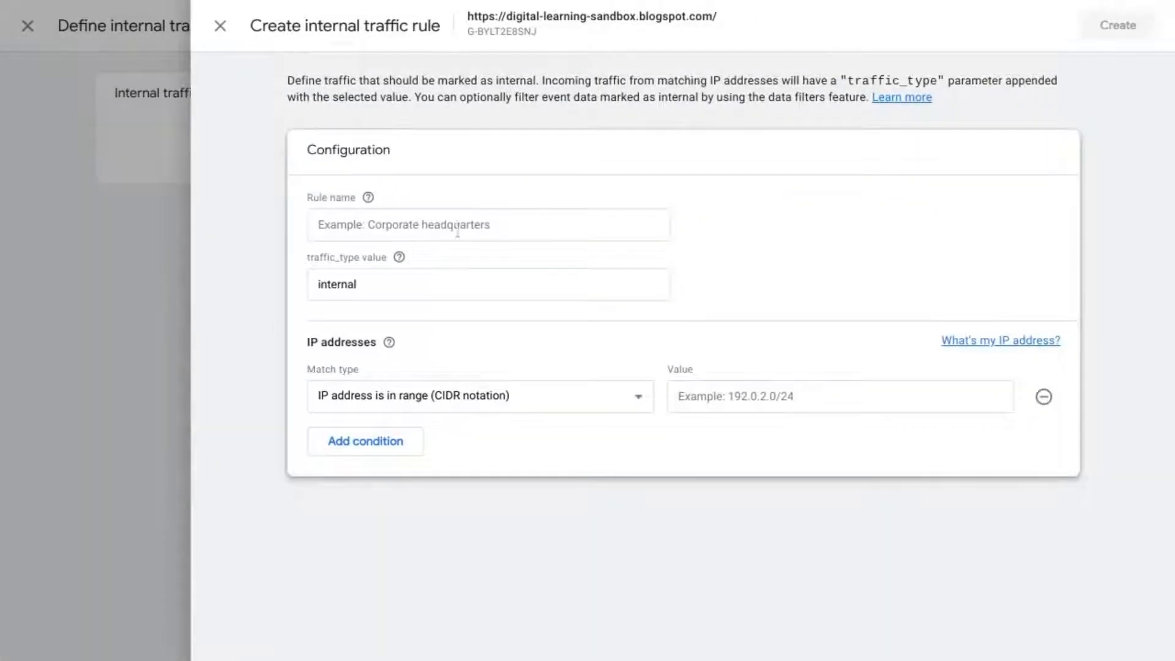
pyautogui.write('l')
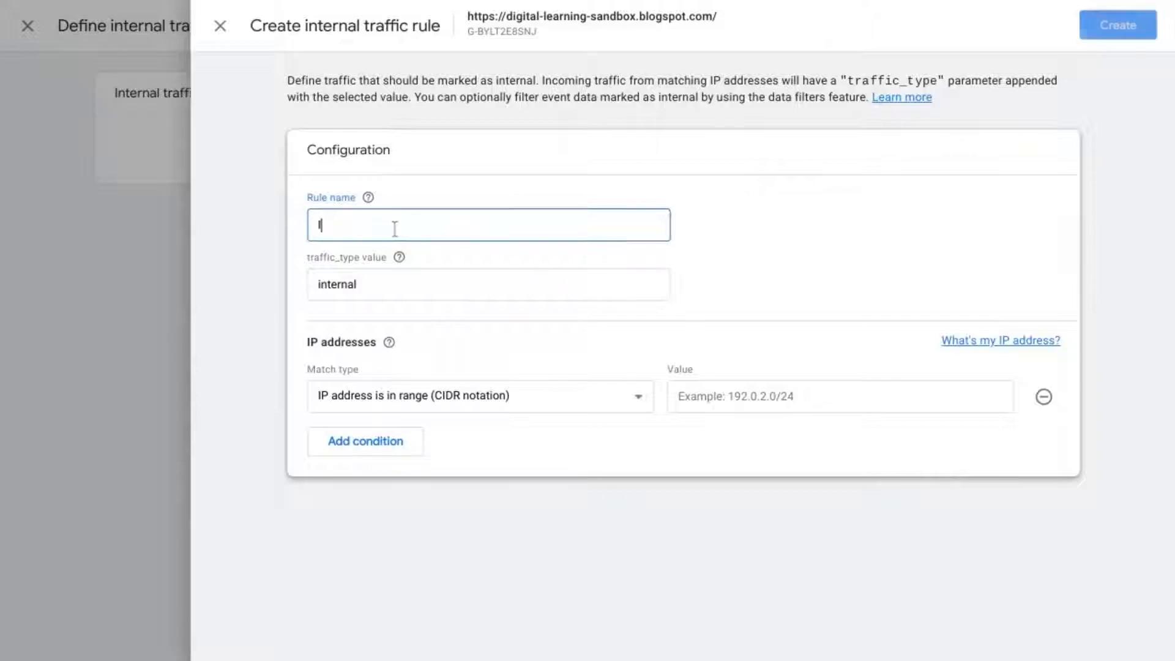
pyautogui.write('Internal')
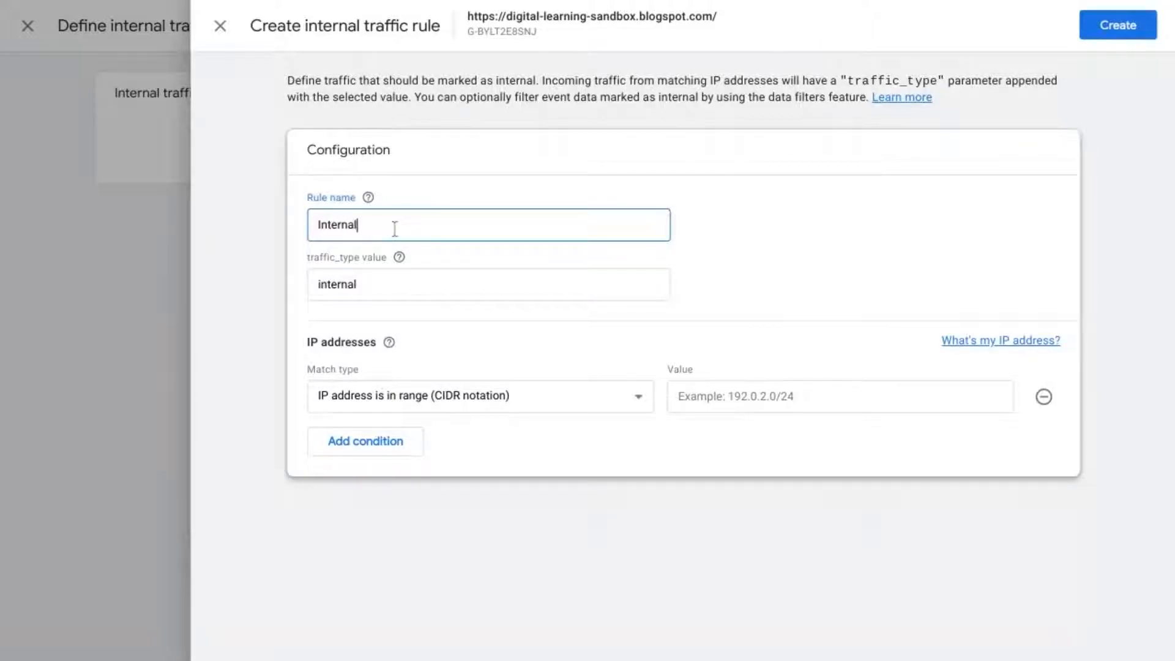
pyautogui.write('Traffic')
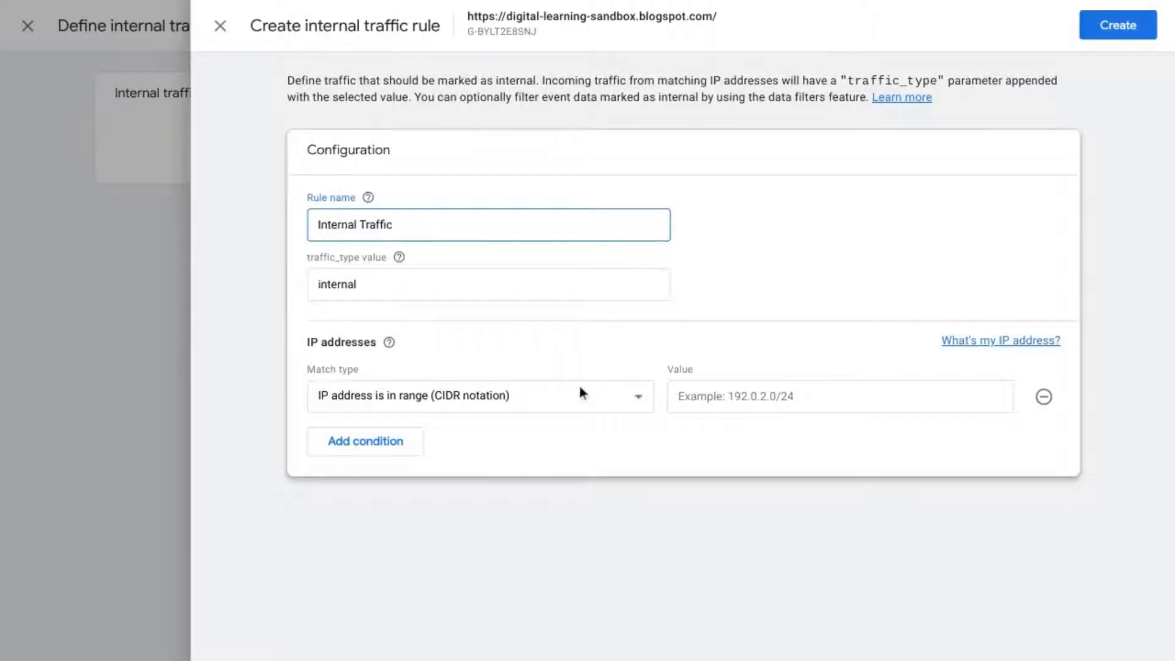
pyautogui.moveTo(525, 375)
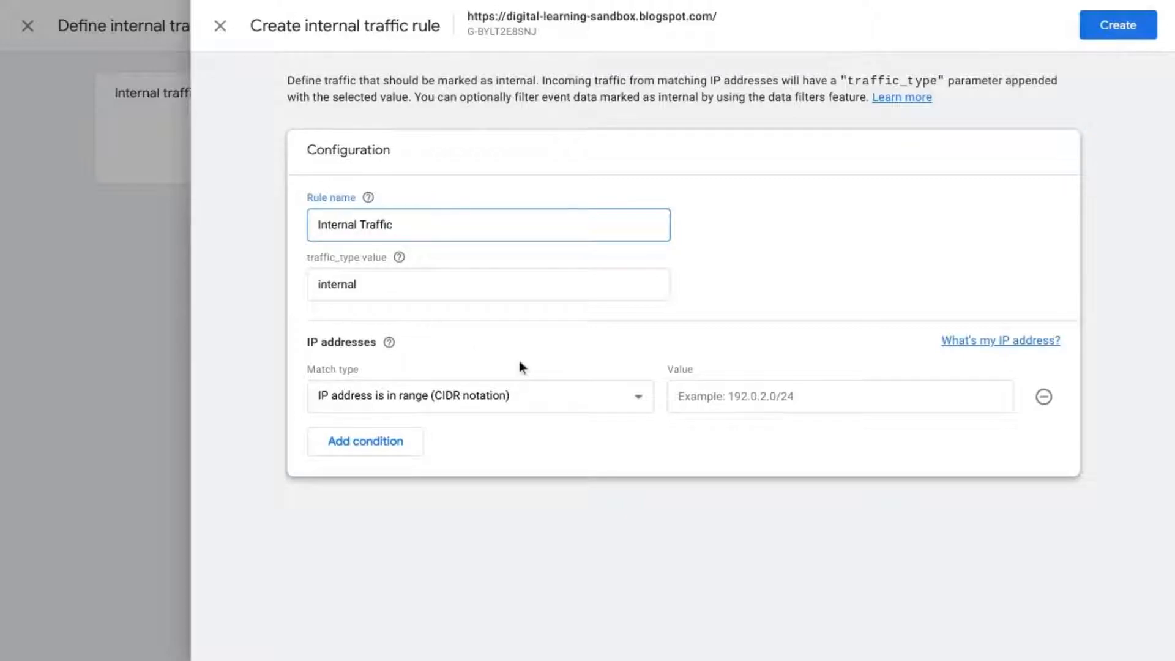
pyautogui.moveTo(550, 396)
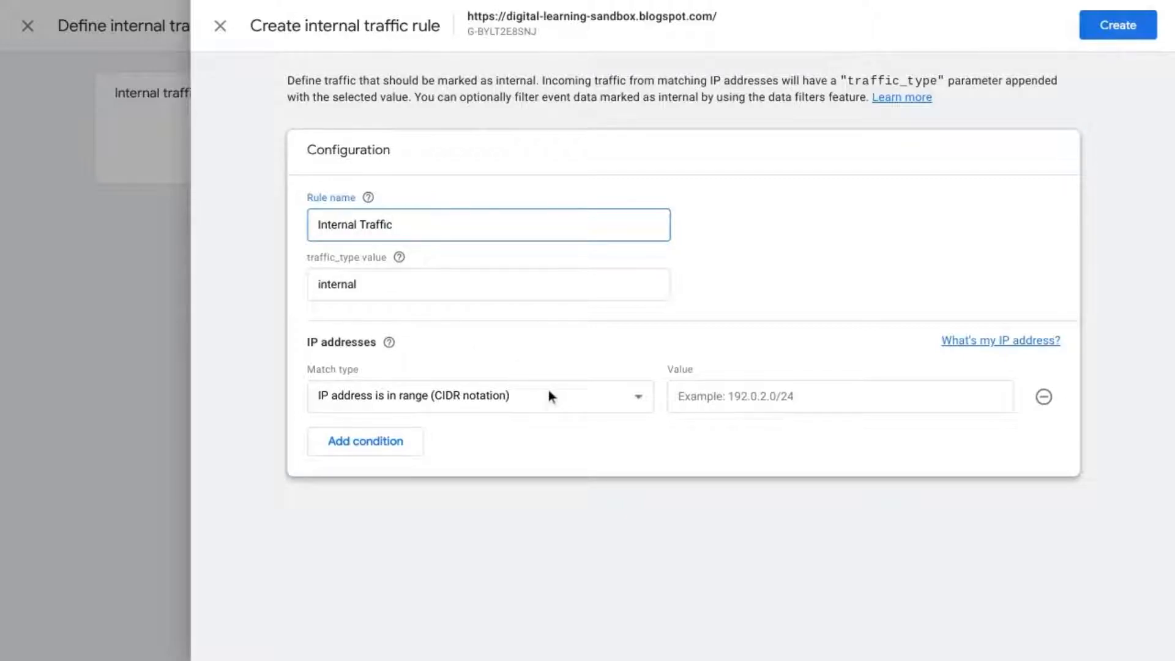
pyautogui.click(480, 395)
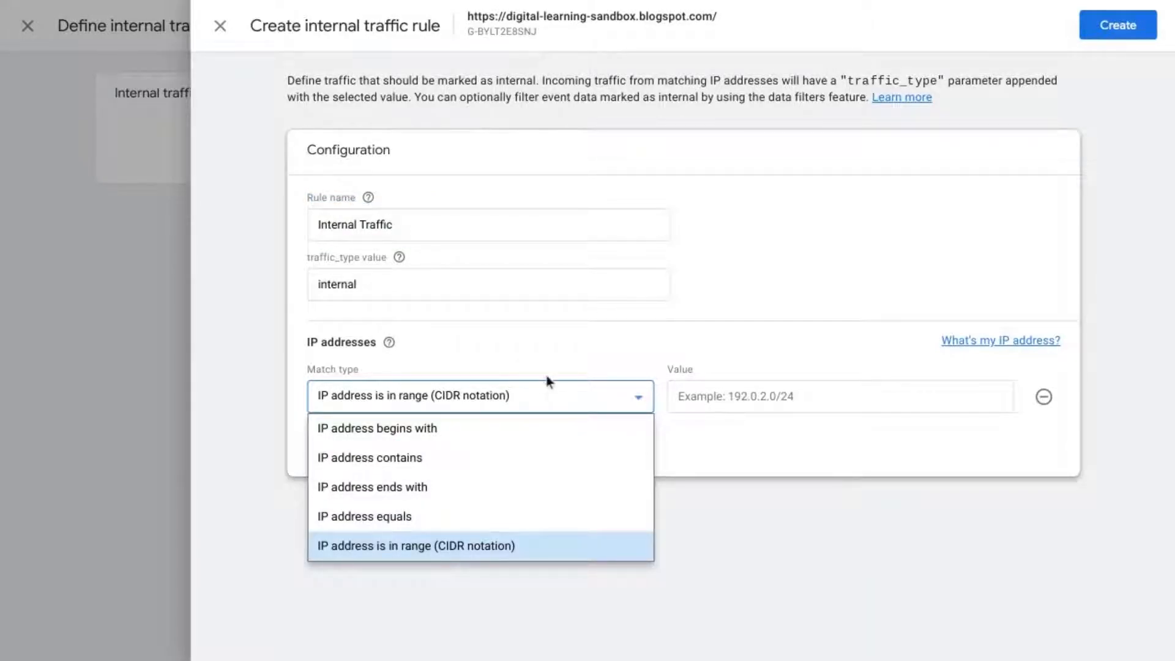
pyautogui.moveTo(539, 396)
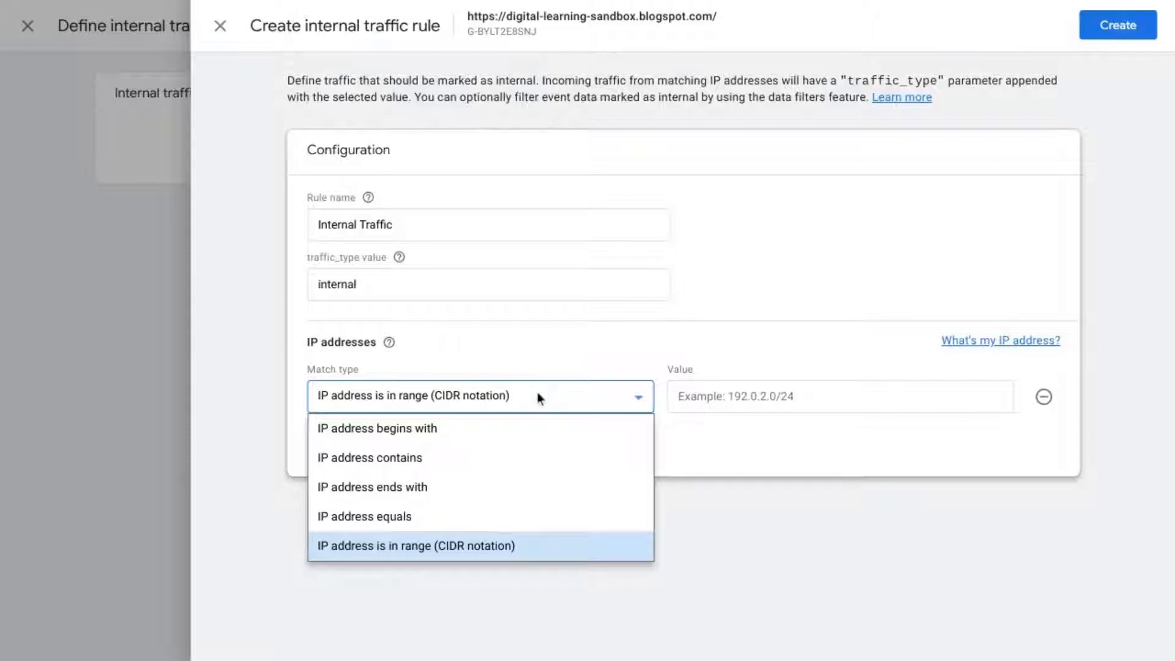
pyautogui.moveTo(400, 517)
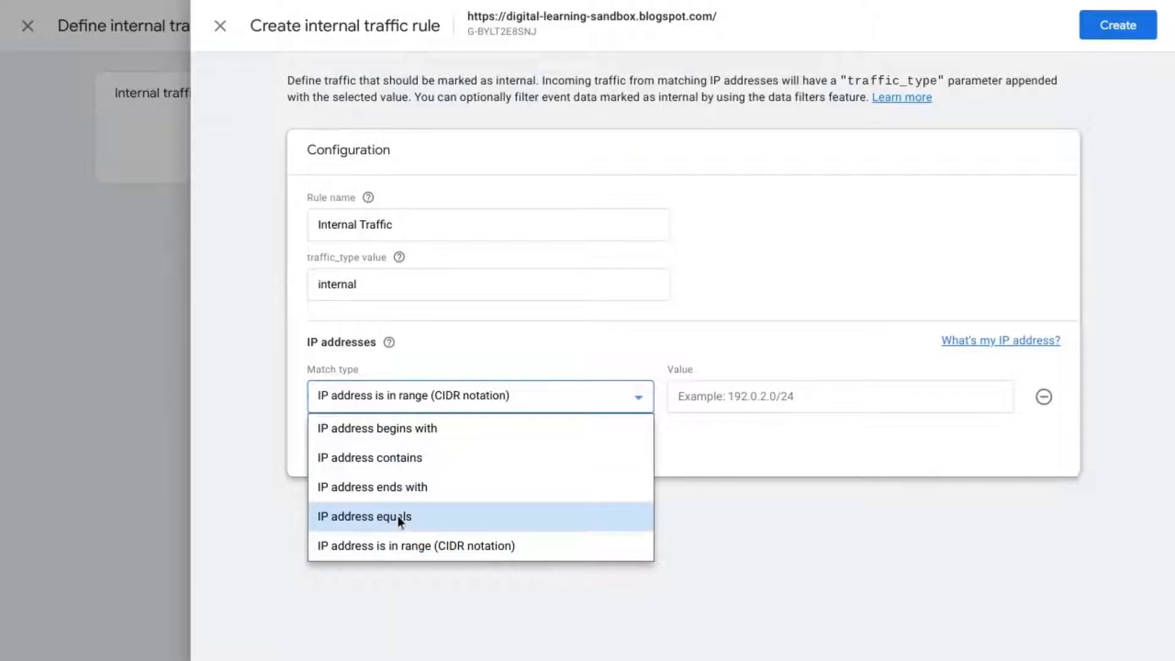
pyautogui.click(365, 516)
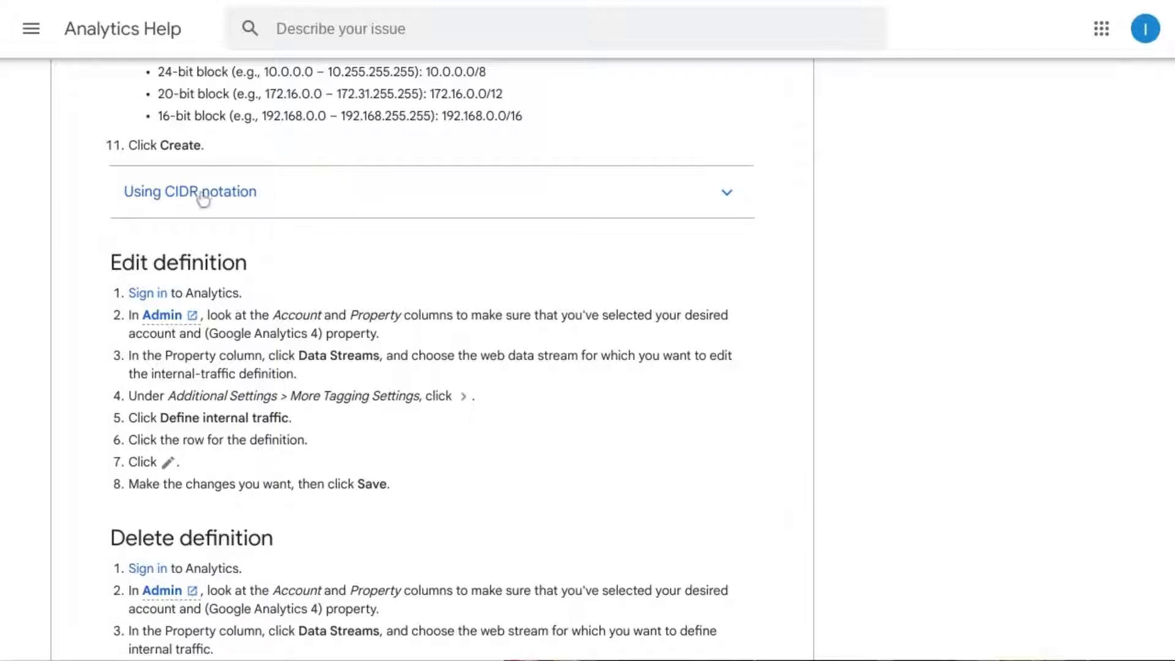
# Step: Expand the help article's 'Using CIDR notation' section and read through it
pyautogui.click(190, 191)
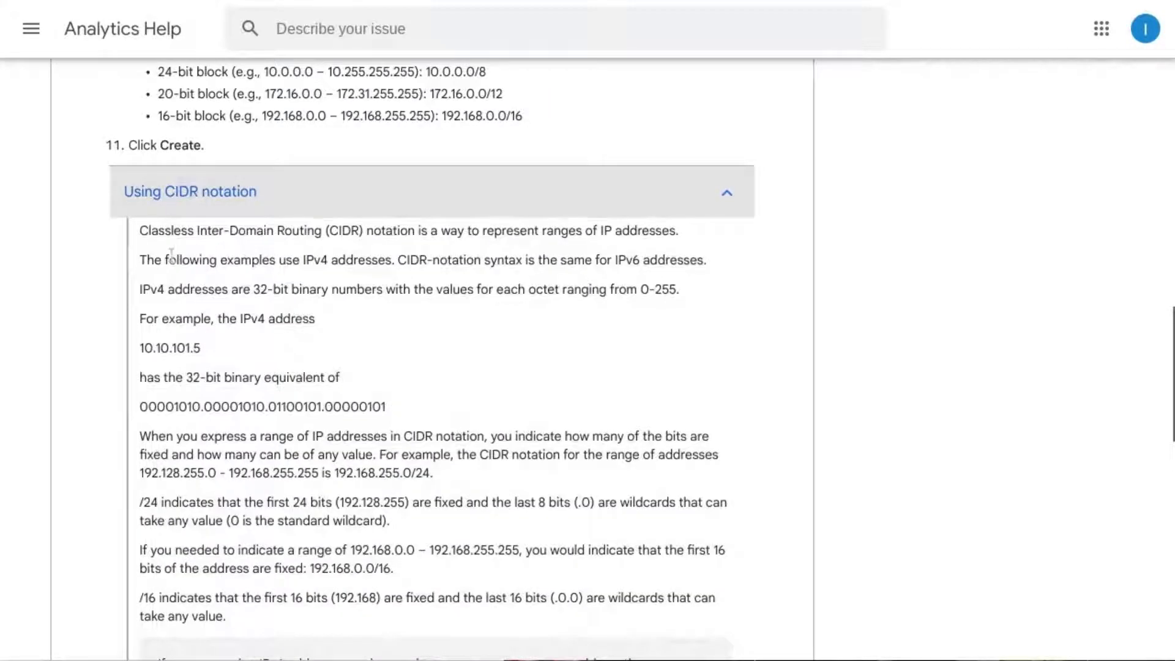
pyautogui.scroll(-3)
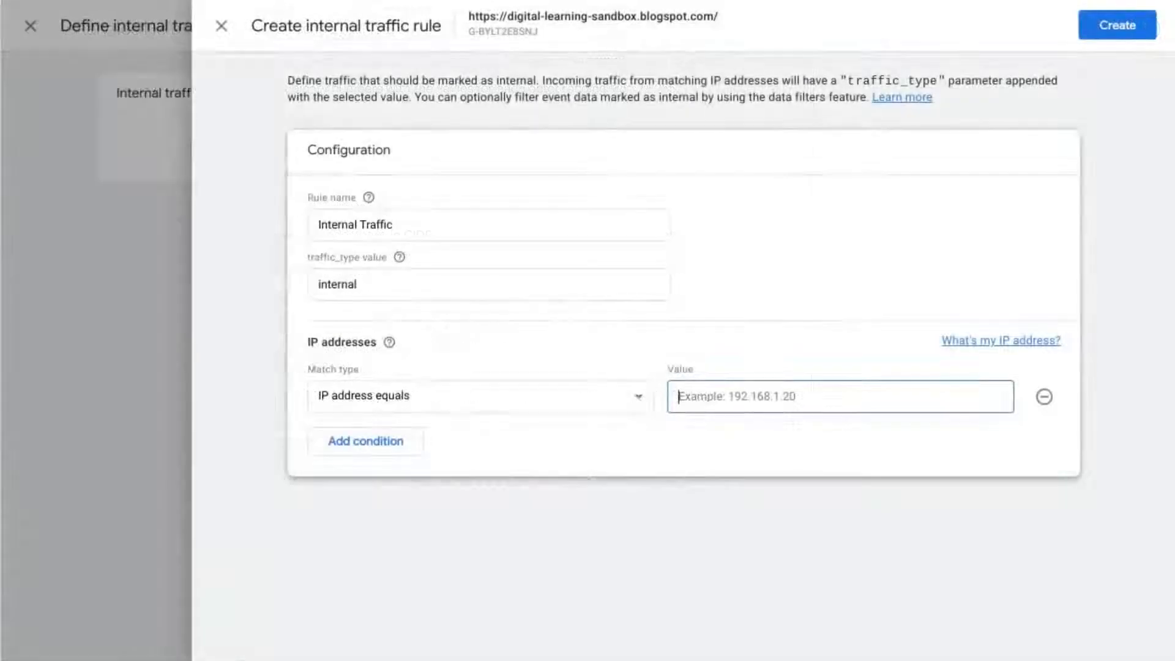
# Step: Set the first condition's value to 123.45.678.90 and add a second 'IP address equals' condition
pyautogui.write('123.45.678.90')
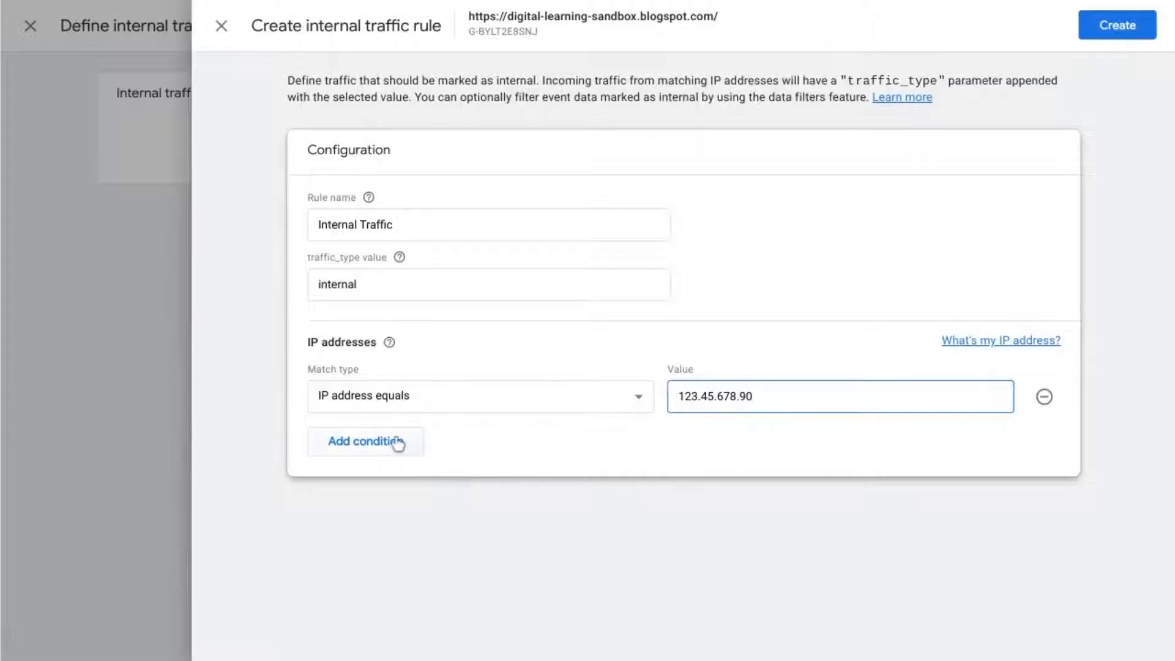
pyautogui.click(365, 440)
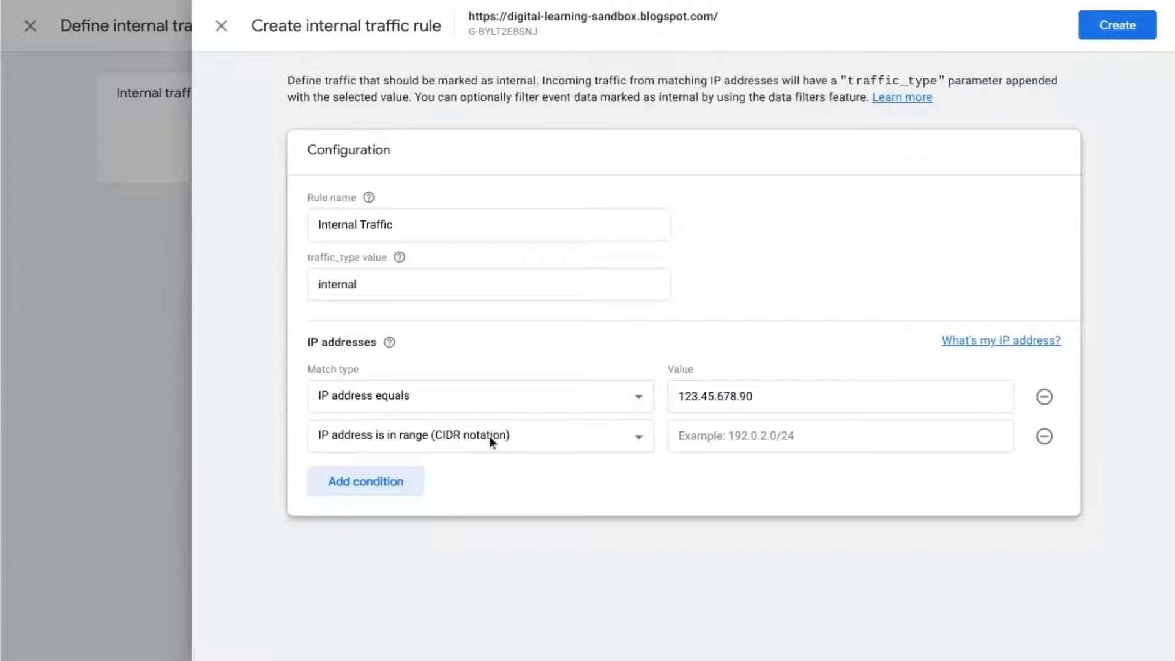
pyautogui.click(480, 436)
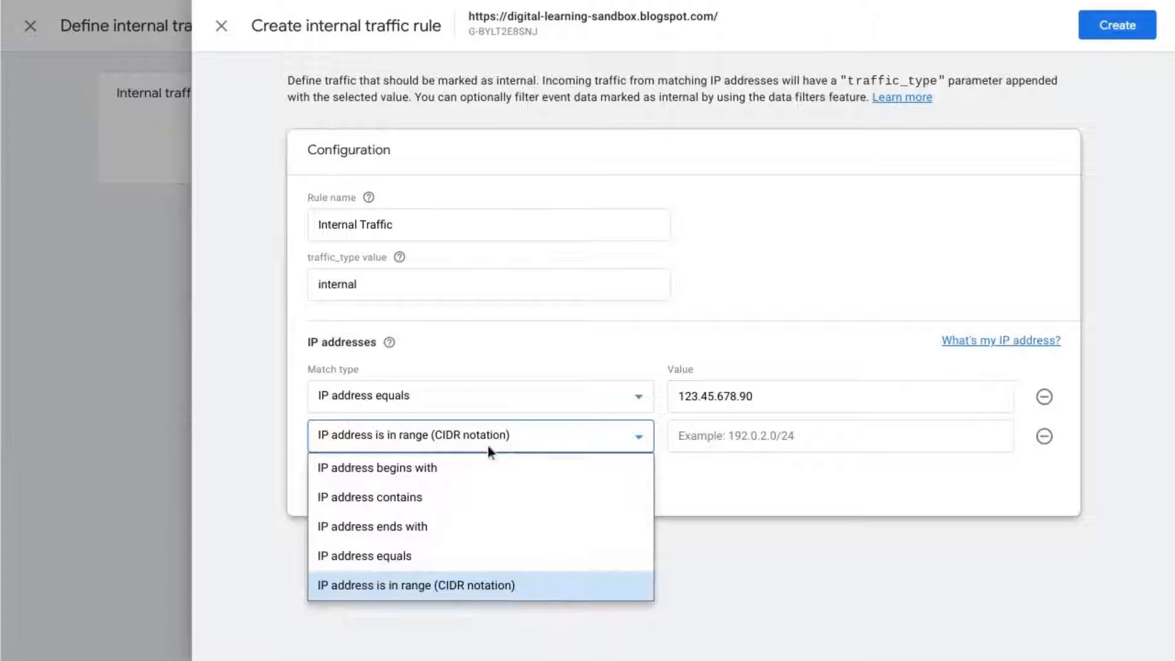
pyautogui.moveTo(438, 533)
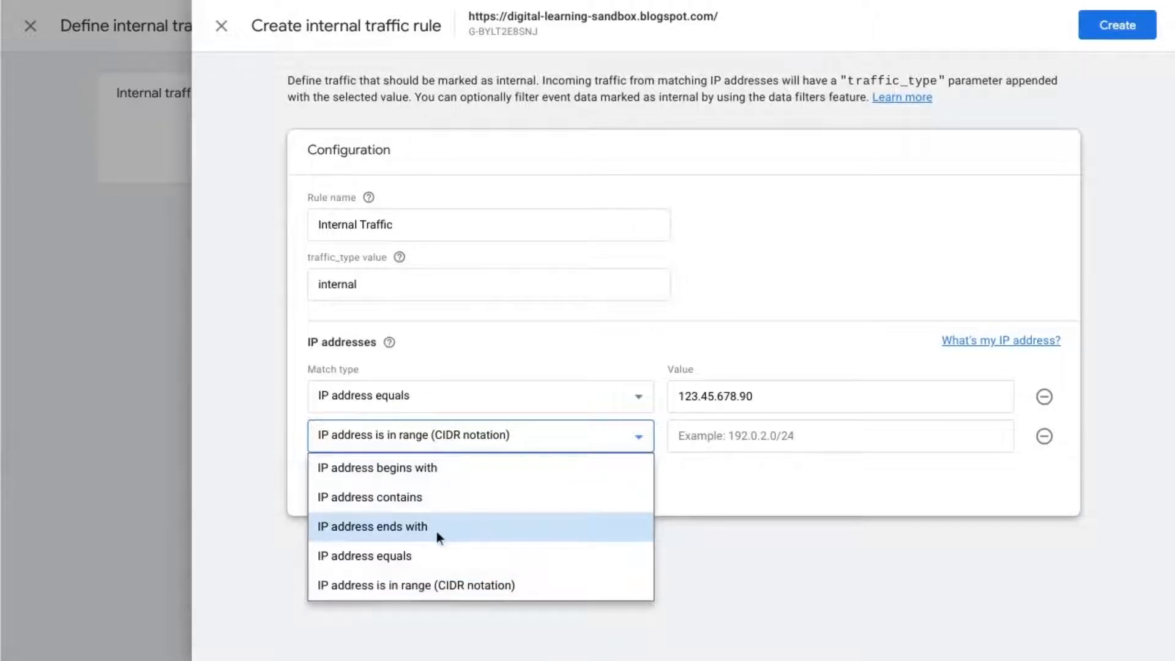
pyautogui.moveTo(367, 562)
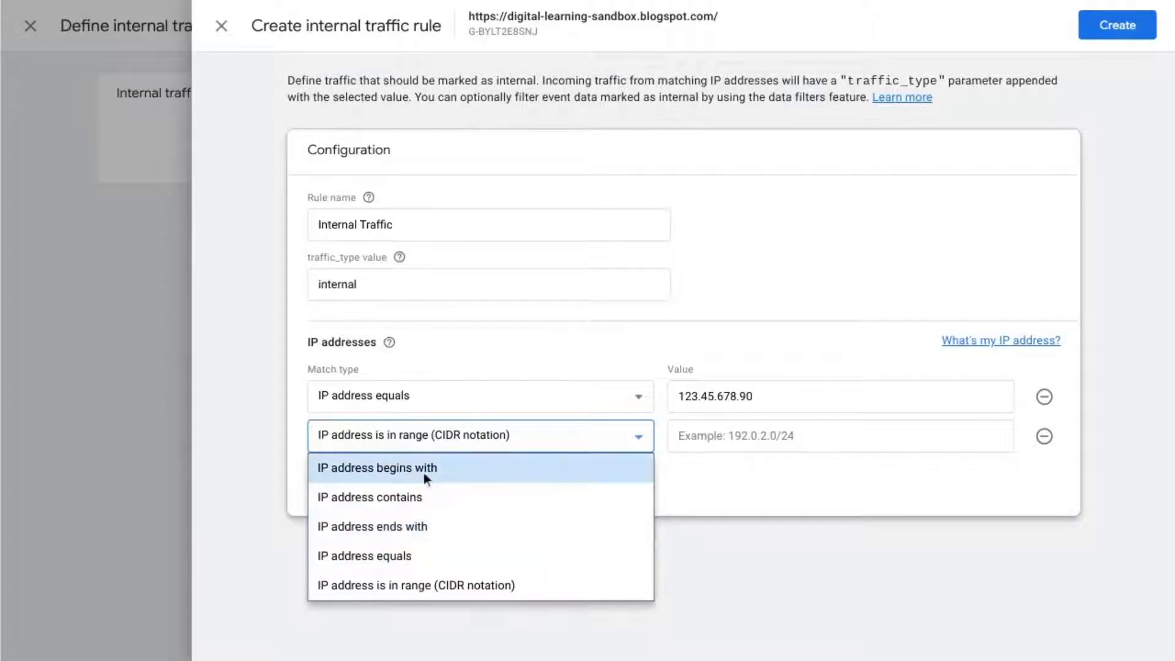
pyautogui.click(365, 556)
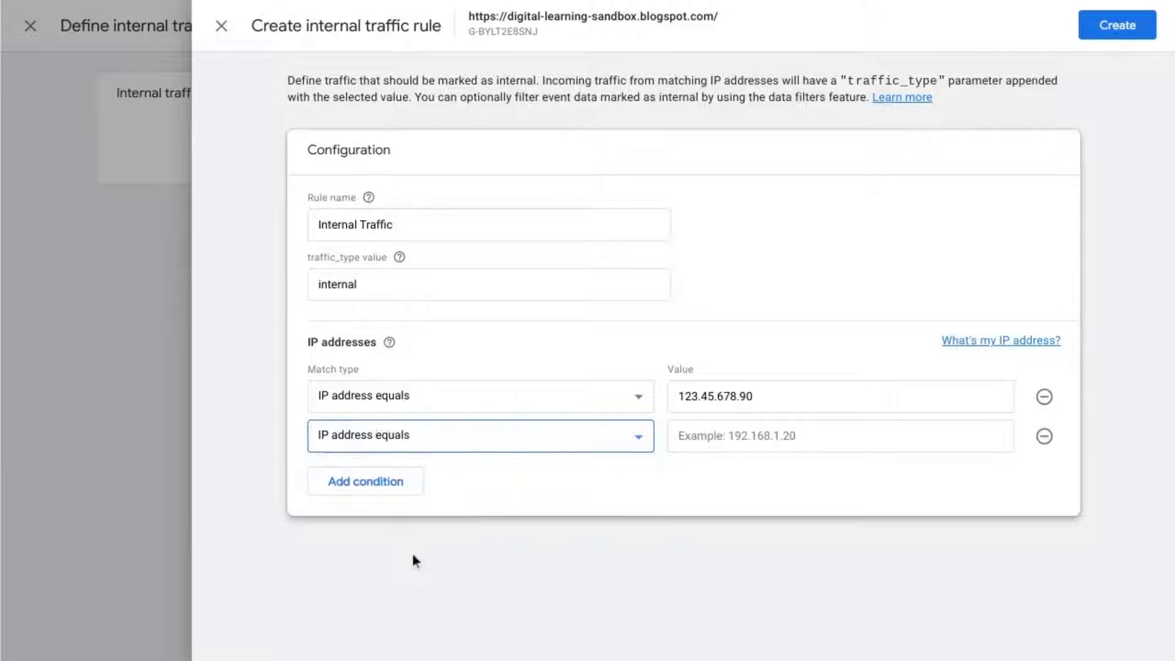
pyautogui.click(1043, 396)
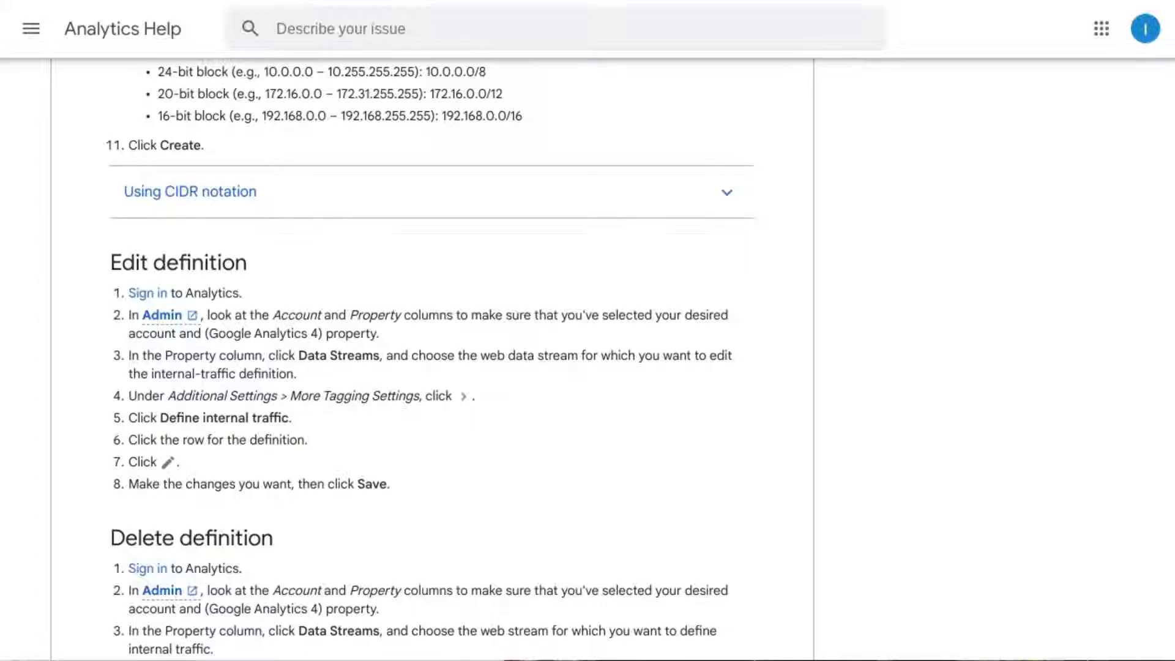
pyautogui.moveTo(269, 244)
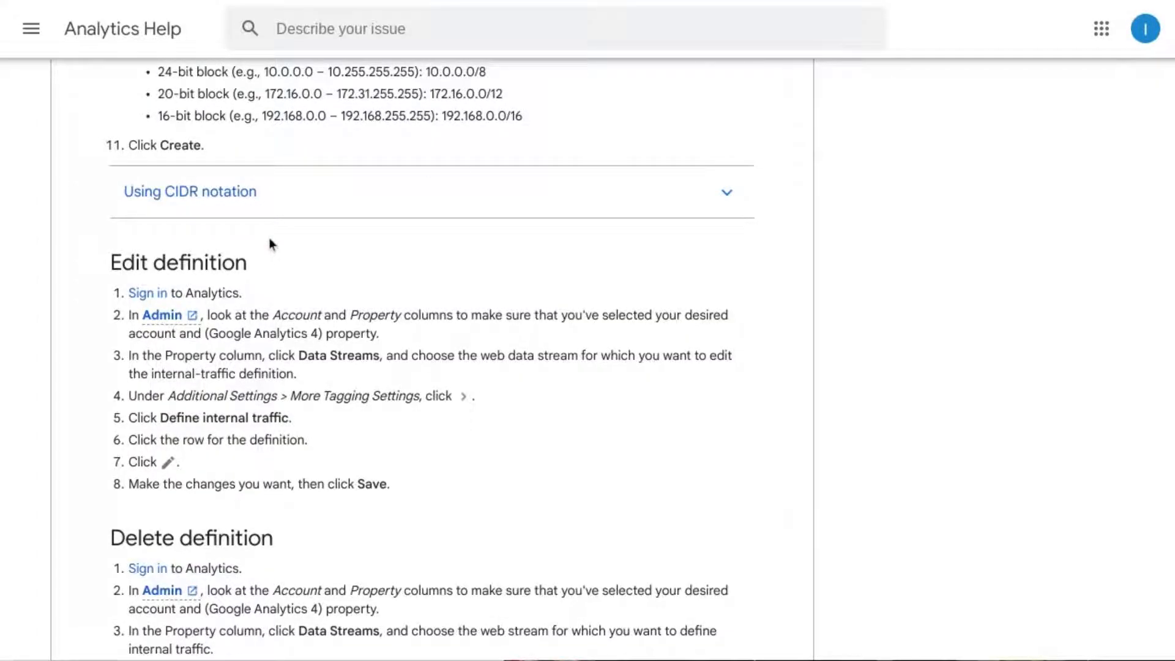
pyautogui.moveTo(266, 195)
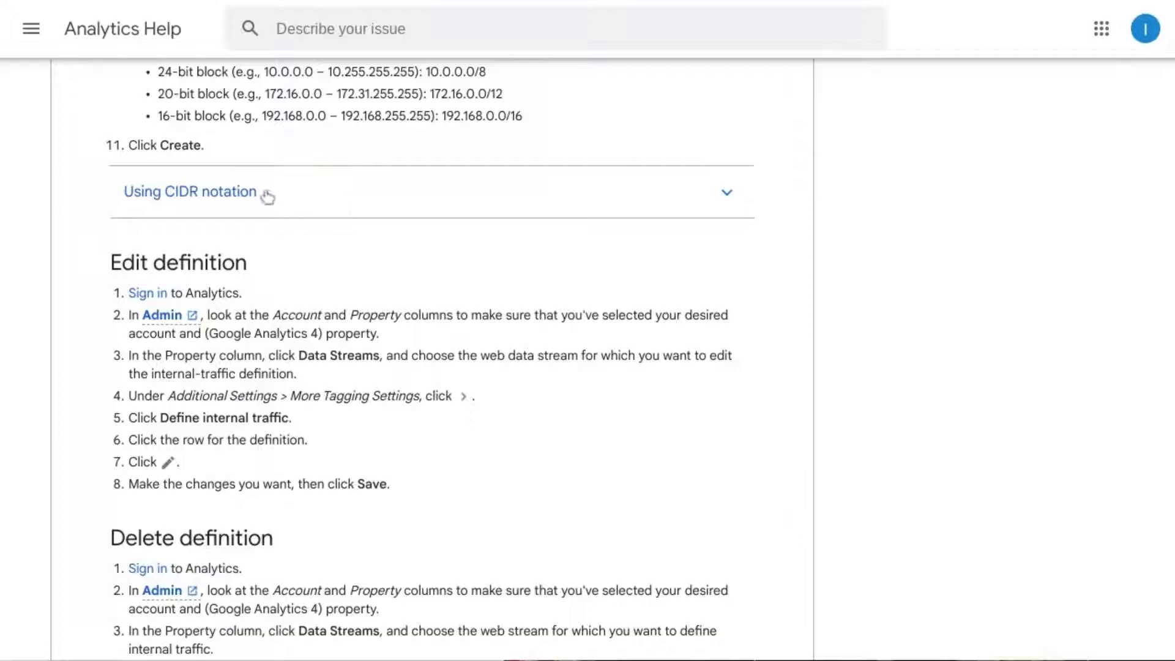
# Step: Expand 'Using CIDR notation' in Analytics Help and read the IPv4 and IPv6 range examples
pyautogui.click(190, 191)
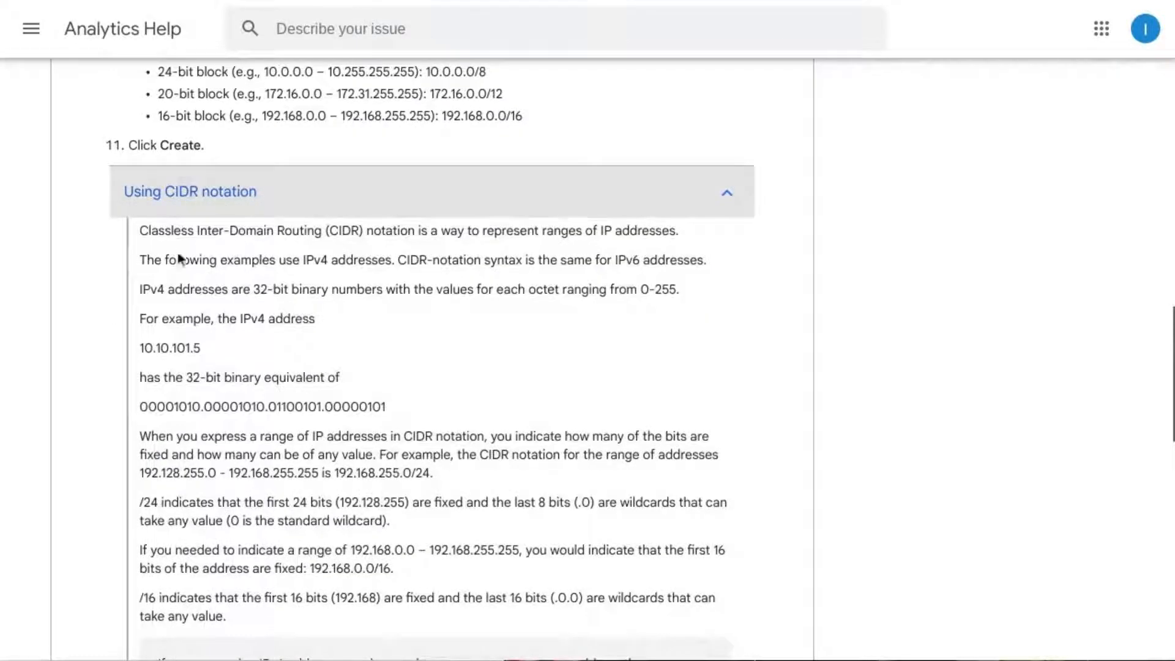
pyautogui.scroll(-3)
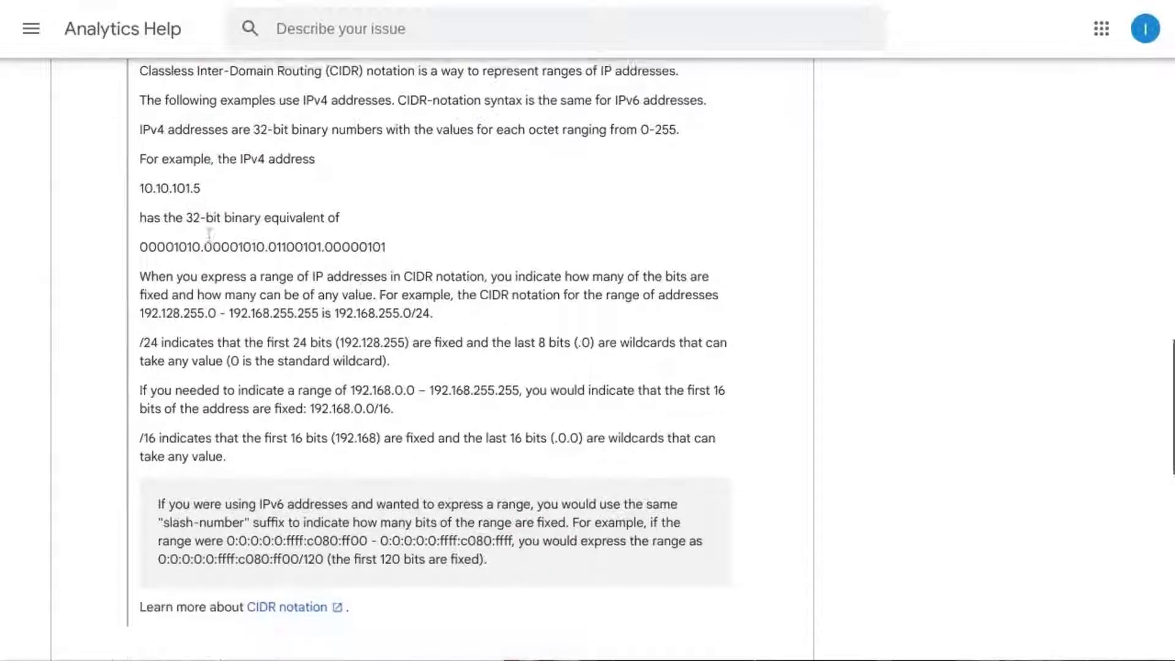
pyautogui.scroll(-3)
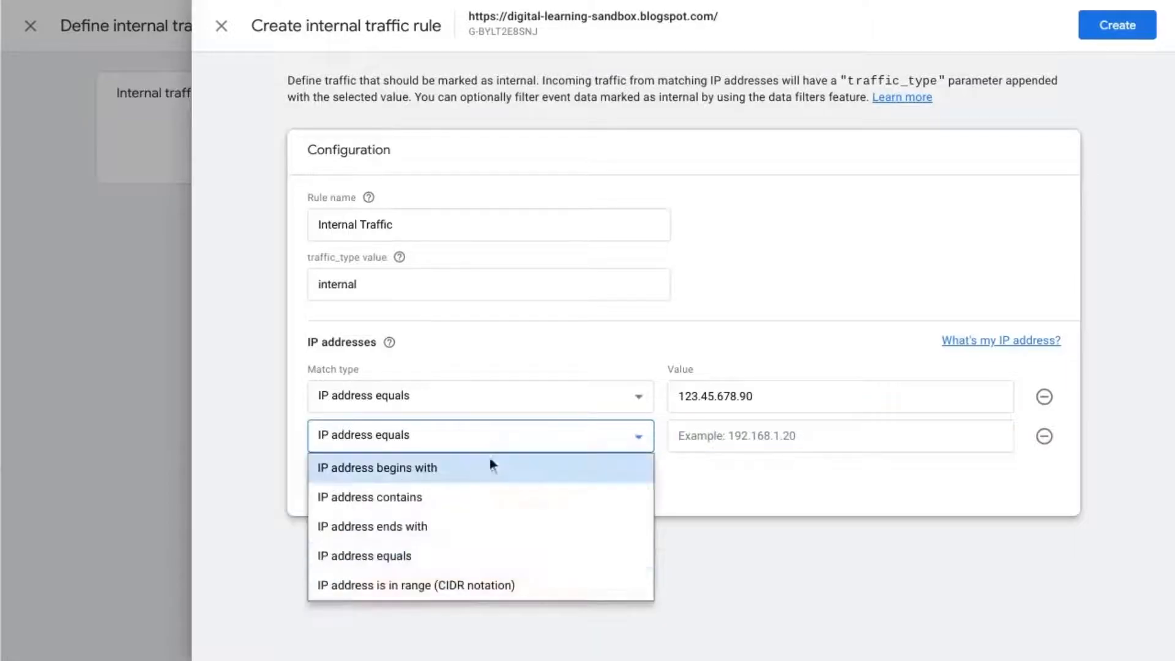
# Step: Make the second condition 'IP address begins with' and trim its value 123.45.678.90 toward the 123.45 prefix
pyautogui.click(377, 467)
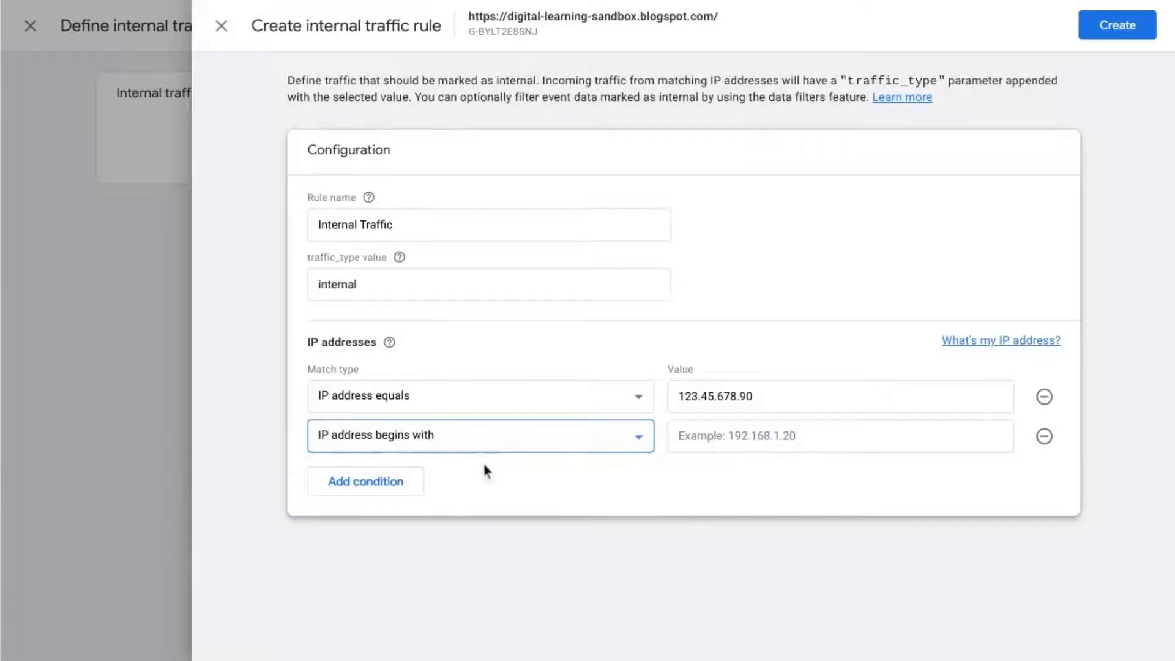
pyautogui.click(839, 436)
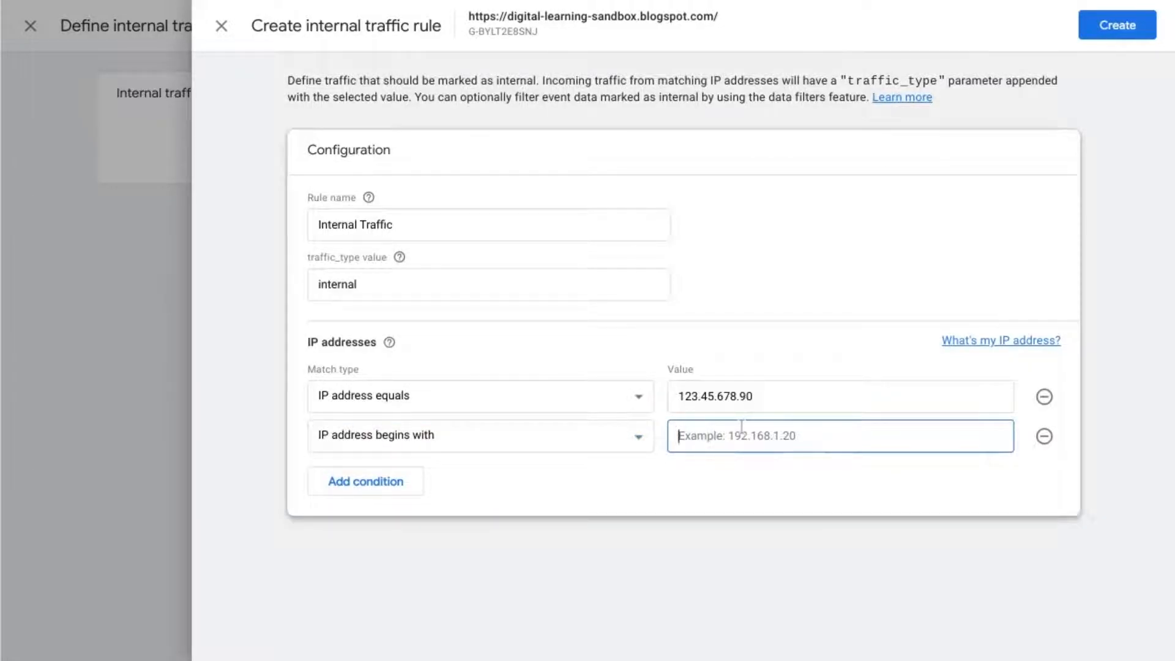
pyautogui.write('123.45.678.90')
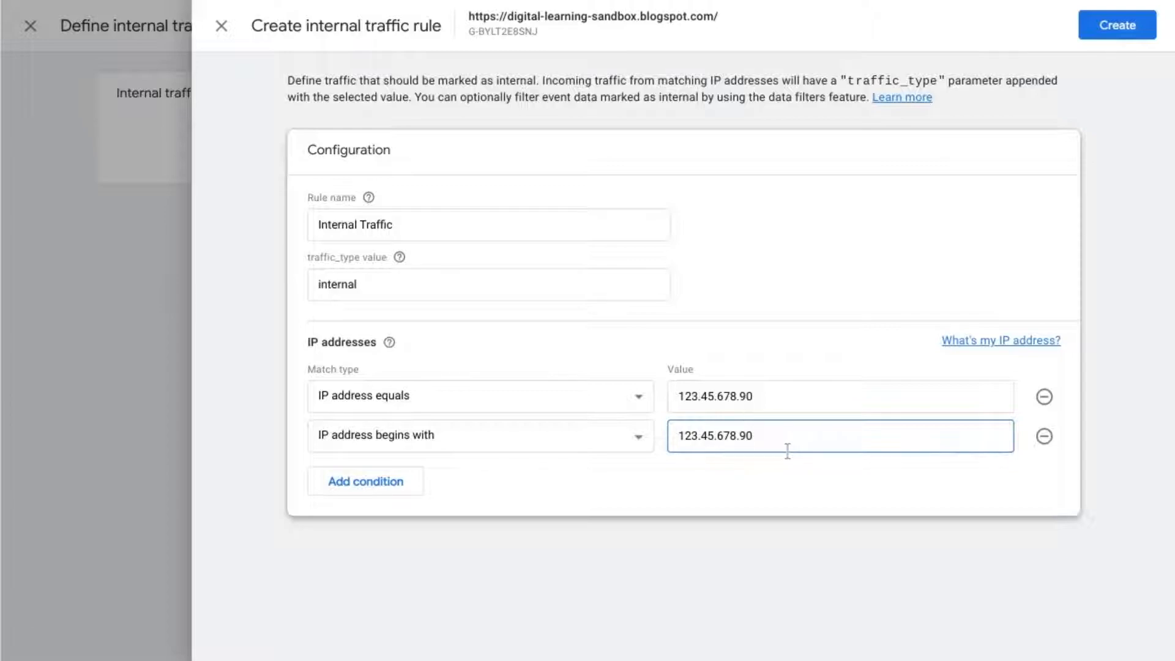
pyautogui.press('Backspace')
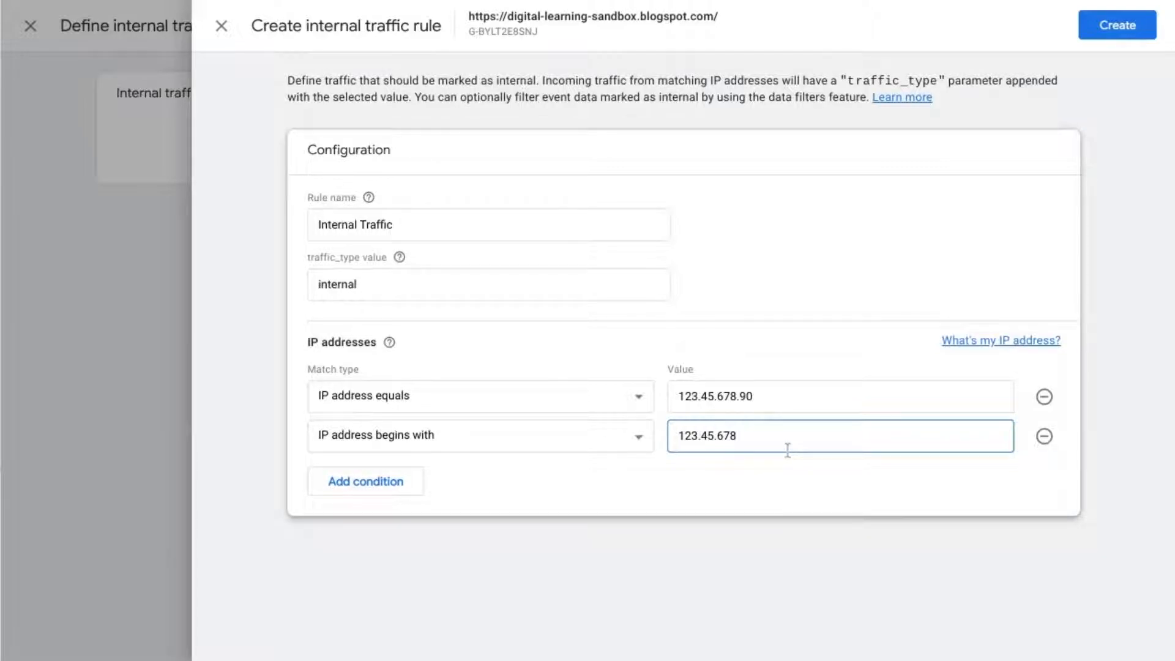
pyautogui.press('Backspace')
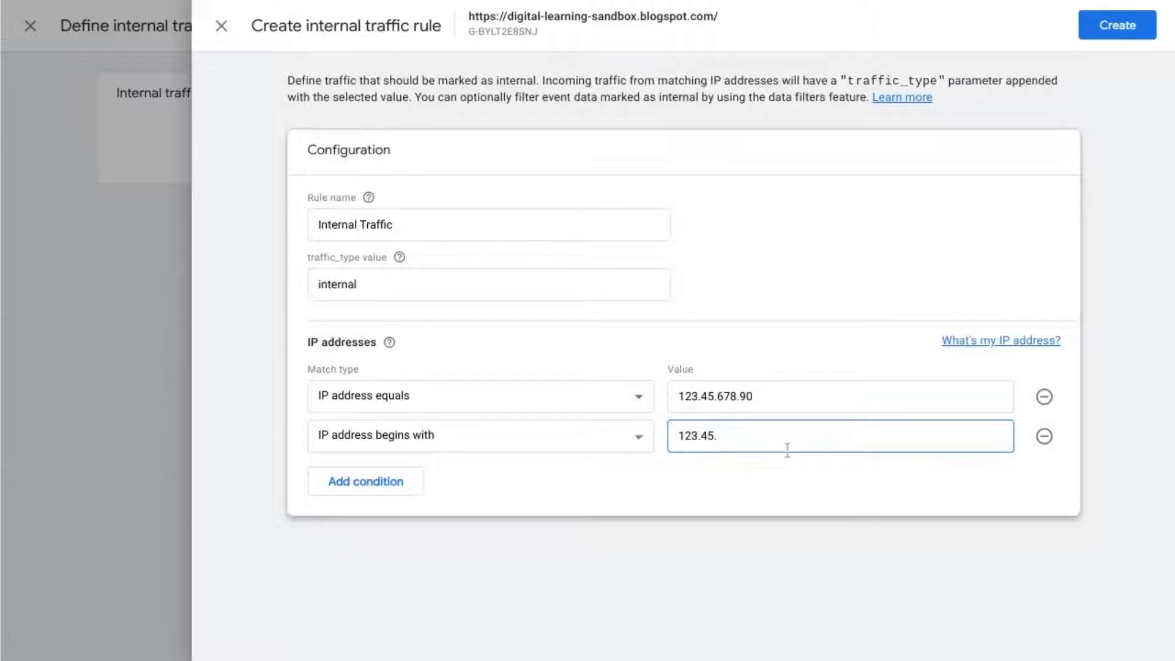
pyautogui.moveTo(514, 339)
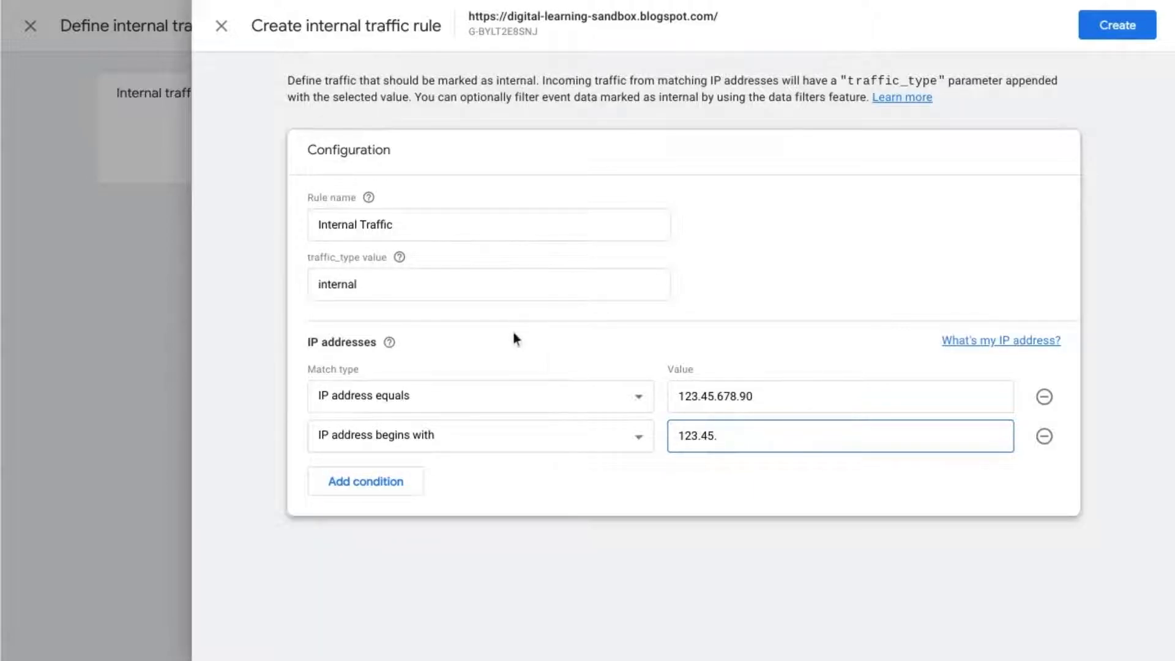
pyautogui.moveTo(456, 400)
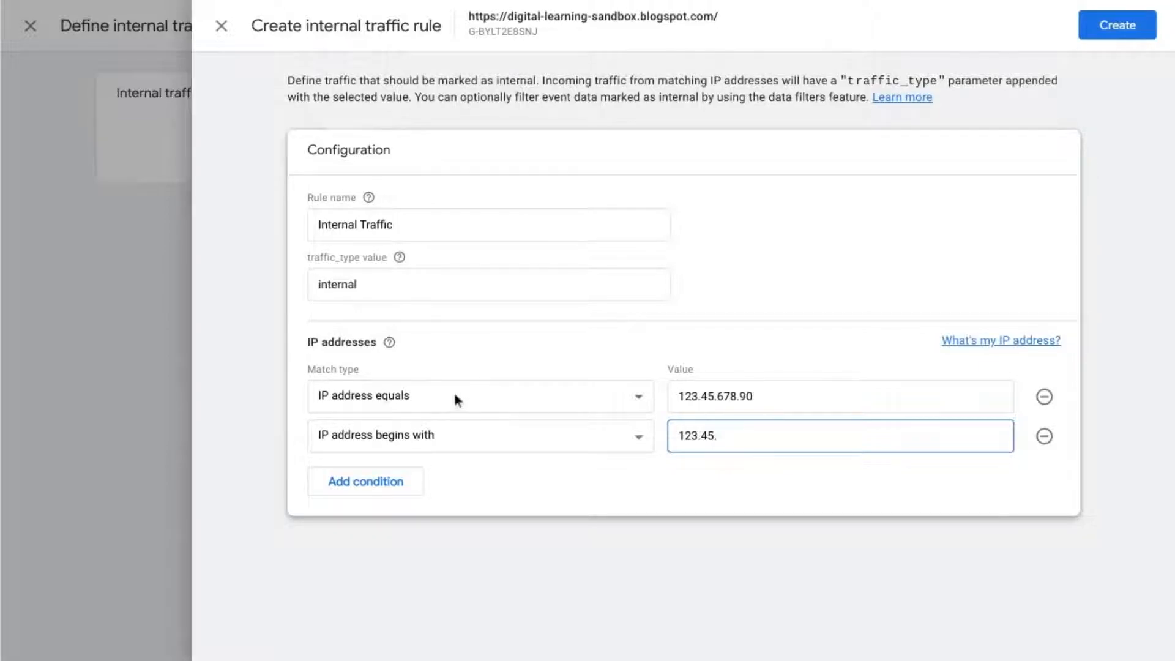
pyautogui.moveTo(432, 400)
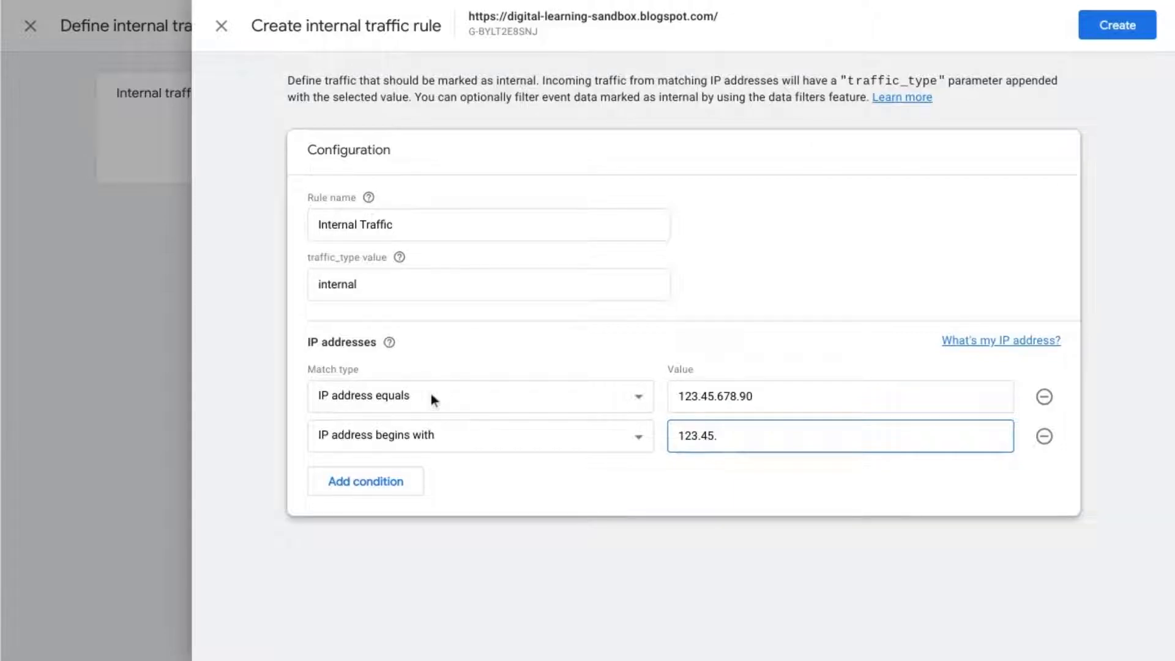
pyautogui.moveTo(492, 460)
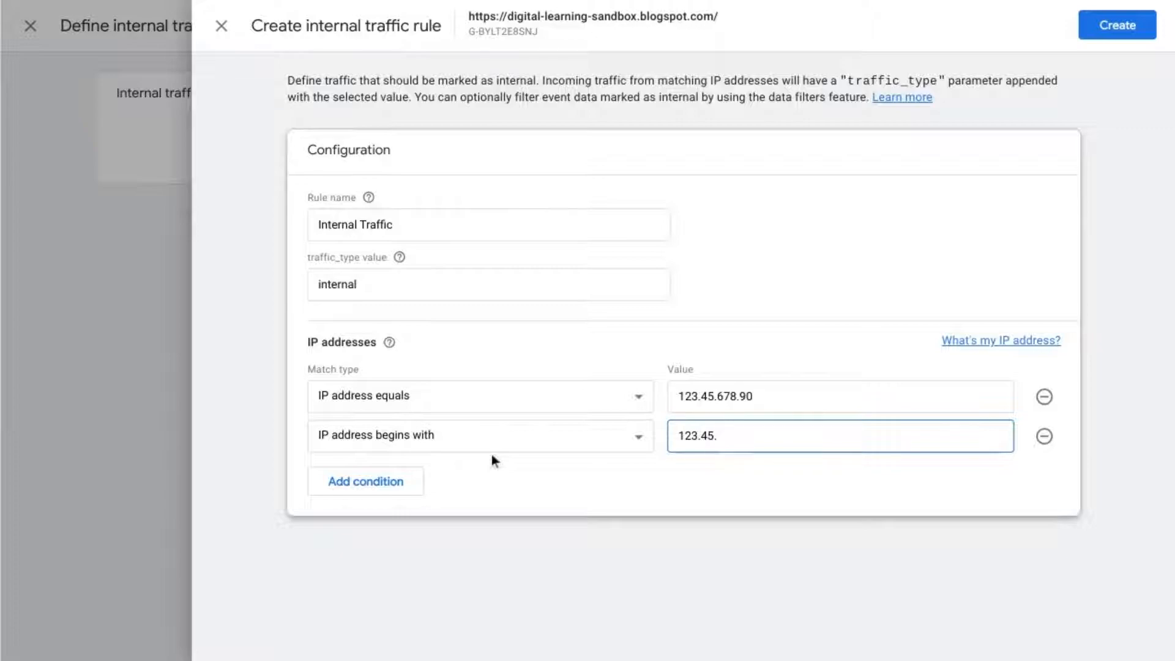
pyautogui.moveTo(1077, 82)
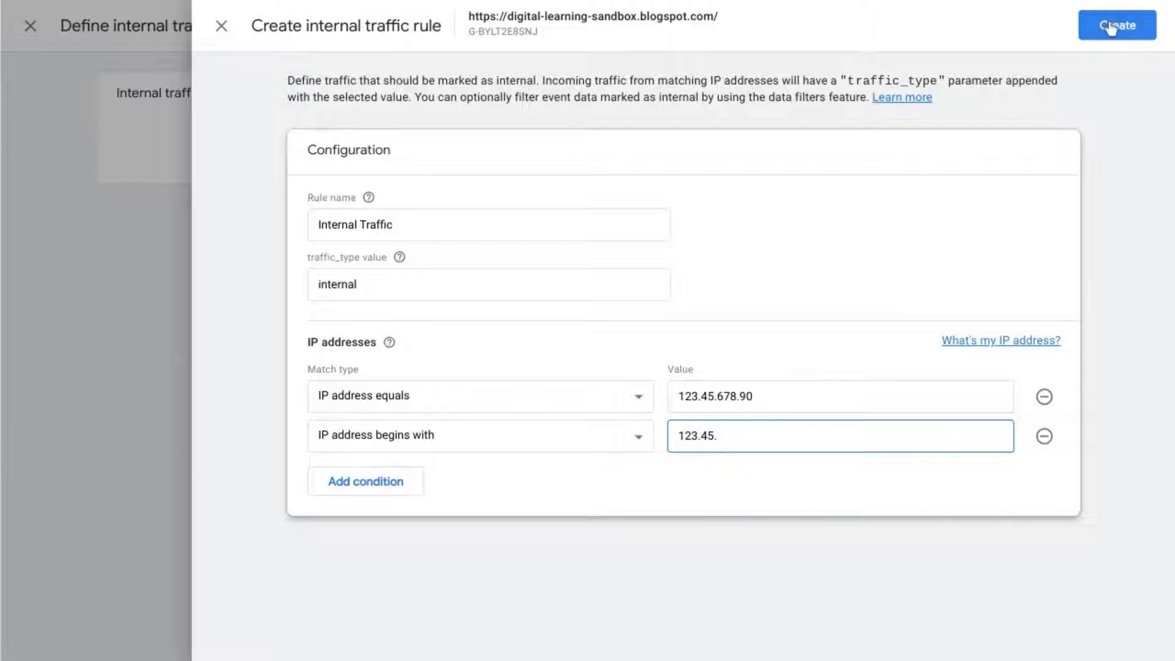
# Step: Save the Internal Traffic rule and close the rules, tagging settings and stream details panels
pyautogui.click(1117, 25)
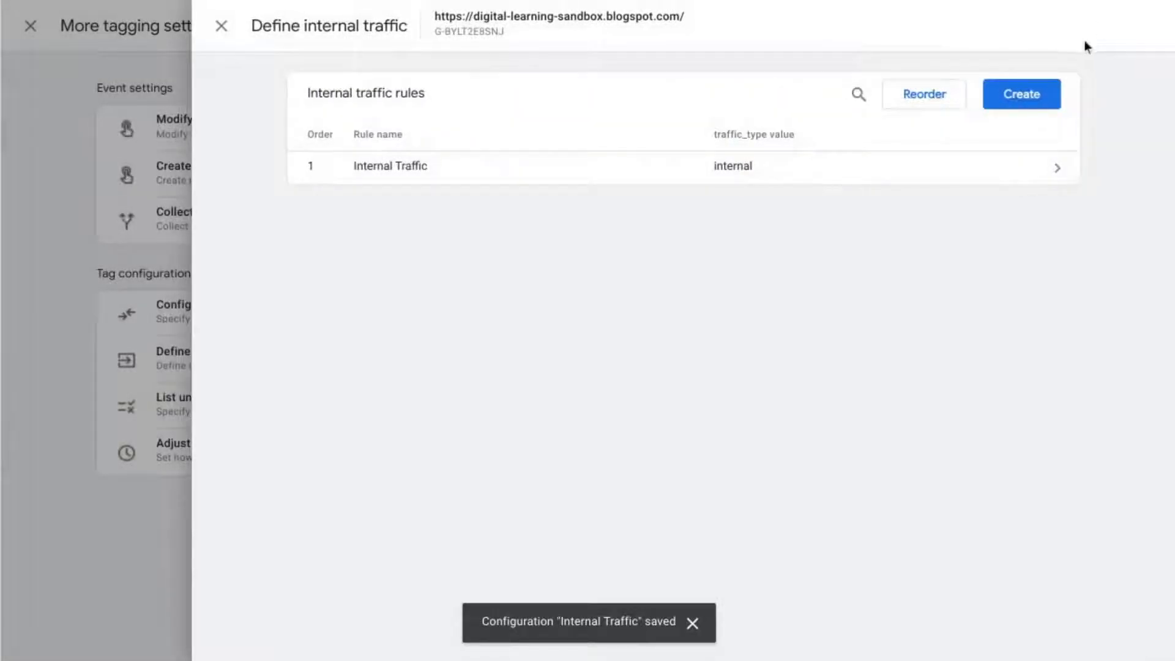
pyautogui.moveTo(500, 258)
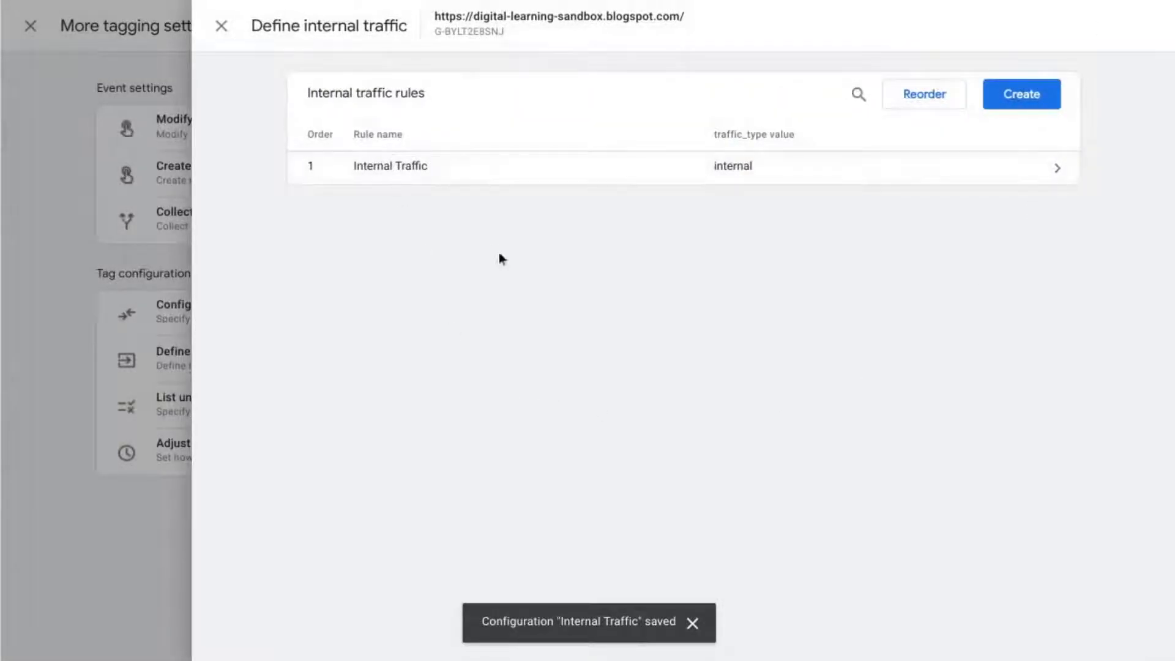
pyautogui.moveTo(254, 136)
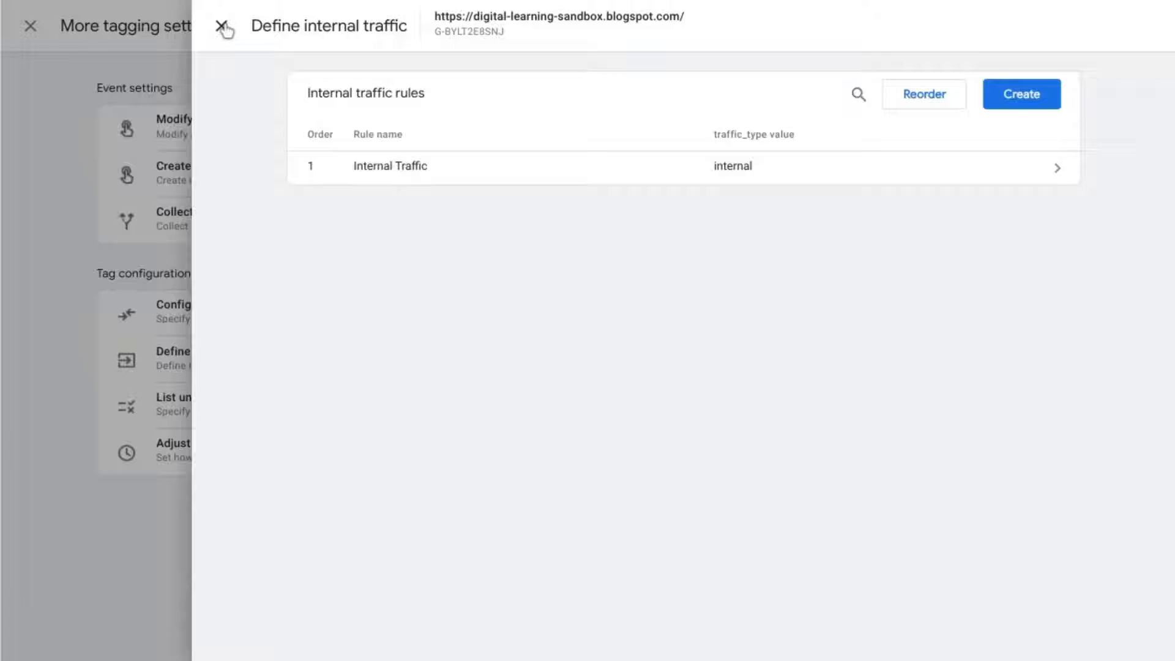
pyautogui.click(224, 27)
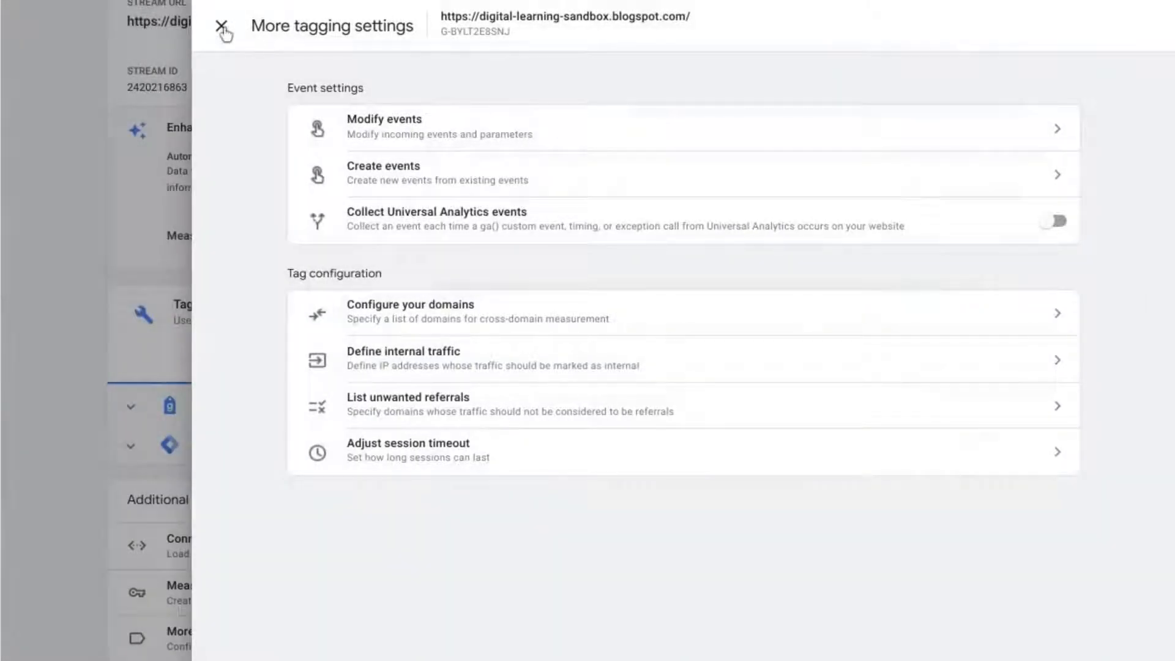
pyautogui.click(224, 26)
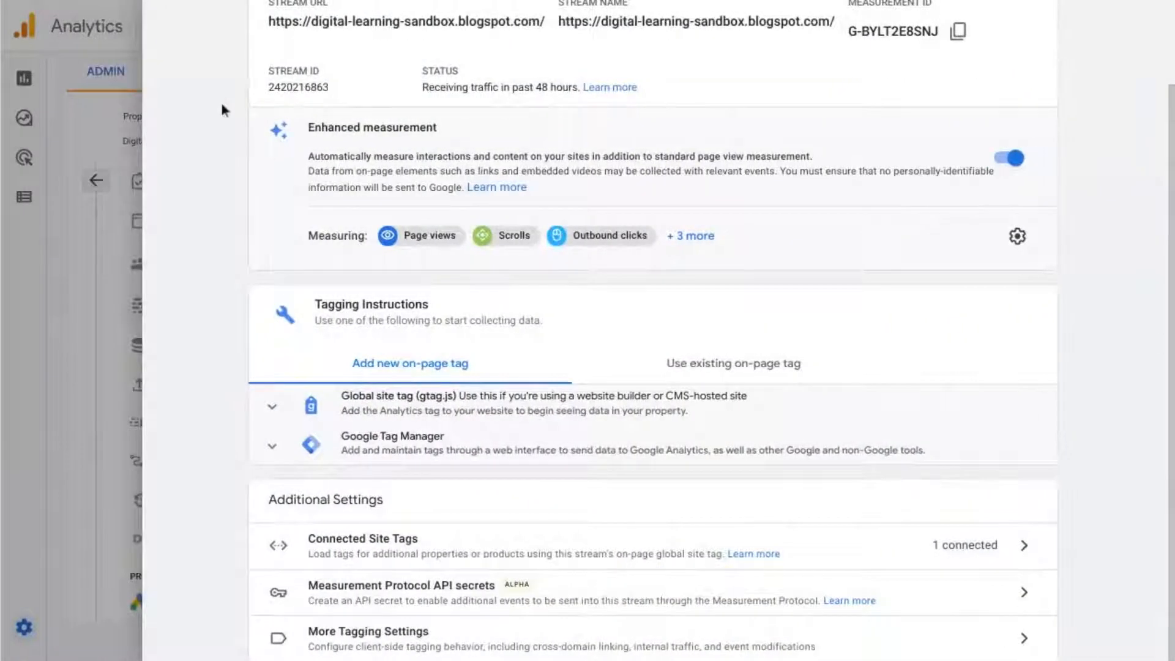
pyautogui.click(95, 181)
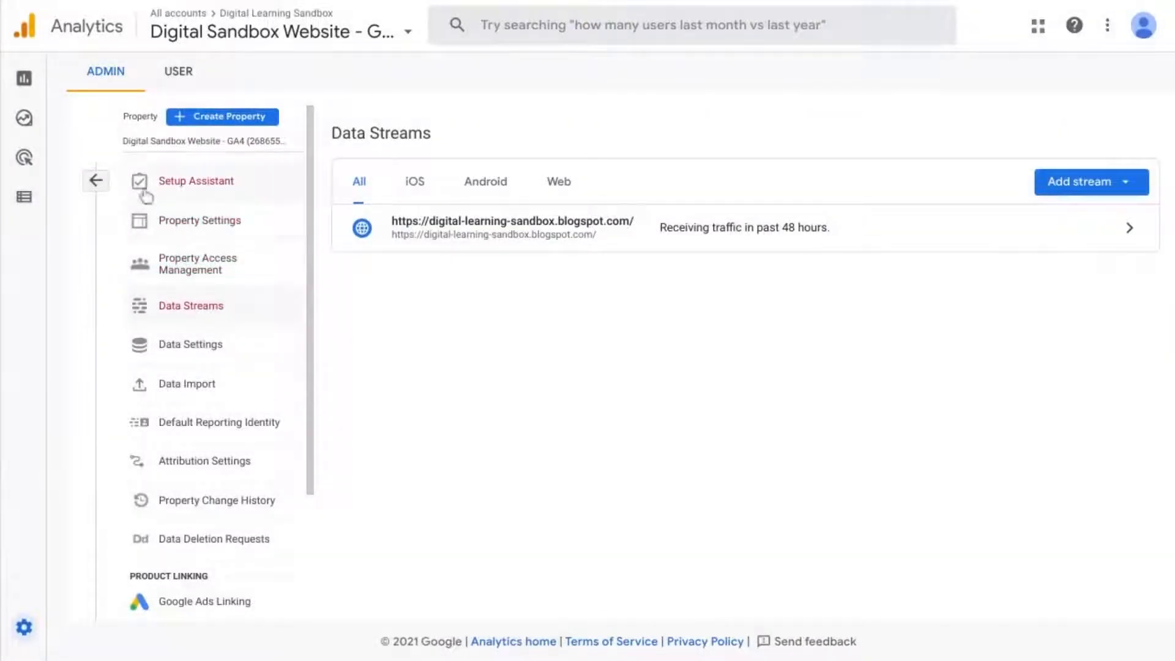
# Step: Return to Admin and reach Data Filters under Data Settings, where Internal Traffic sits in Testing
pyautogui.click(96, 180)
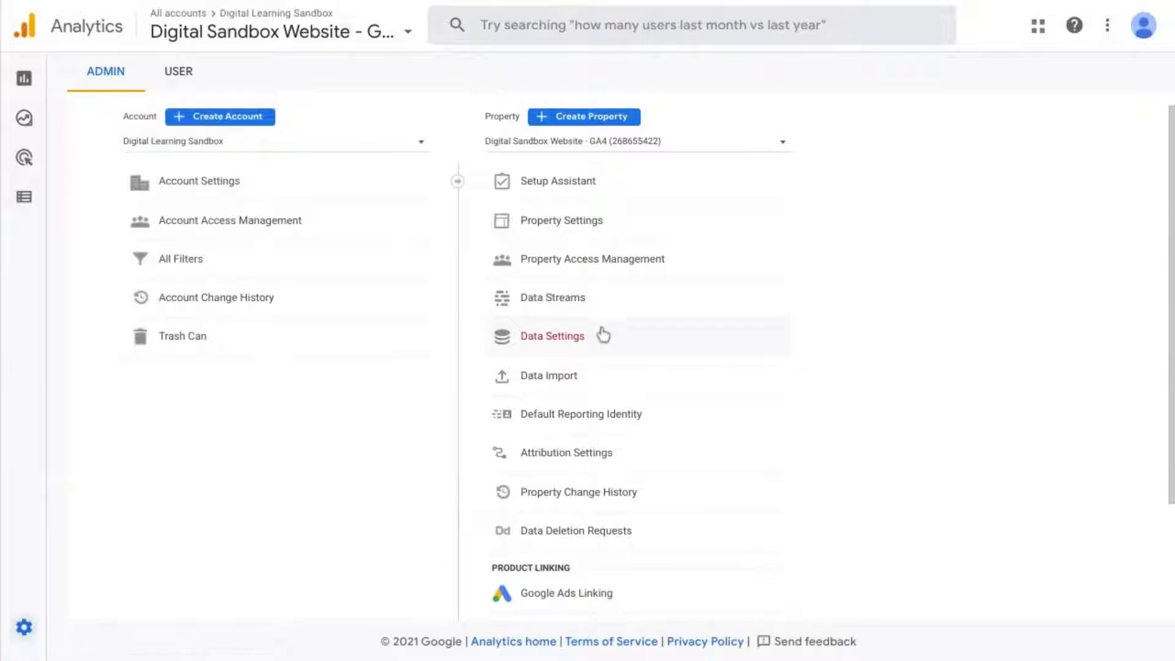
pyautogui.click(553, 335)
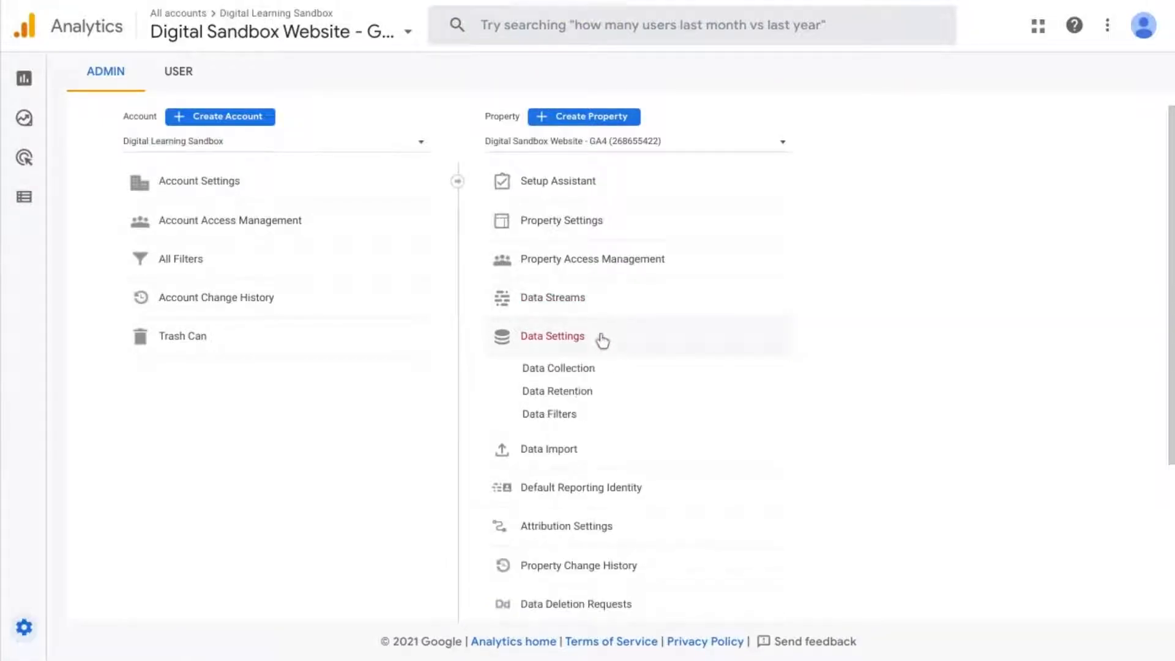
pyautogui.moveTo(548, 414)
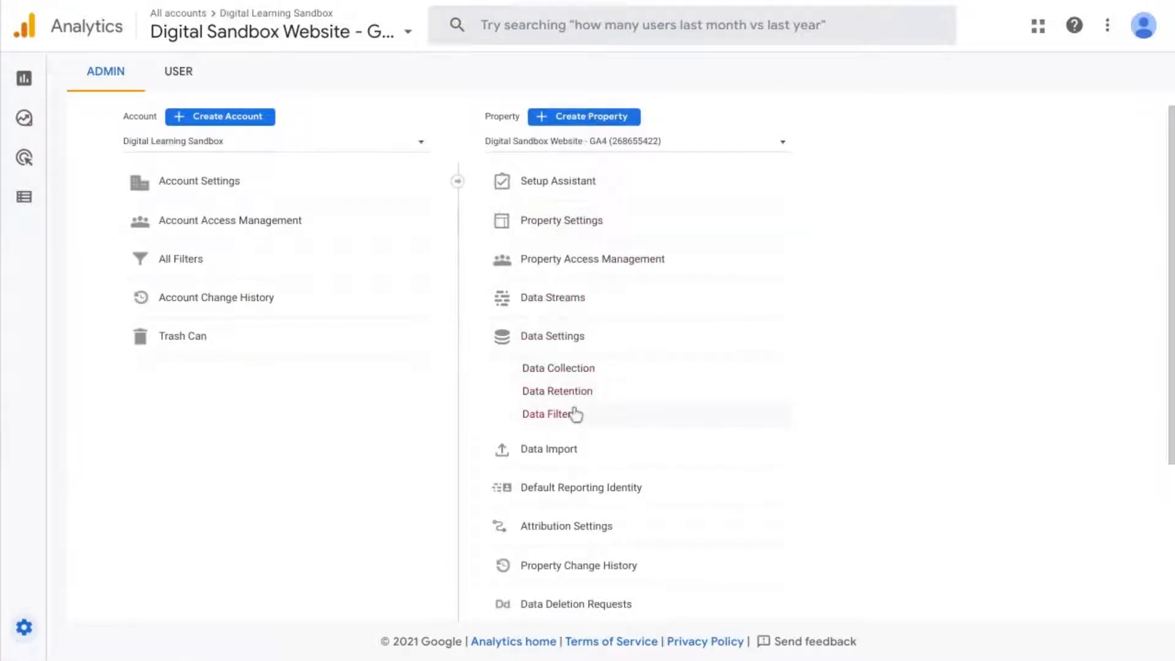
pyautogui.click(551, 414)
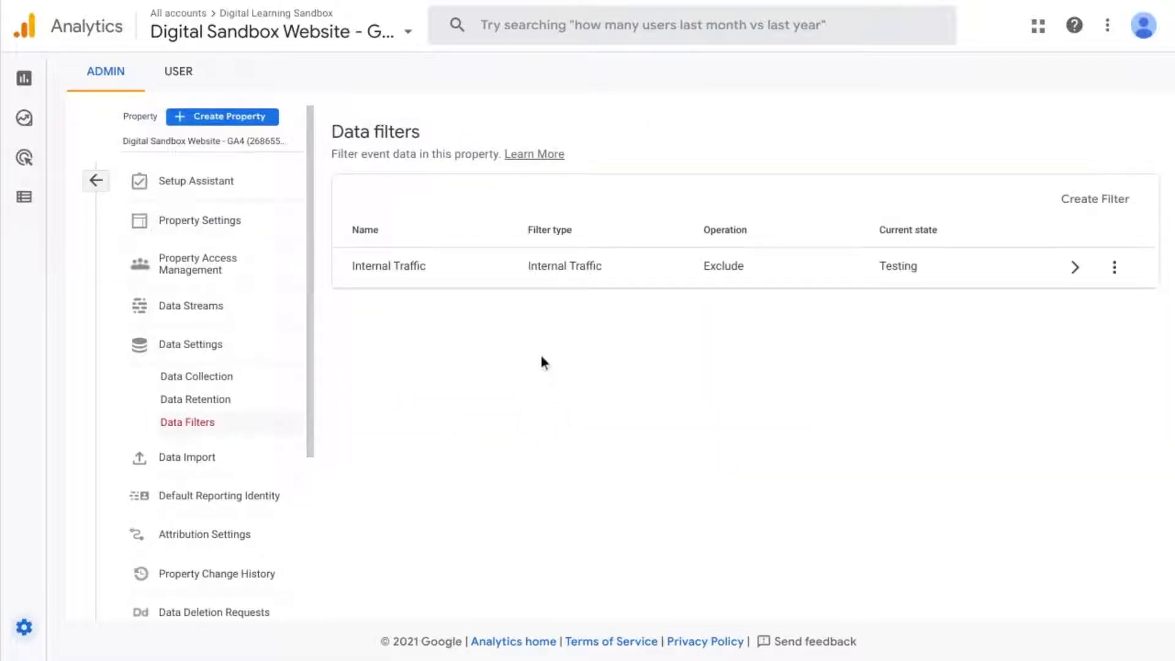
pyautogui.moveTo(861, 316)
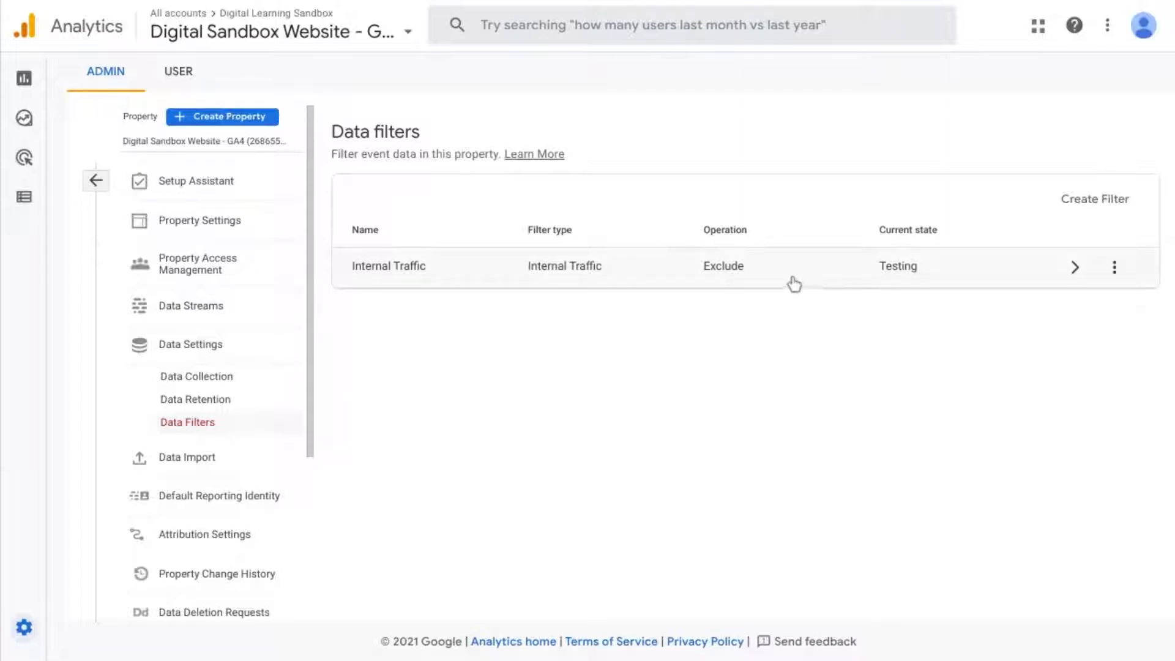
pyautogui.moveTo(876, 282)
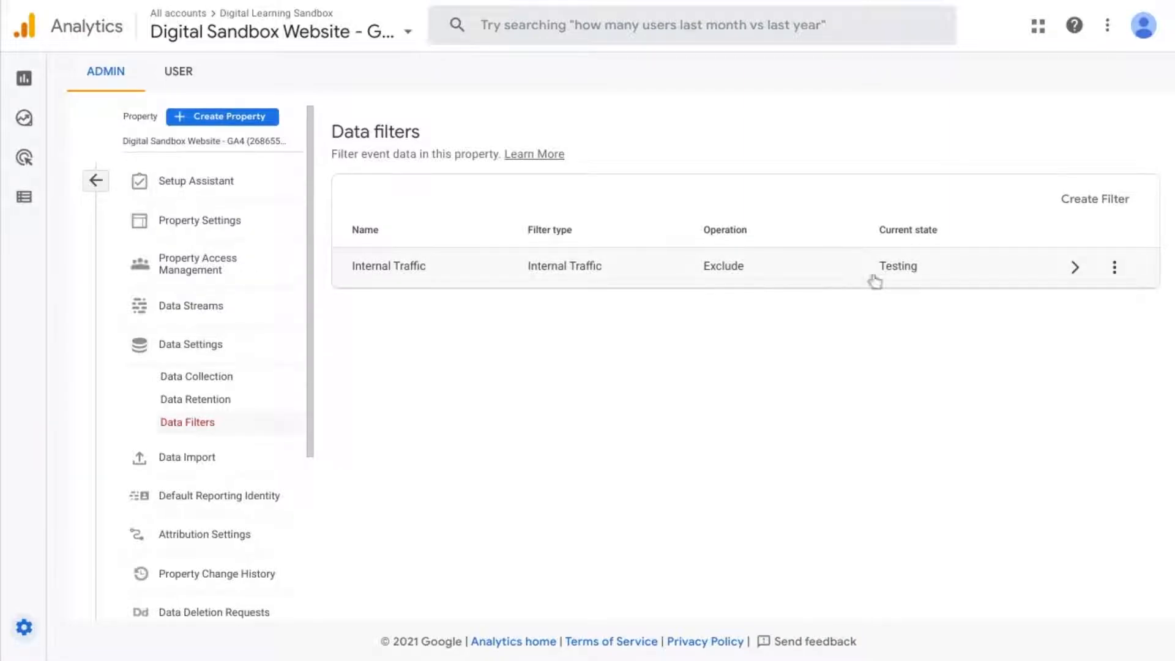
pyautogui.moveTo(907, 279)
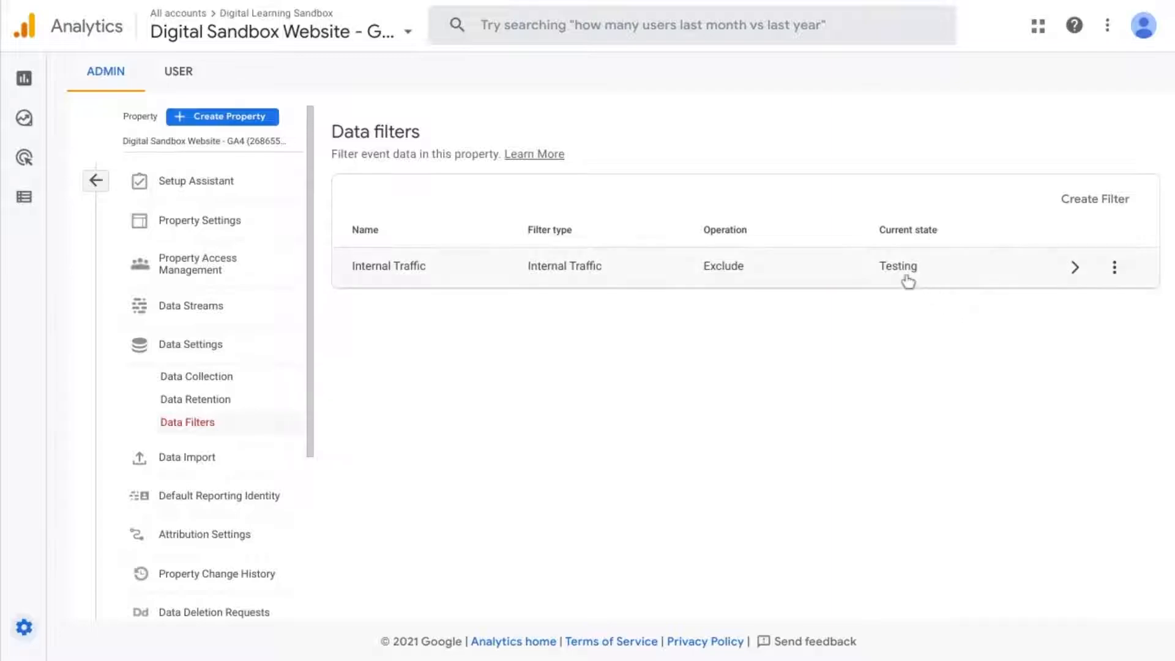
pyautogui.moveTo(996, 266)
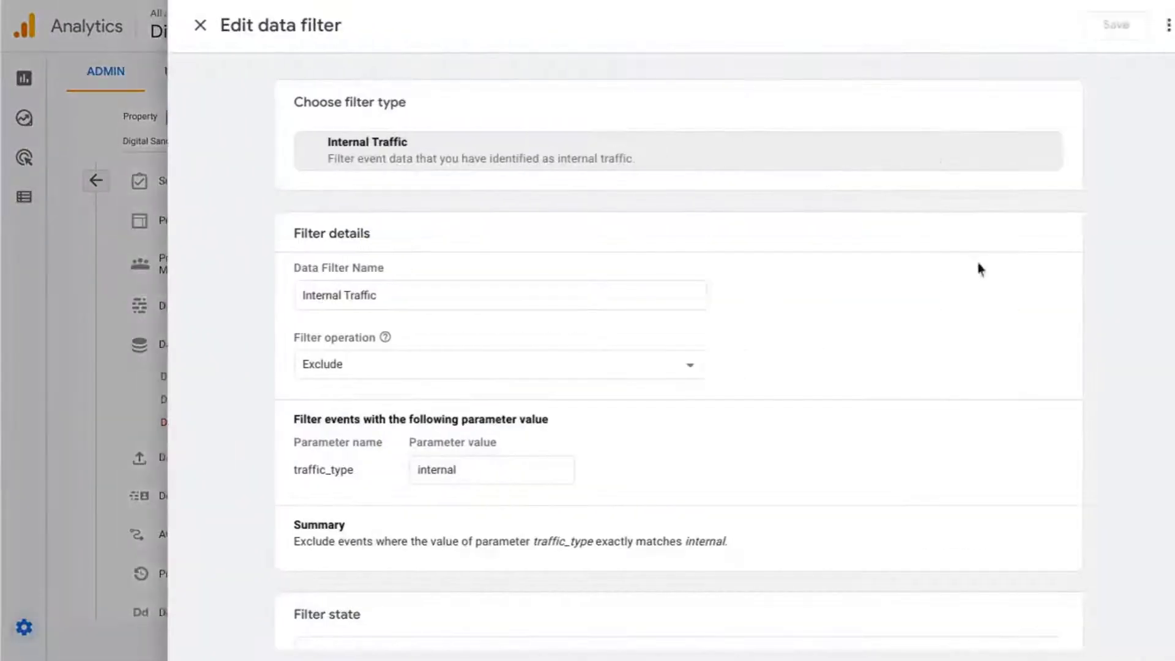
# Step: Select the Active filter state for Internal Traffic and save the change
pyautogui.scroll(-3)
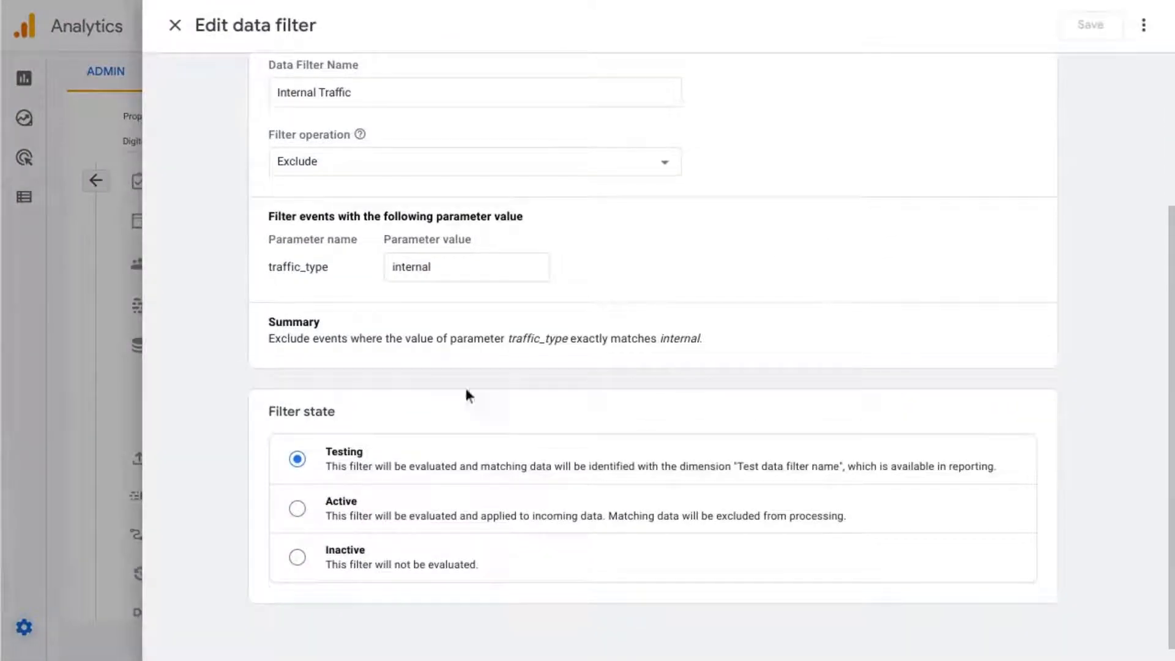
pyautogui.moveTo(367, 436)
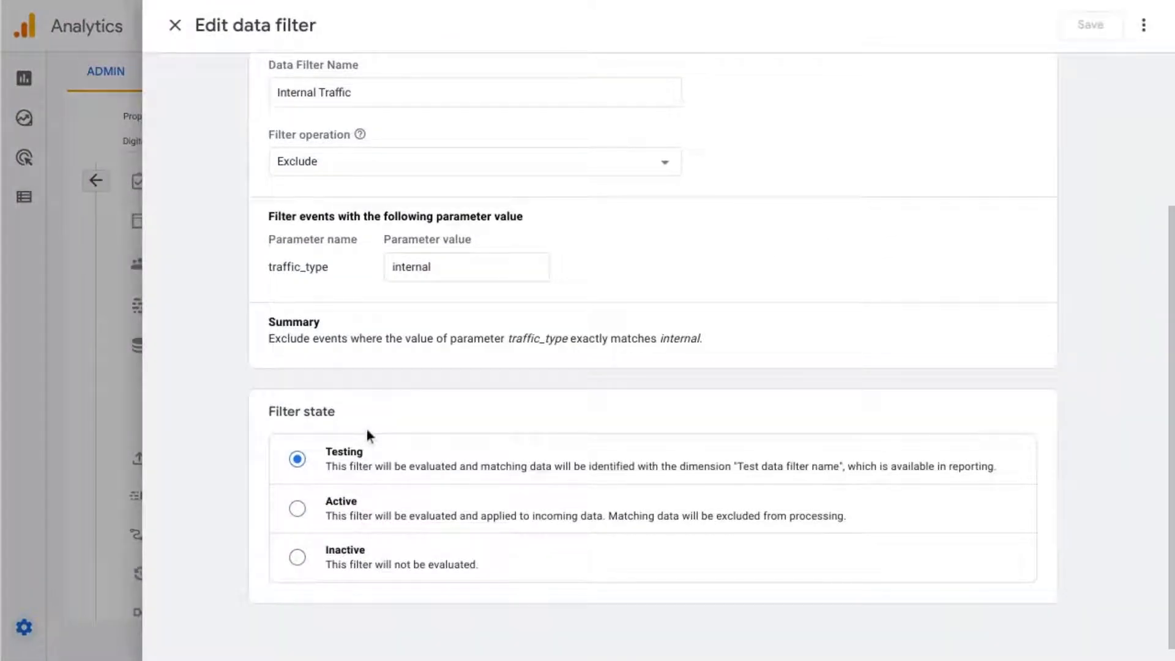
pyautogui.moveTo(364, 453)
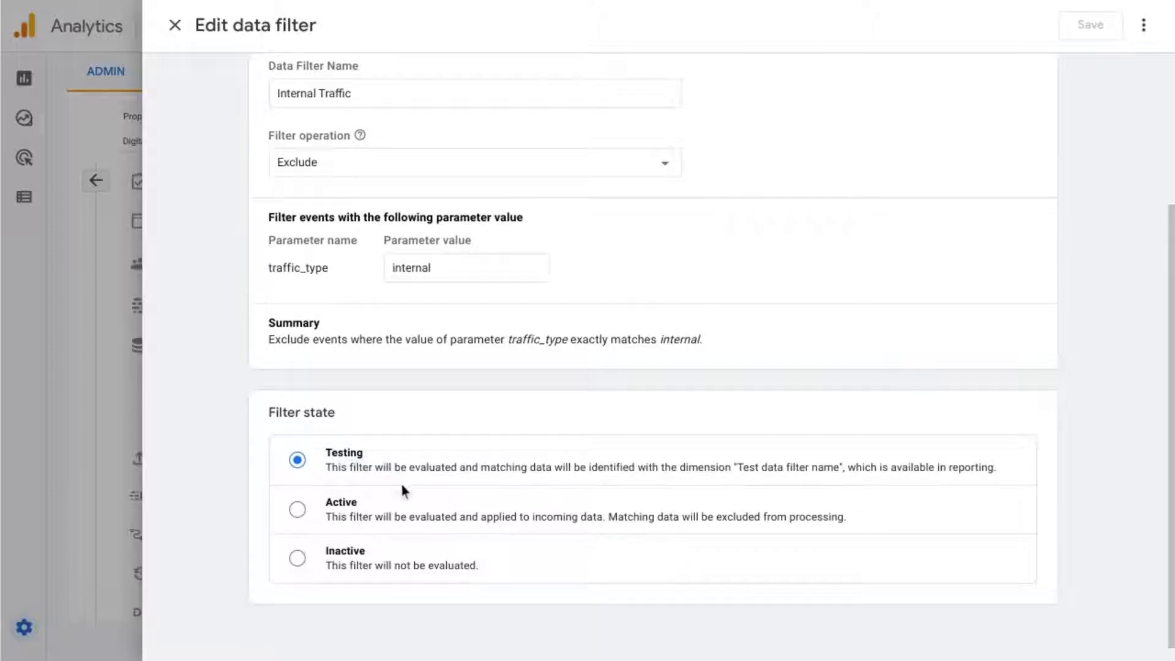
pyautogui.moveTo(396, 566)
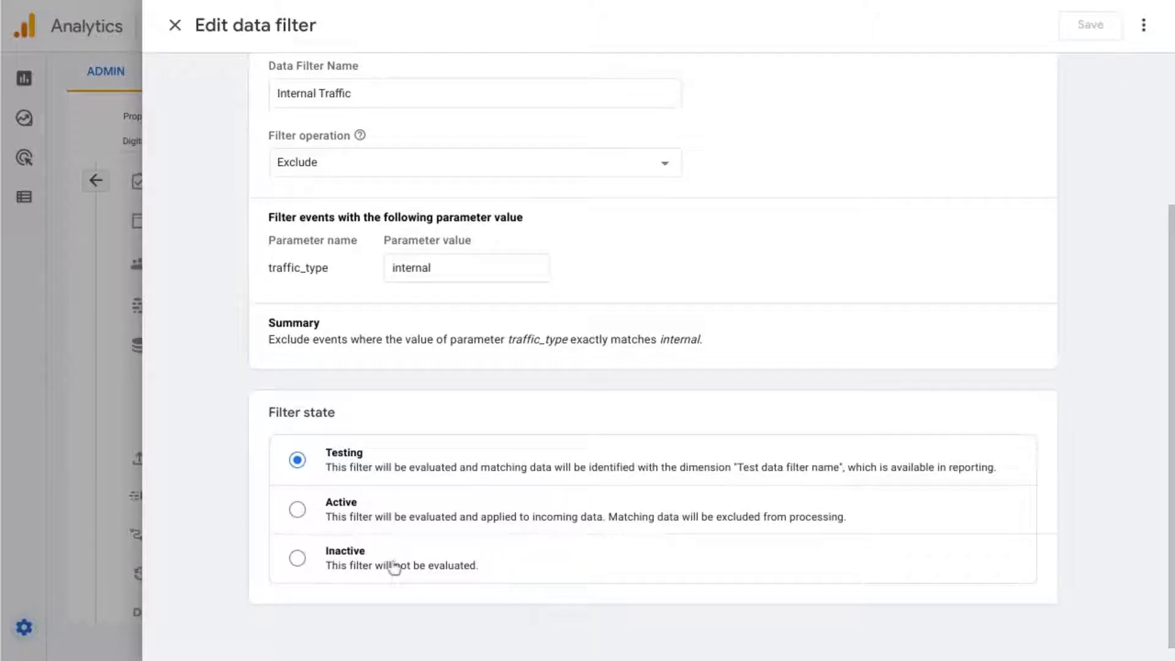
pyautogui.moveTo(395, 545)
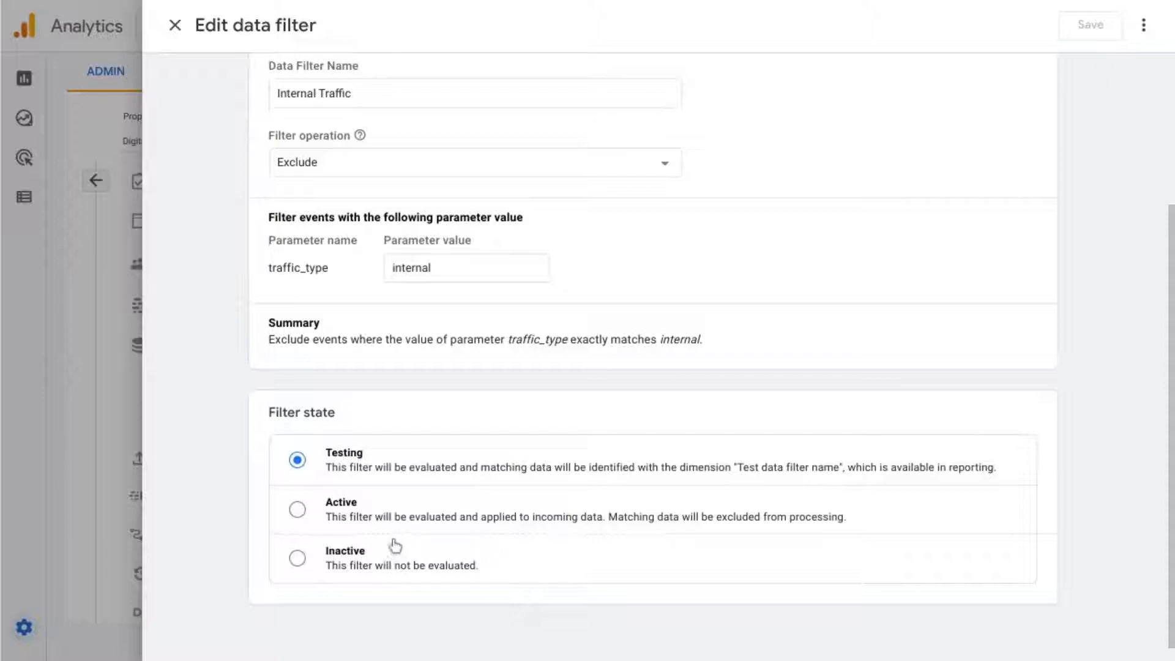
pyautogui.moveTo(436, 487)
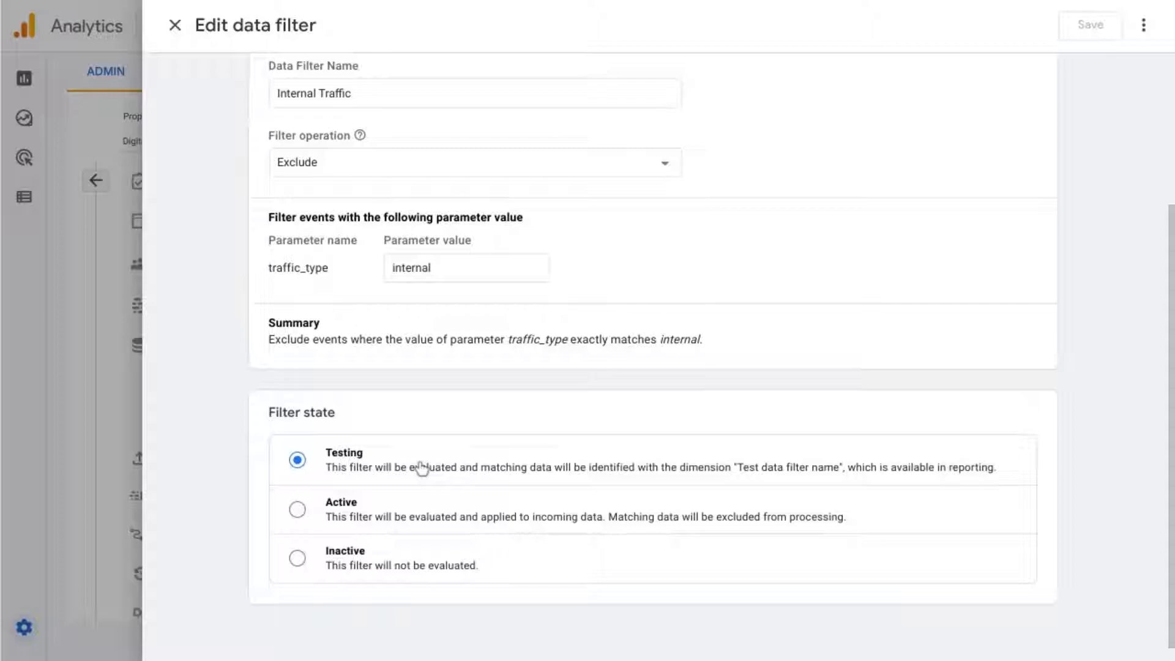
pyautogui.moveTo(360, 519)
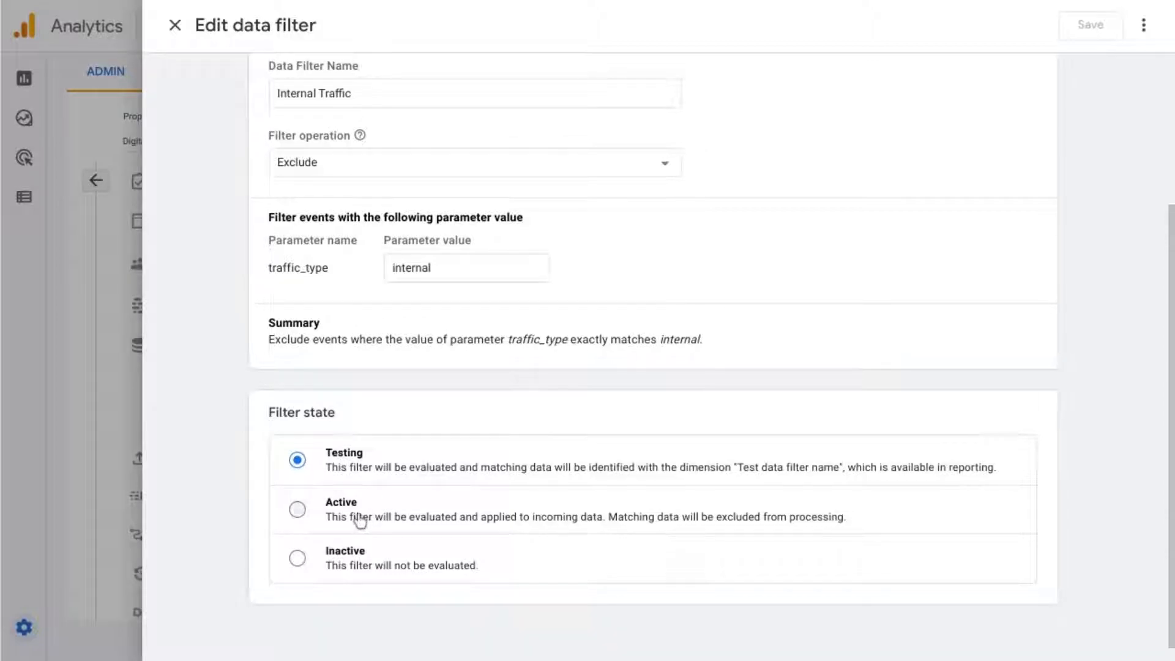
pyautogui.click(296, 509)
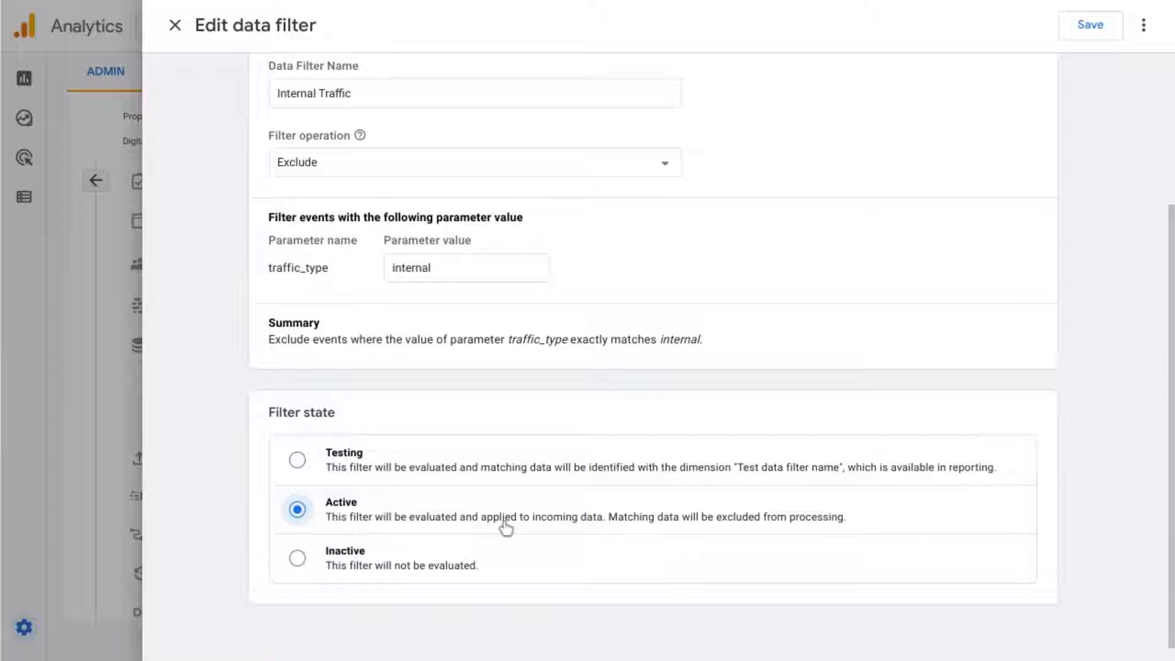
pyautogui.moveTo(502, 508)
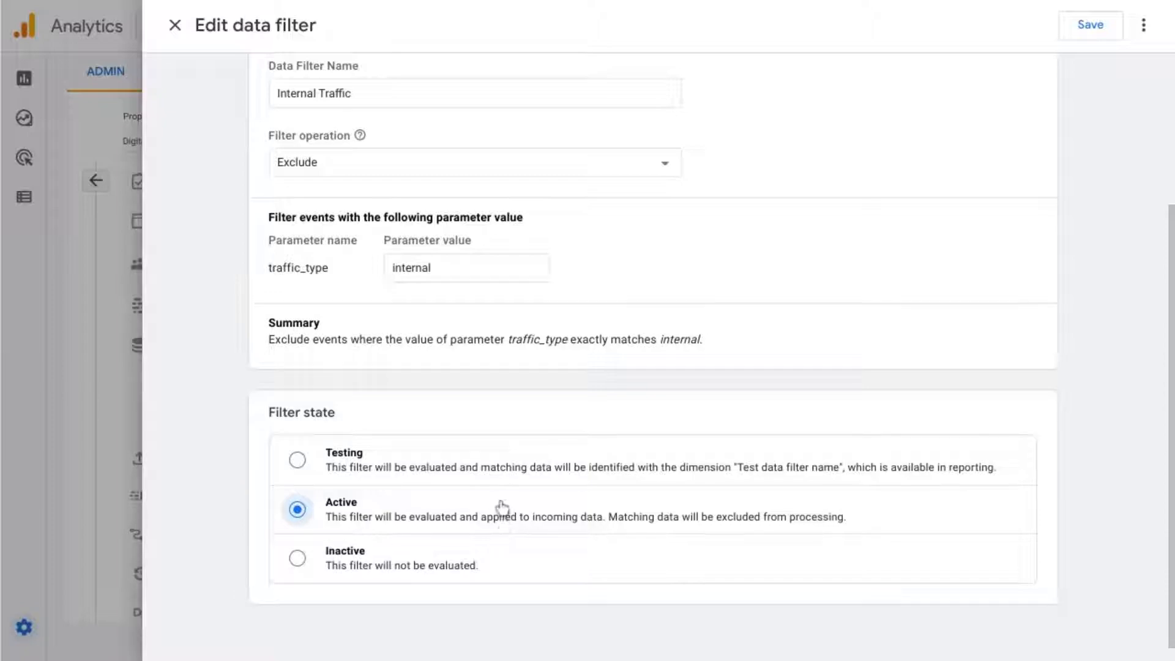
pyautogui.moveTo(246, 56)
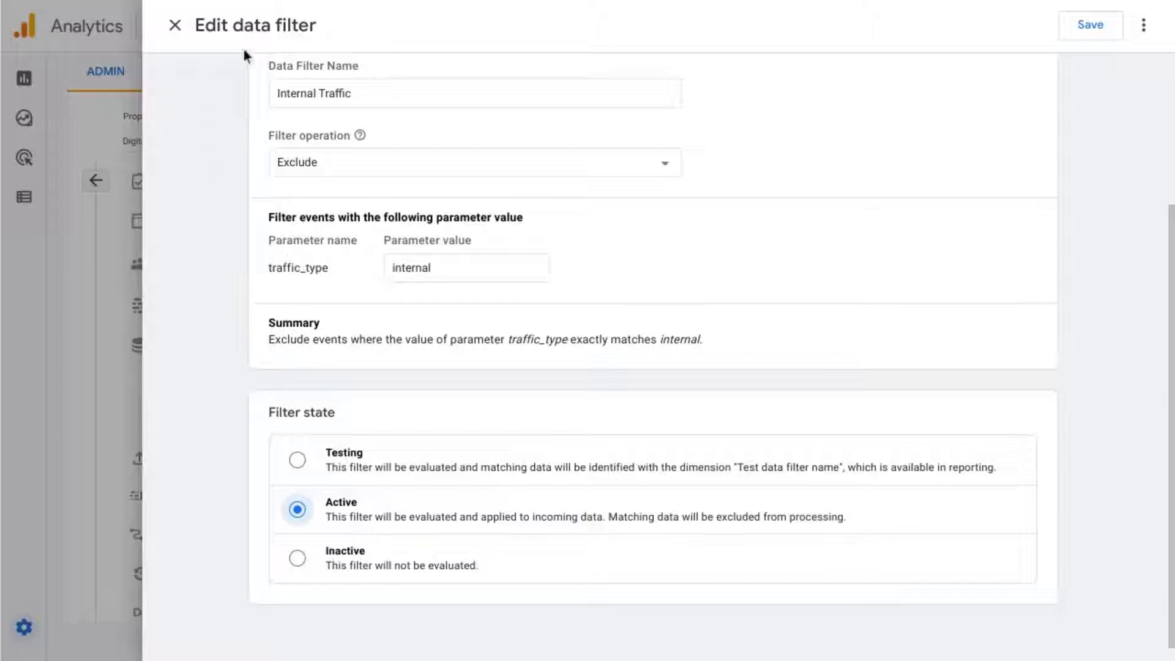
pyautogui.click(1091, 24)
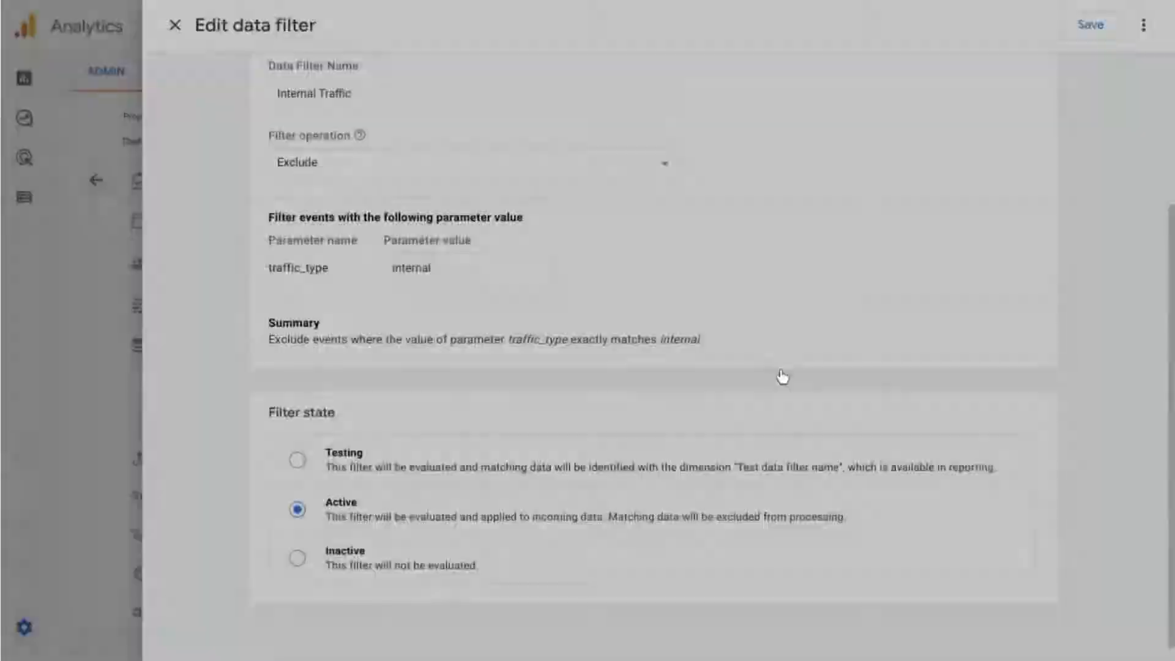
# Step: Confirm activating the filter and close the tagging settings to land on Data Streams
pyautogui.click(174, 24)
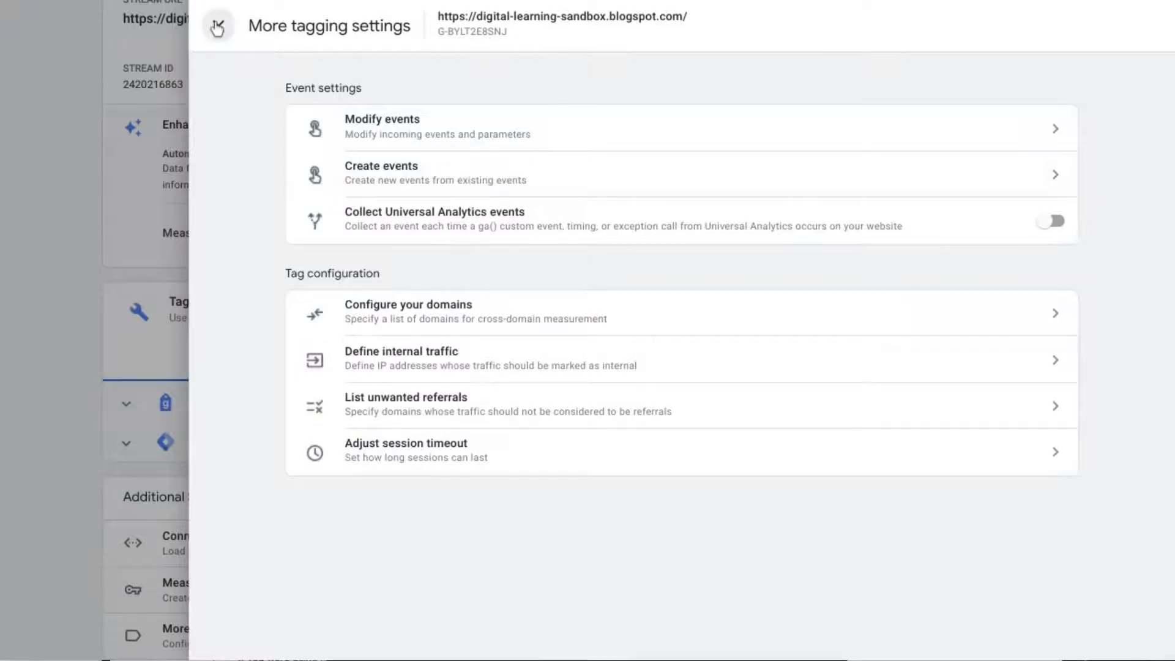
pyautogui.click(217, 25)
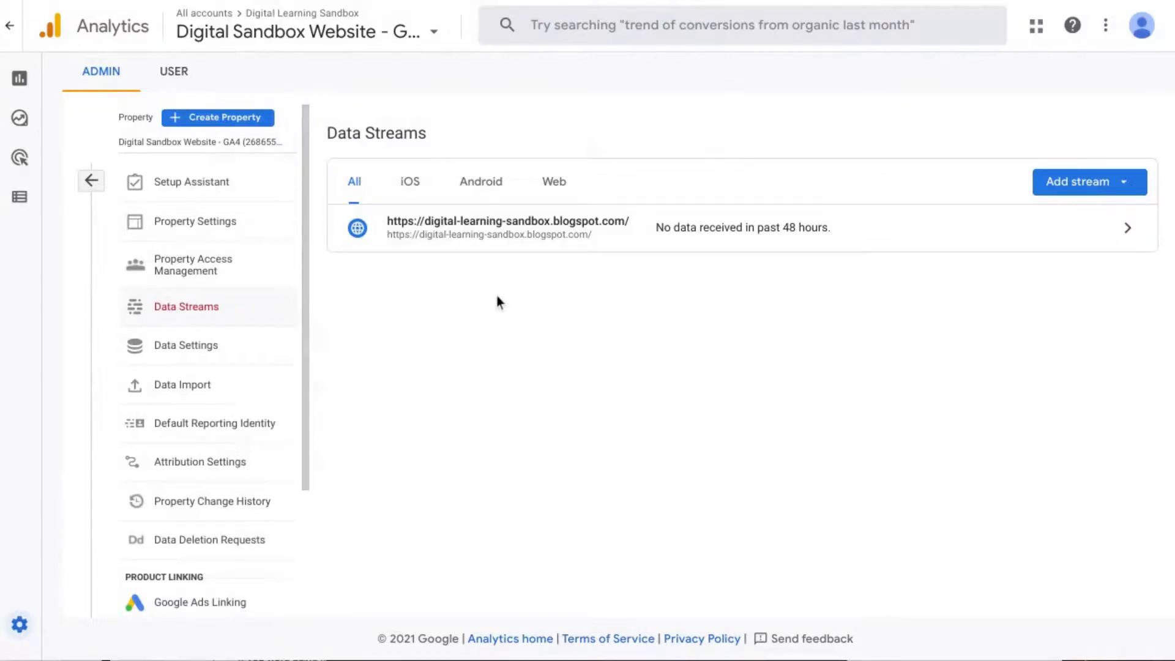
pyautogui.moveTo(481, 272)
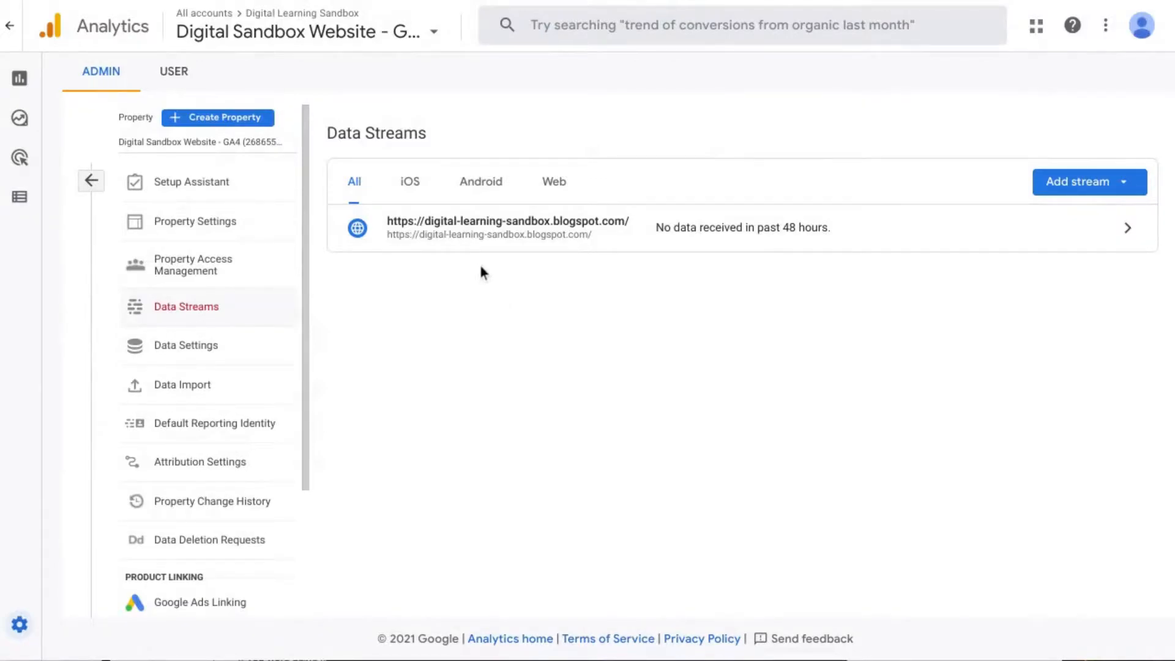